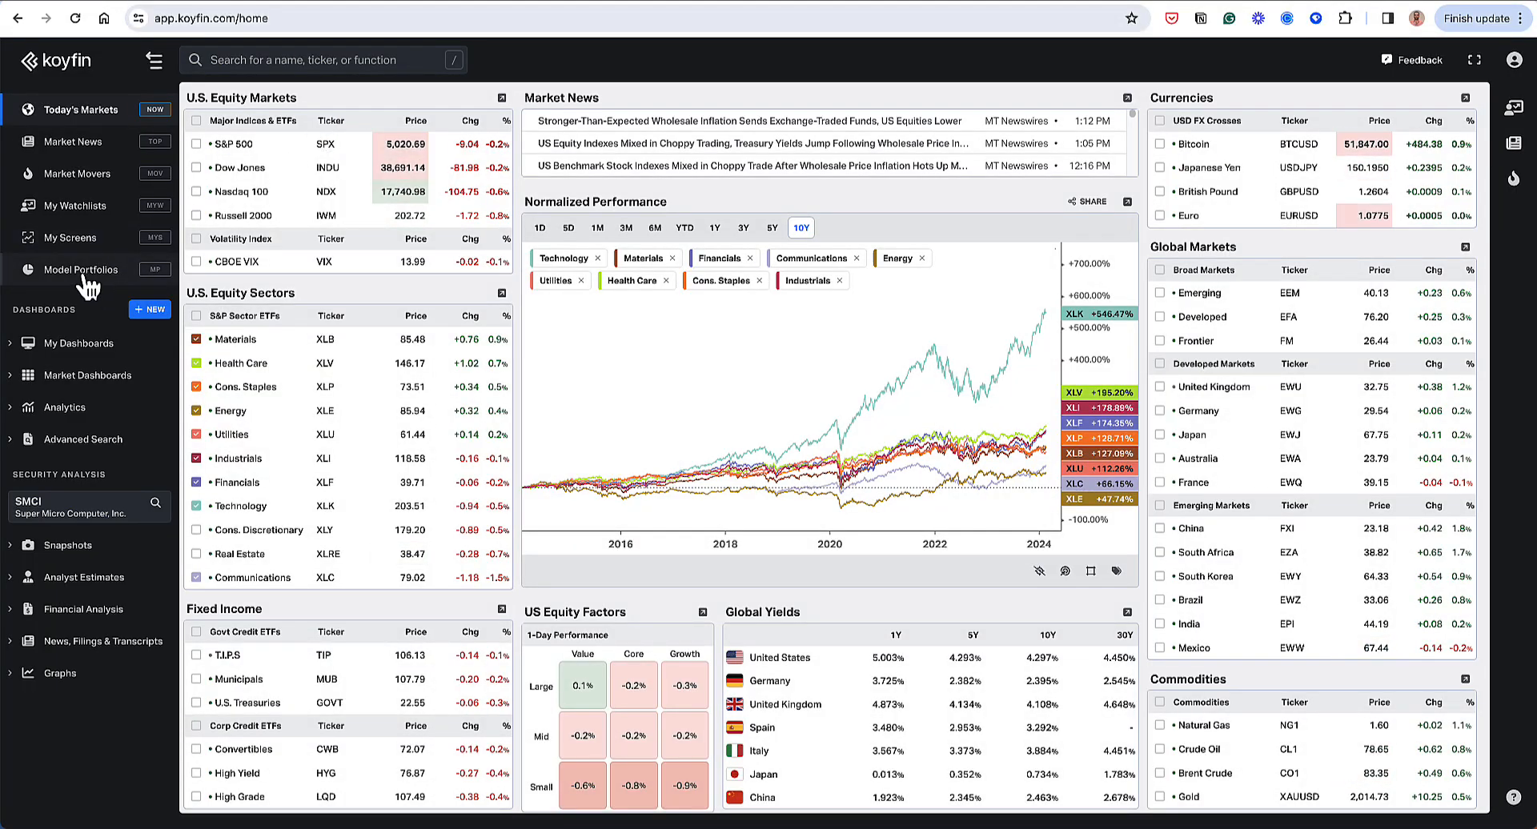
# Open the Growth - Global portfolio from the Model Portfolios list.
pyautogui.click(78, 269)
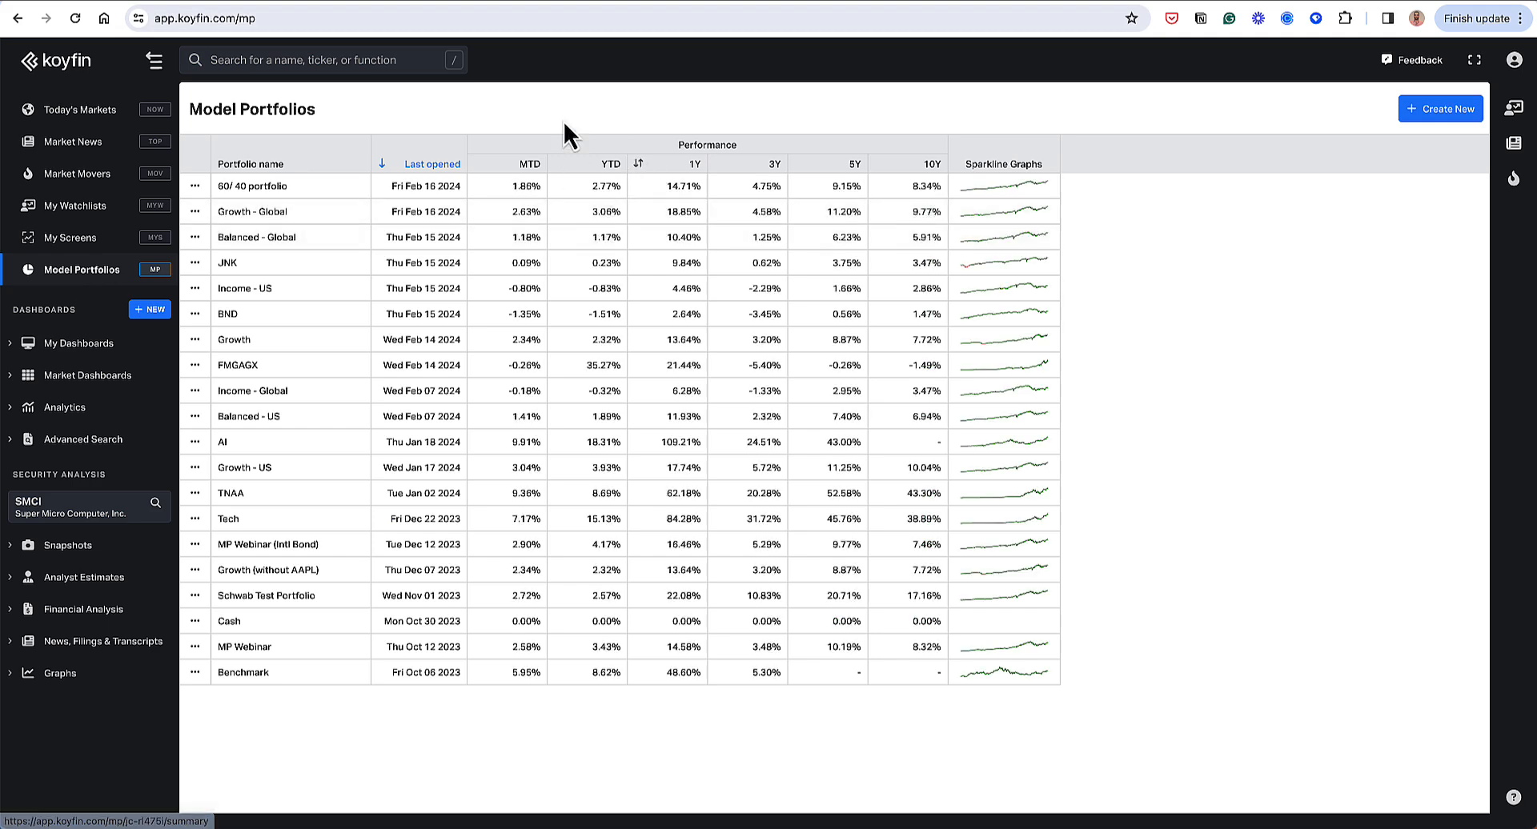
pyautogui.moveTo(427, 123)
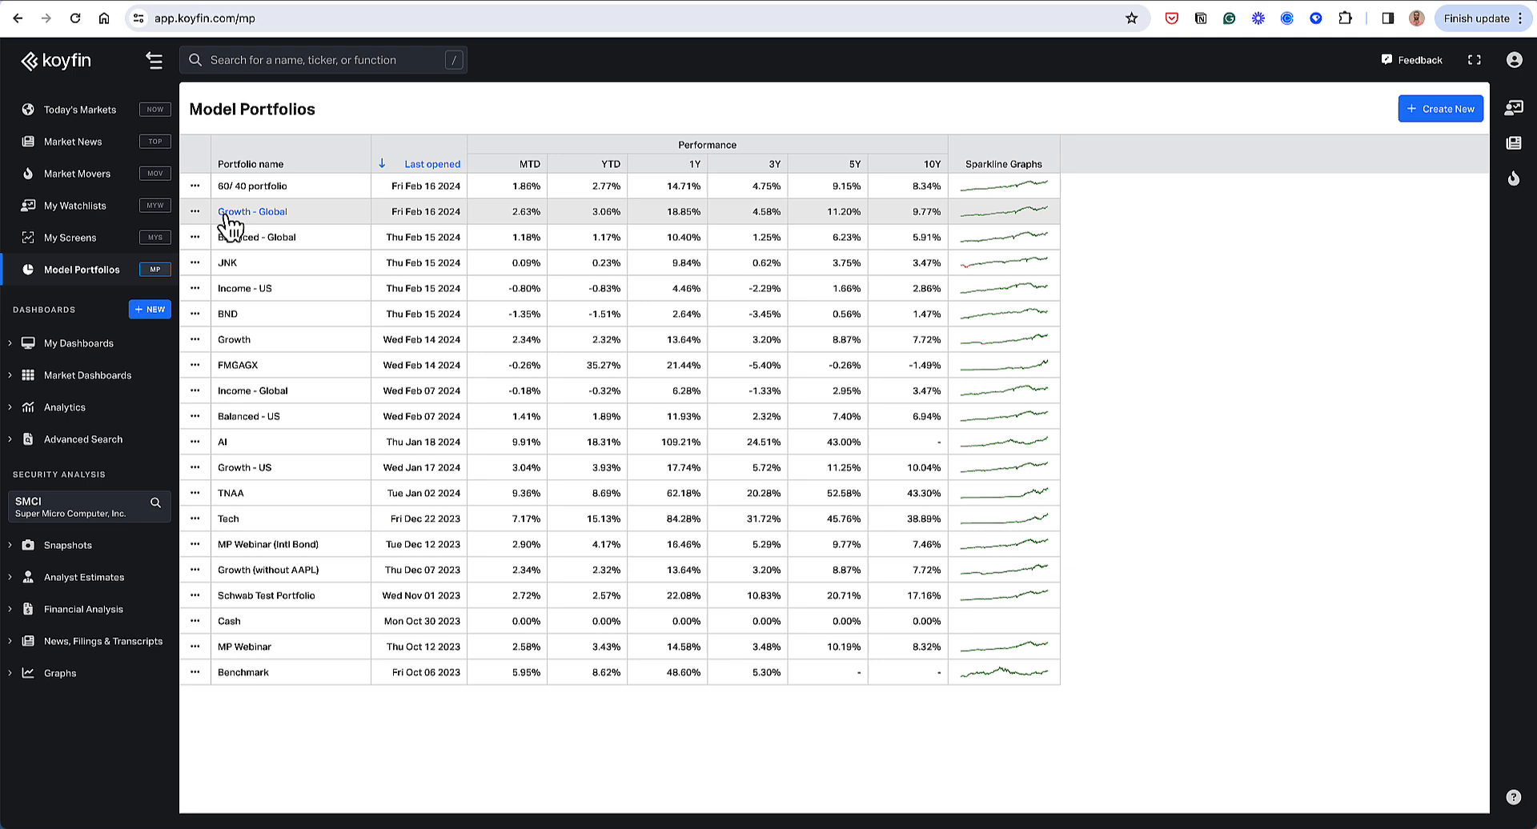
pyautogui.moveTo(250, 211)
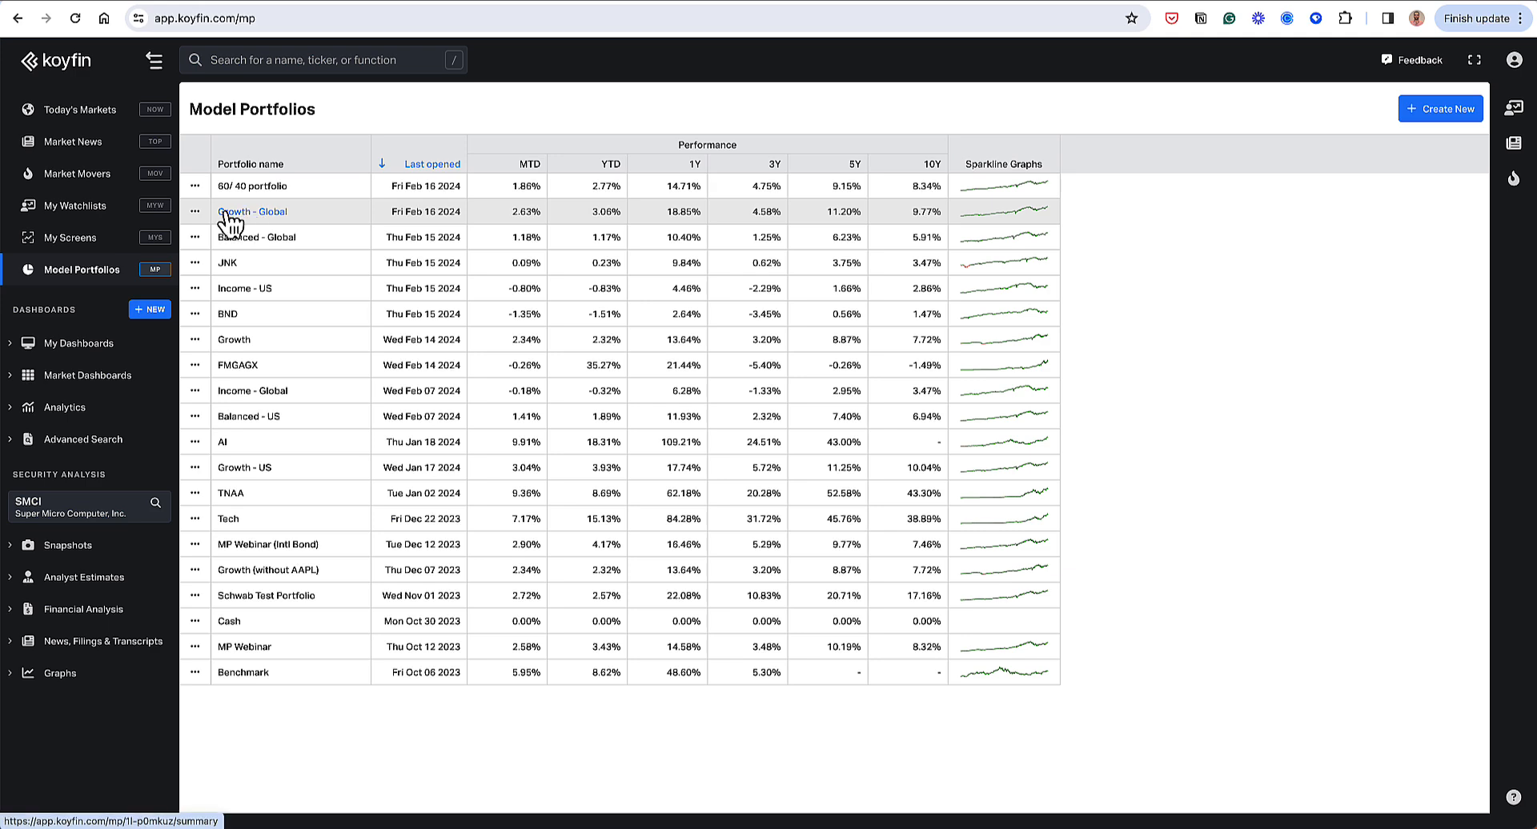
pyautogui.click(250, 211)
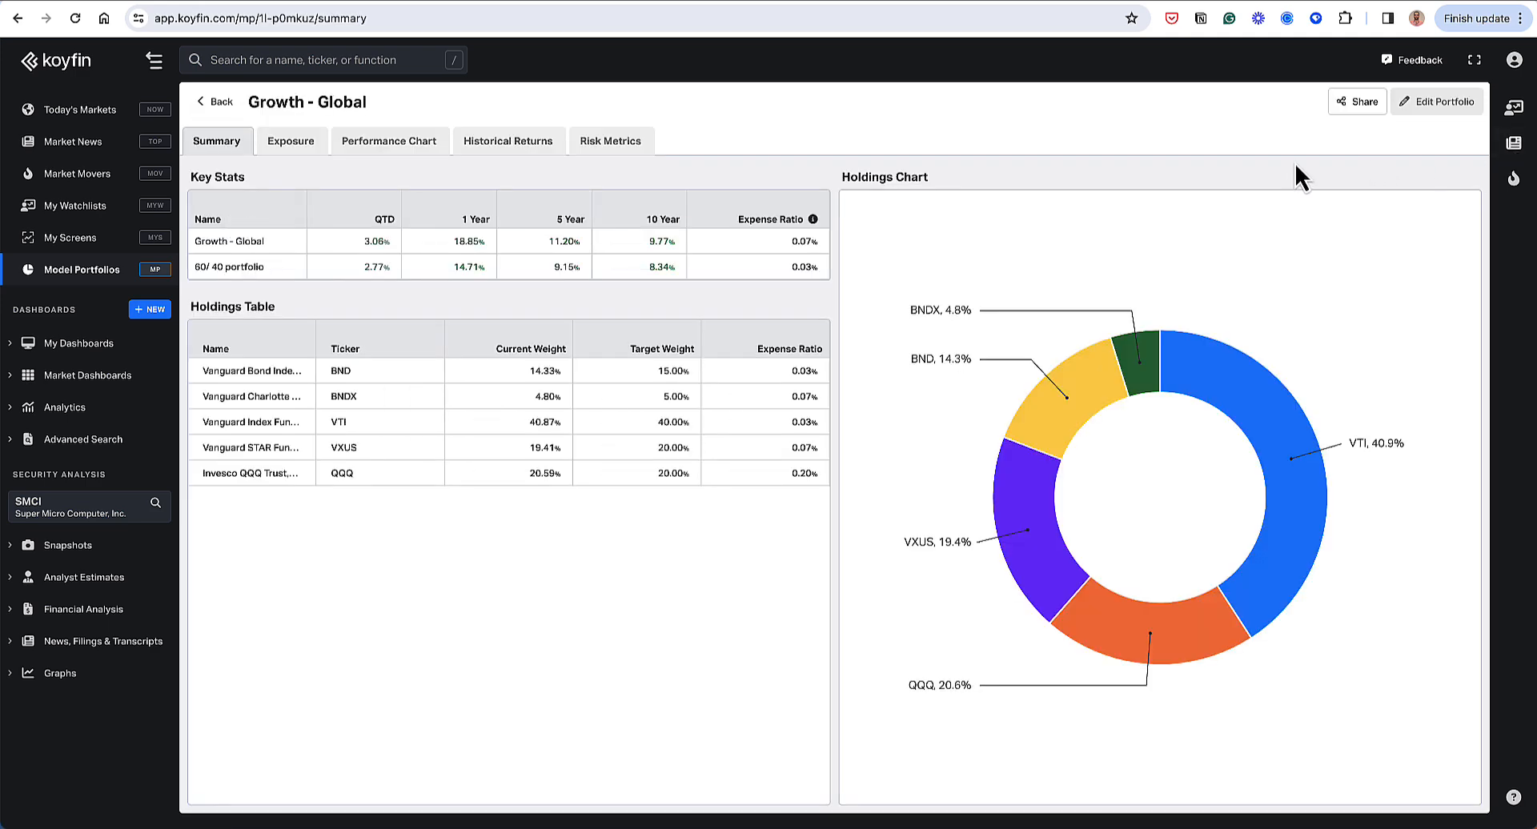
pyautogui.moveTo(1441, 102)
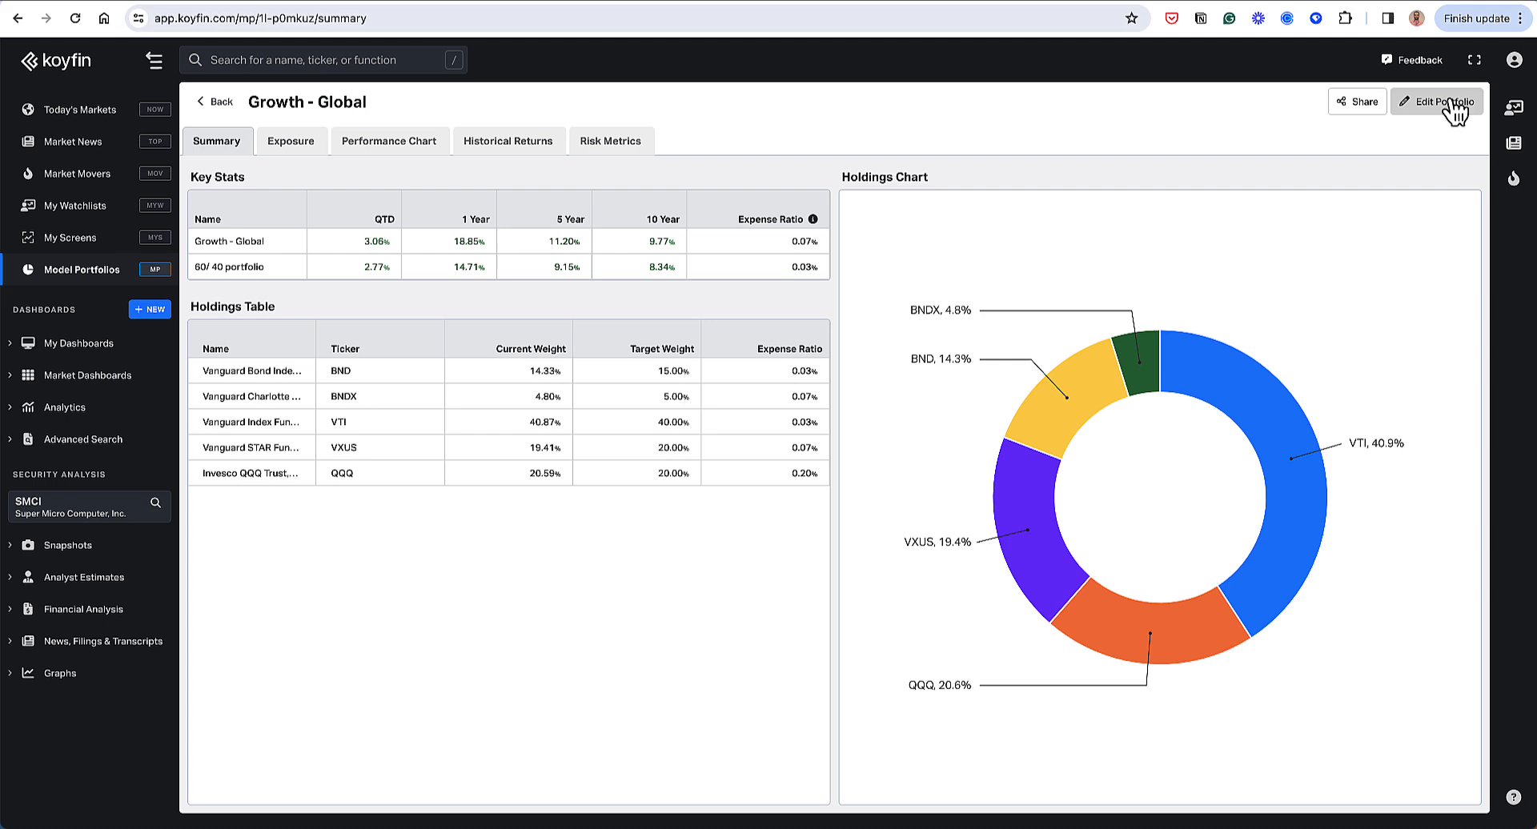
pyautogui.click(1437, 101)
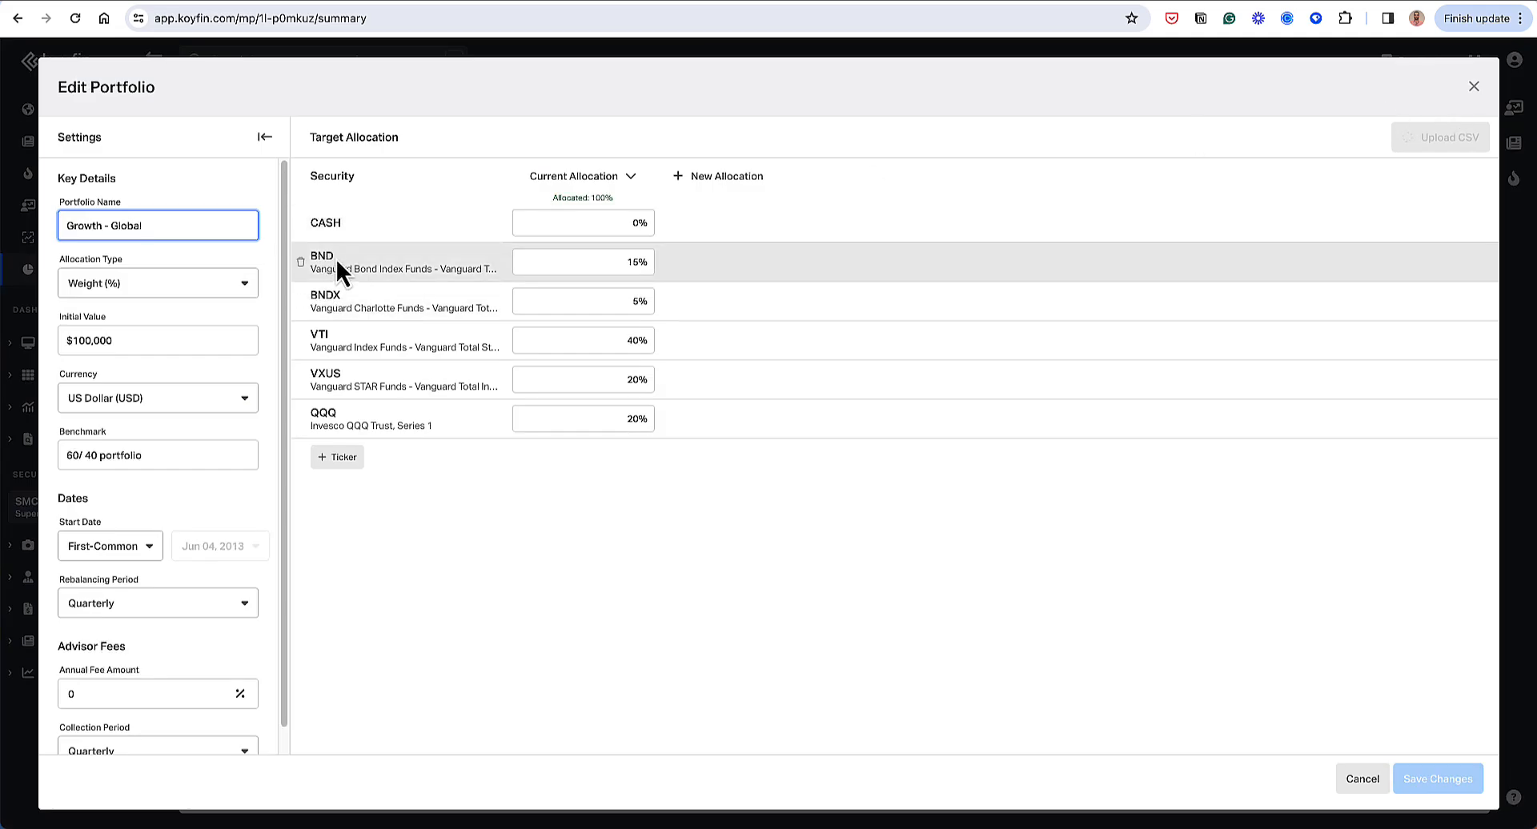
pyautogui.moveTo(368, 272)
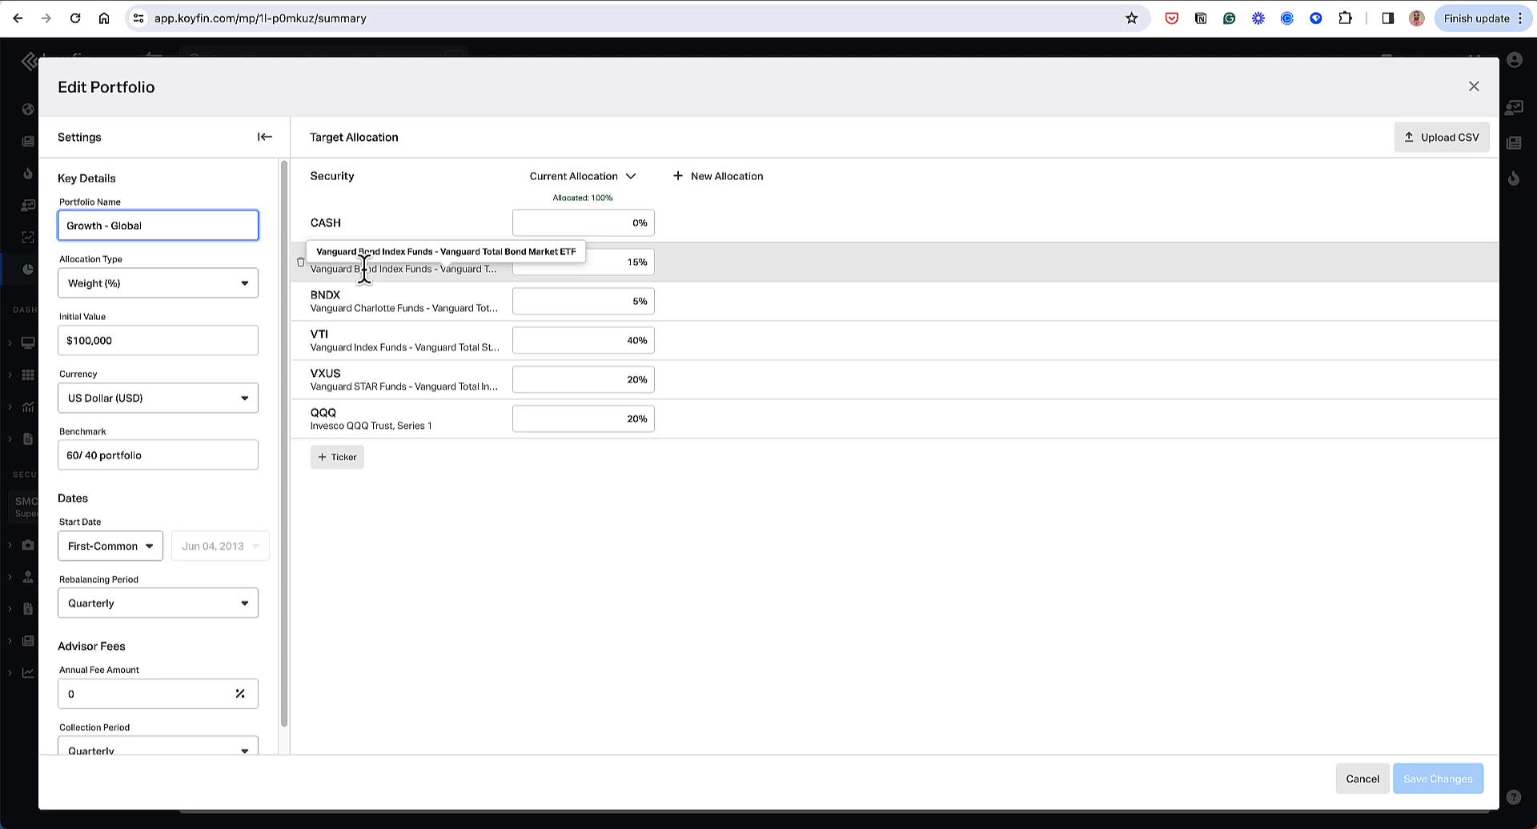
pyautogui.moveTo(371, 340)
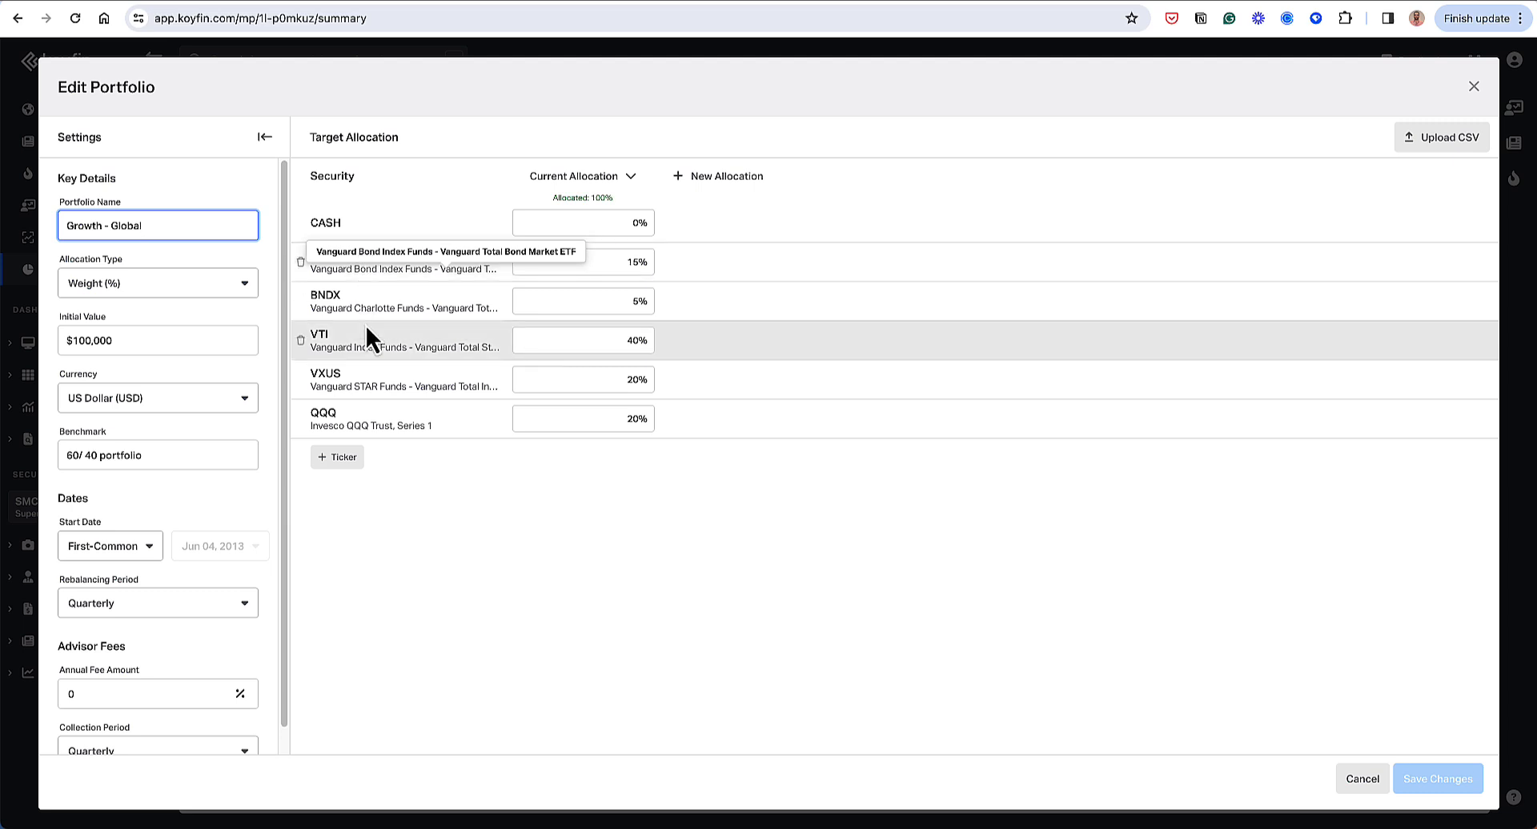
pyautogui.moveTo(365, 328)
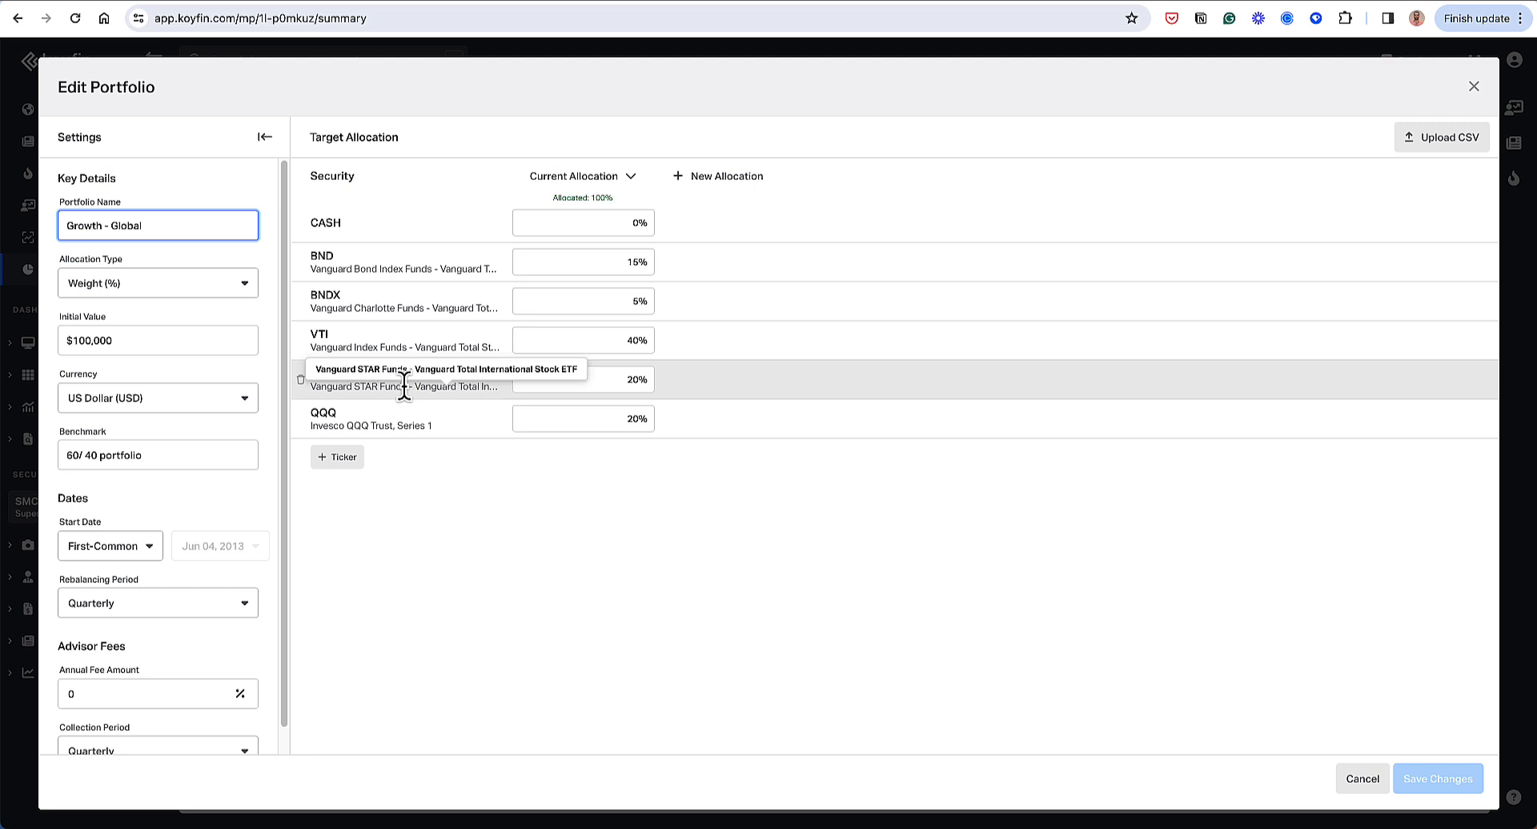
pyautogui.moveTo(382, 450)
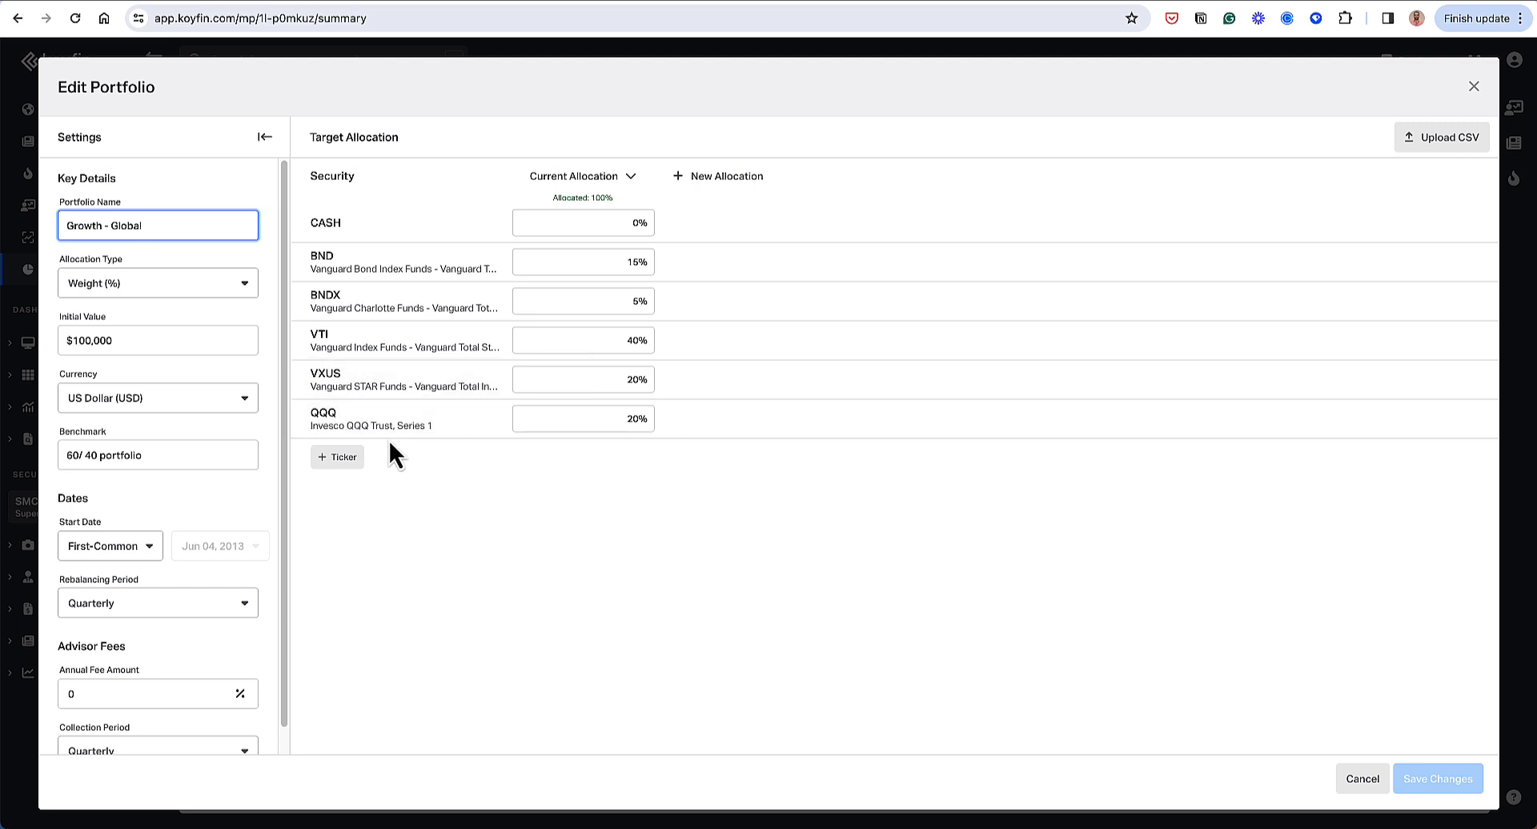
pyautogui.moveTo(537, 341)
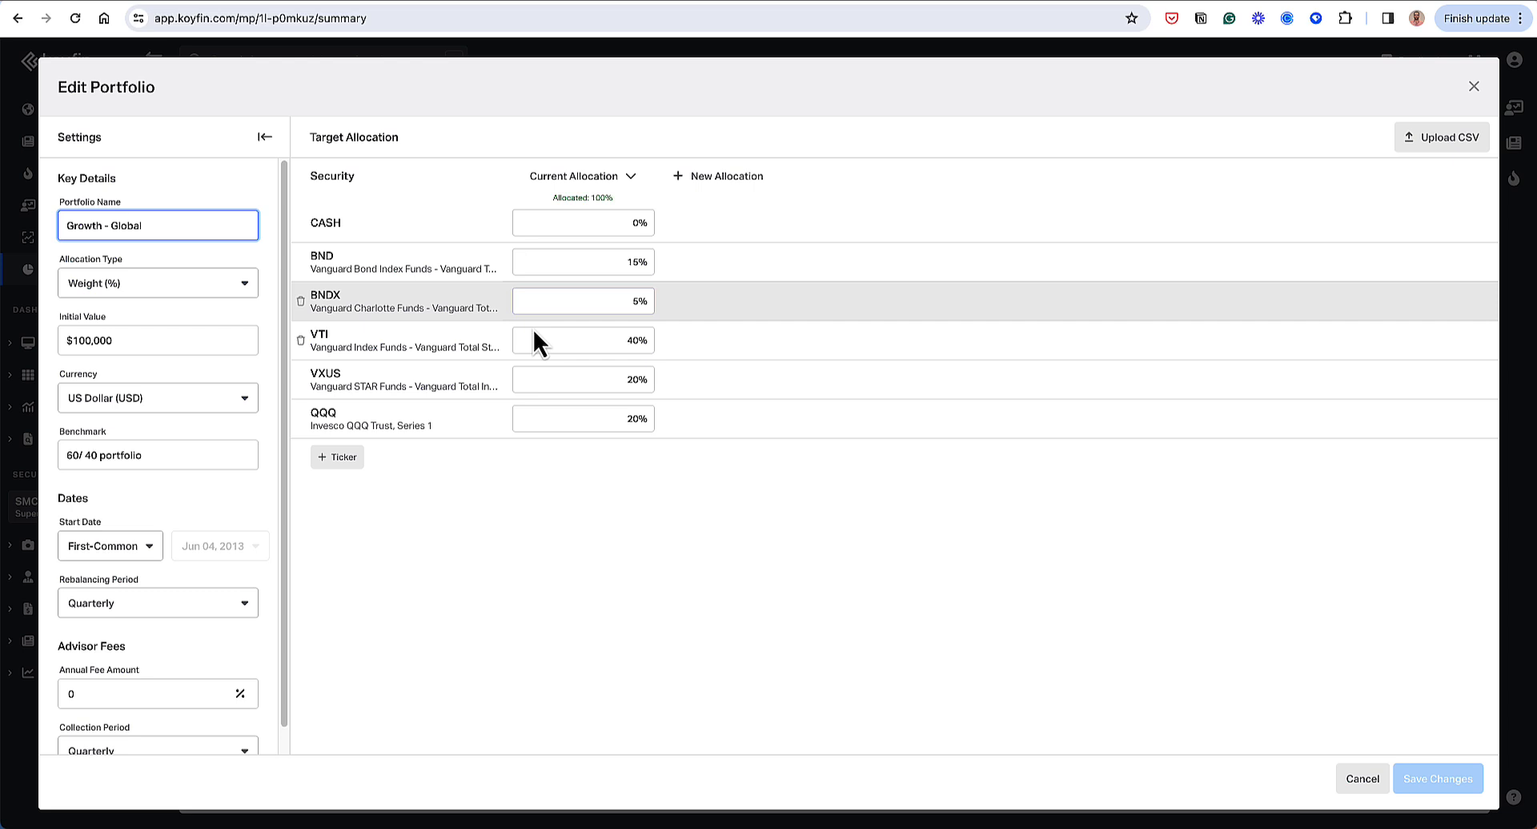
pyautogui.moveTo(490, 257)
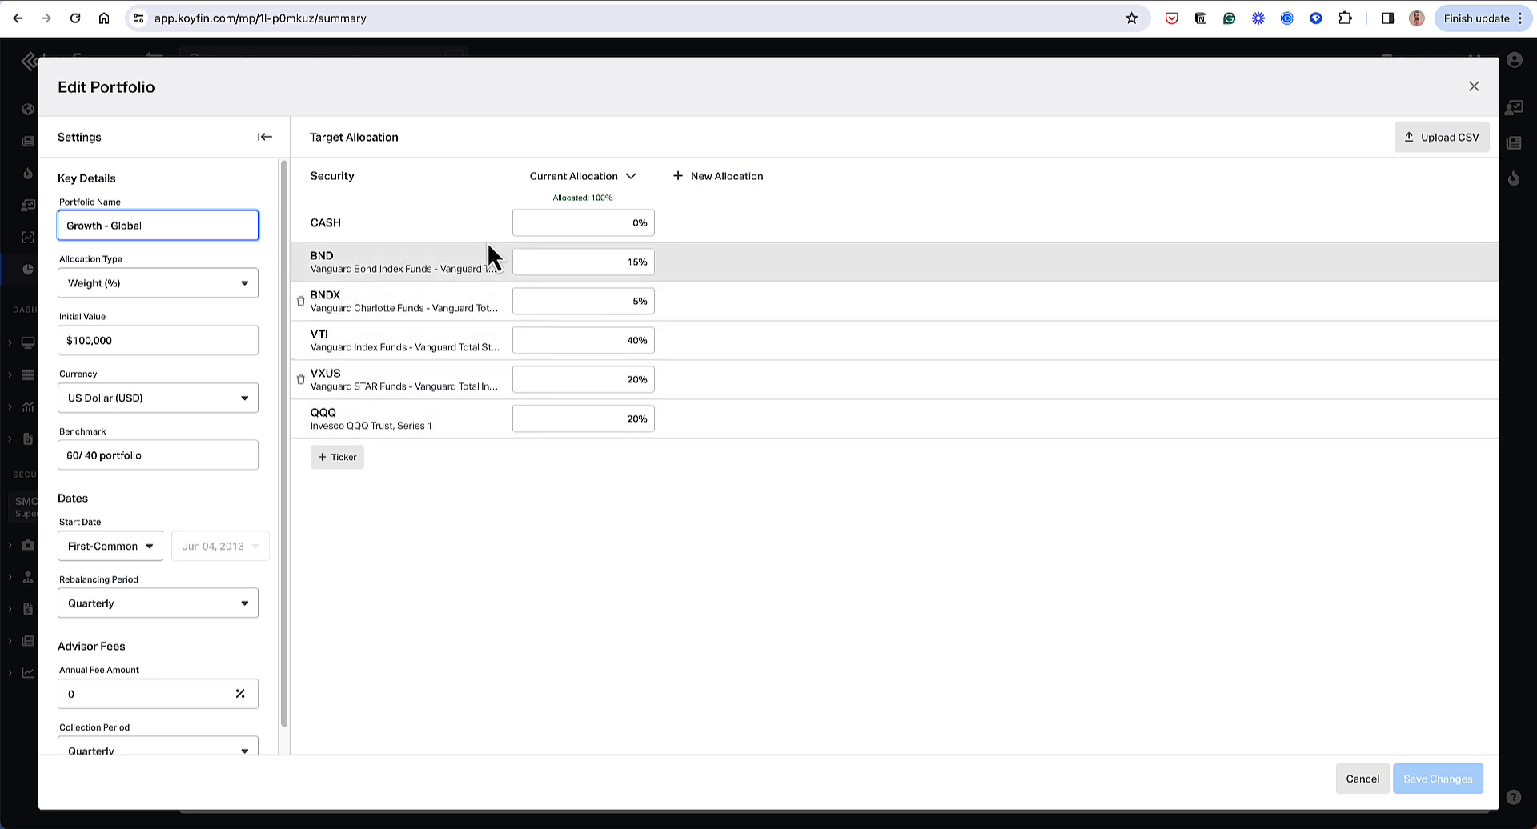
pyautogui.moveTo(439, 385)
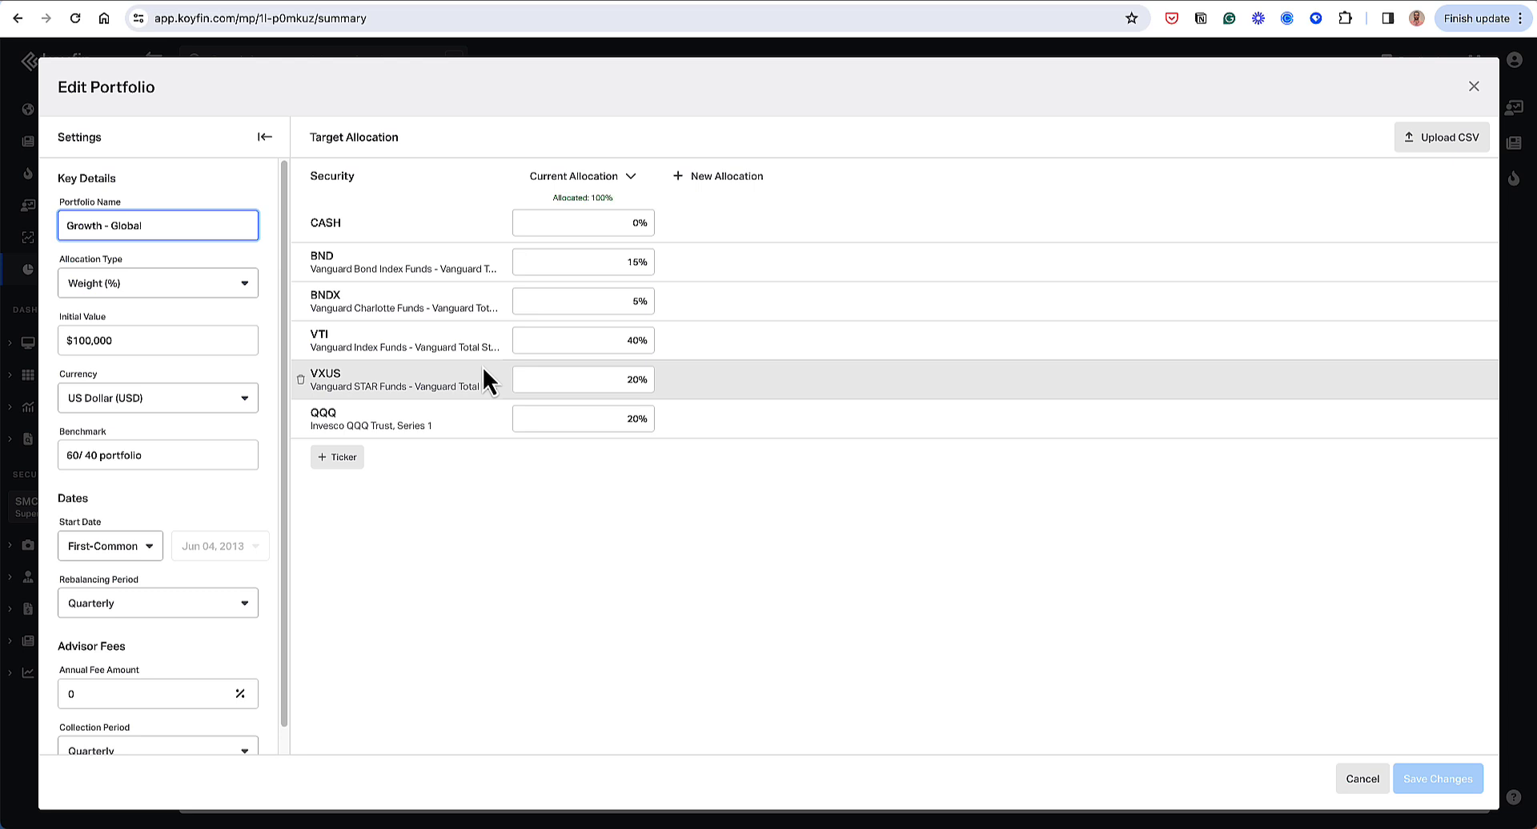
pyautogui.moveTo(485, 235)
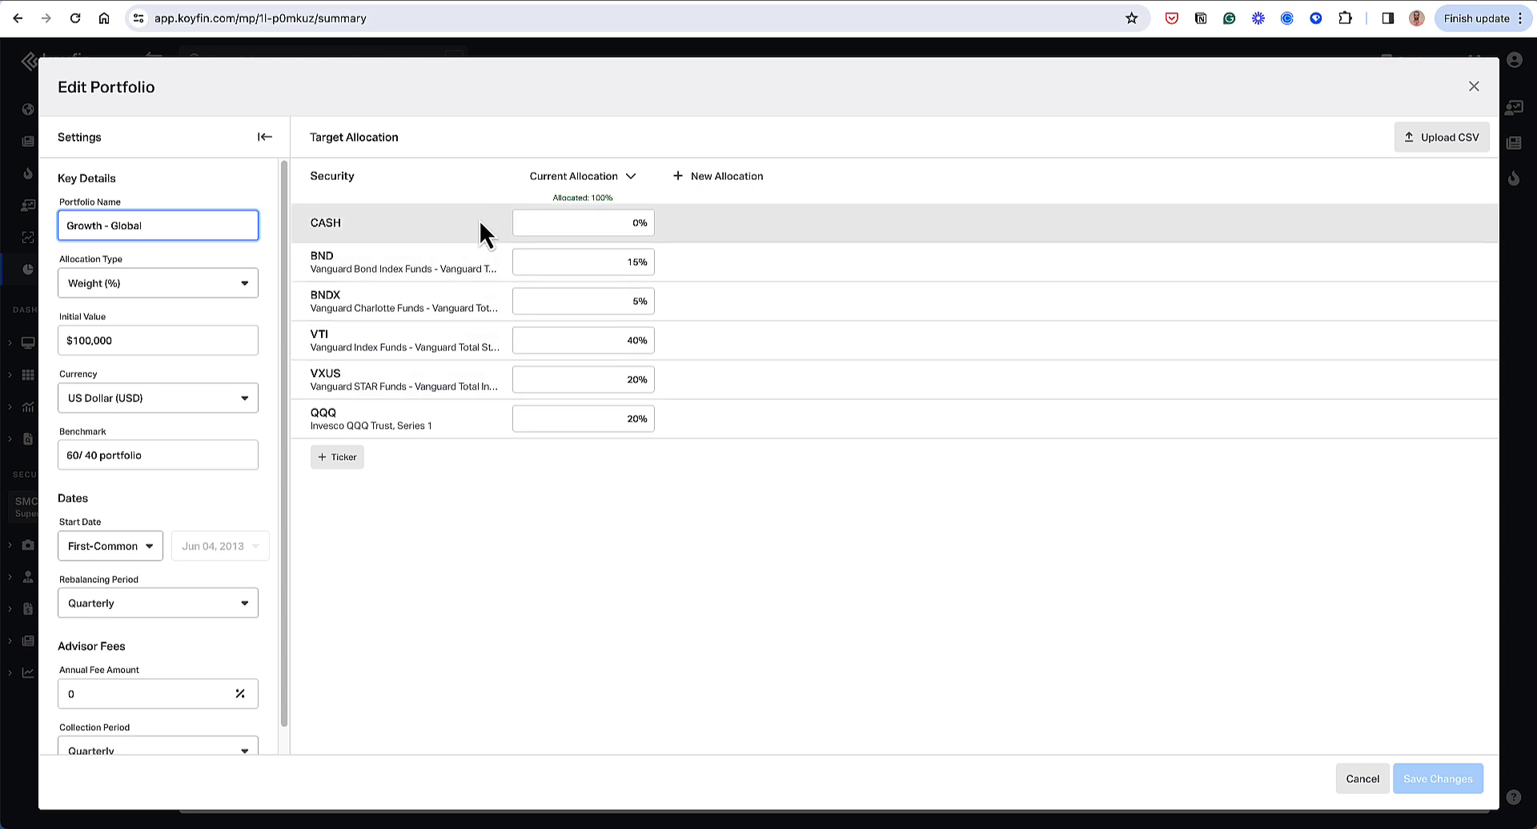
pyautogui.moveTo(419, 330)
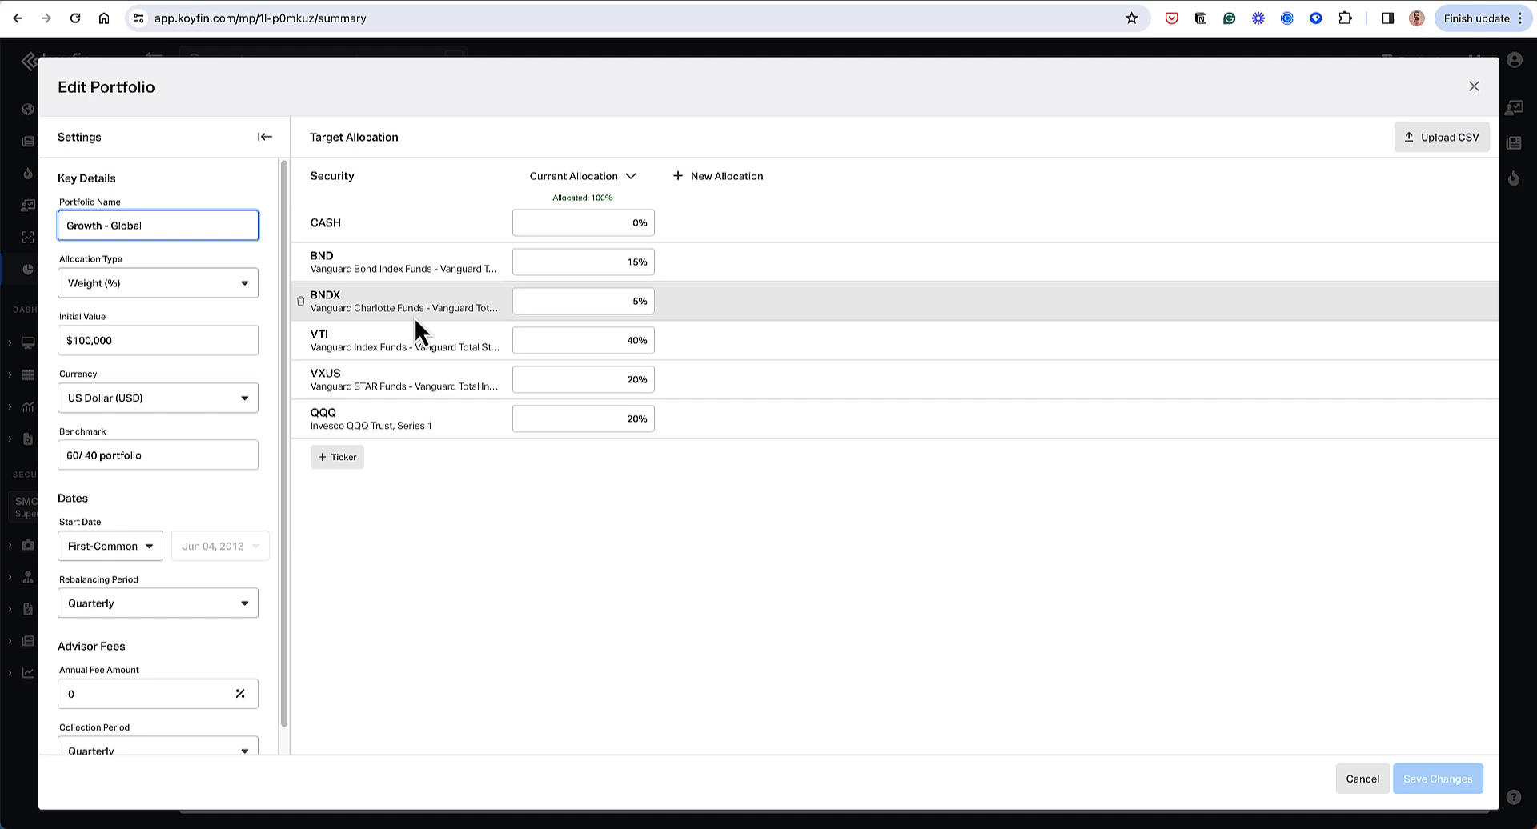
pyautogui.moveTo(1497, 144)
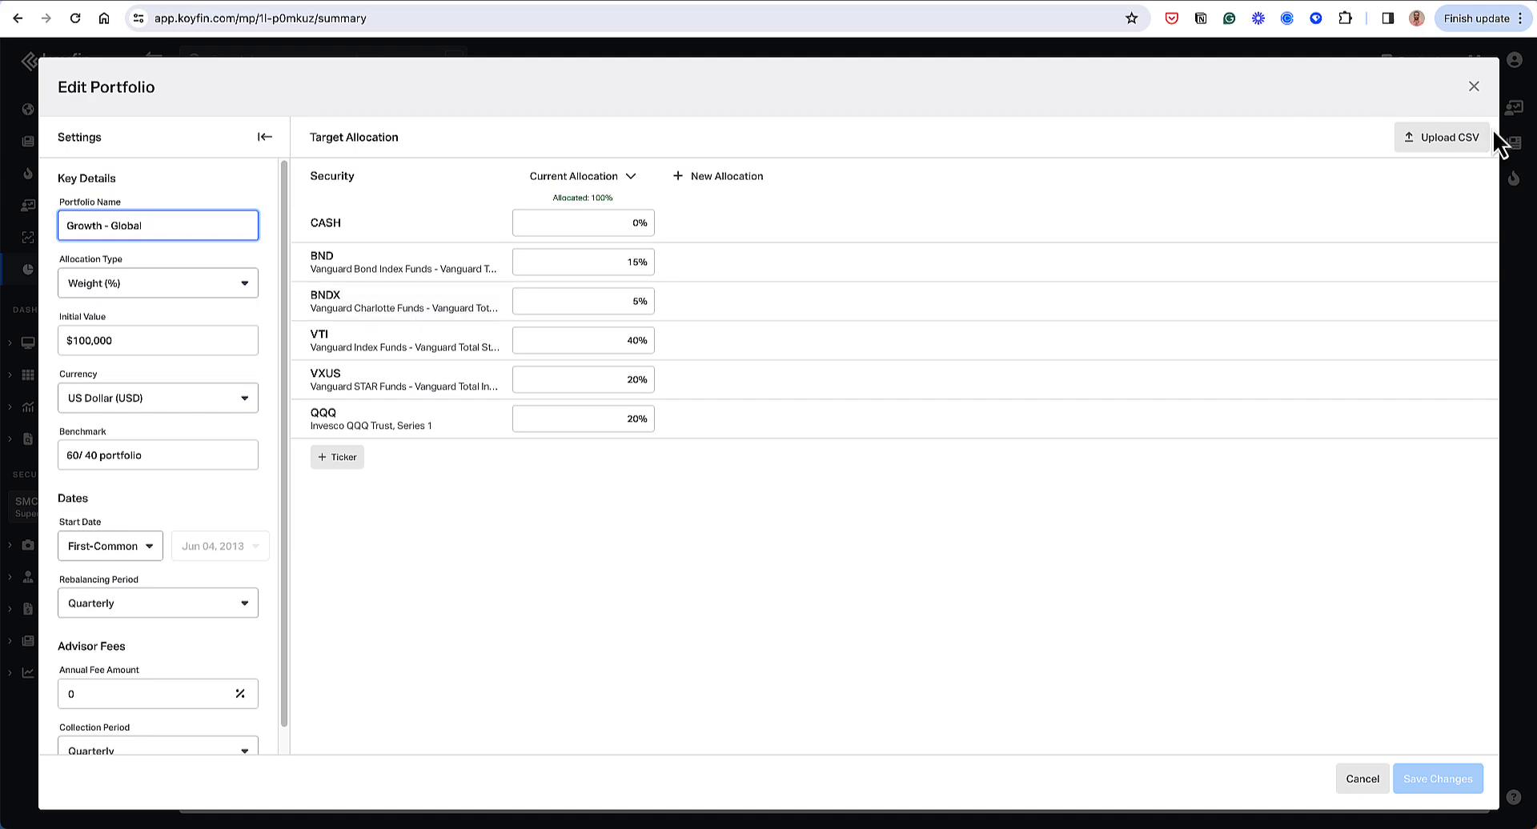
pyautogui.click(1473, 86)
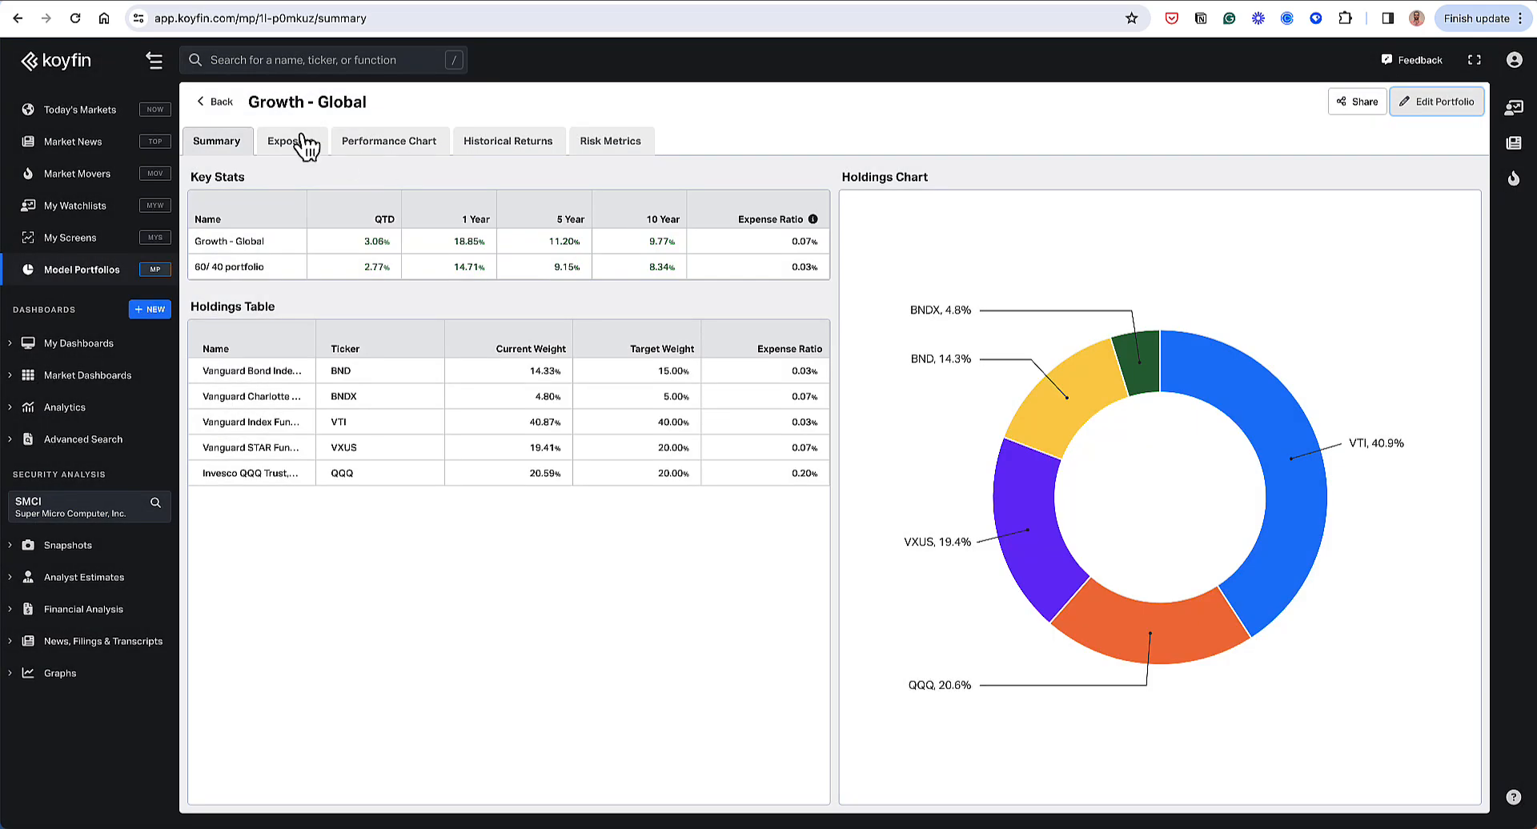
# Open the 60/40 portfolio and review its VOO 60% / BND 40% allocation without saving.
pyautogui.click(213, 101)
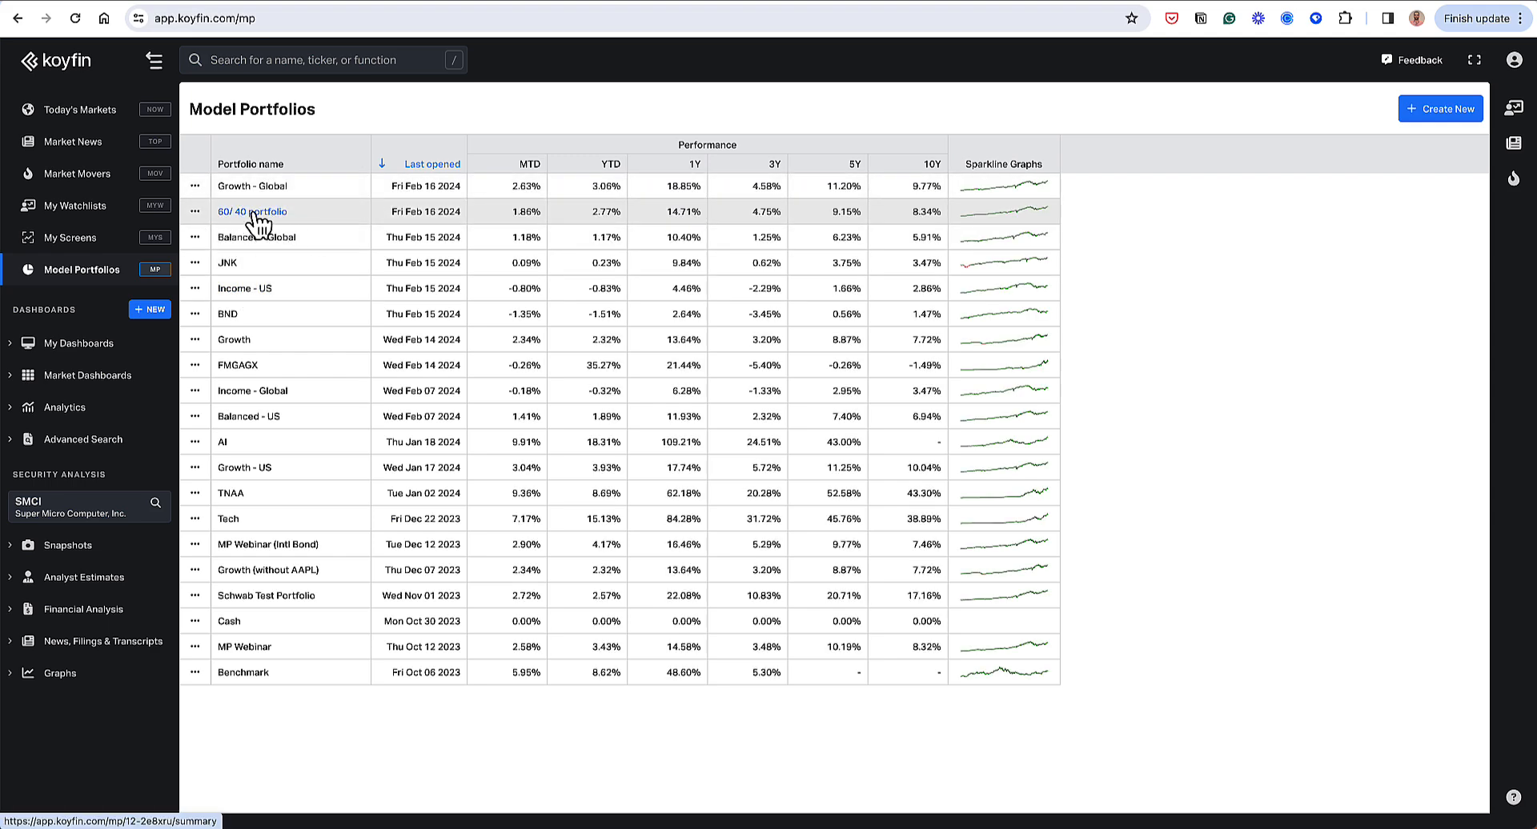
pyautogui.click(252, 211)
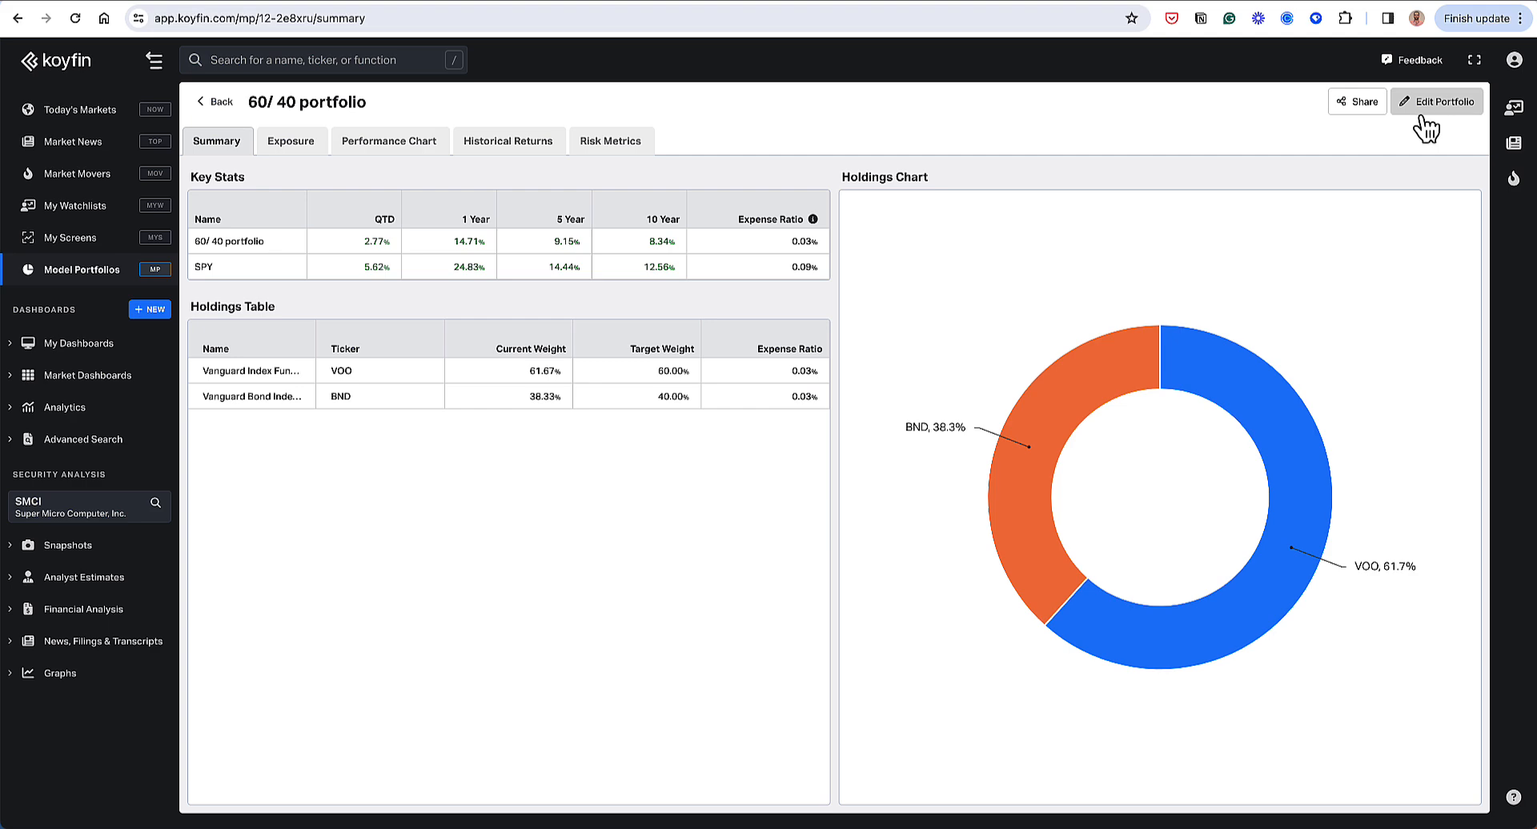
pyautogui.click(1437, 100)
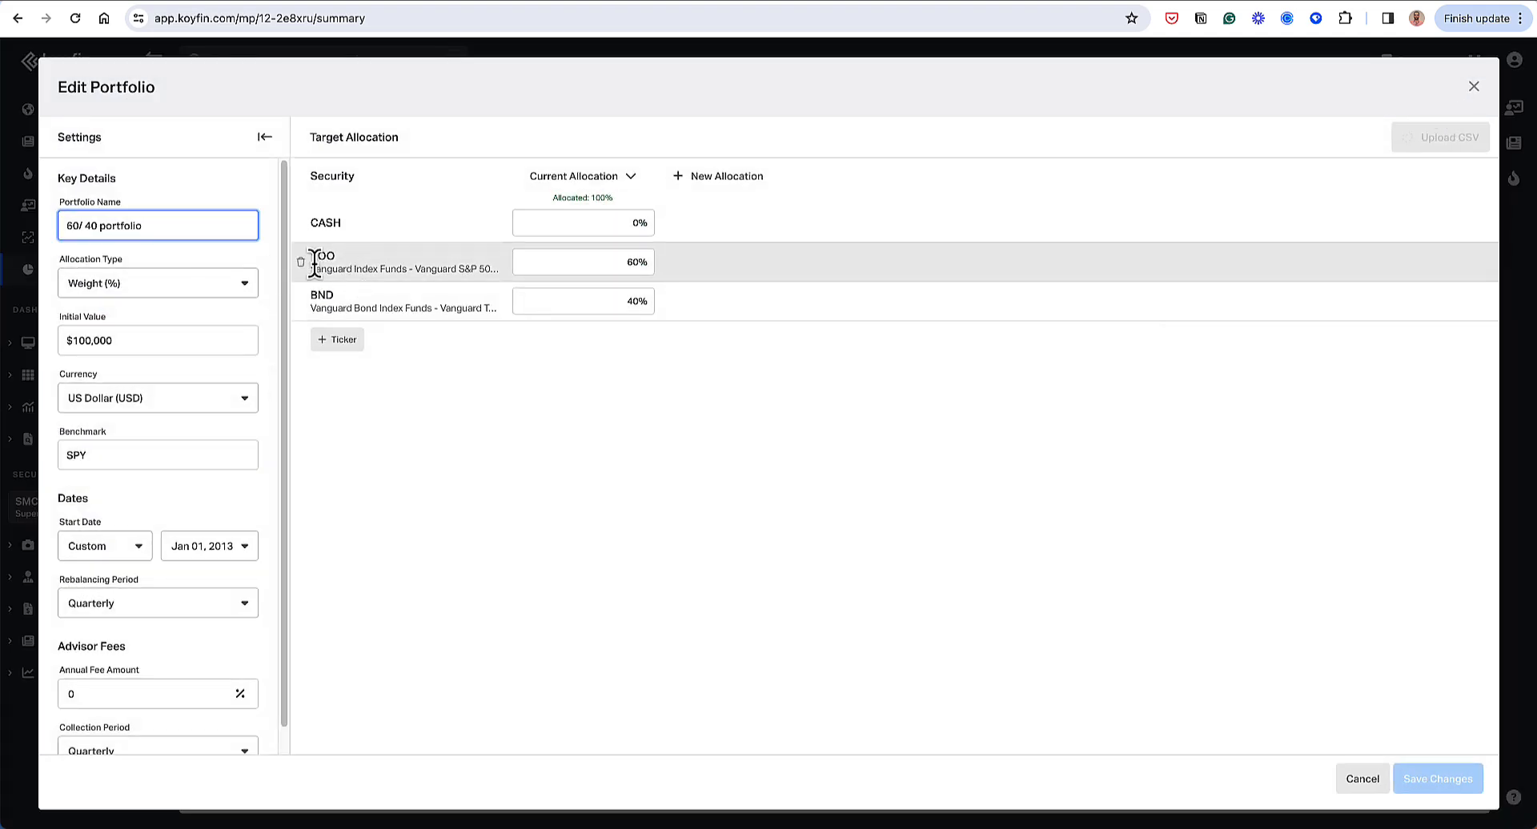
pyautogui.moveTo(404, 269)
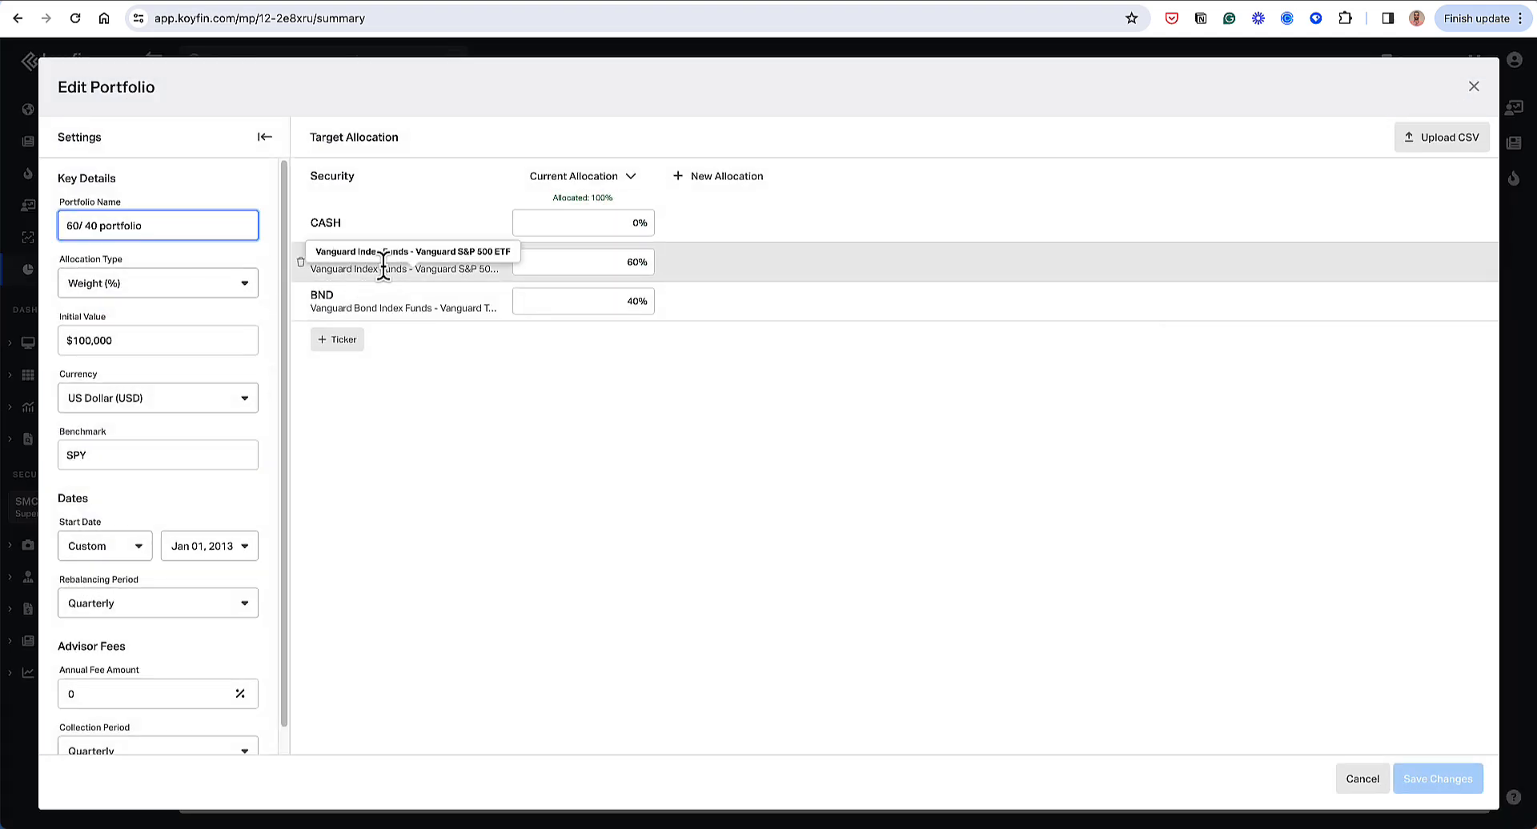
pyautogui.click(411, 252)
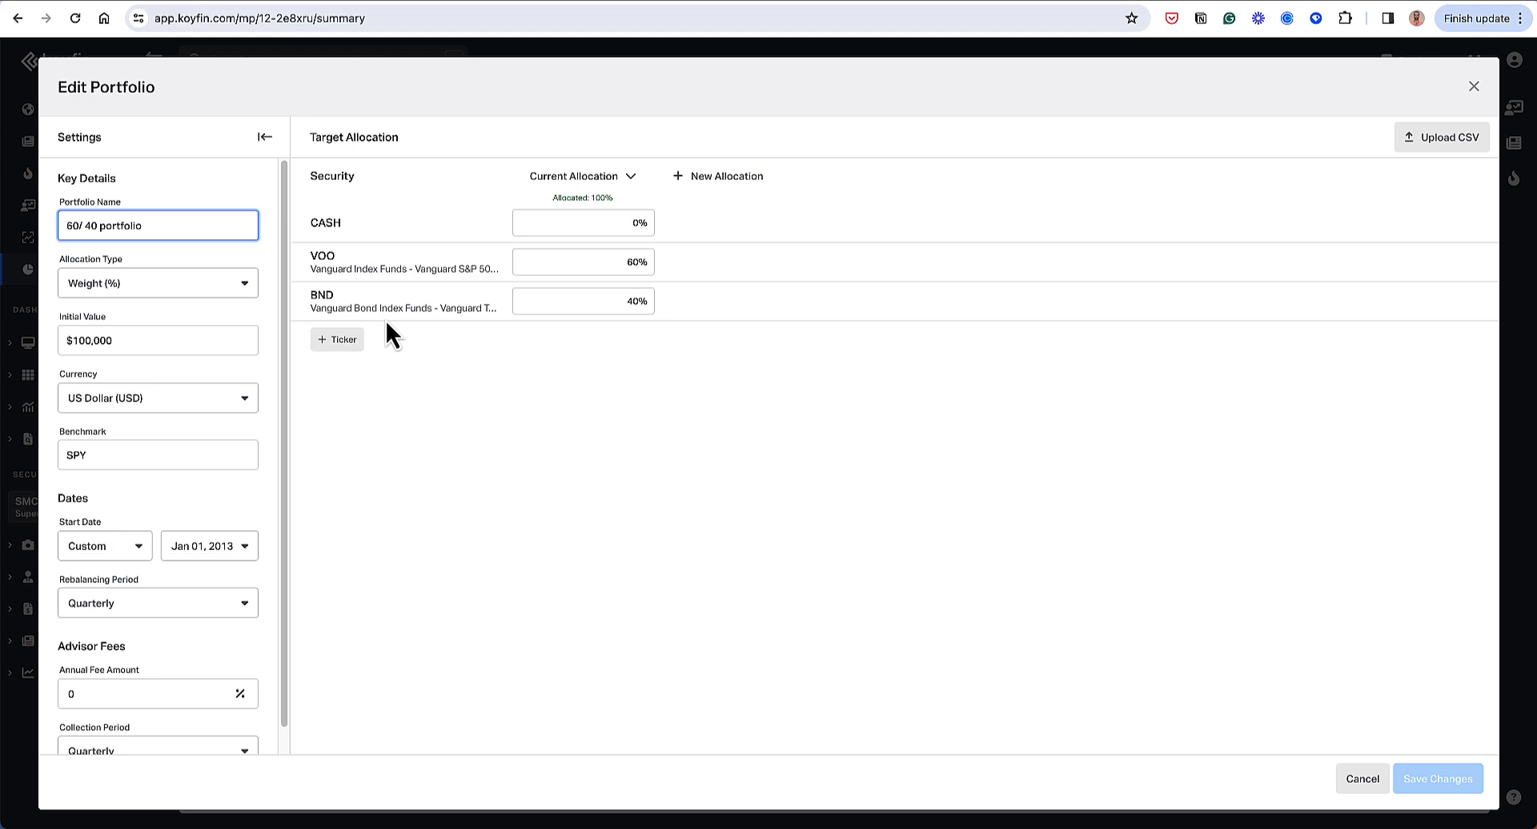
pyautogui.moveTo(383, 308)
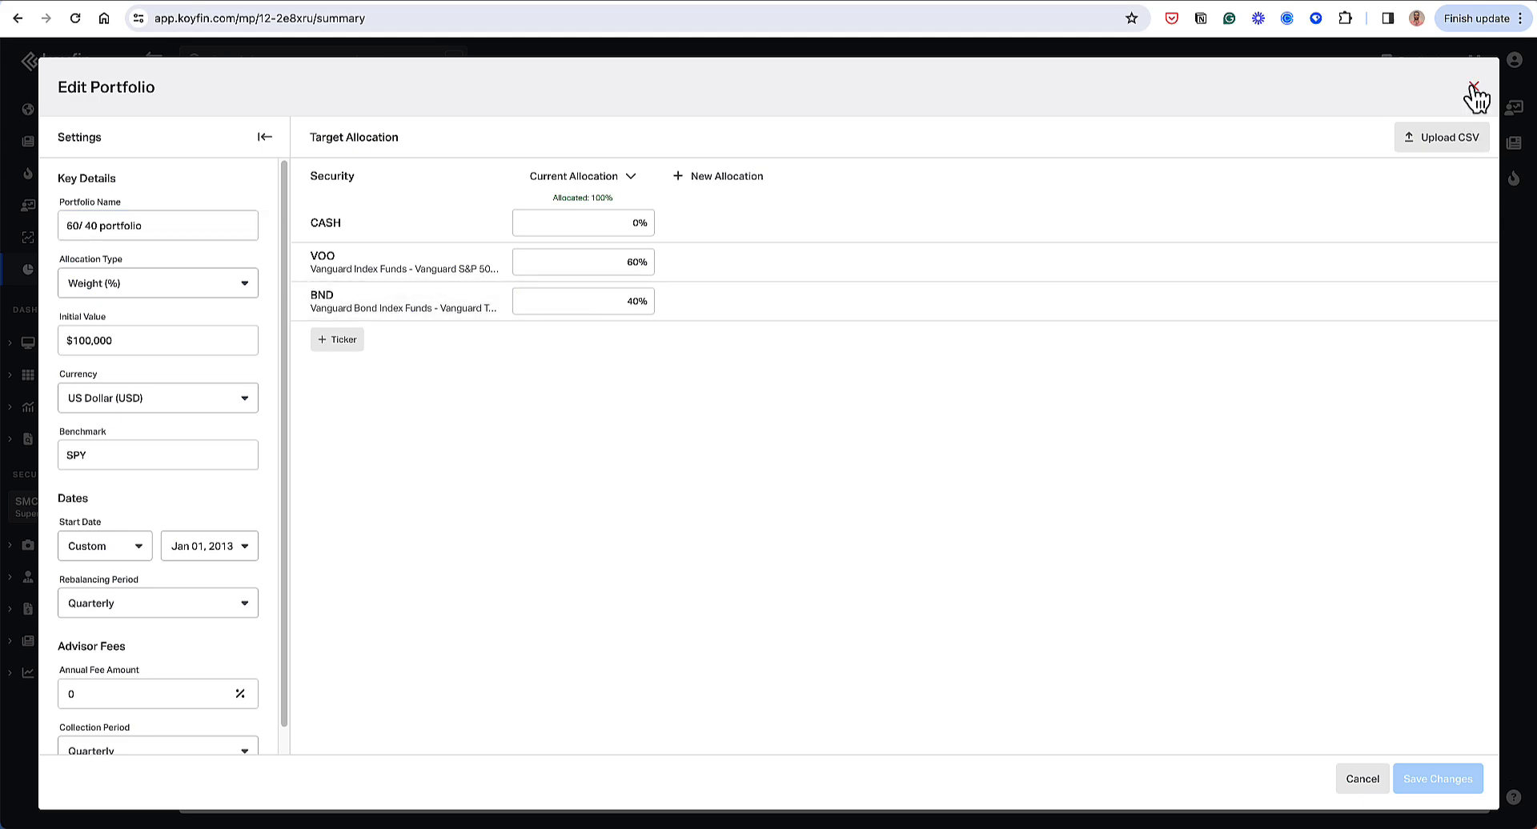
pyautogui.click(1477, 94)
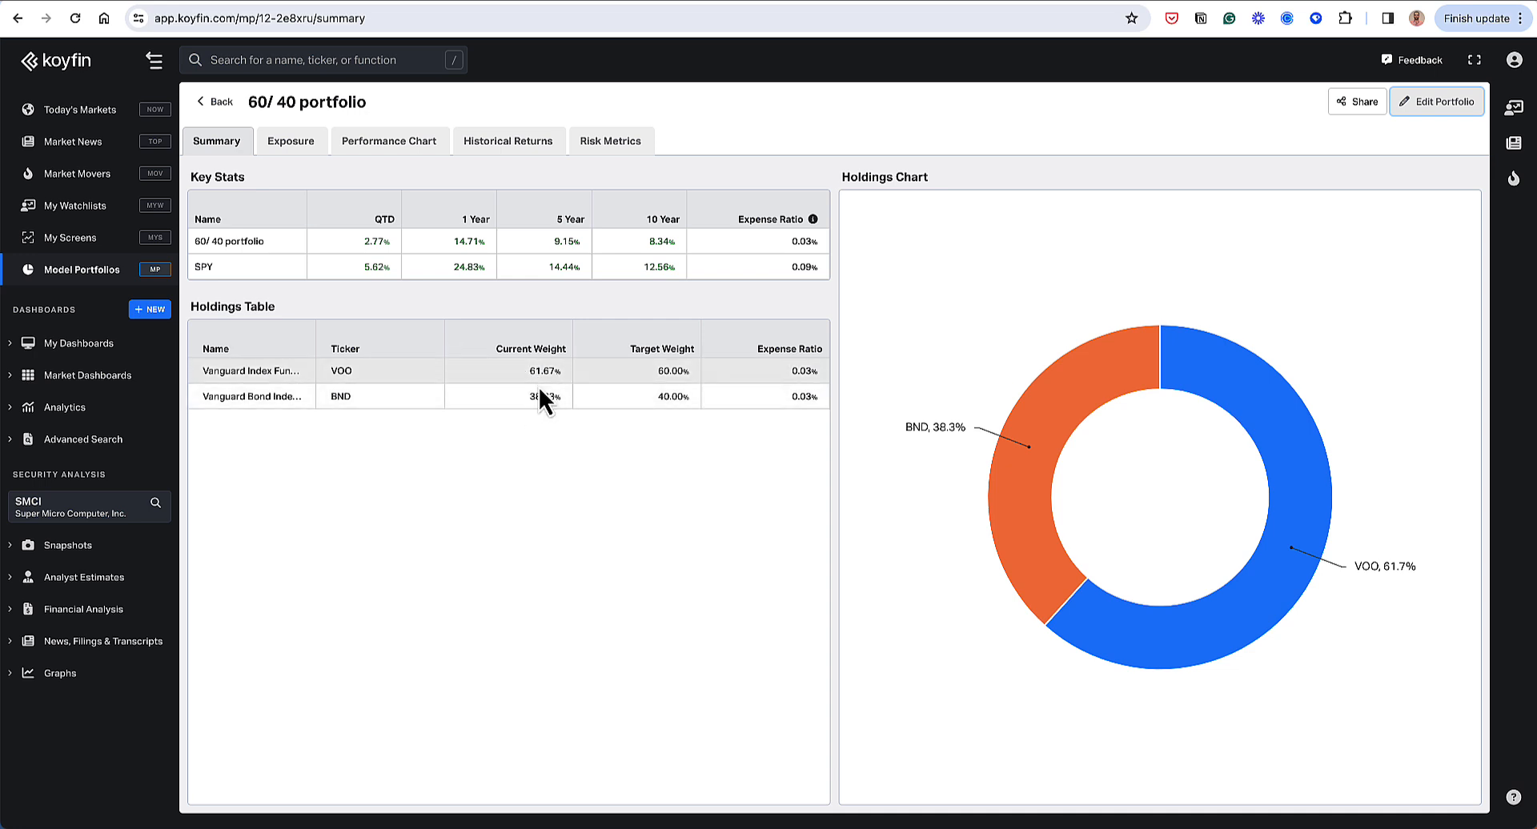
pyautogui.moveTo(1283, 201)
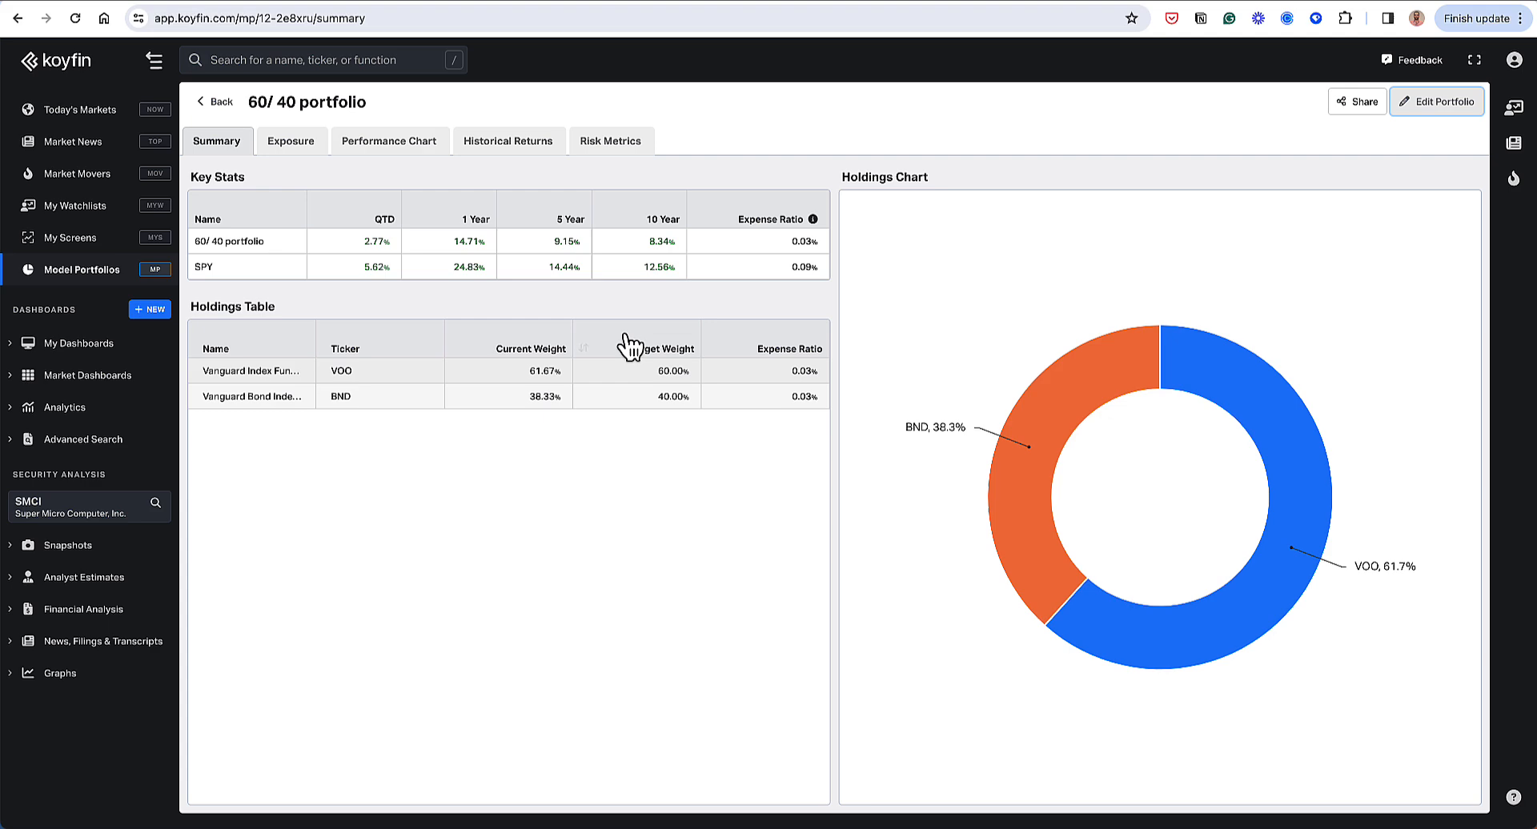
# Reopen Growth - Global's settings and choose the 60/40 portfolio as its benchmark.
pyautogui.click(214, 101)
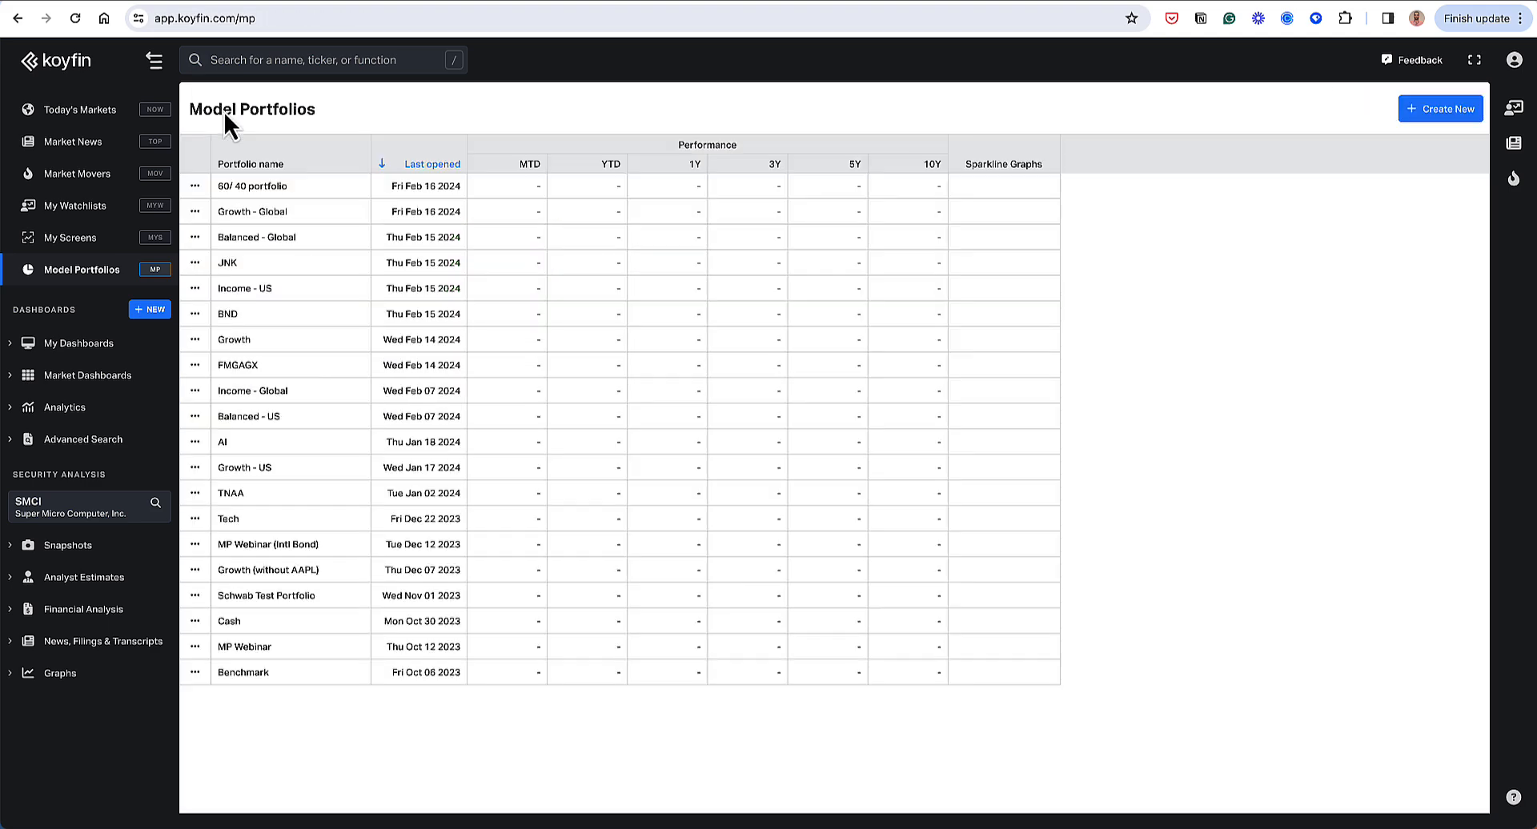
pyautogui.moveTo(245, 235)
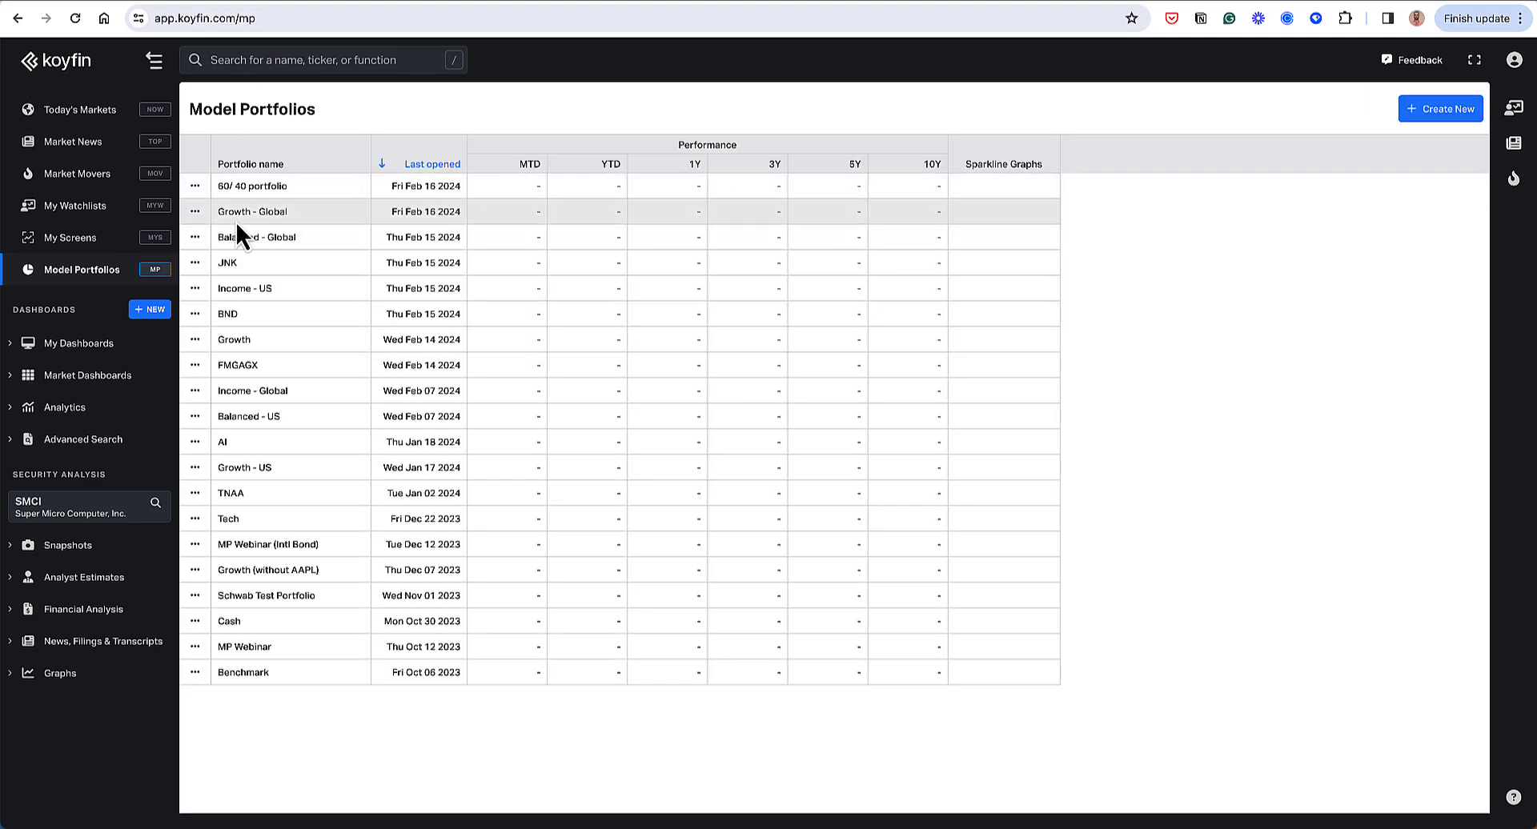
pyautogui.click(250, 211)
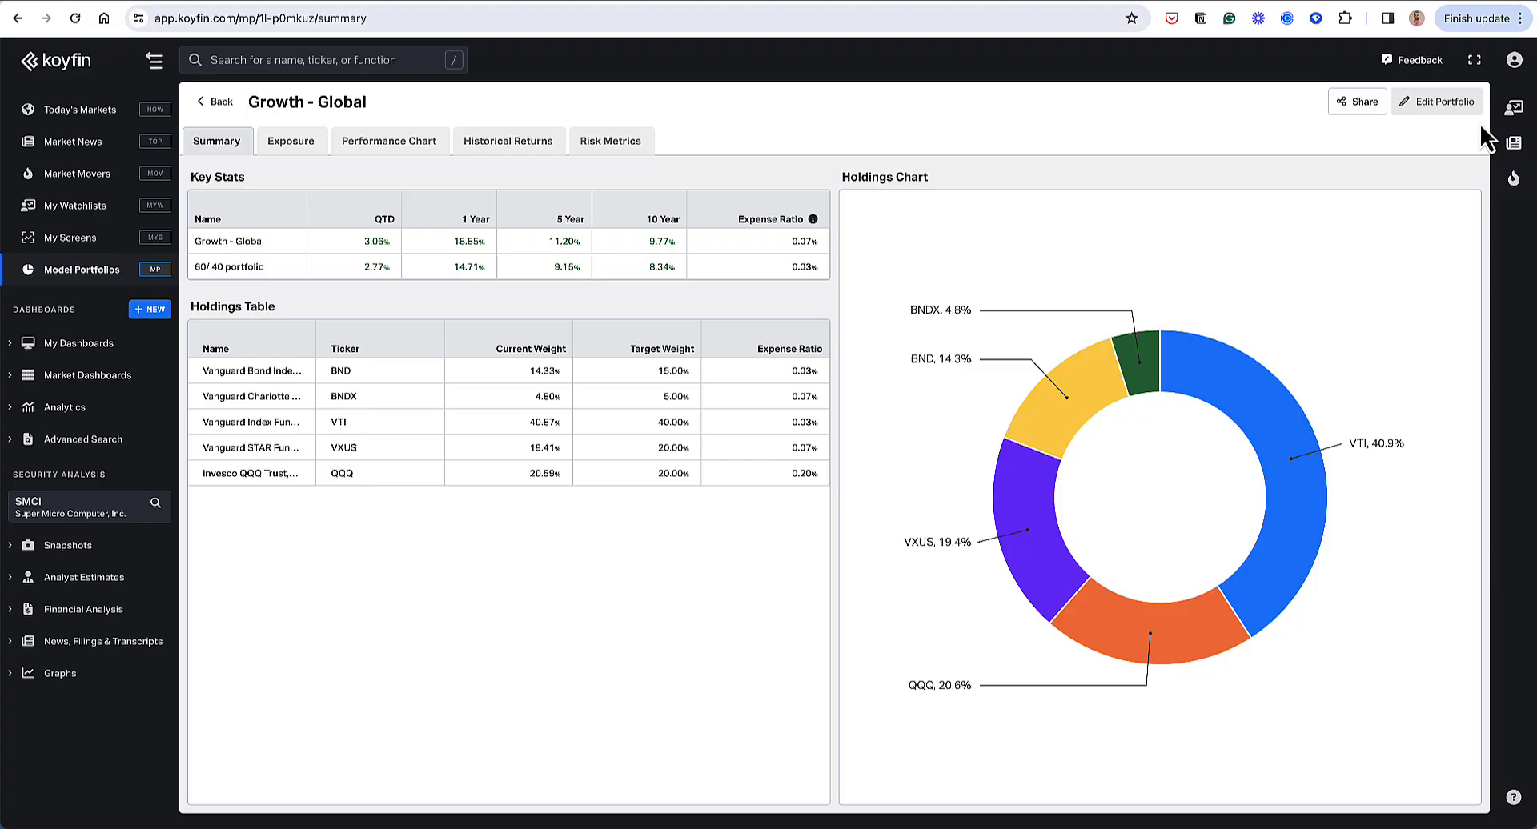
pyautogui.click(1436, 100)
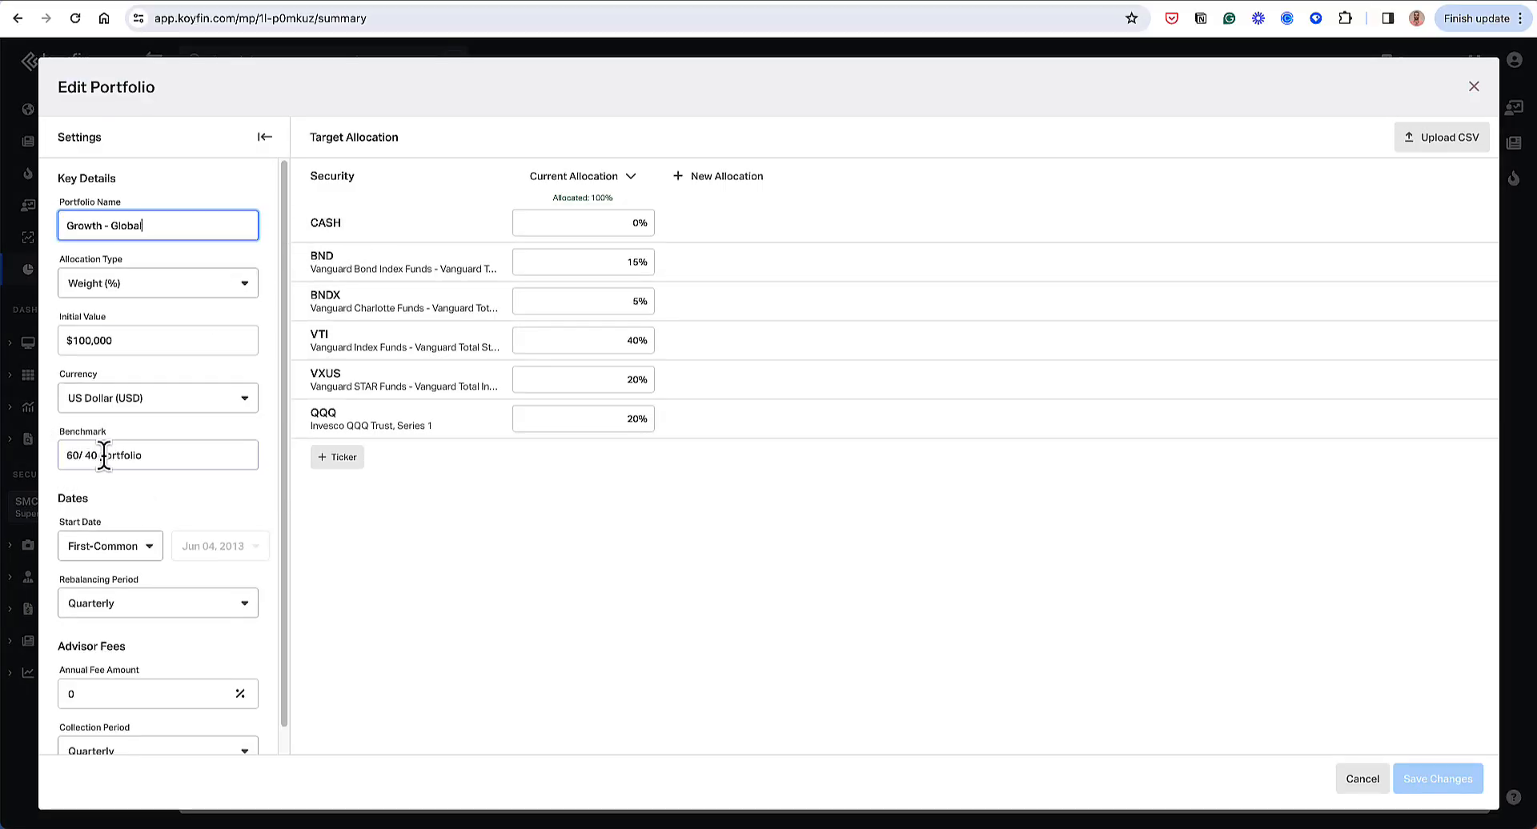
pyautogui.click(157, 455)
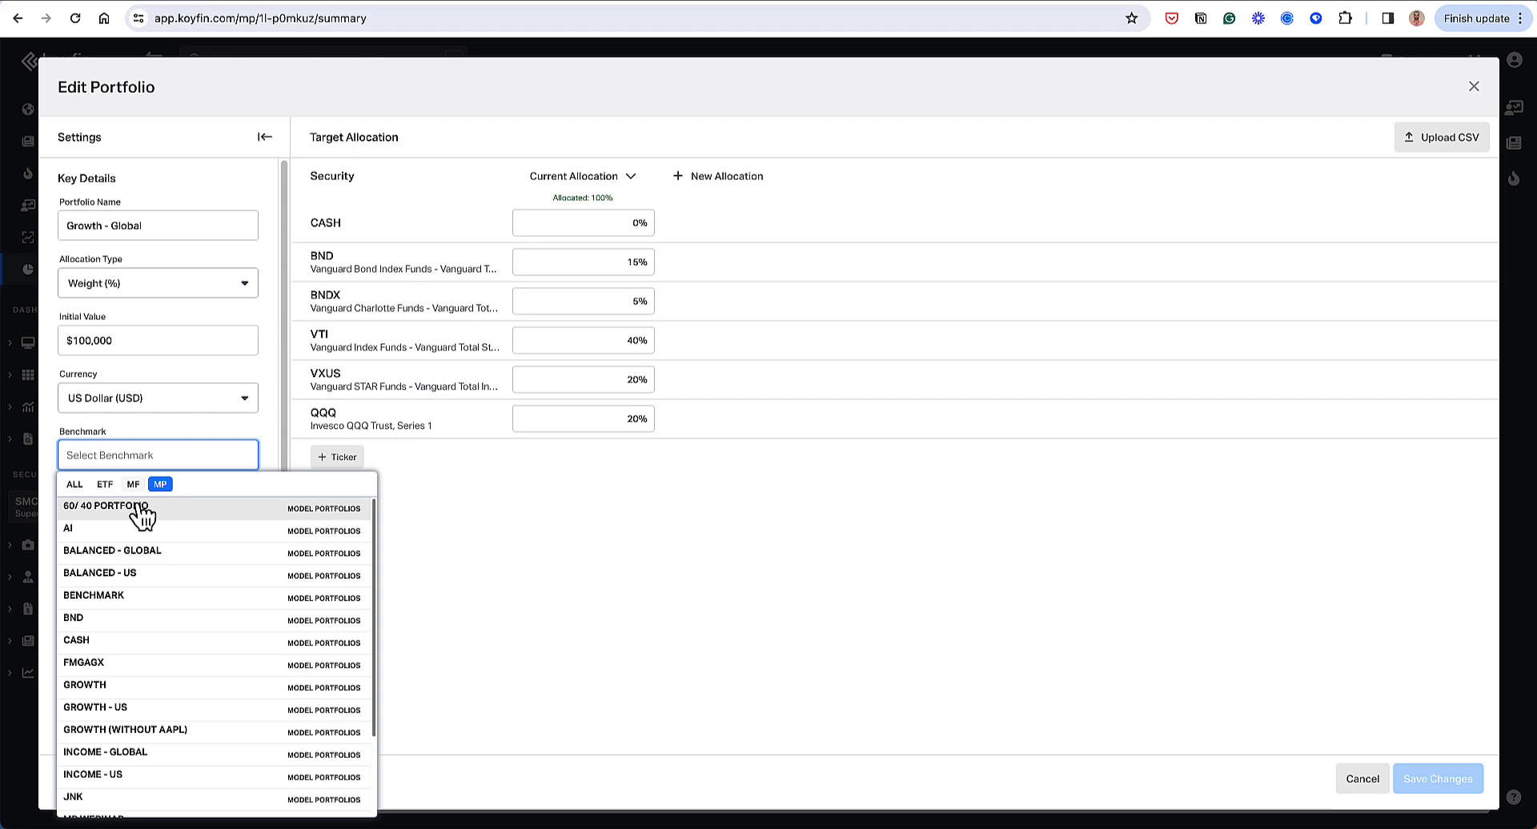
pyautogui.click(105, 506)
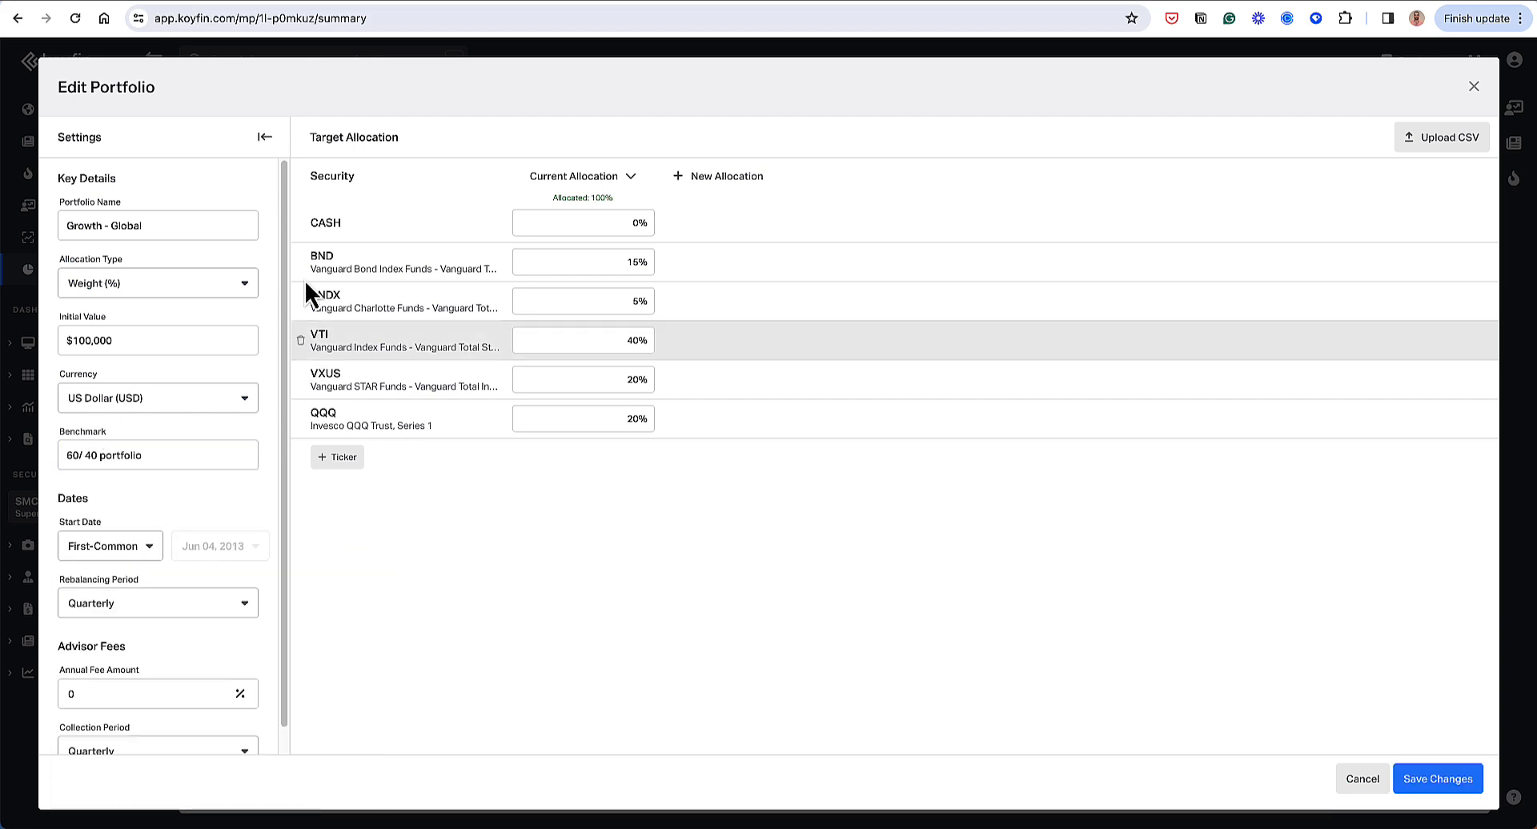
pyautogui.moveTo(1377, 812)
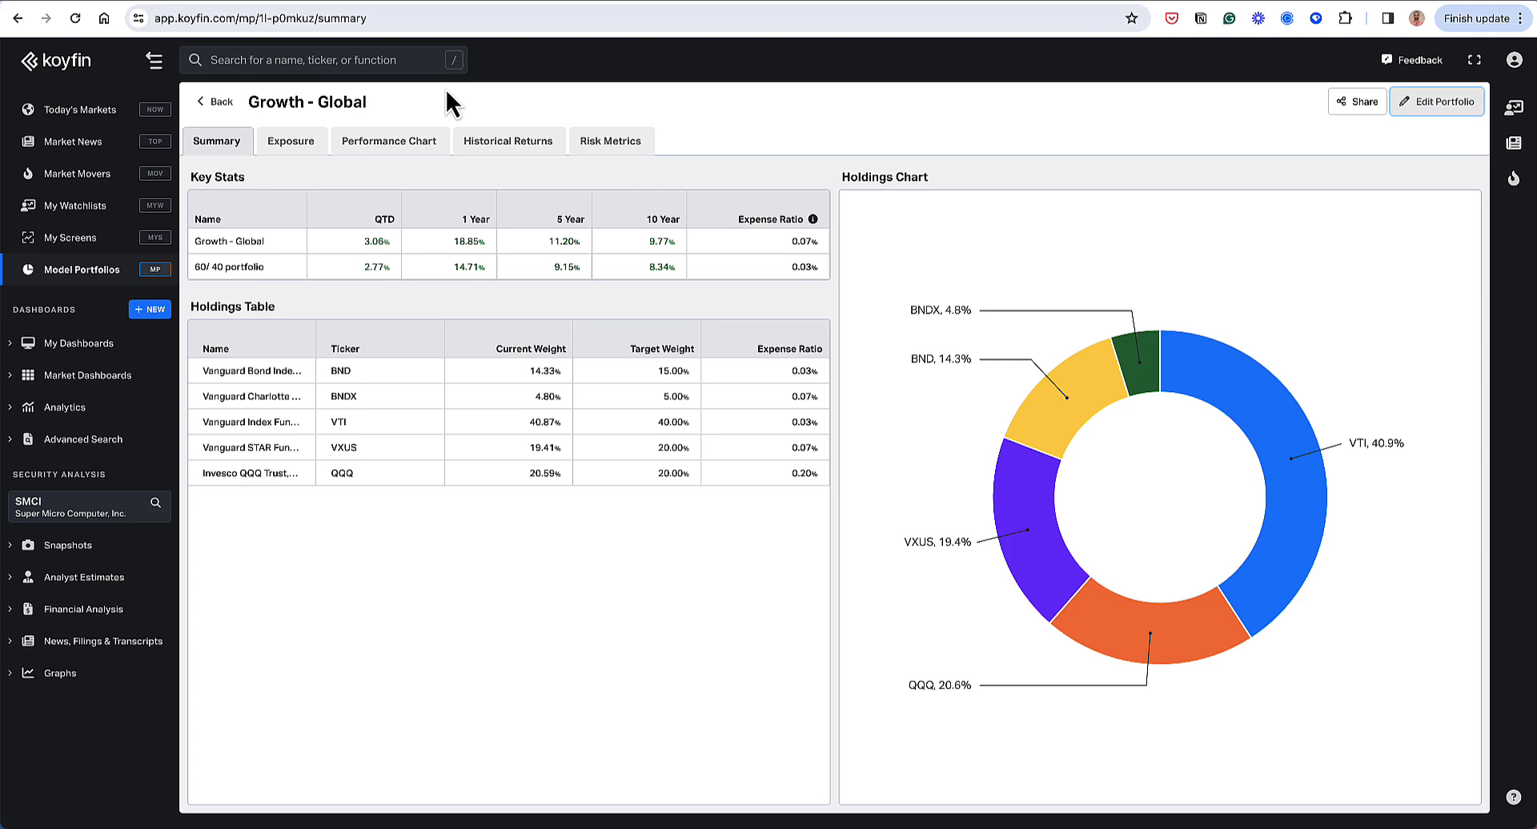
# Show the Exposure tab's asset allocation: 80.3% equity versus the benchmark's 61.5%.
pyautogui.click(290, 140)
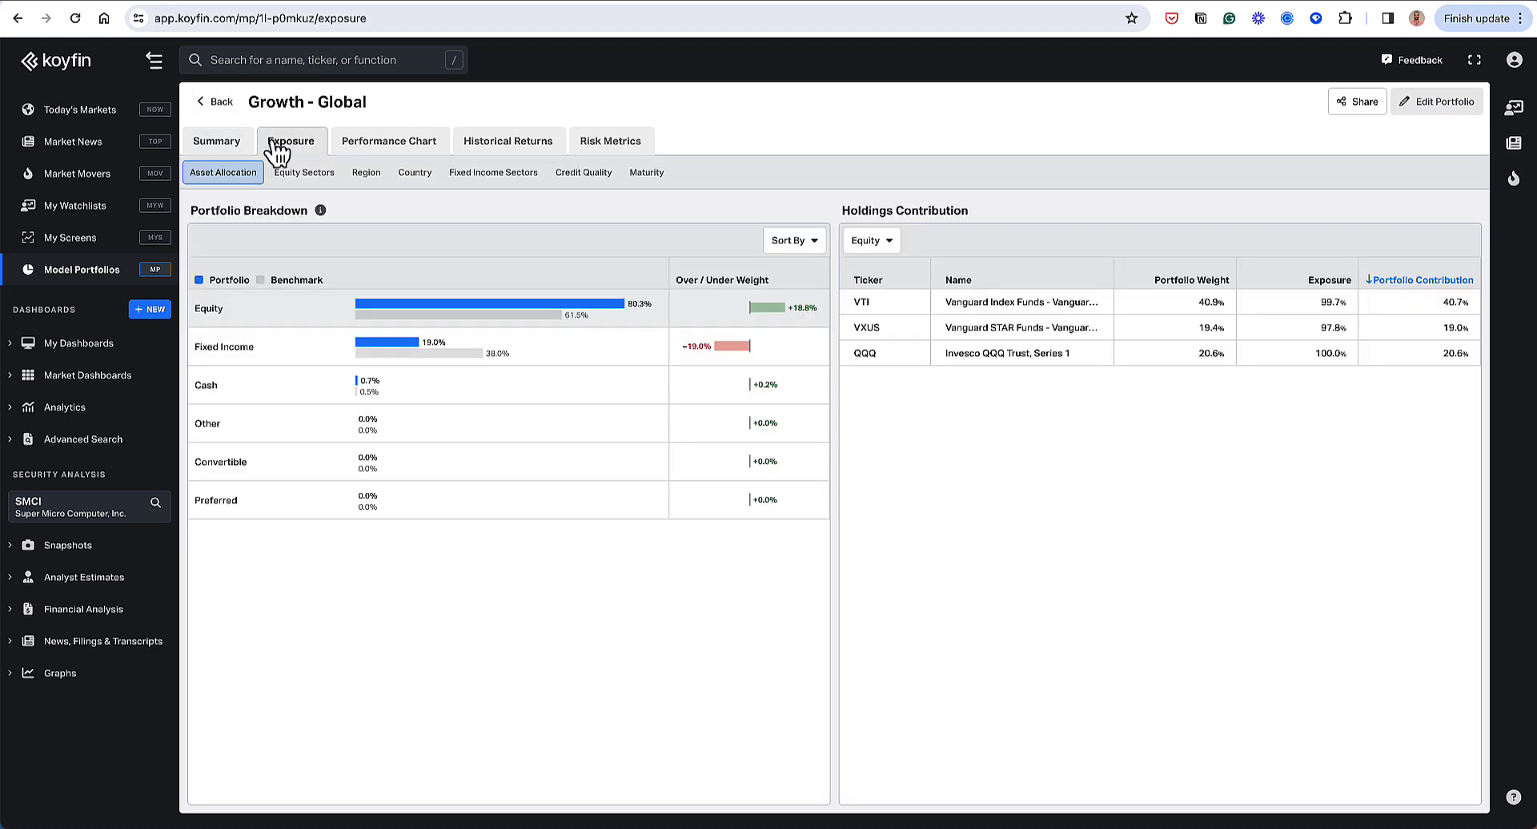
pyautogui.moveTo(509, 204)
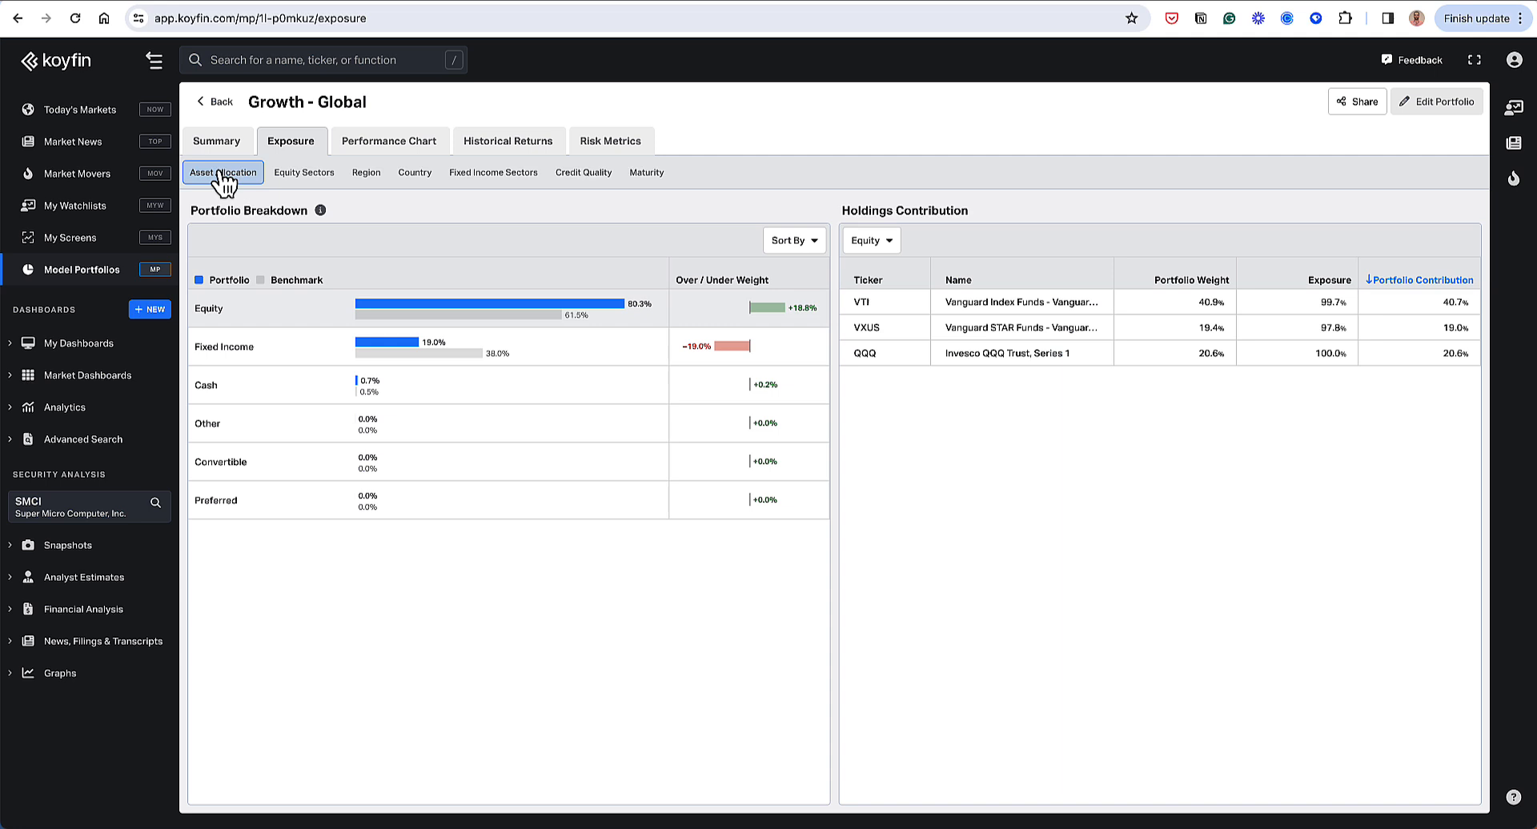
pyautogui.moveTo(467, 285)
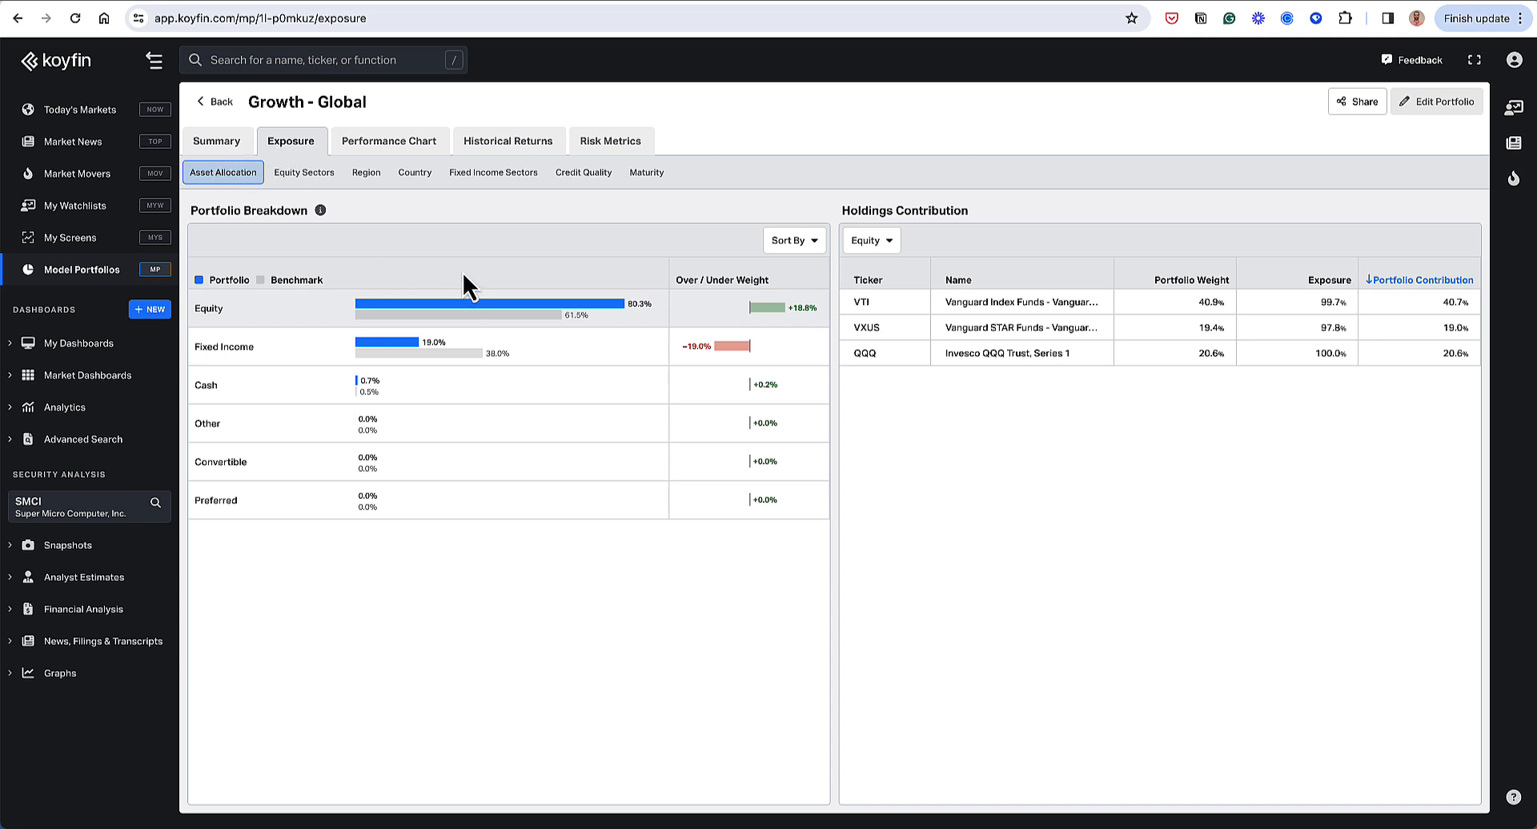
pyautogui.moveTo(444, 274)
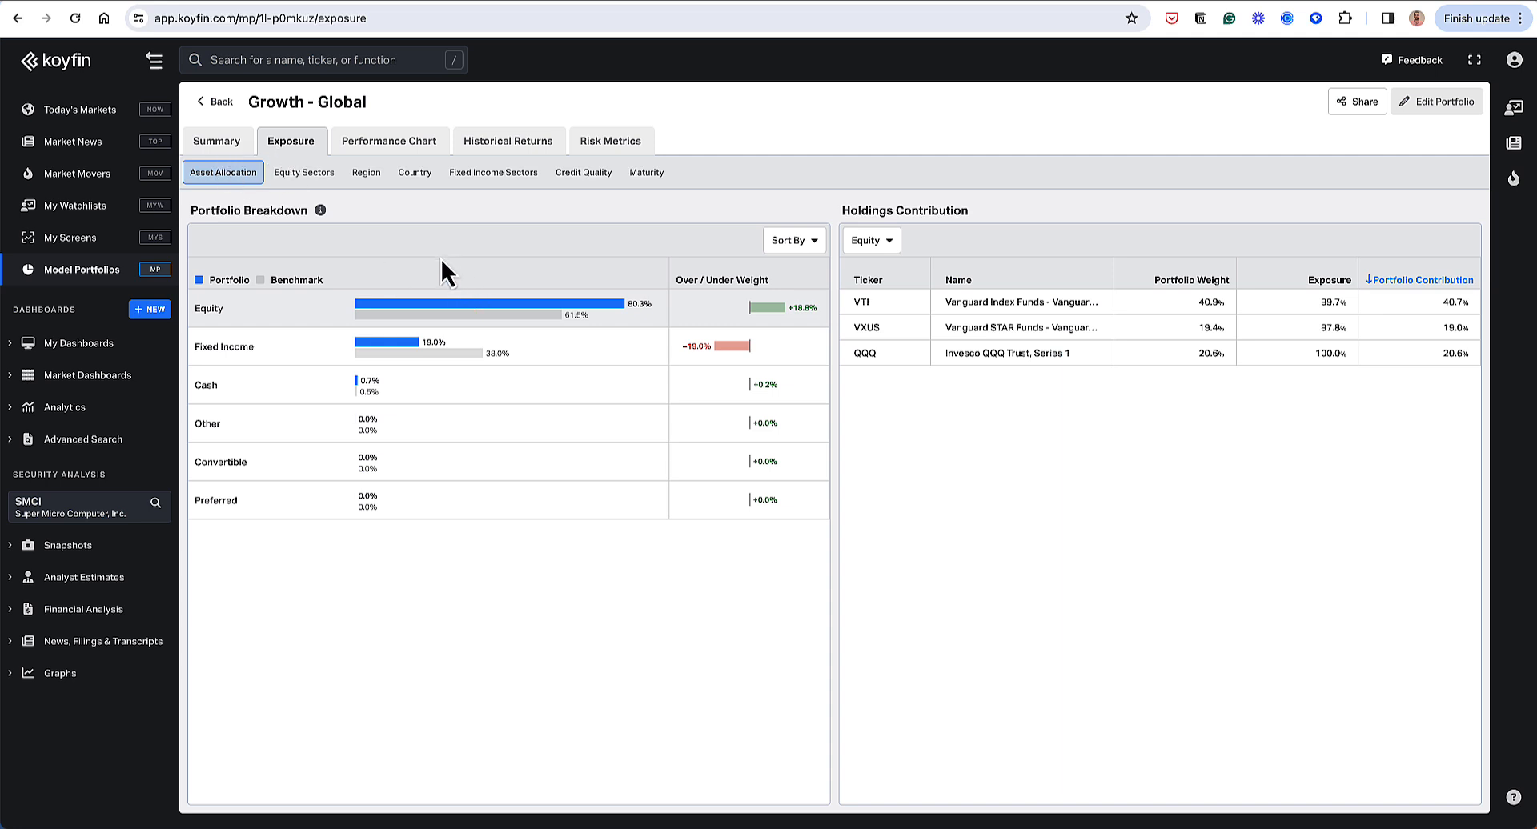
pyautogui.moveTo(247, 323)
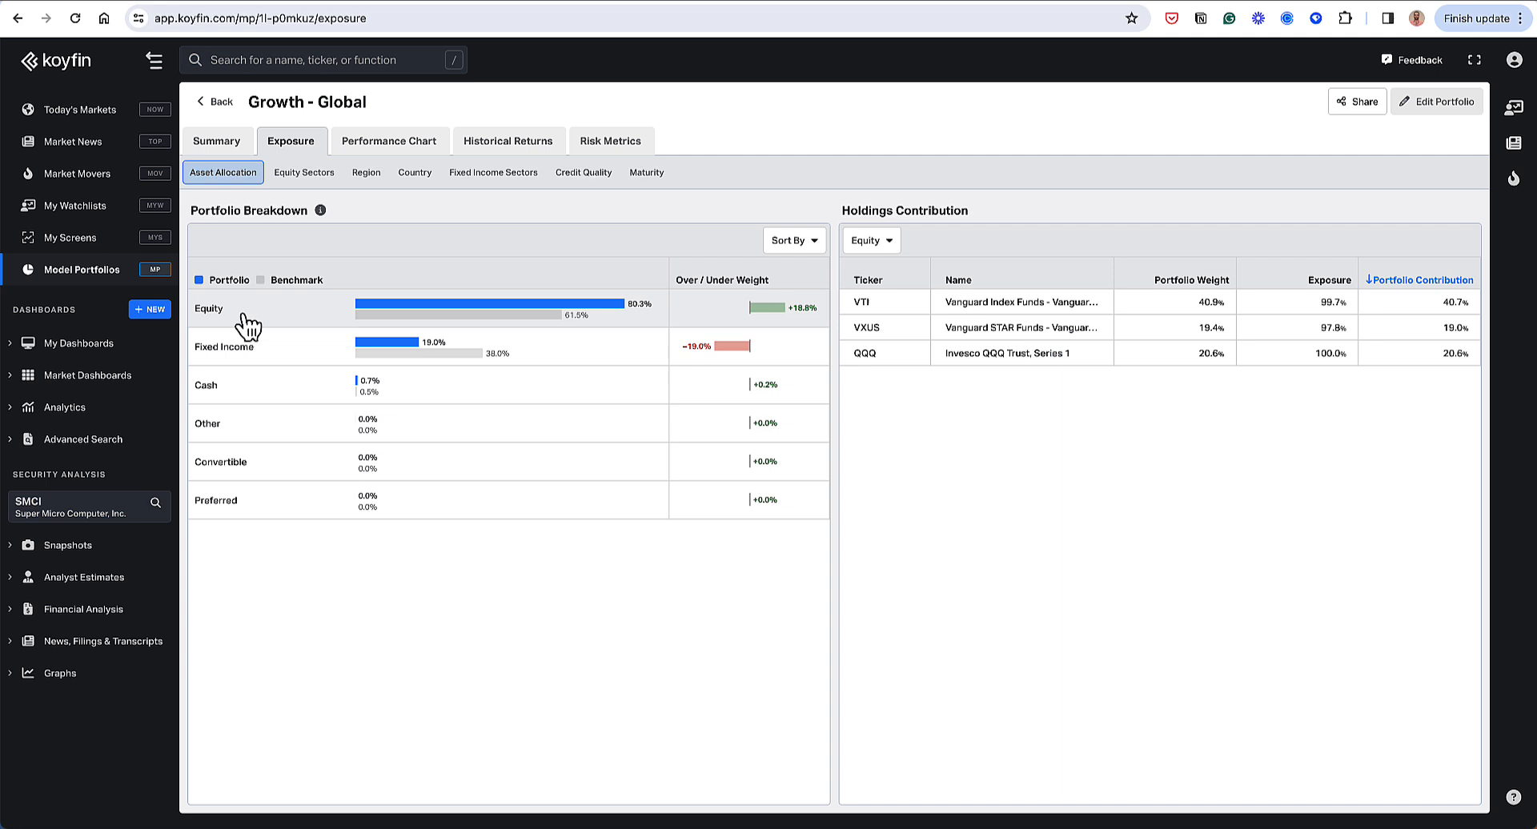
pyautogui.moveTo(211, 309)
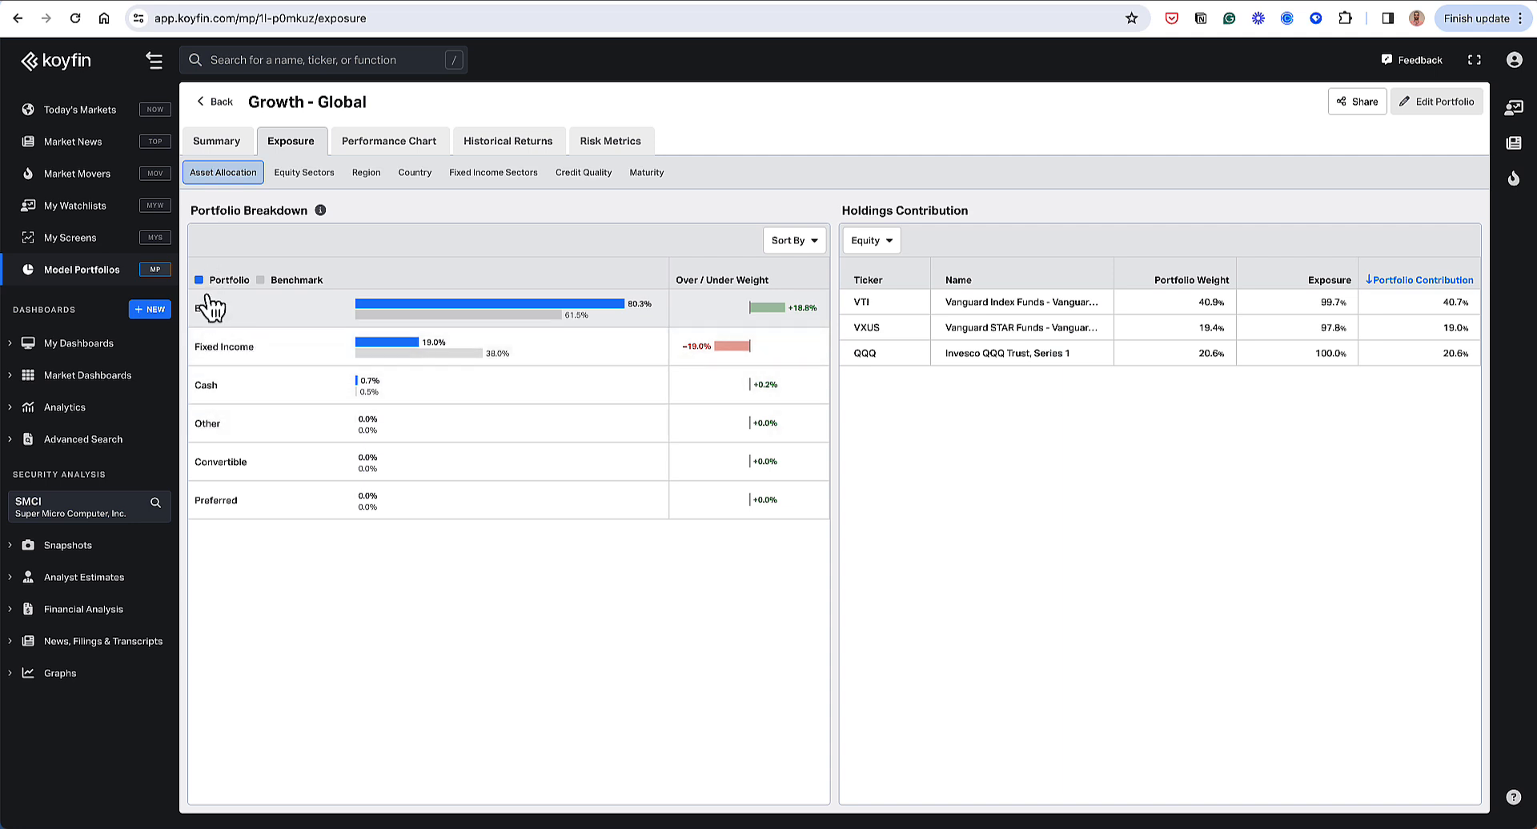
pyautogui.moveTo(645, 323)
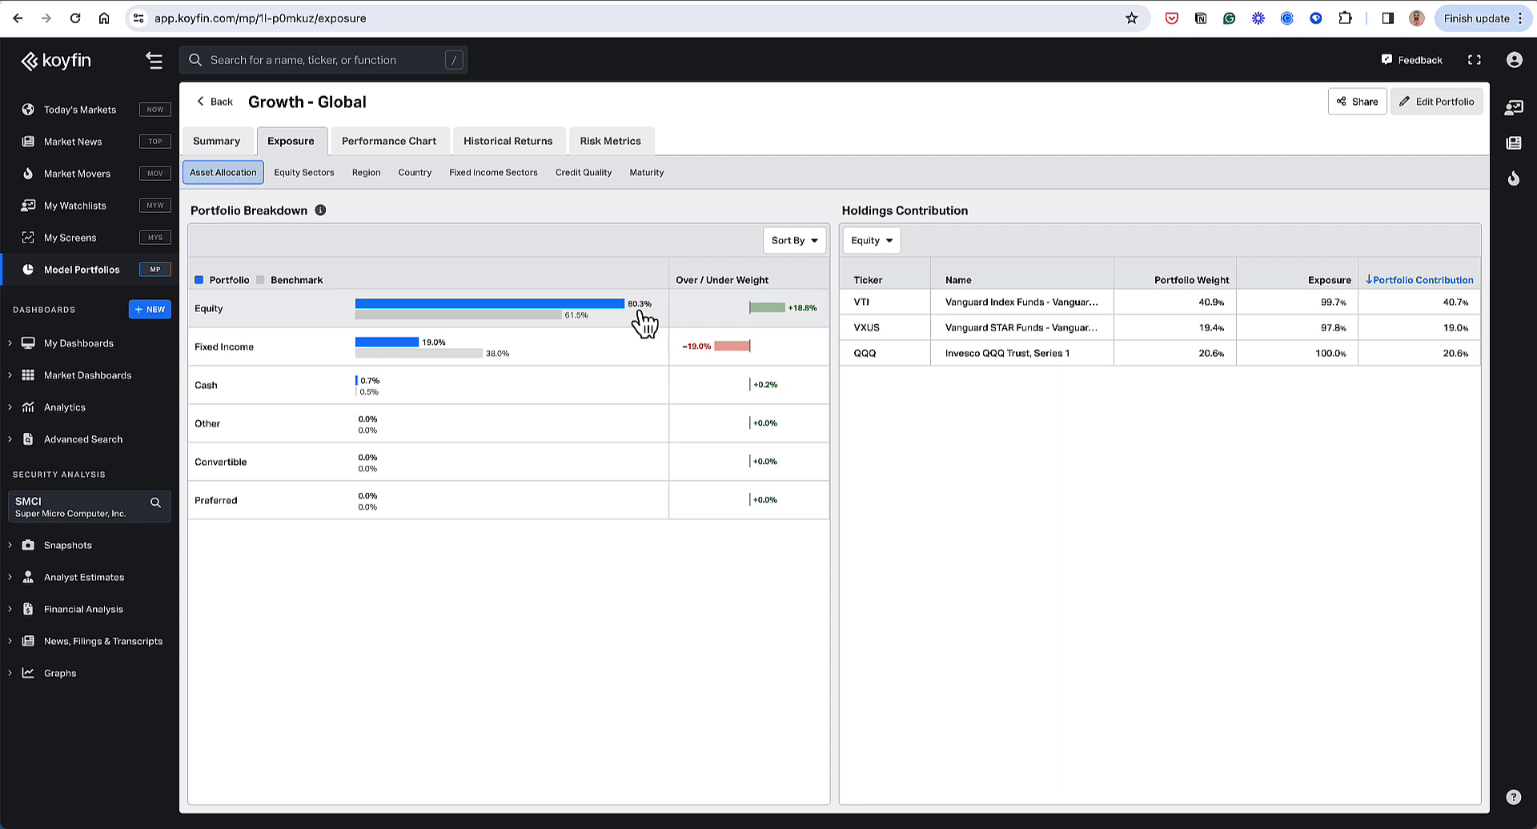
pyautogui.moveTo(547, 326)
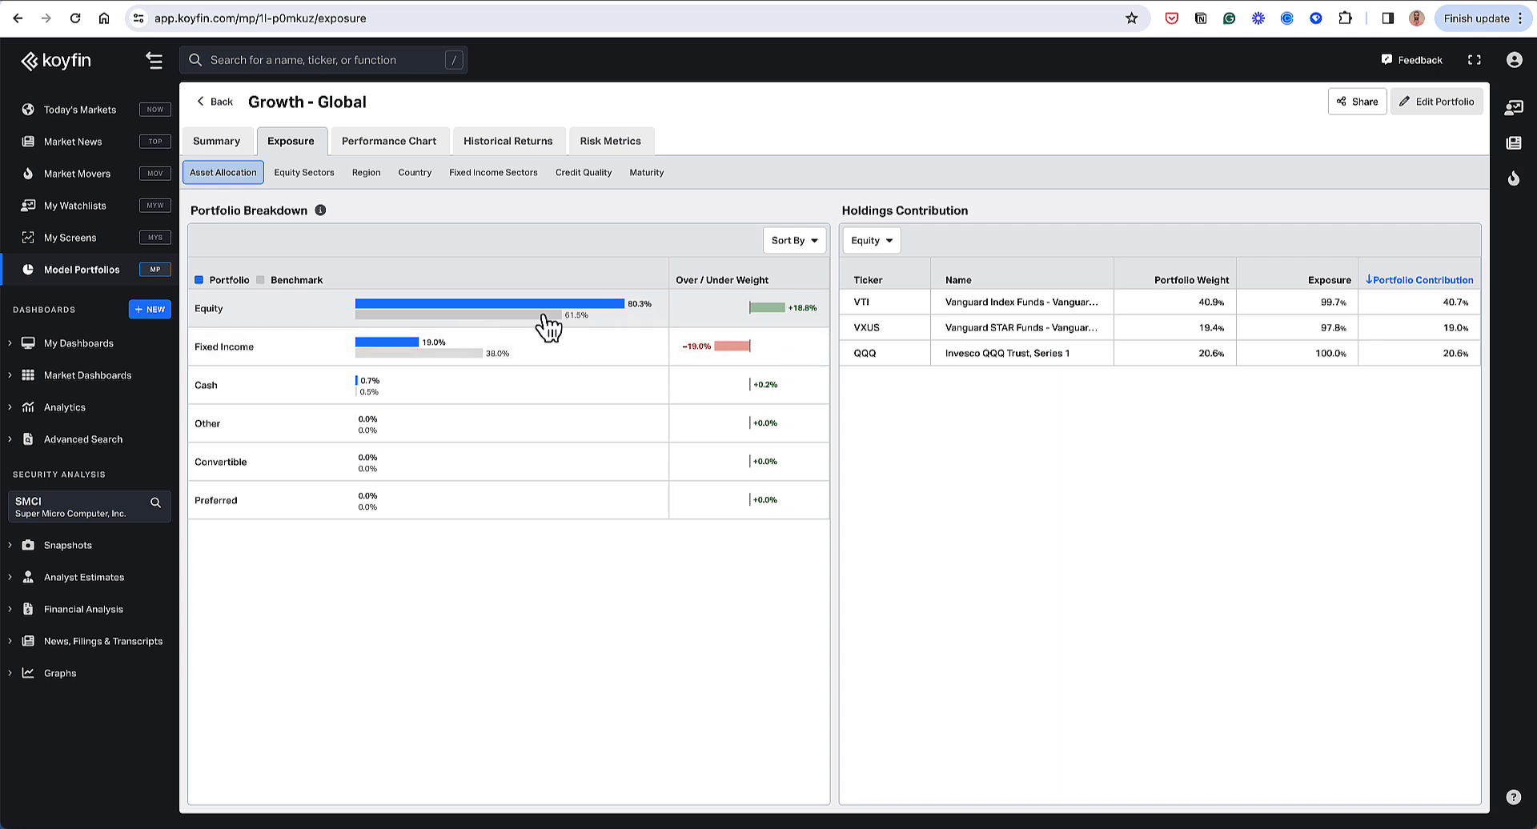
pyautogui.moveTo(581, 331)
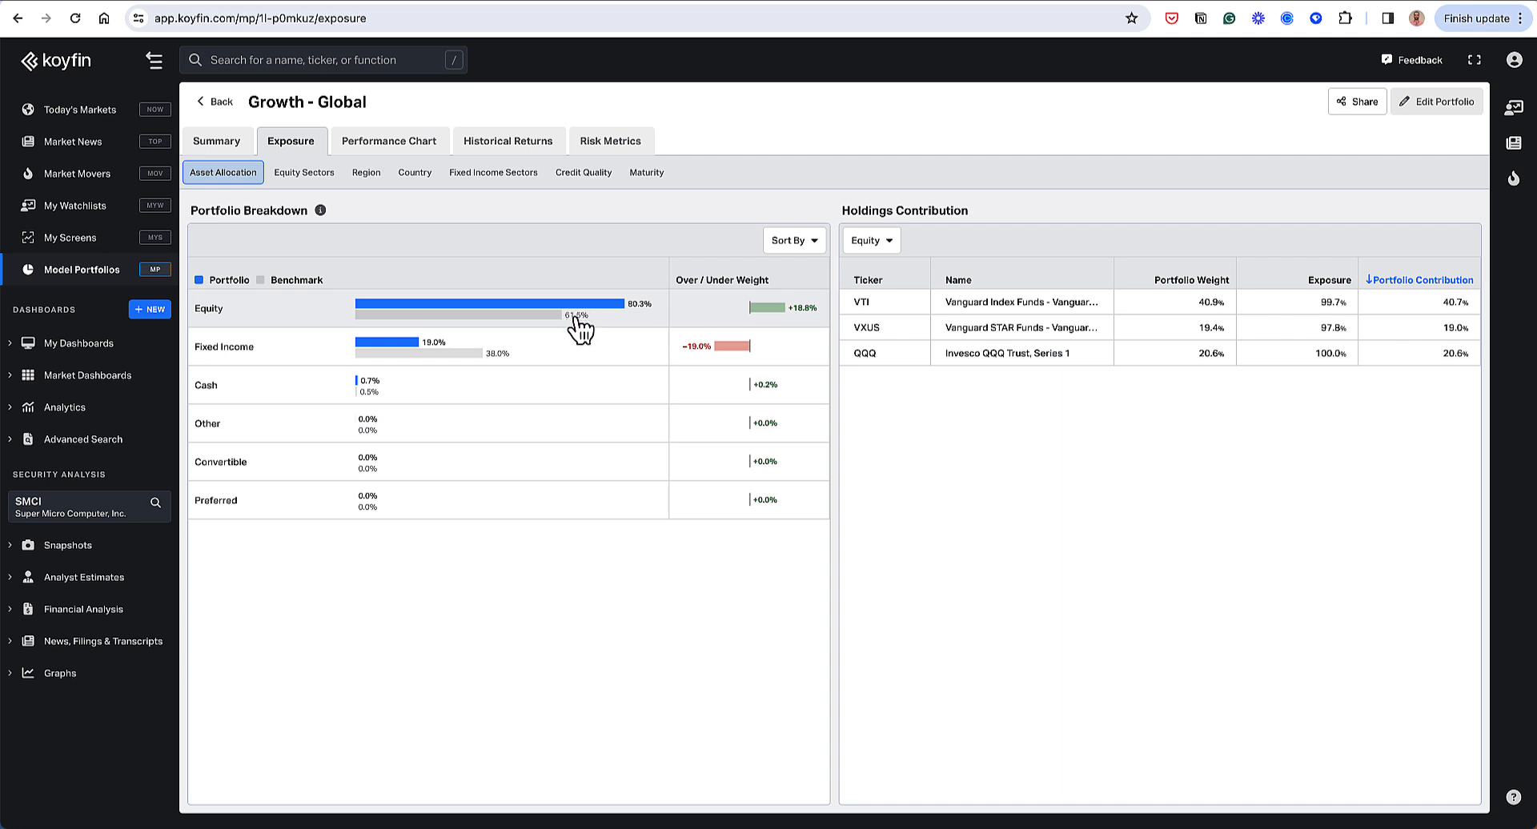
pyautogui.moveTo(742, 278)
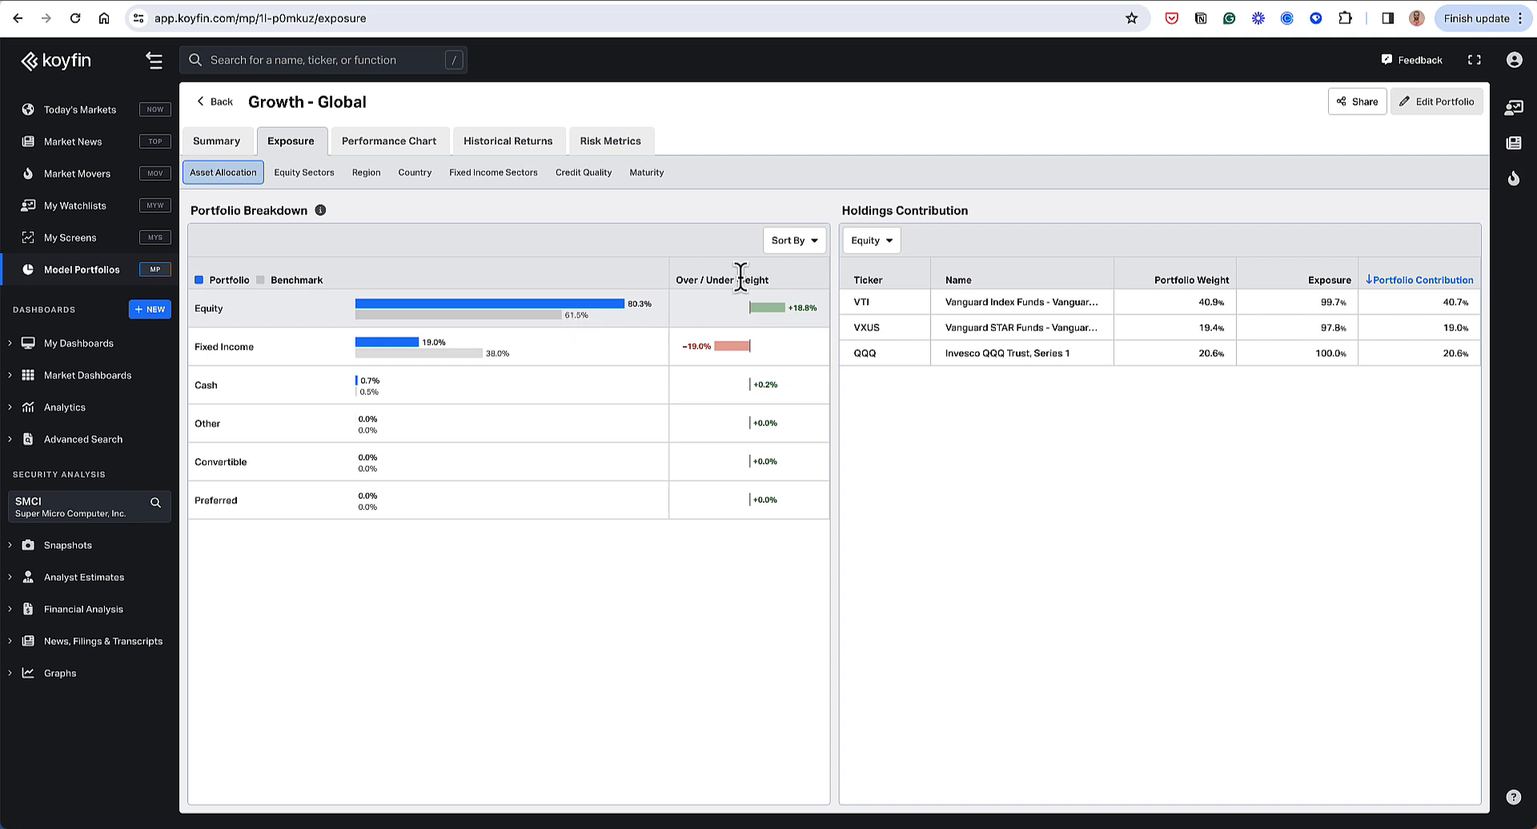
pyautogui.moveTo(773, 324)
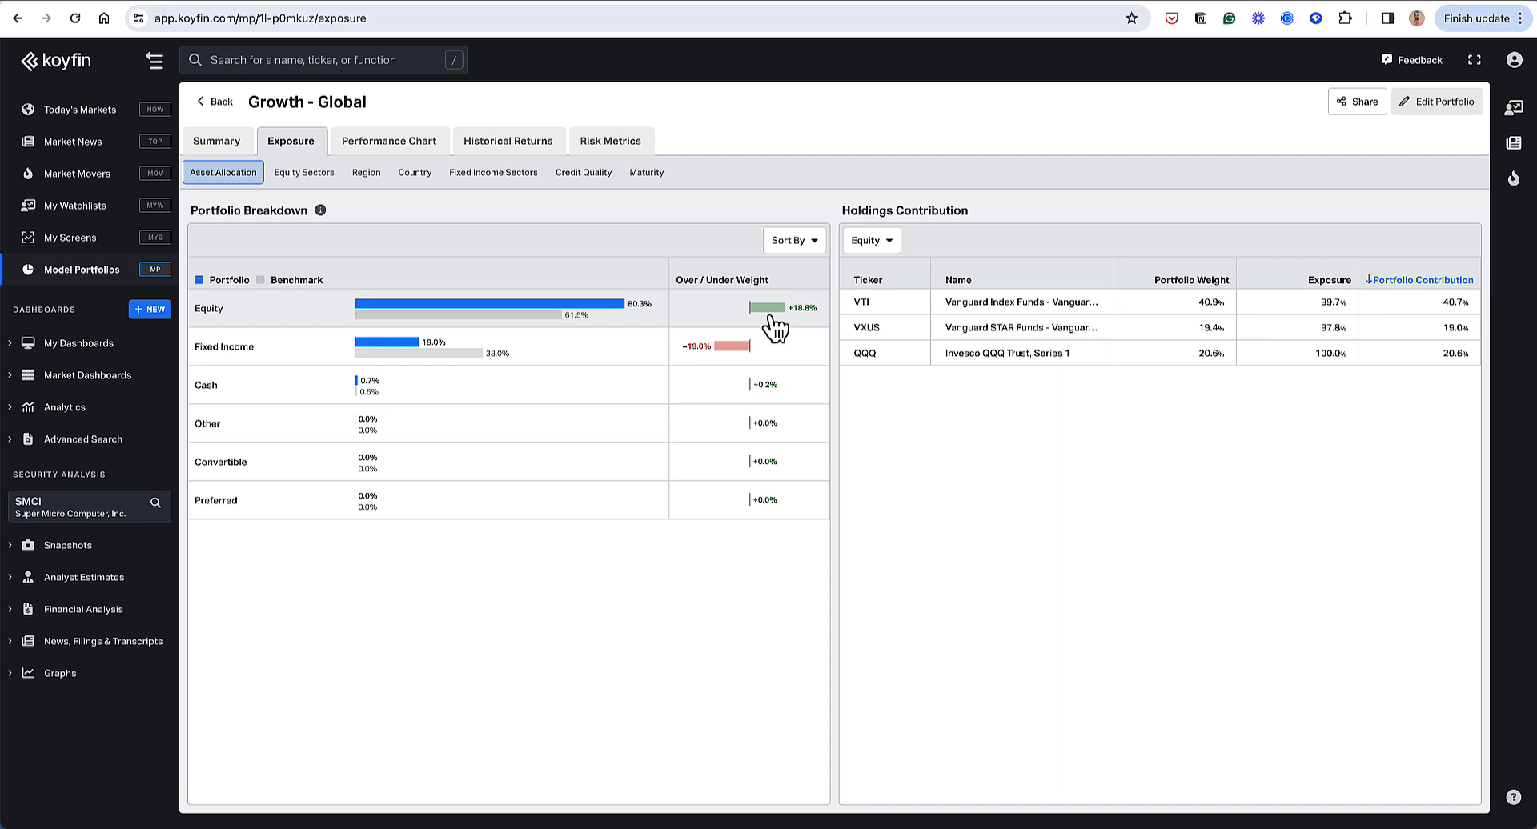
pyautogui.moveTo(765, 346)
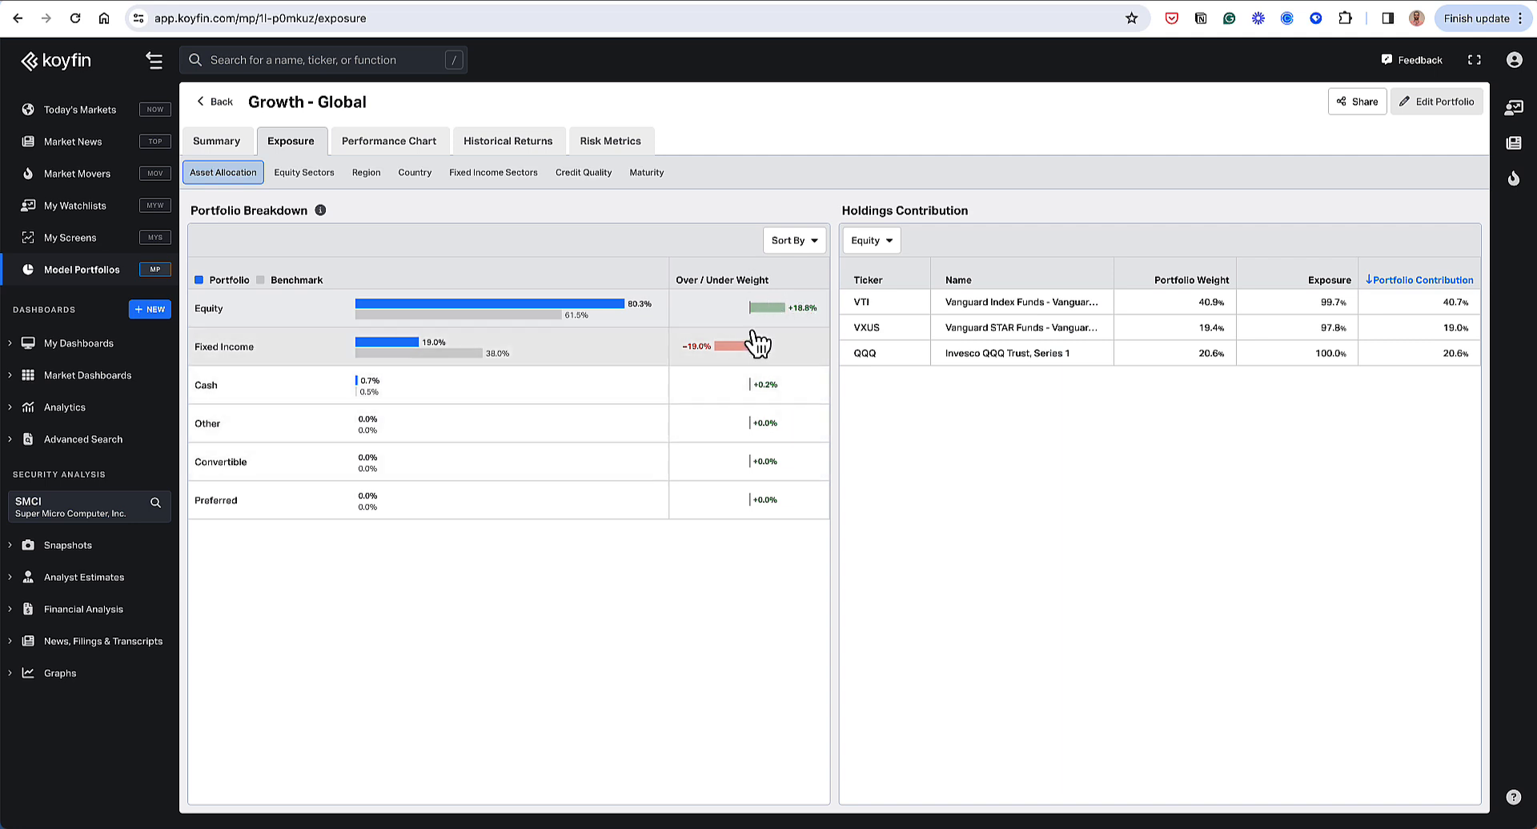
pyautogui.moveTo(831, 326)
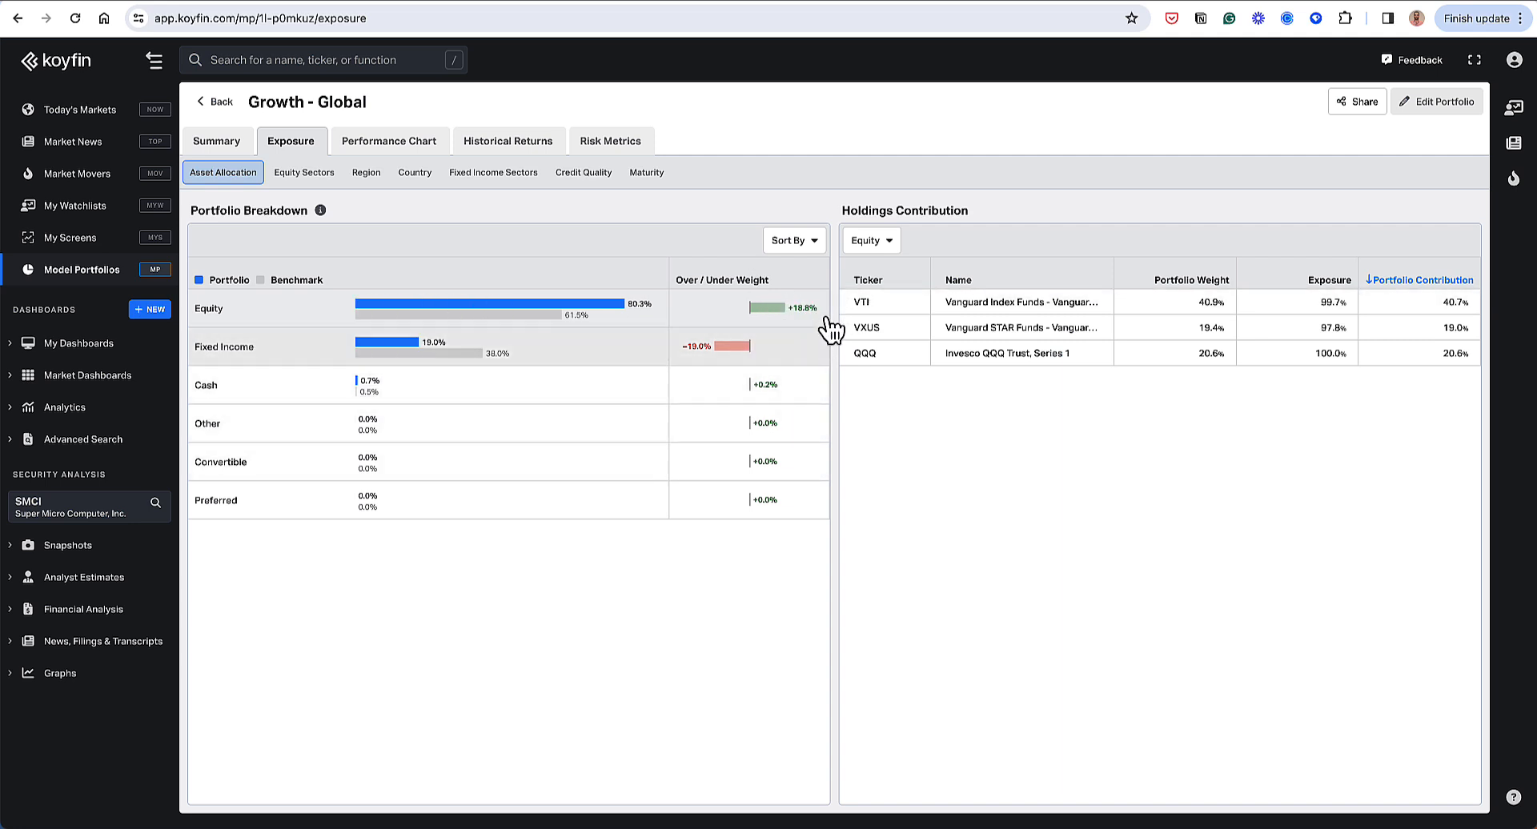
pyautogui.moveTo(720, 370)
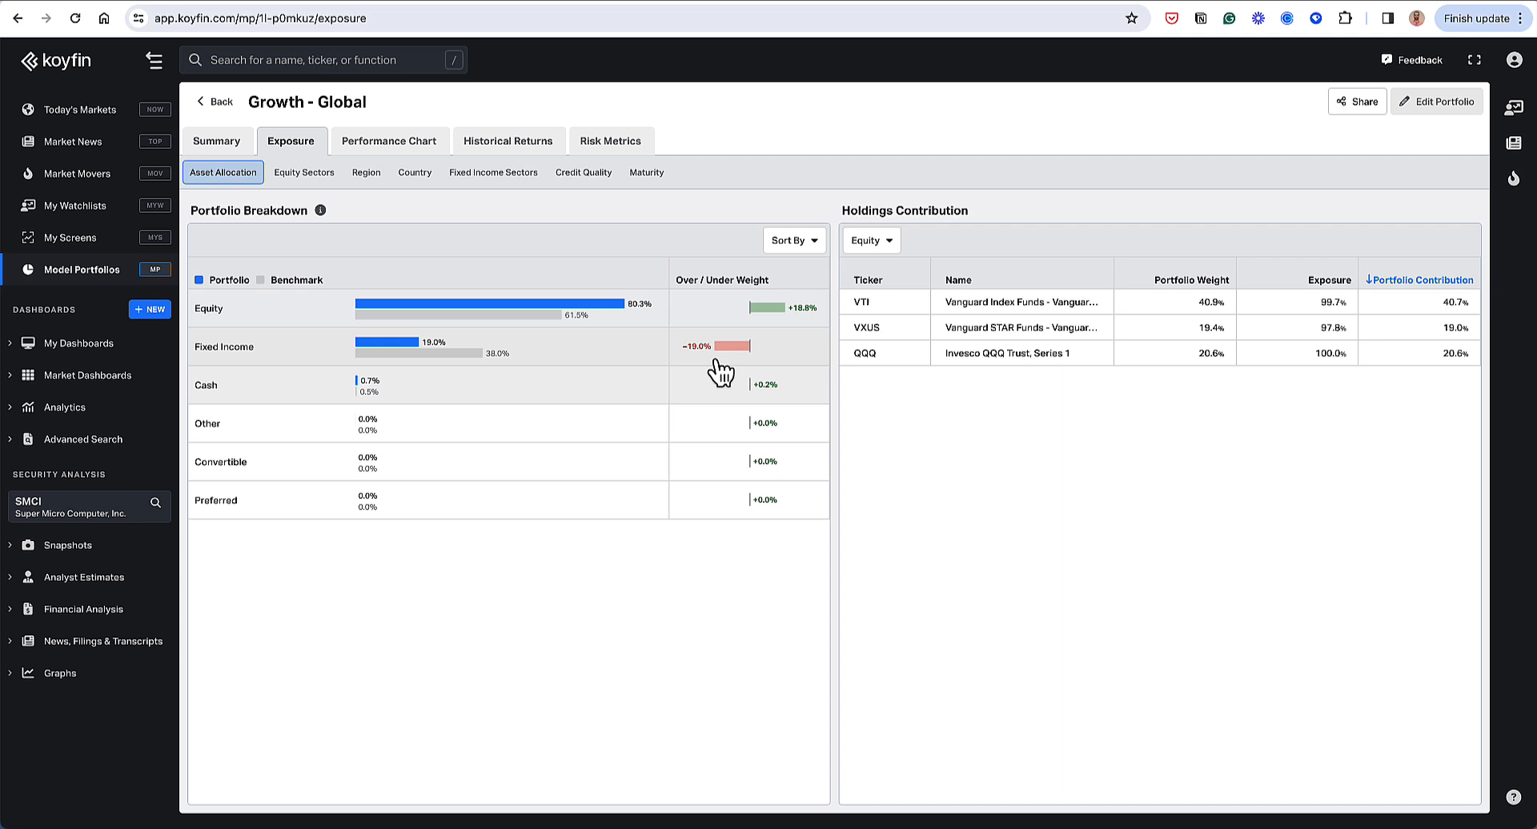
pyautogui.moveTo(701, 368)
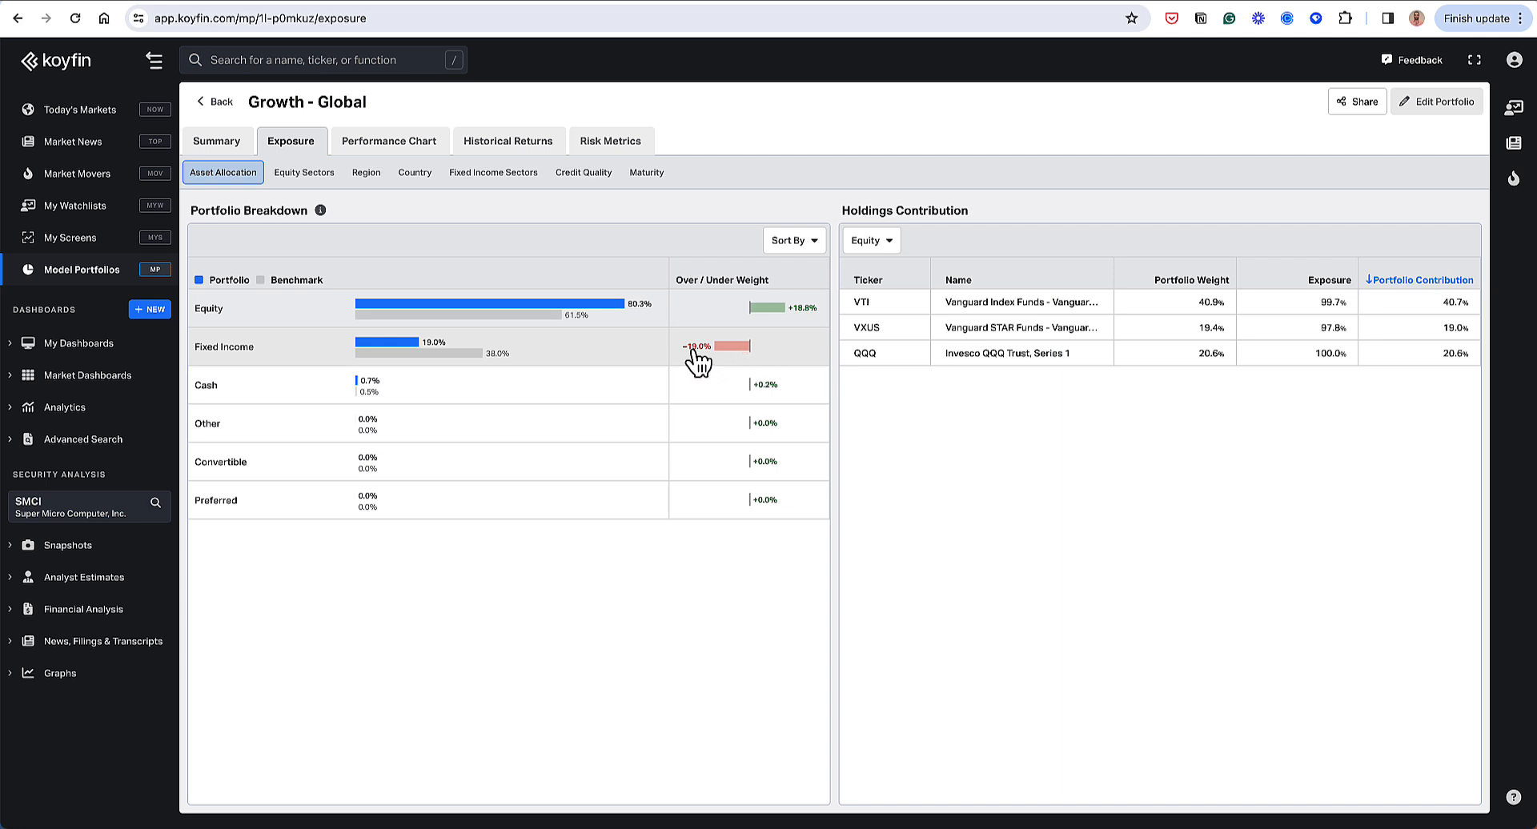
pyautogui.moveTo(750, 307)
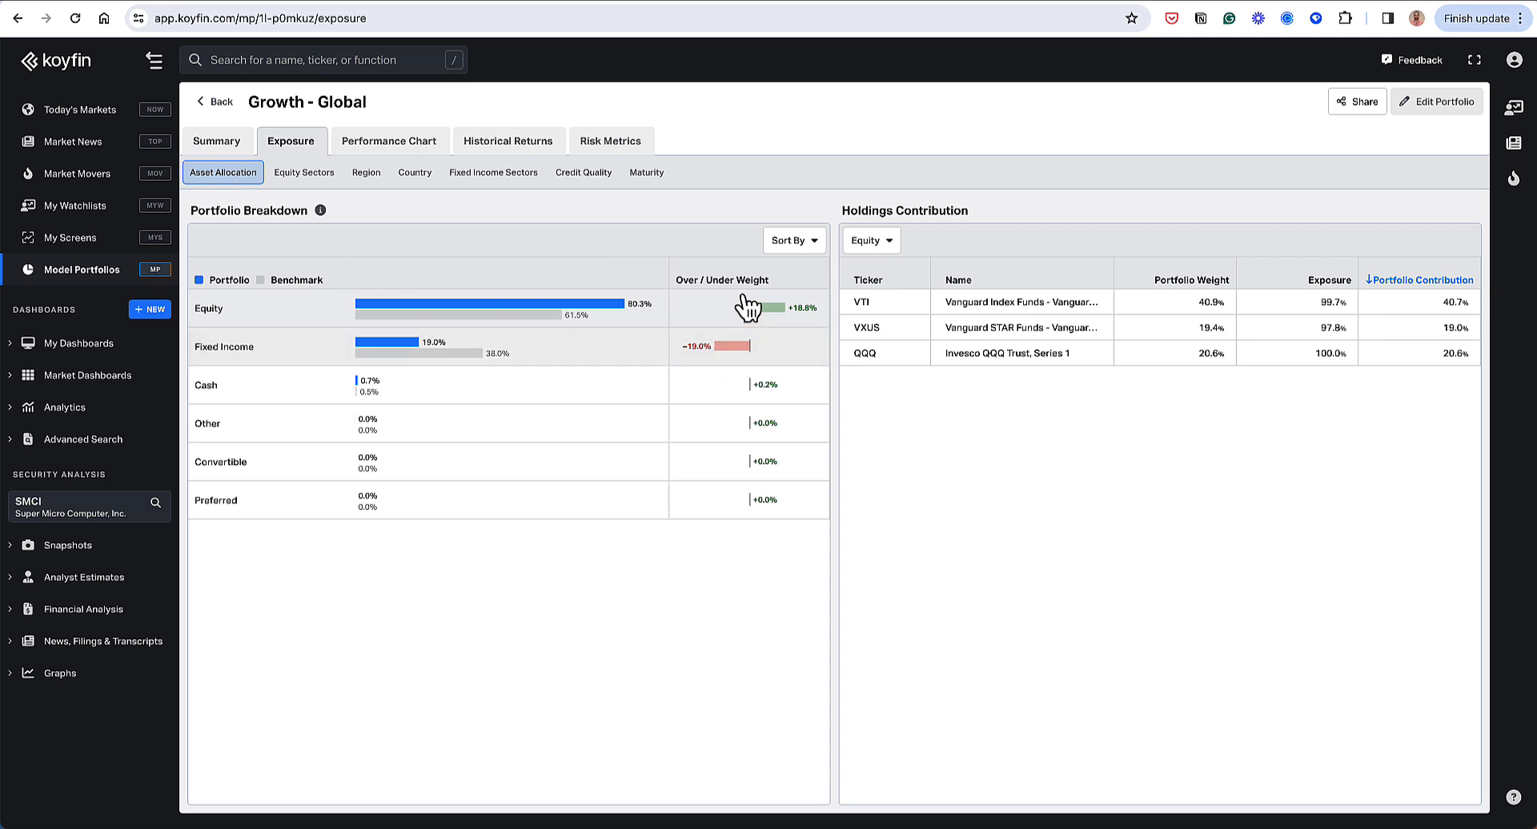
pyautogui.click(789, 240)
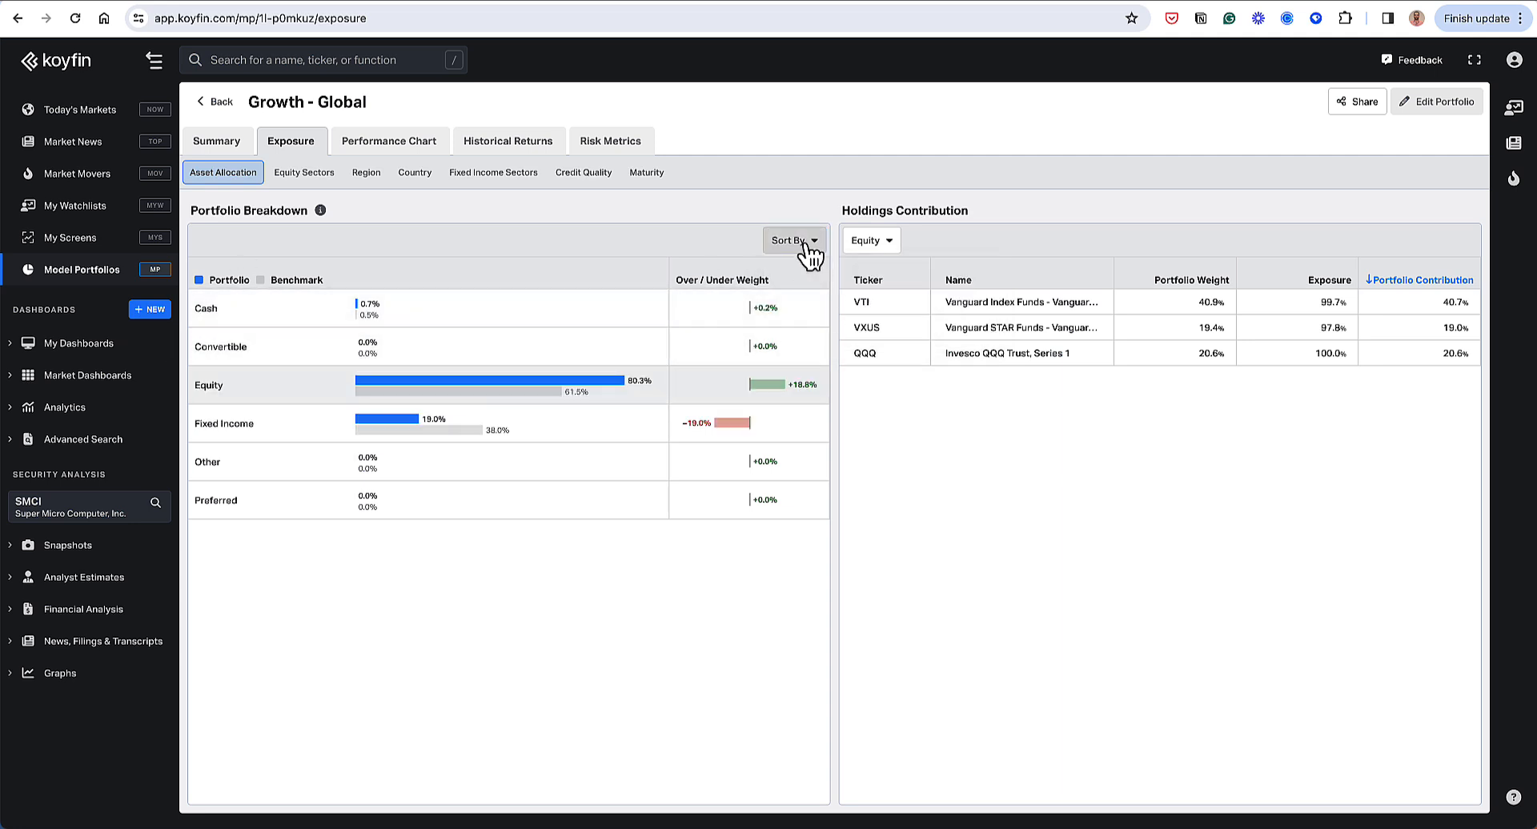
pyautogui.click(791, 240)
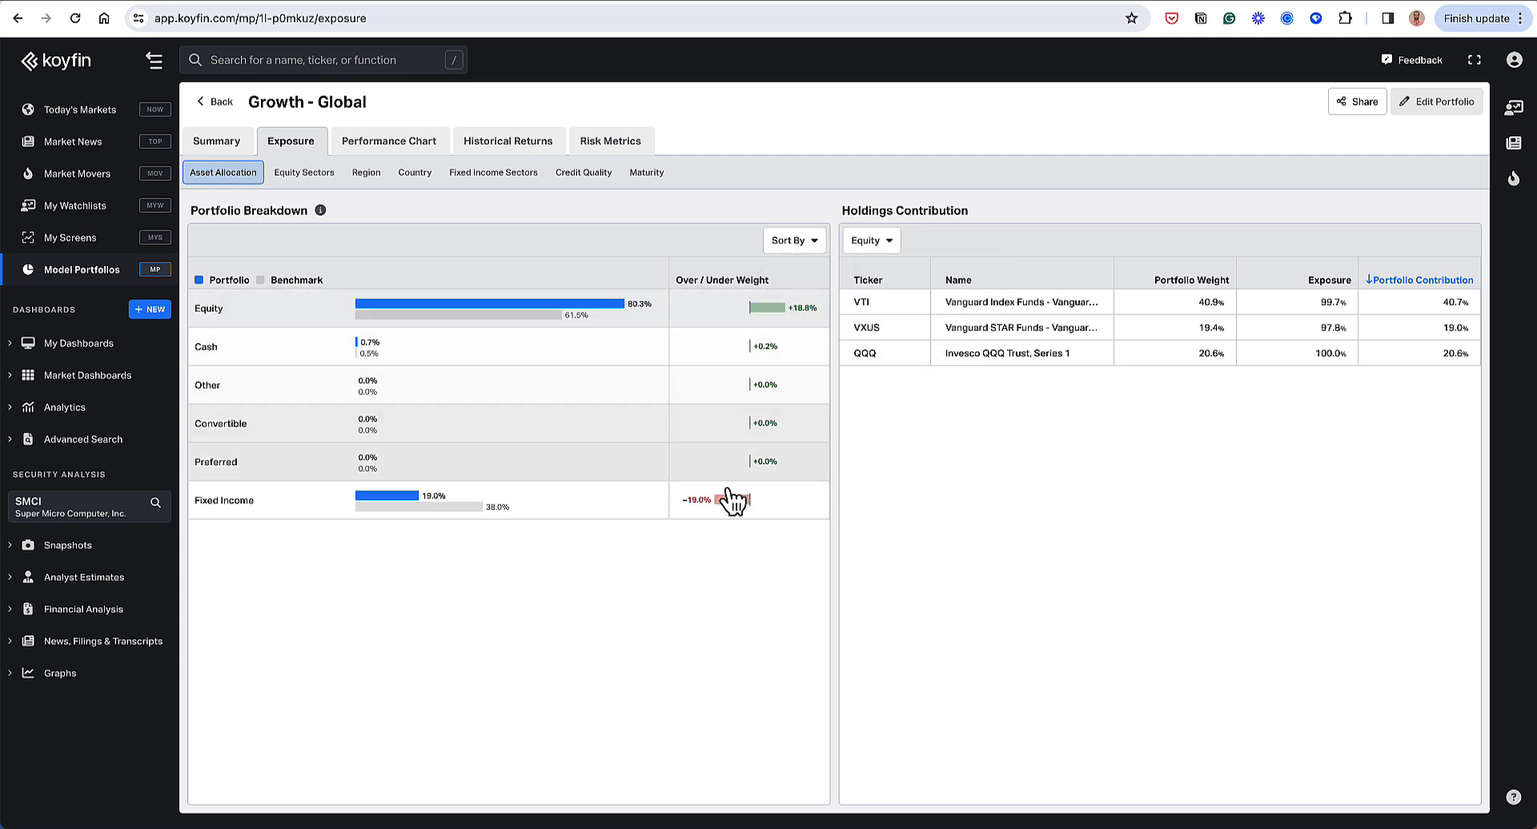
pyautogui.click(793, 240)
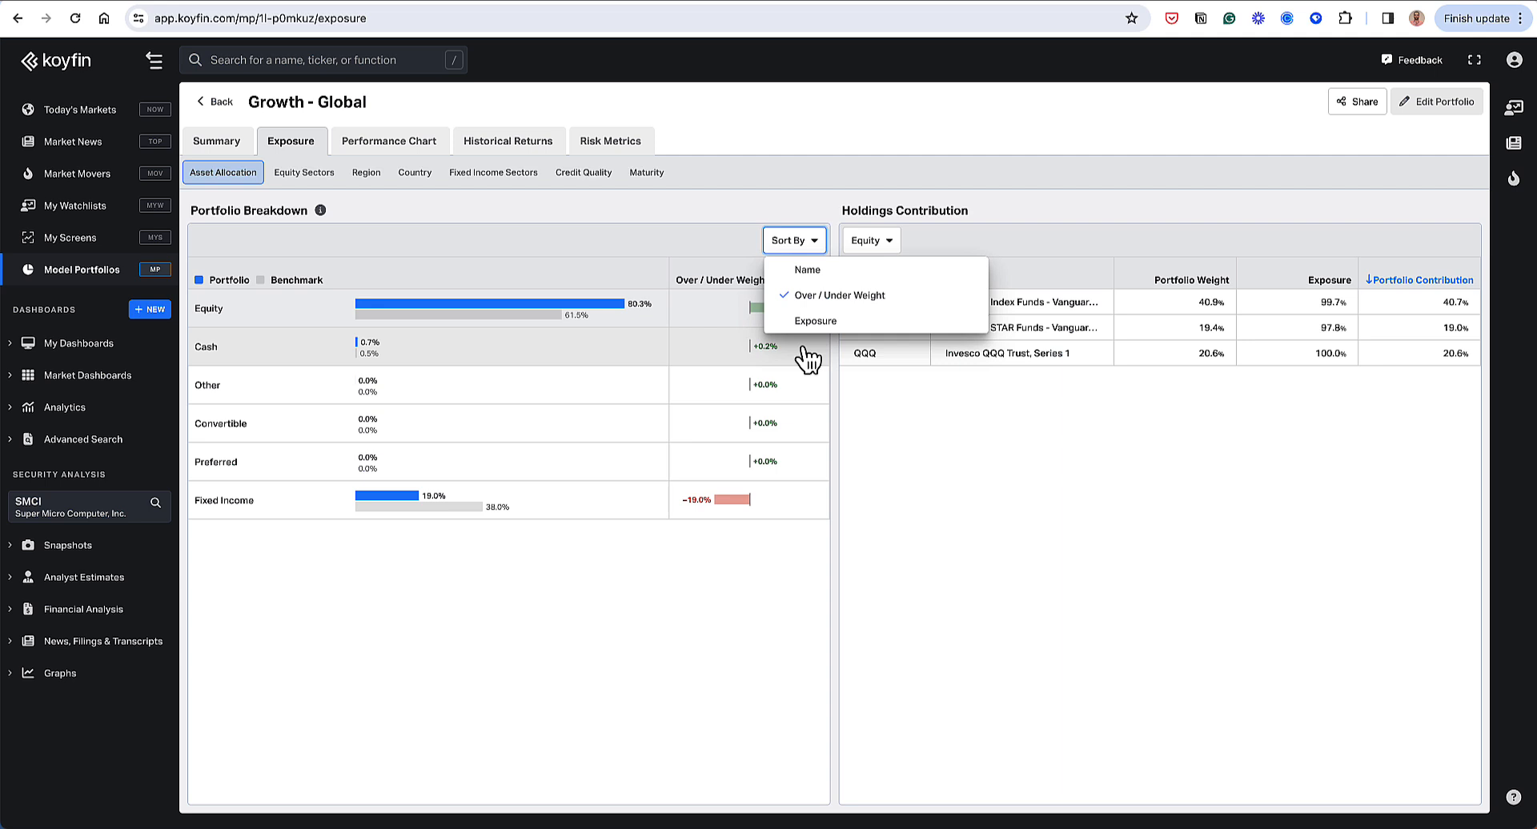
pyautogui.click(842, 296)
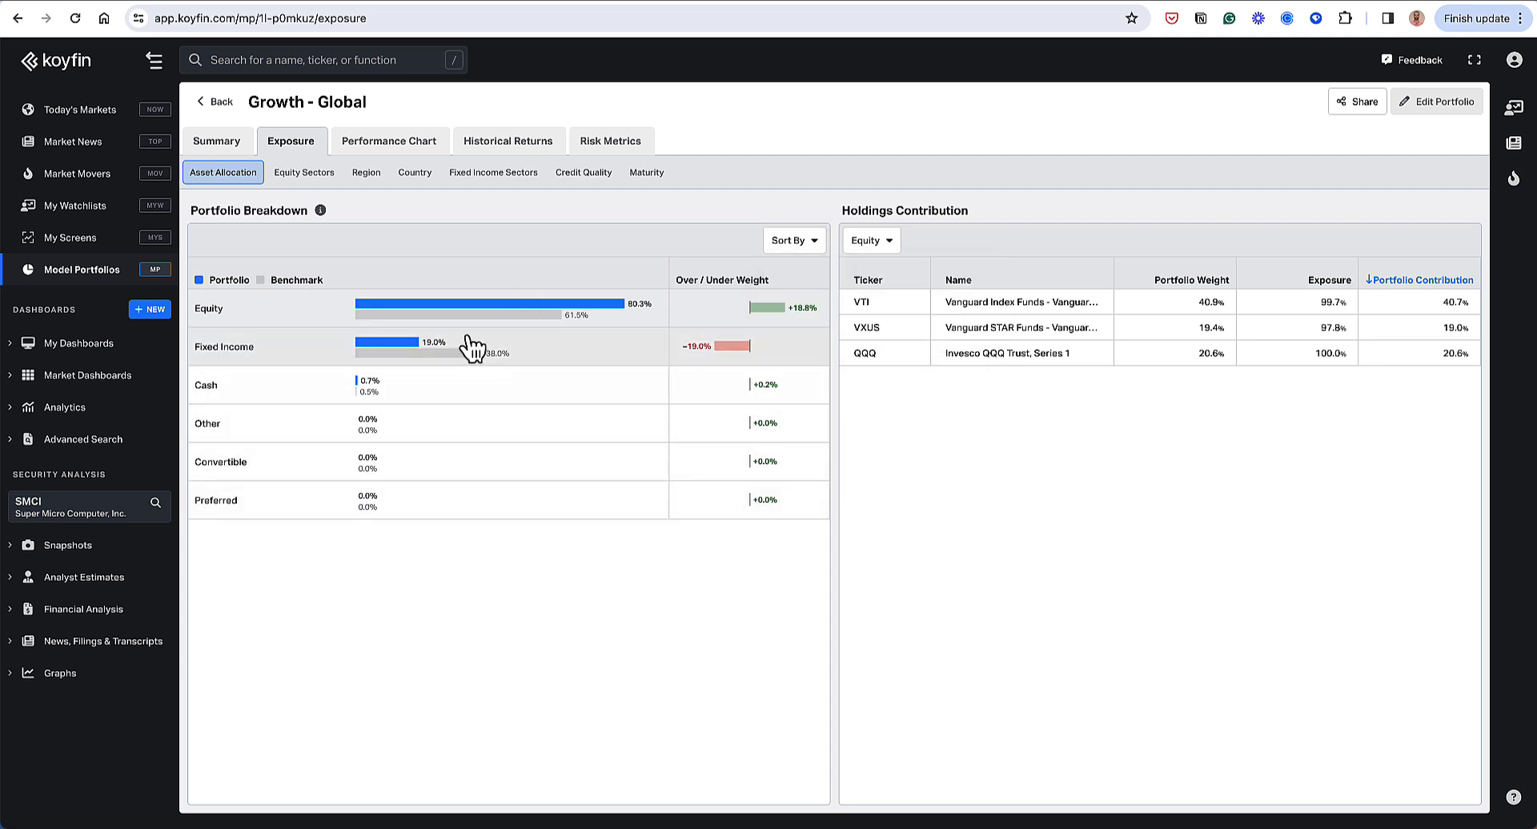
pyautogui.moveTo(470, 235)
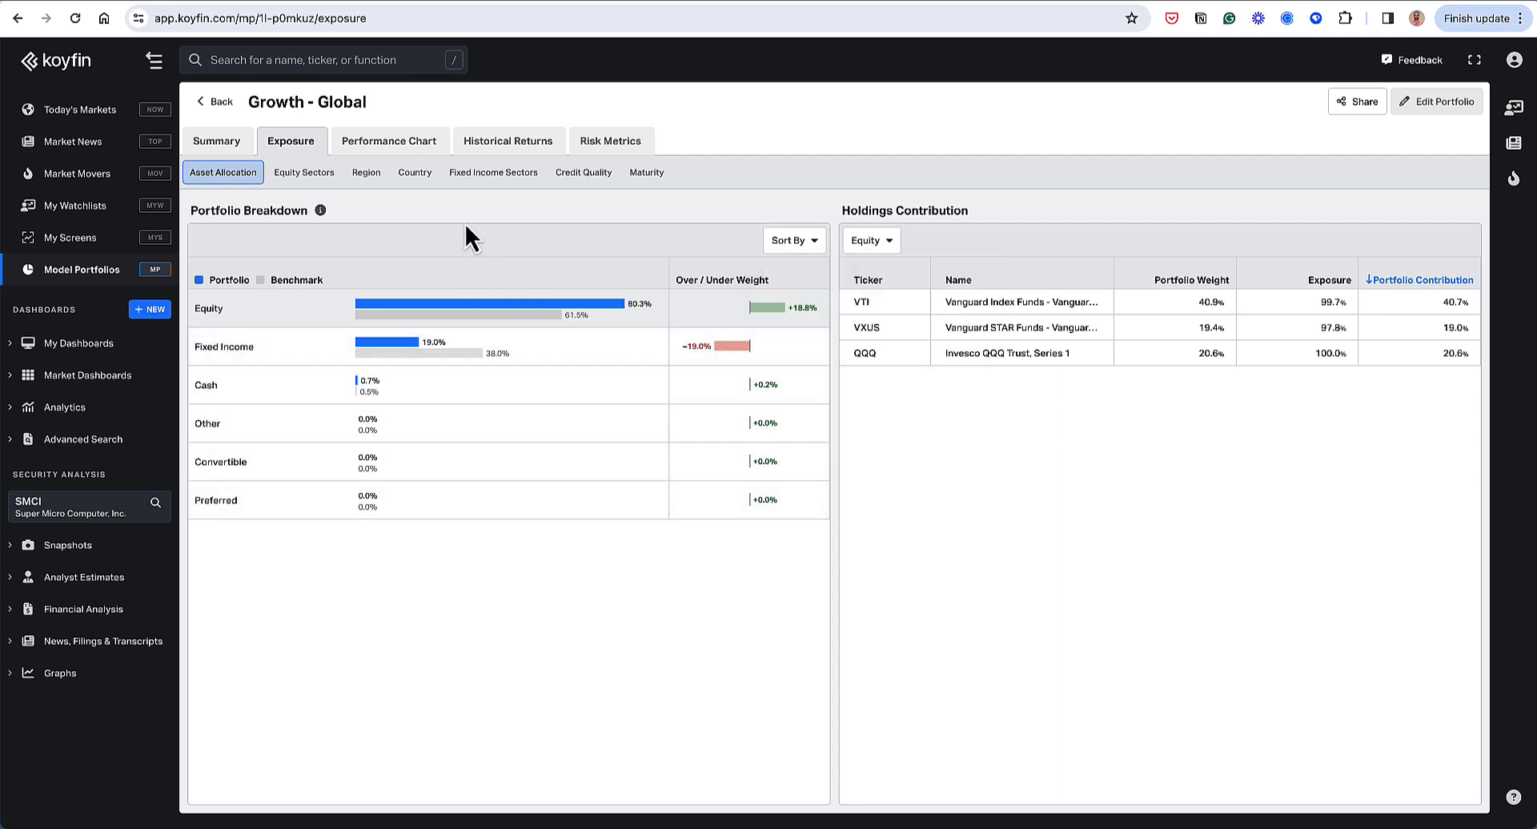
pyautogui.moveTo(549, 354)
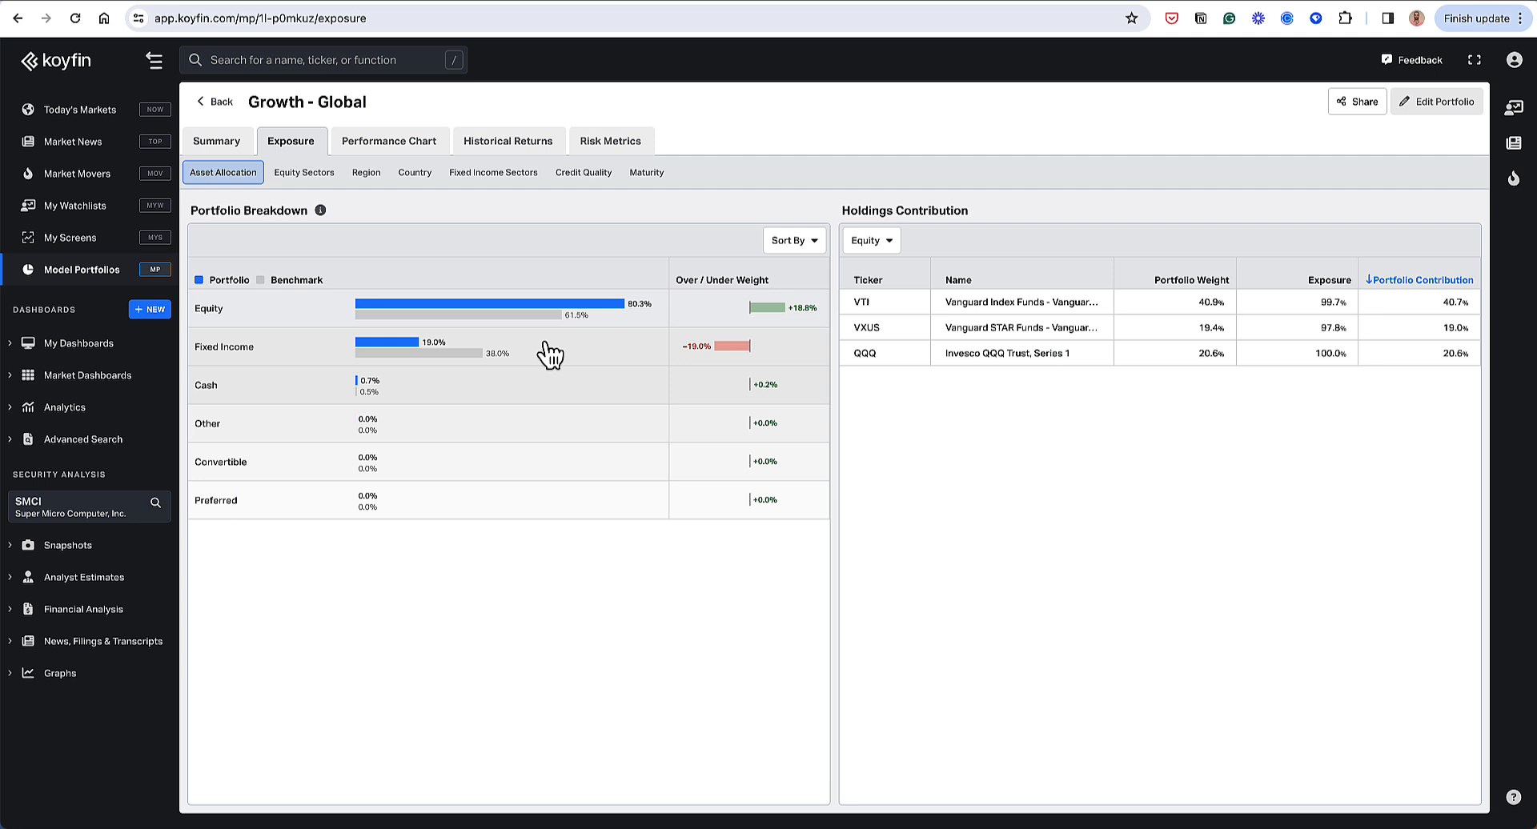
pyautogui.moveTo(831, 305)
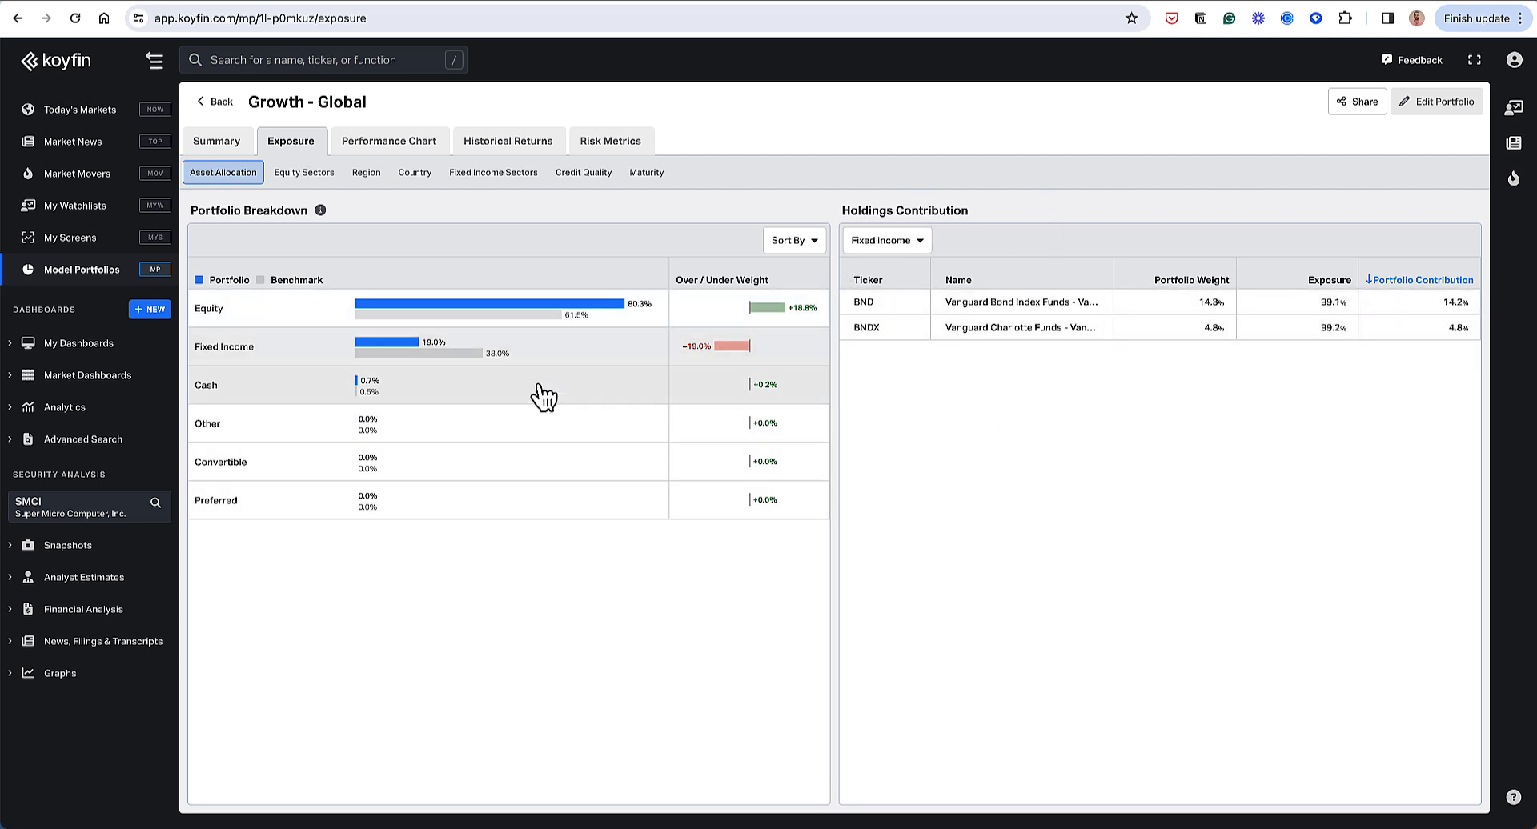
pyautogui.moveTo(517, 355)
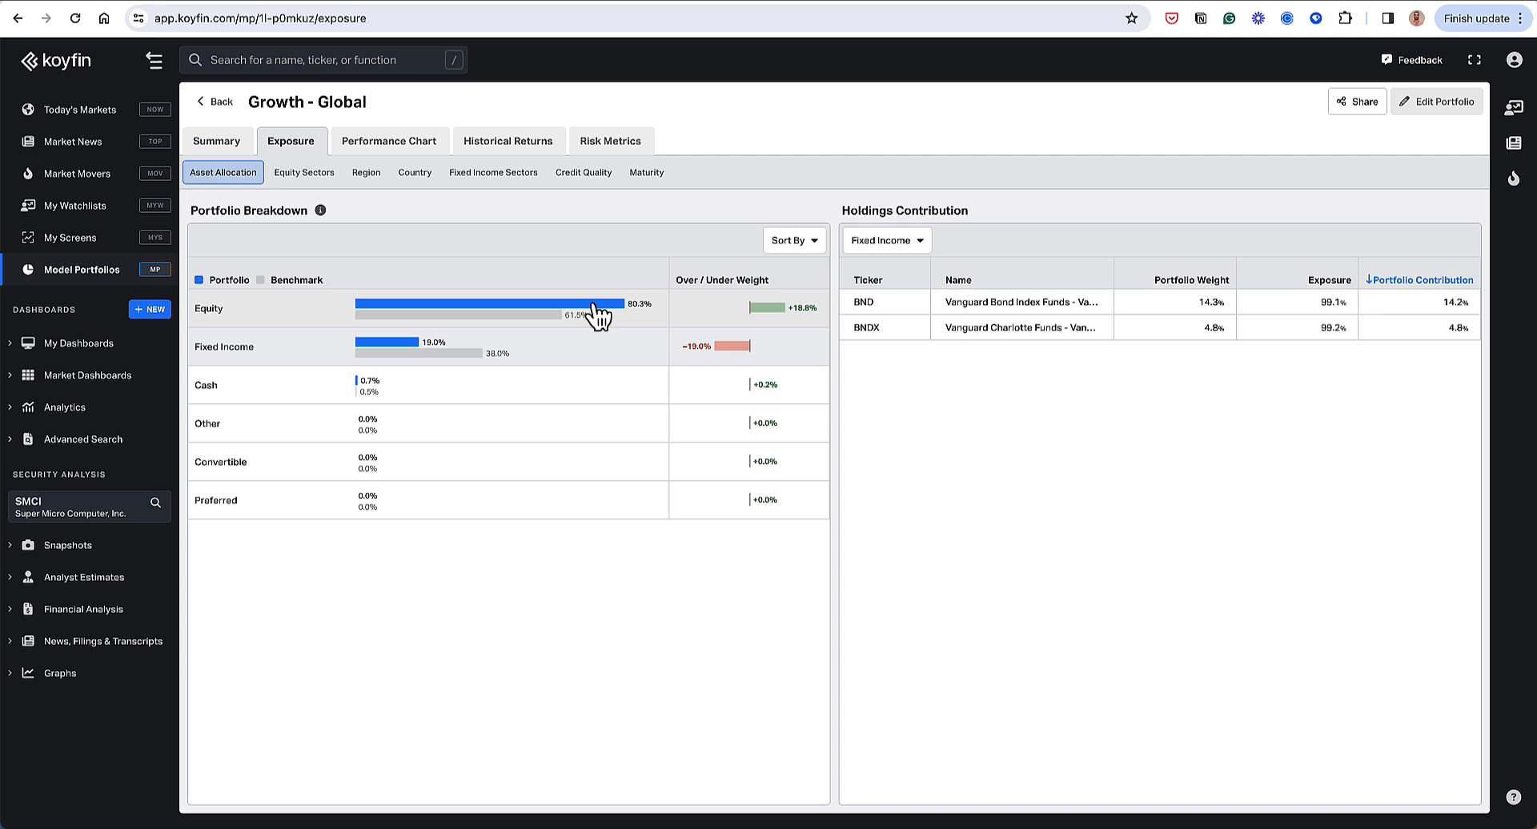
pyautogui.moveTo(616, 326)
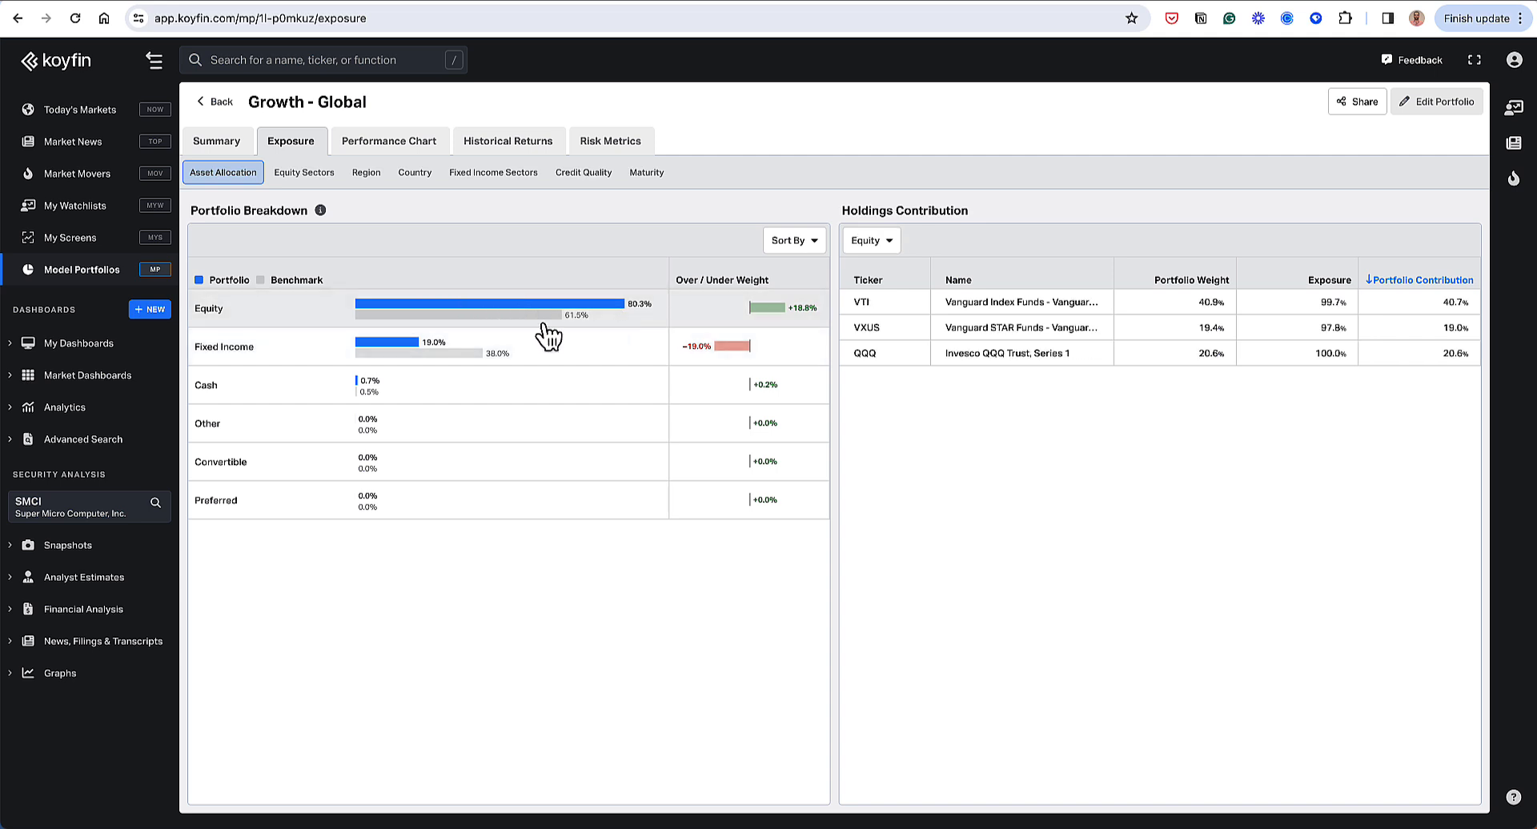
pyautogui.moveTo(206, 322)
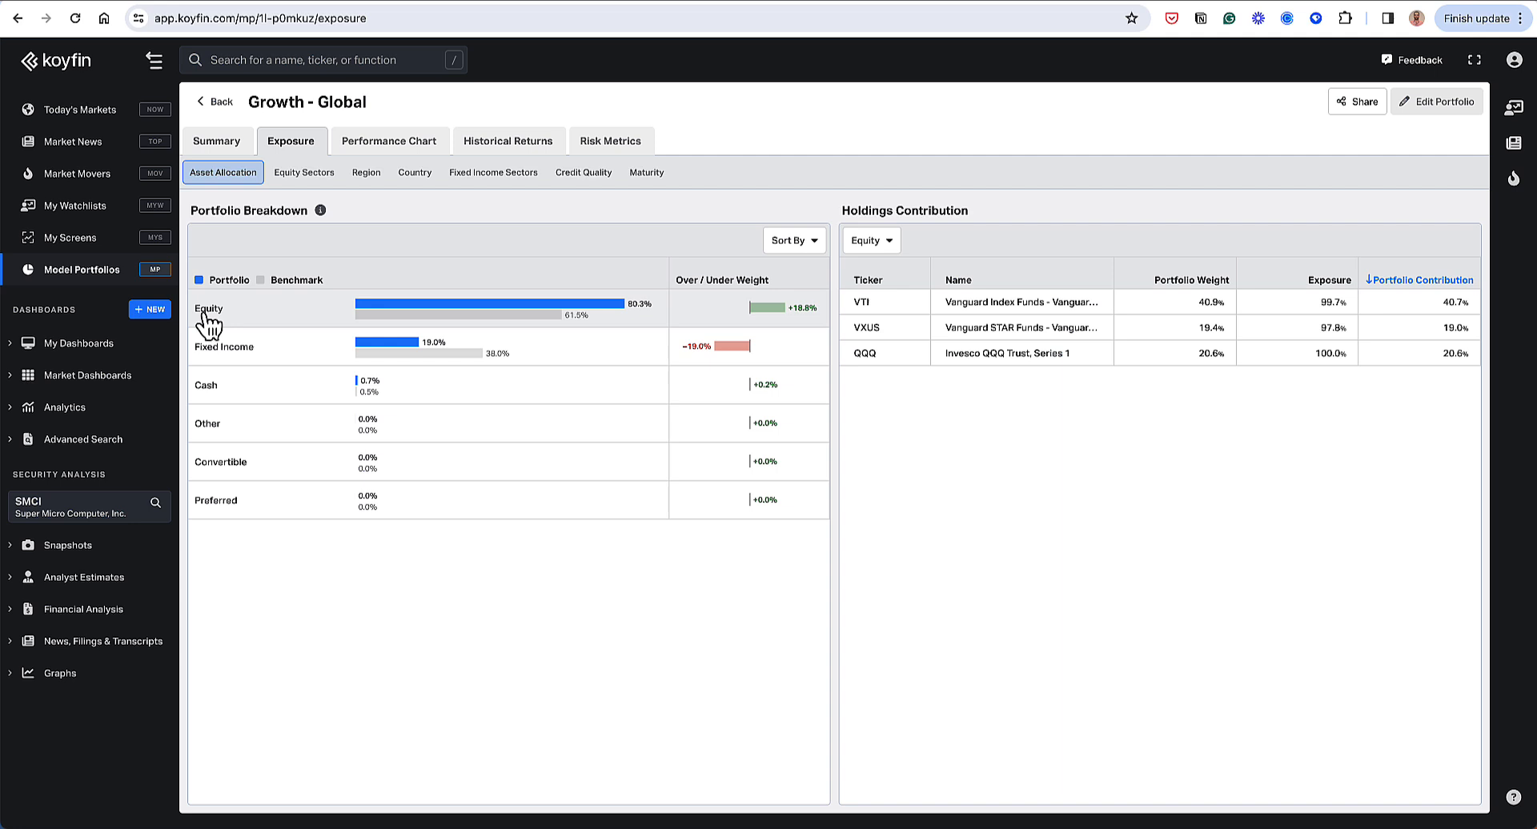
pyautogui.moveTo(944, 304)
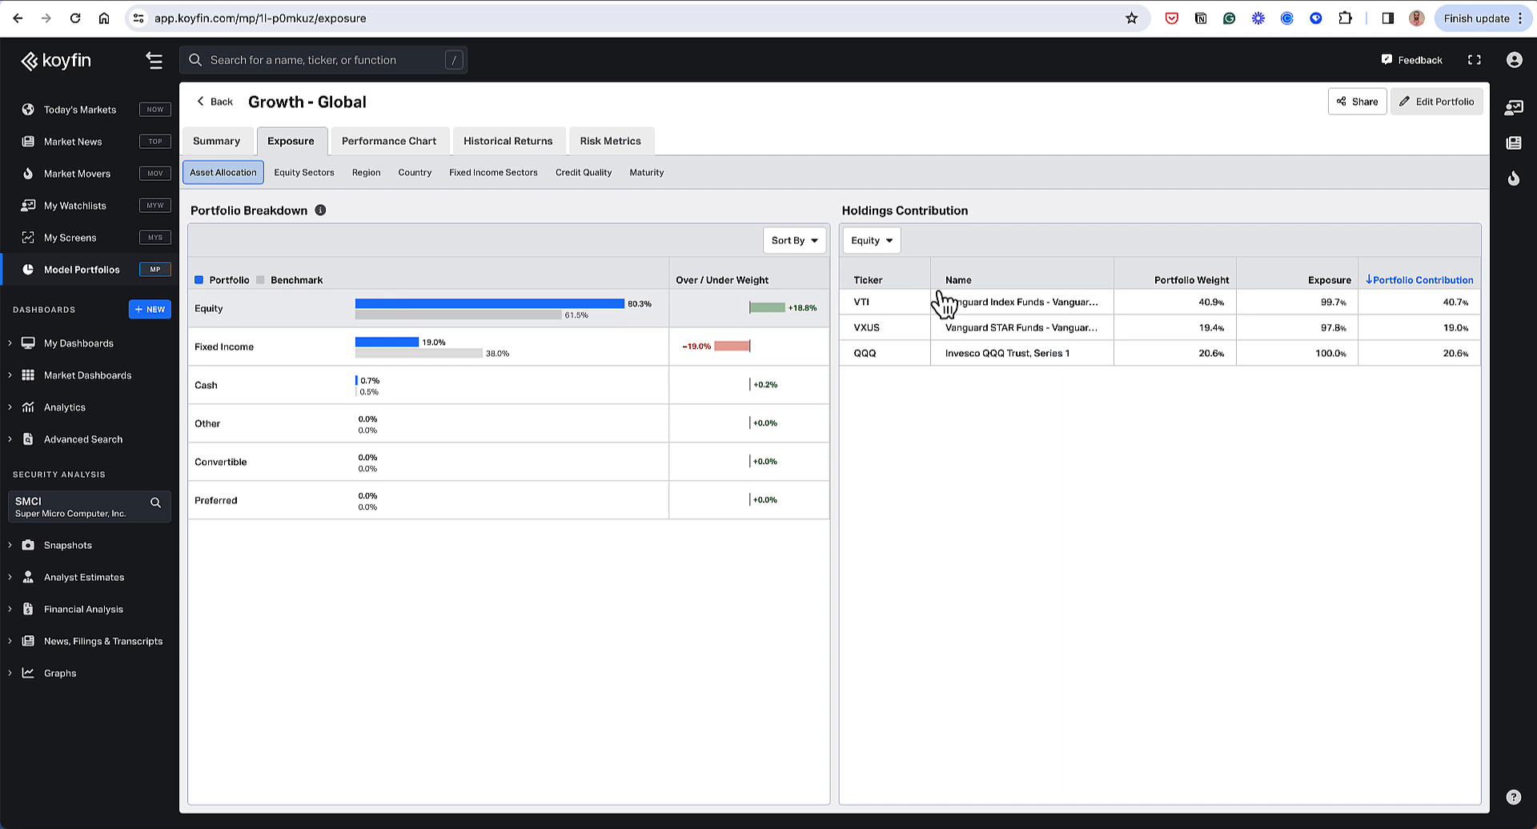
pyautogui.moveTo(1445, 353)
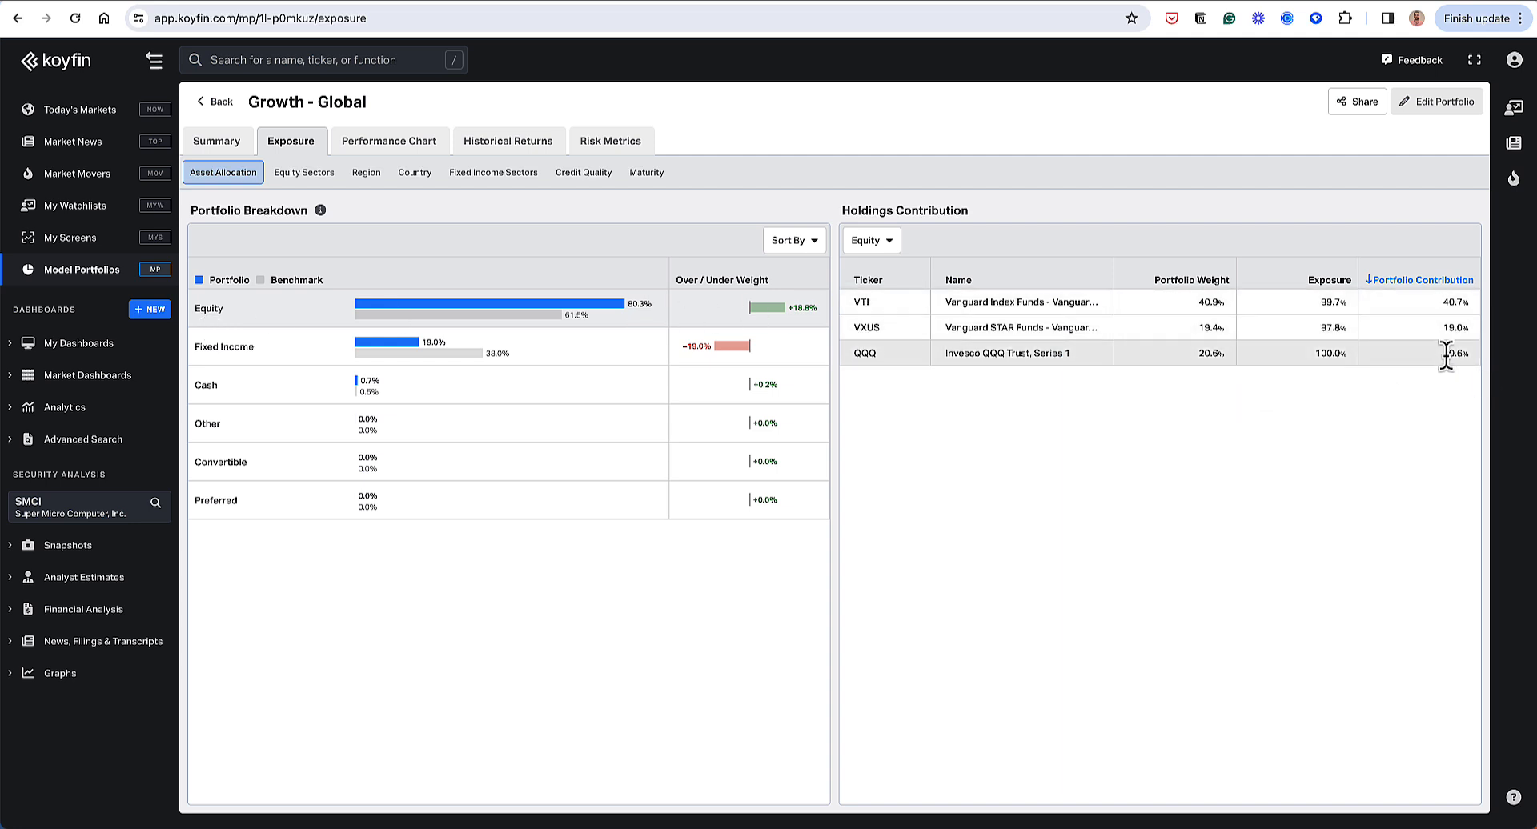
pyautogui.moveTo(1457, 353)
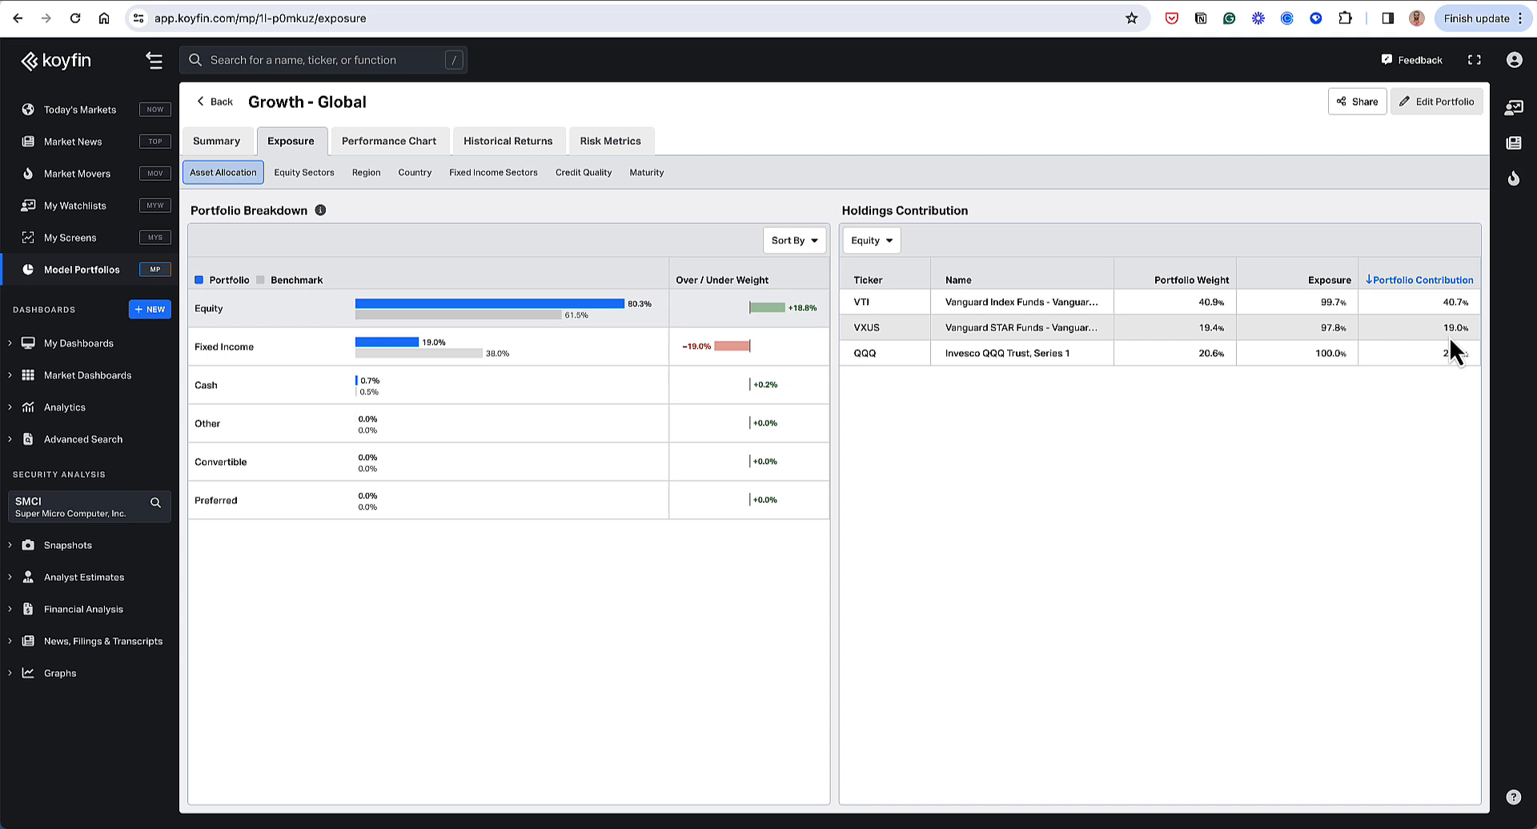
pyautogui.moveTo(1458, 324)
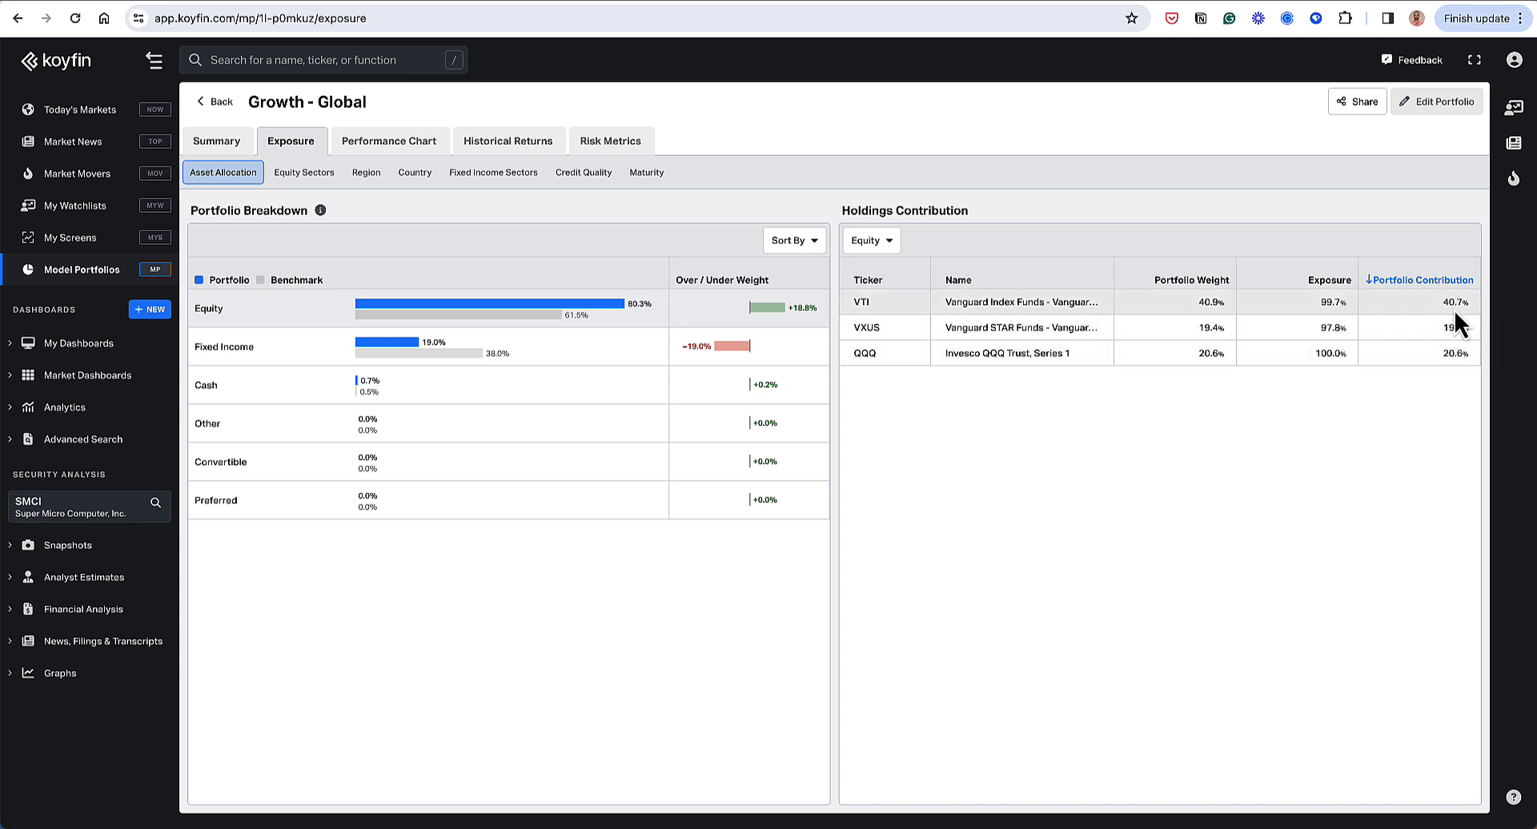
pyautogui.moveTo(1136, 396)
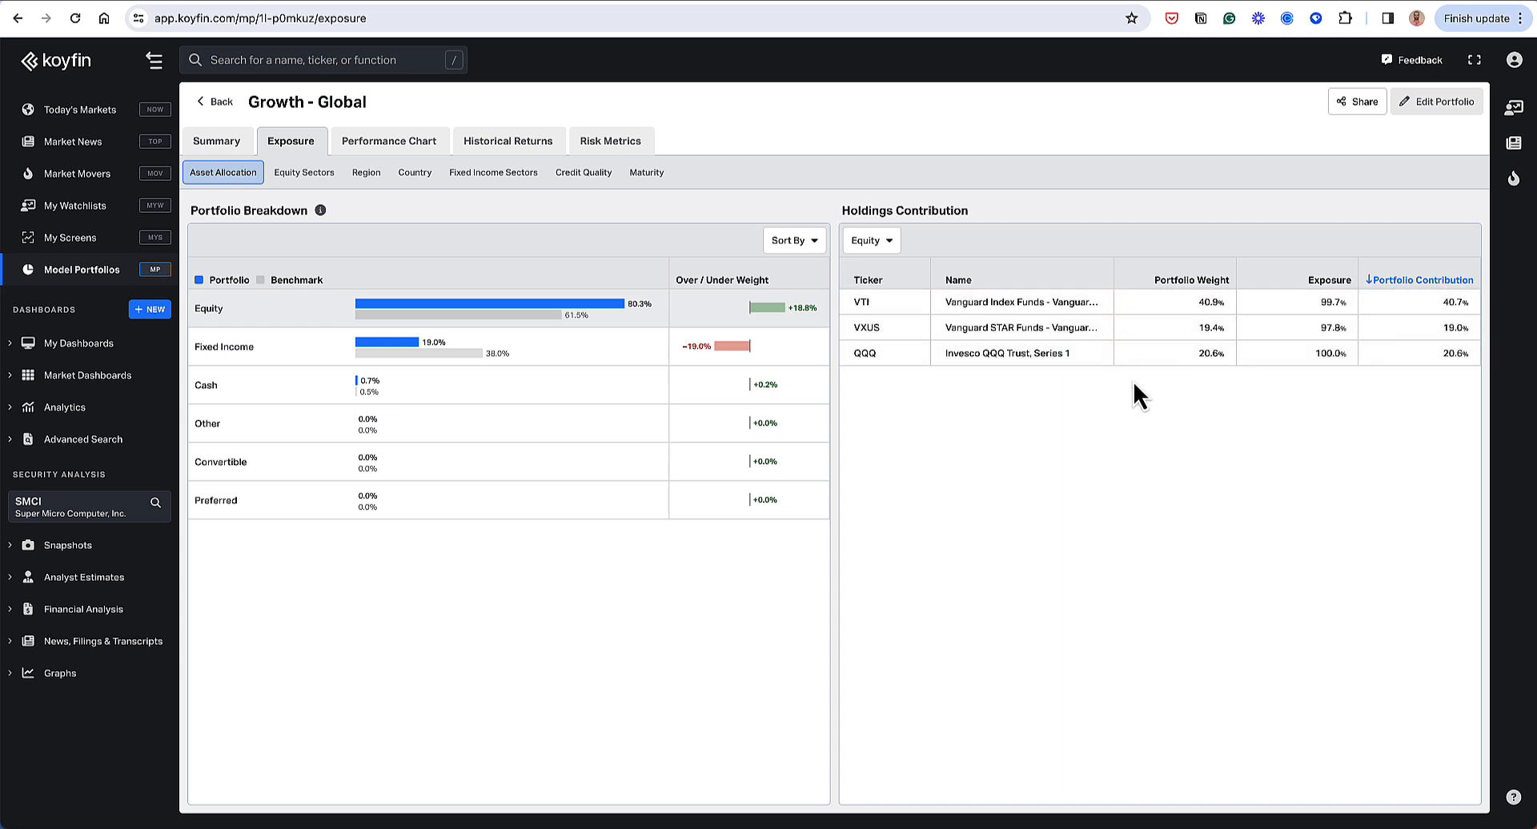
pyautogui.moveTo(886, 301)
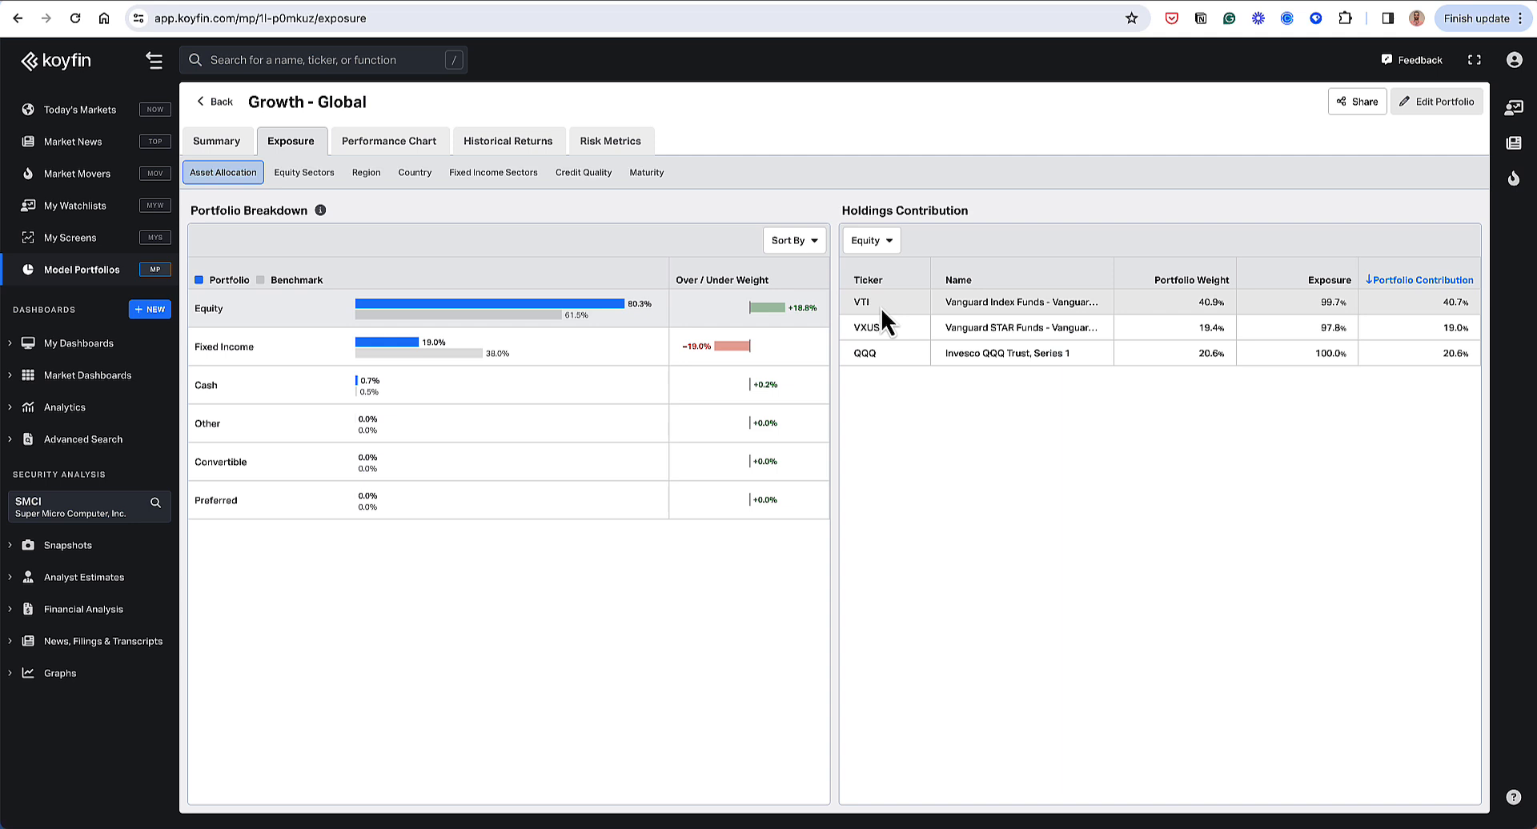
pyautogui.moveTo(1213, 324)
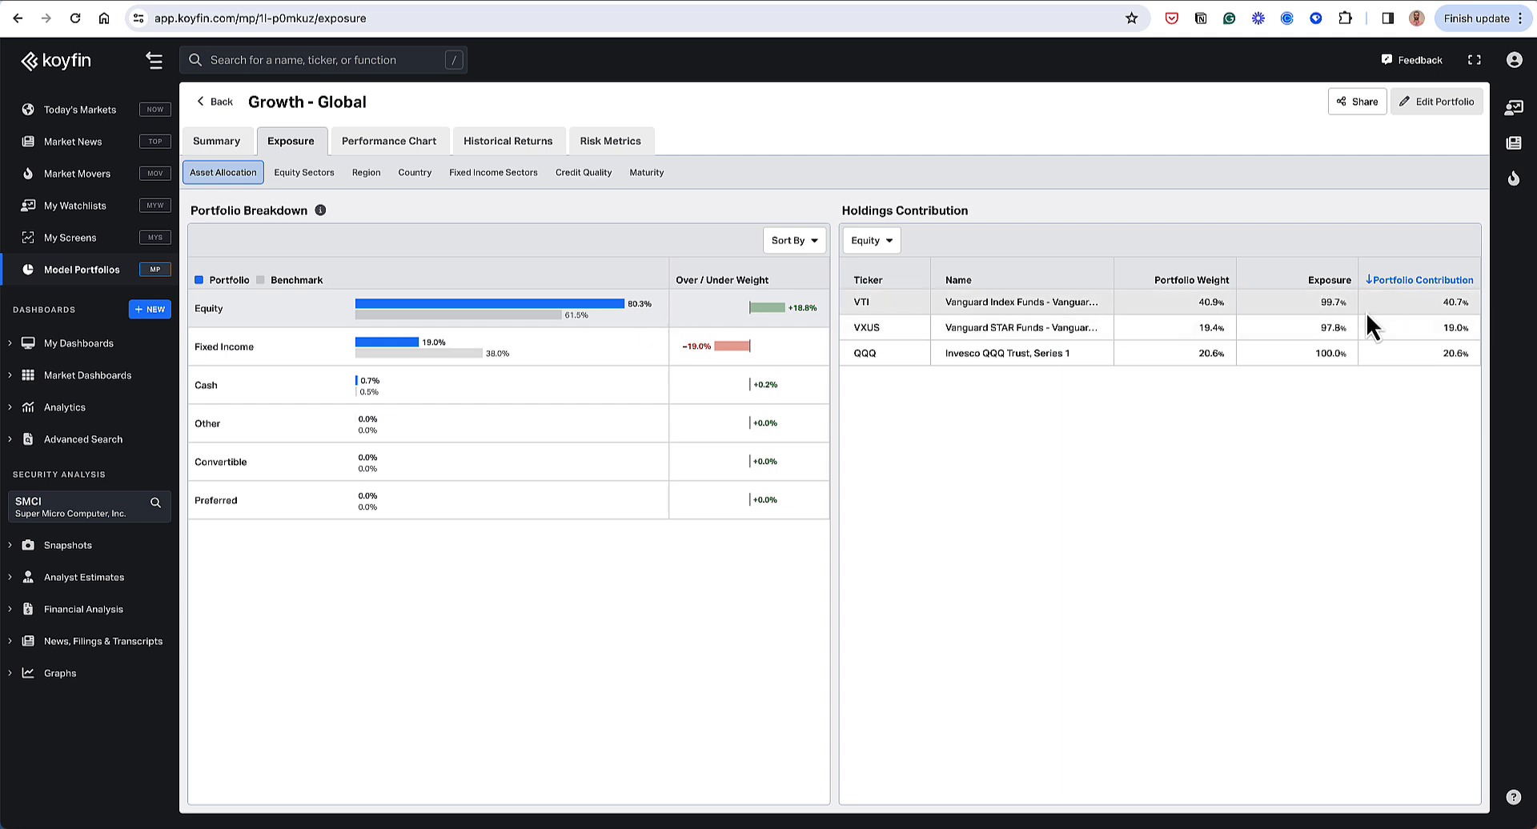
pyautogui.moveTo(1330, 305)
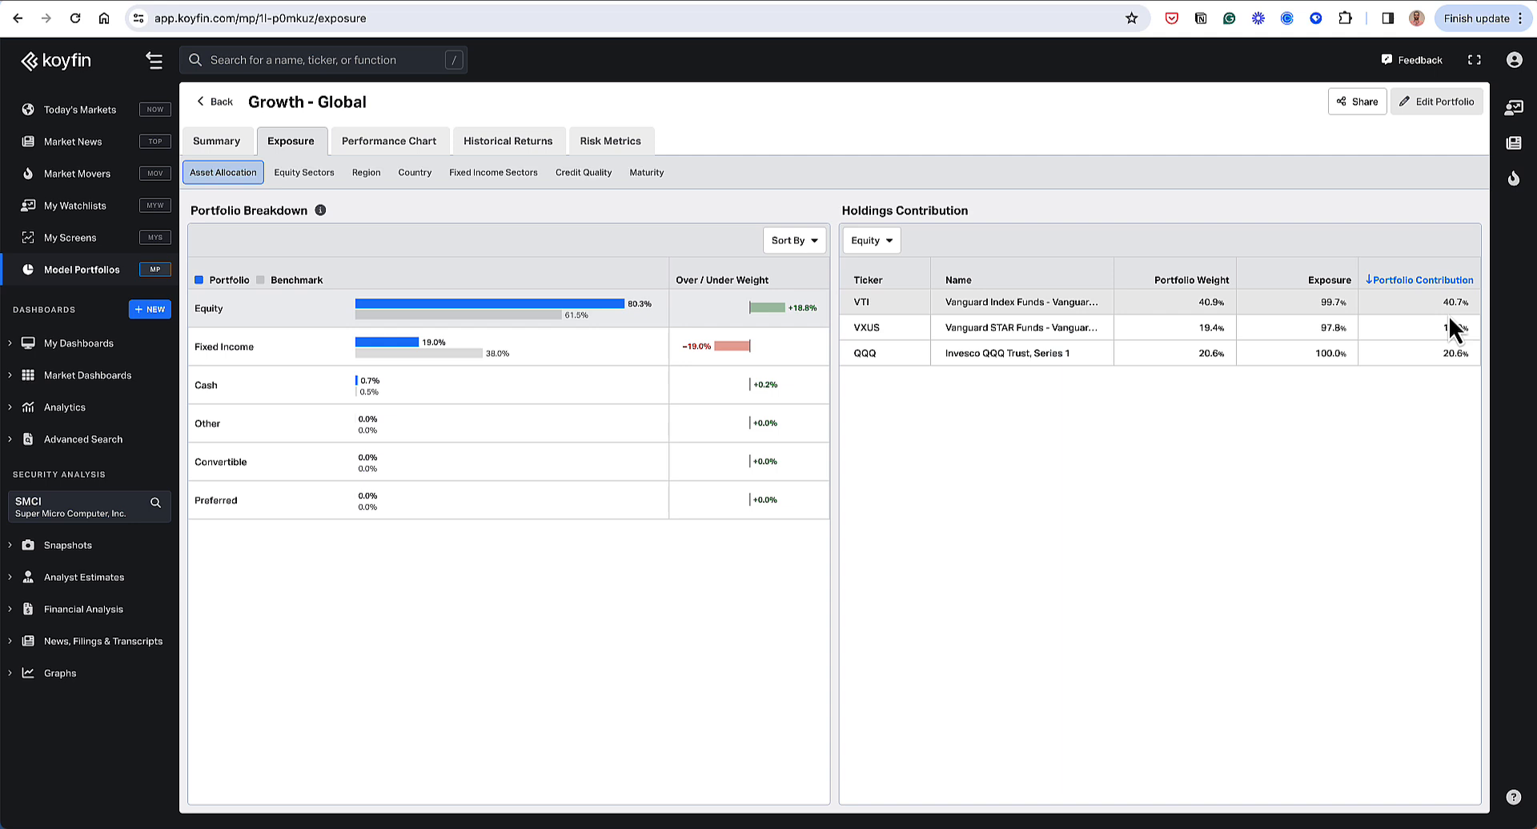
pyautogui.moveTo(1454, 306)
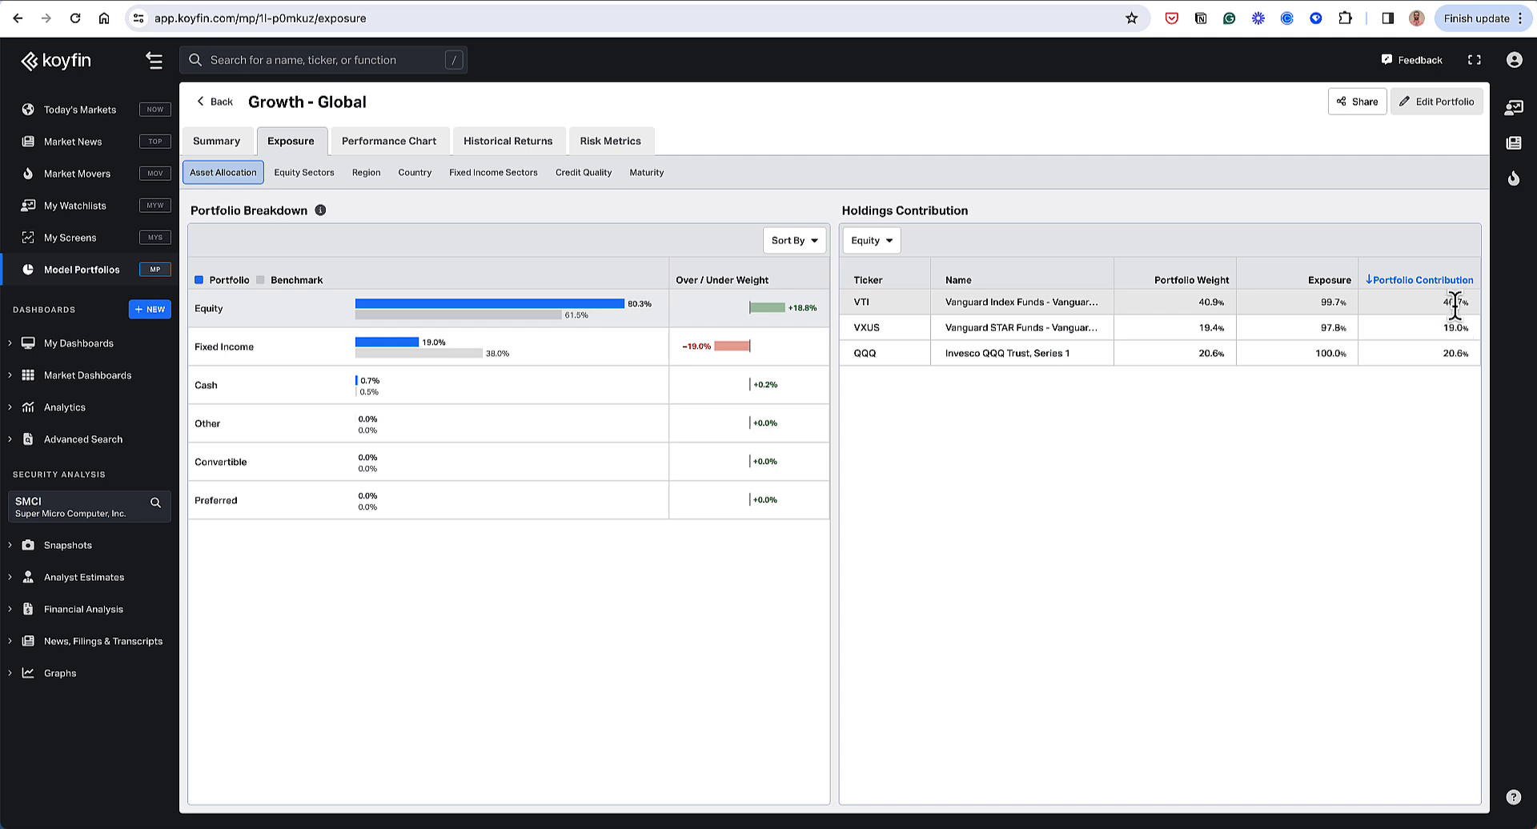
pyautogui.moveTo(797, 340)
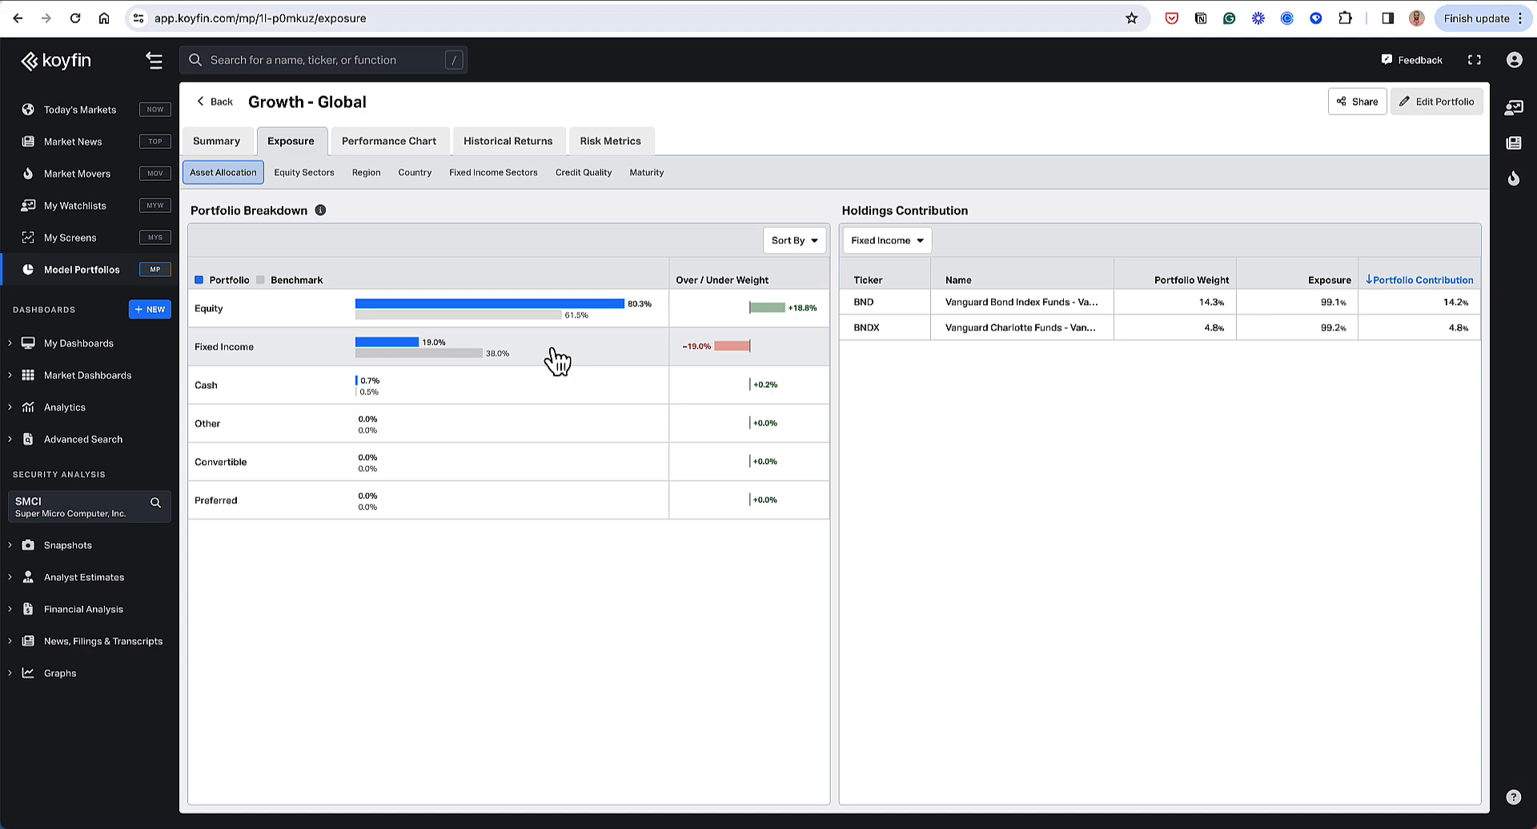
pyautogui.moveTo(549, 358)
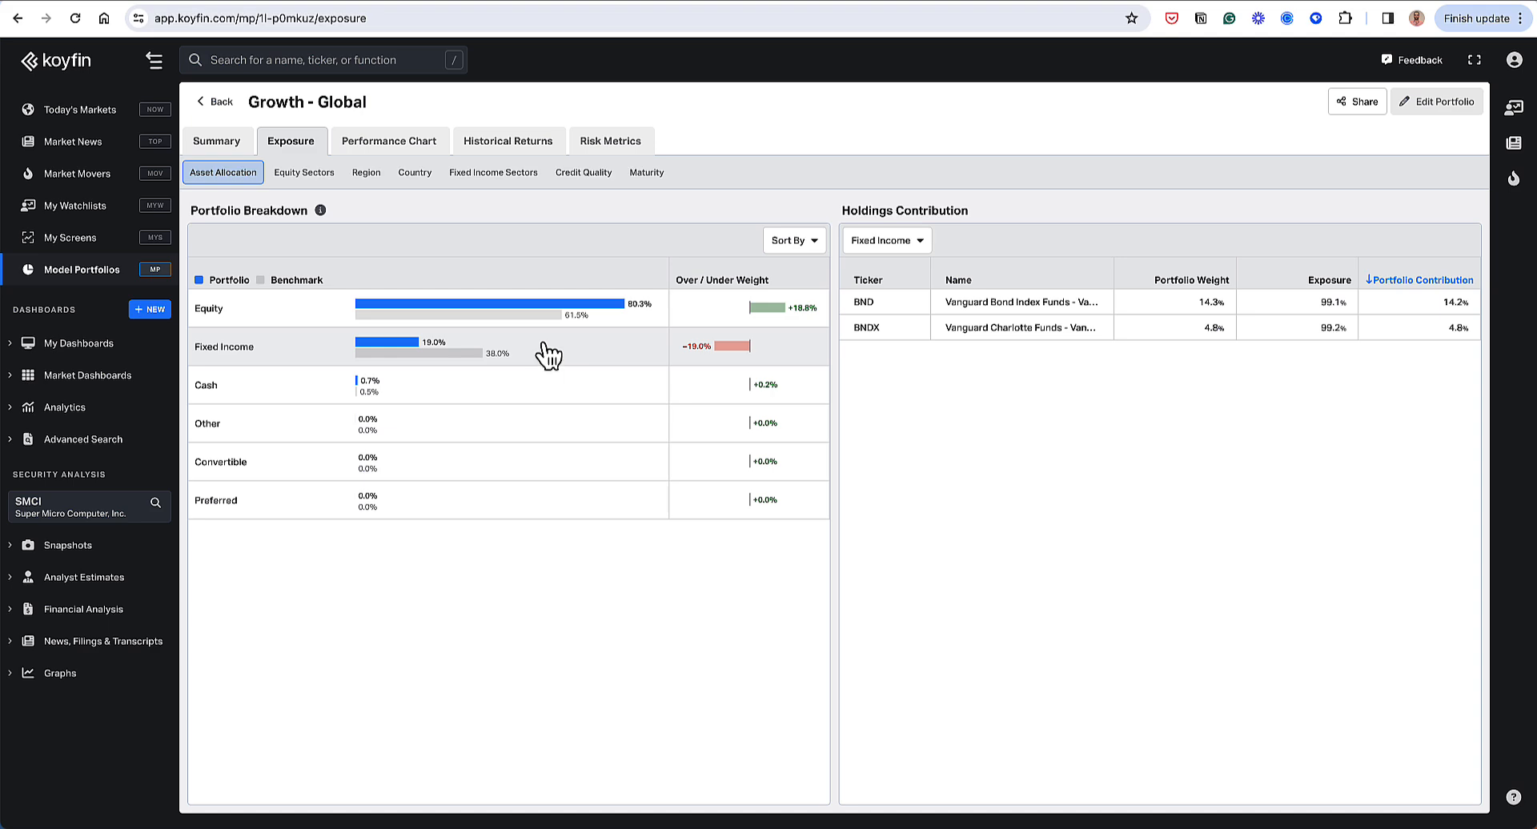
pyautogui.moveTo(503, 312)
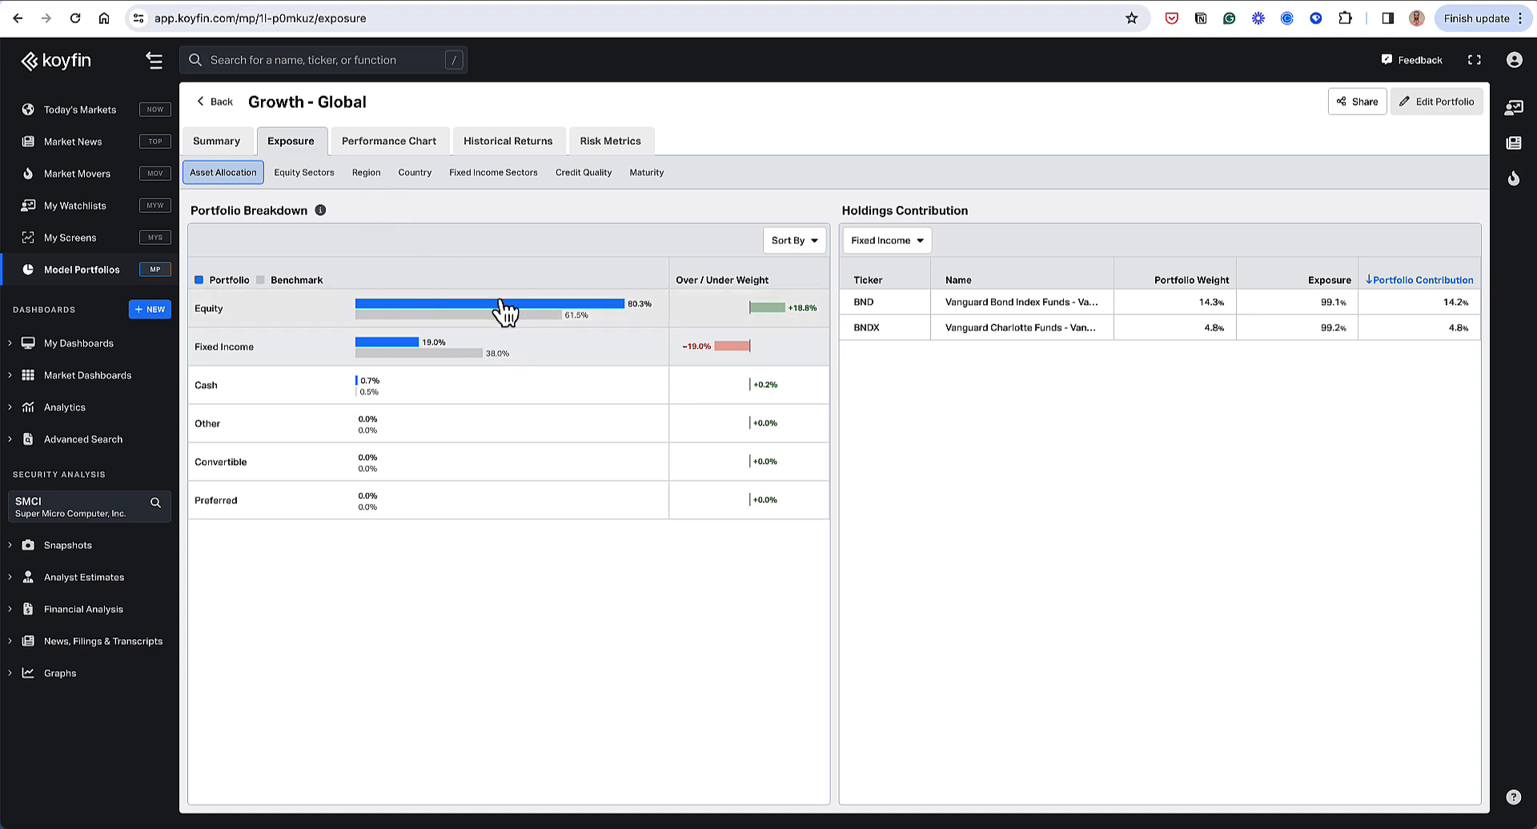
# Show equity exposure grouped by sector, with Information Technology at 30.9% versus 30.5%.
pyautogui.click(302, 173)
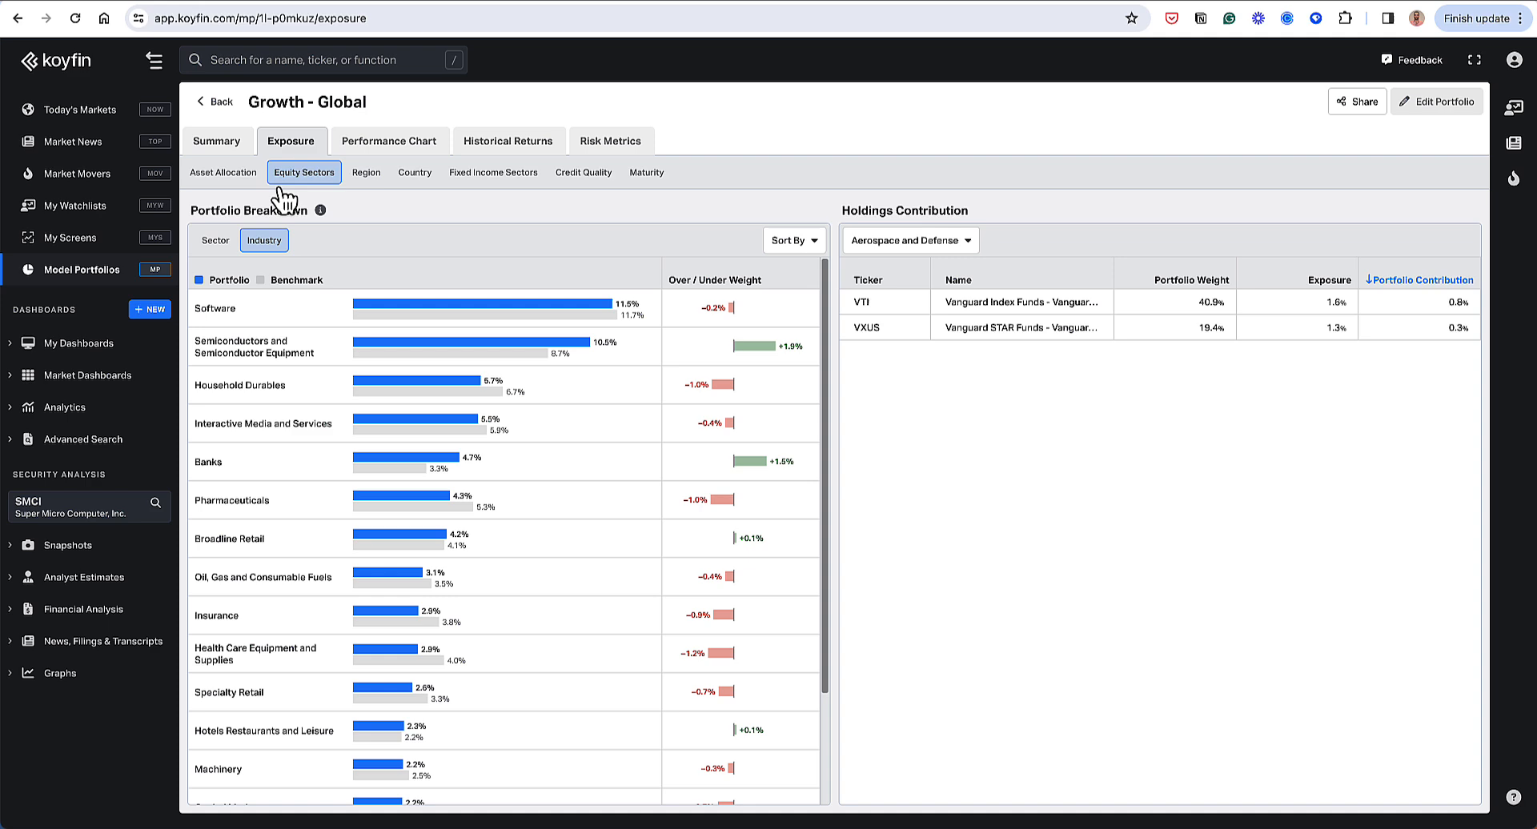
pyautogui.moveTo(285, 204)
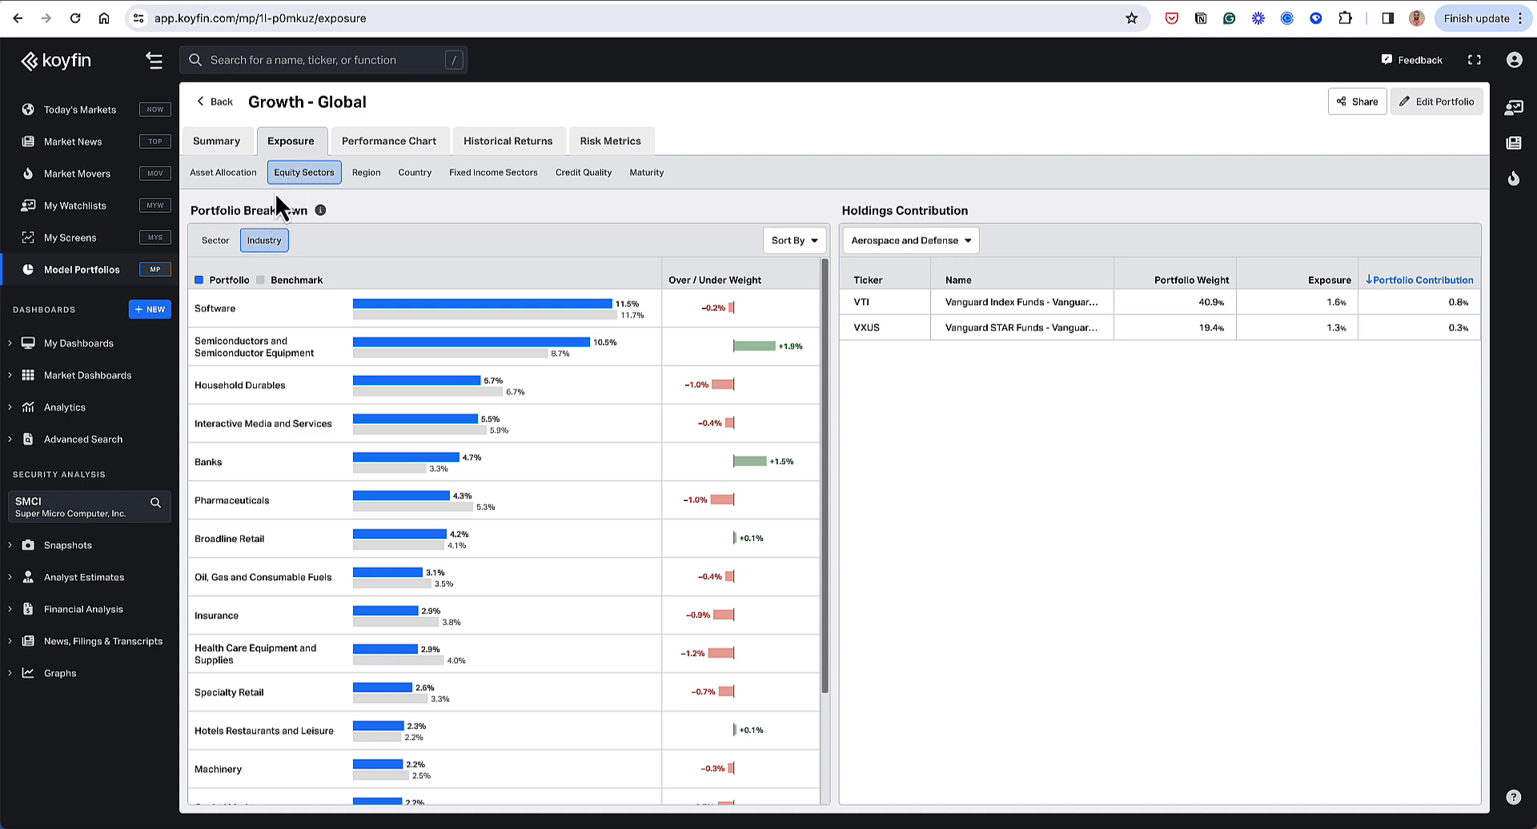
pyautogui.click(213, 240)
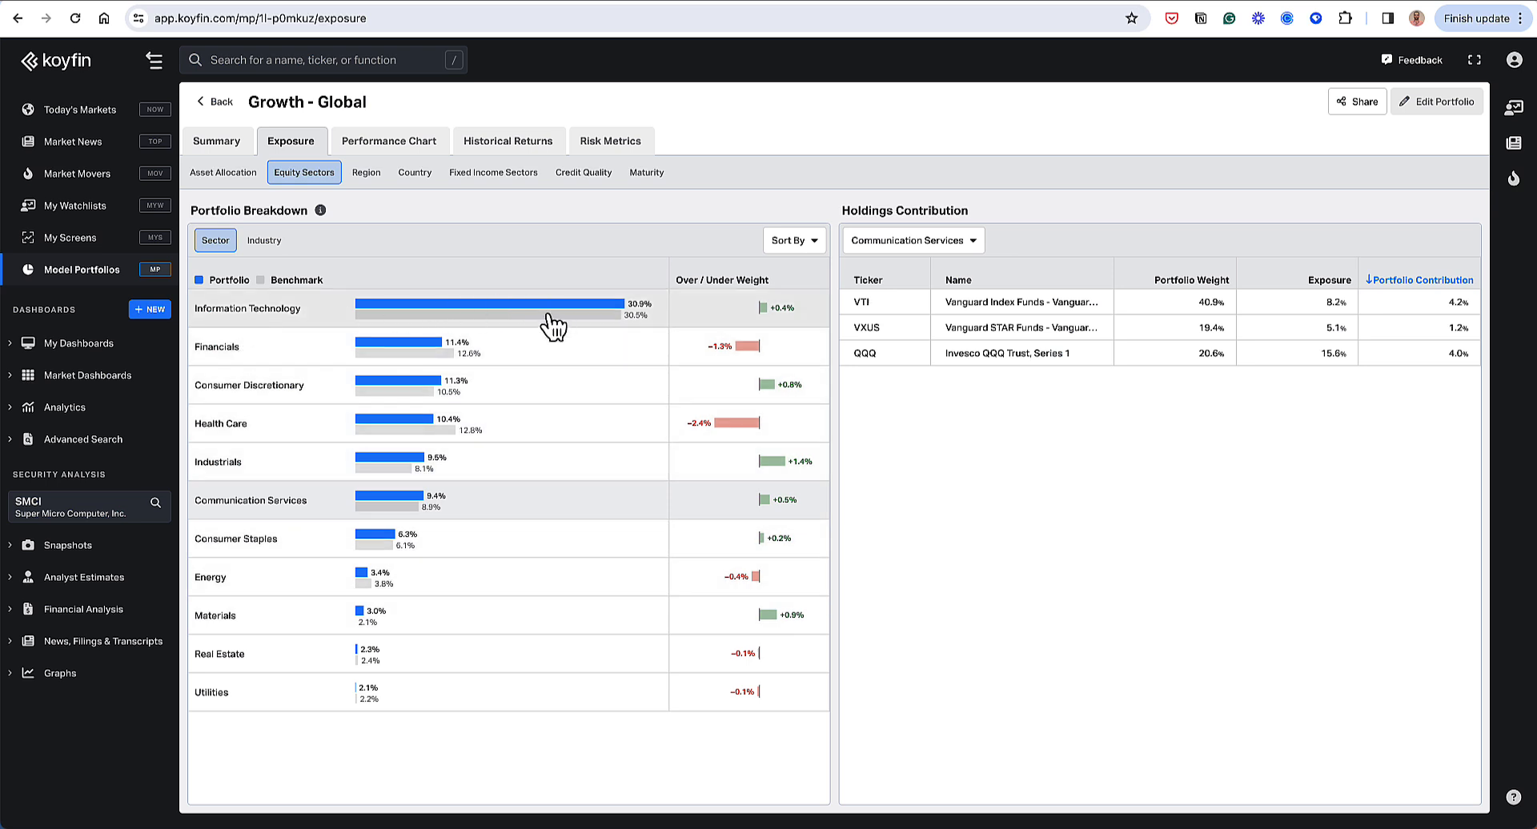
# Select Information Technology to list contributing holdings: QQQ 13.0%, VTI 14.8%.
pyautogui.click(247, 308)
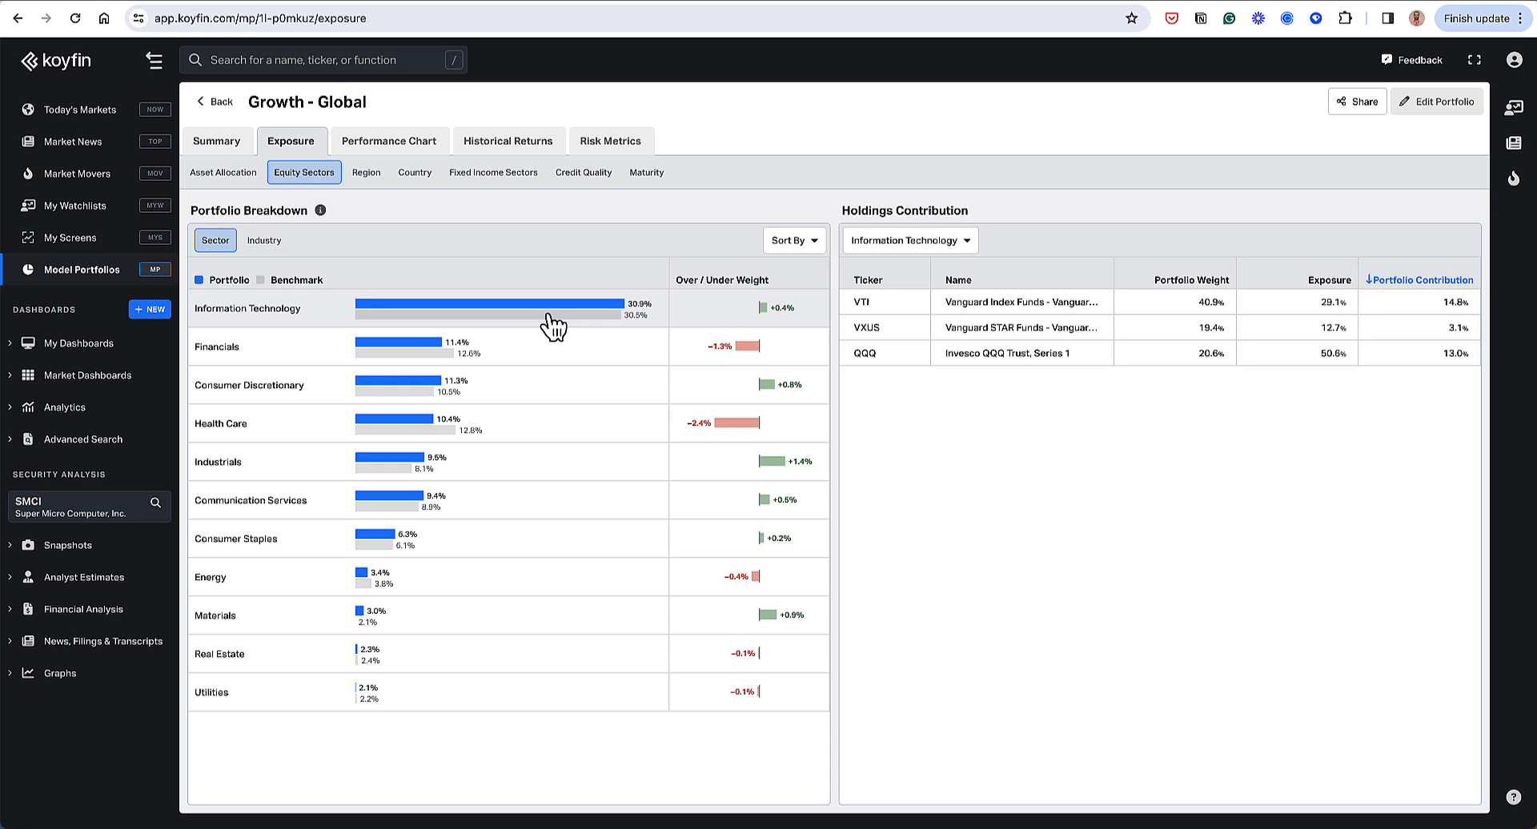
pyautogui.moveTo(517, 351)
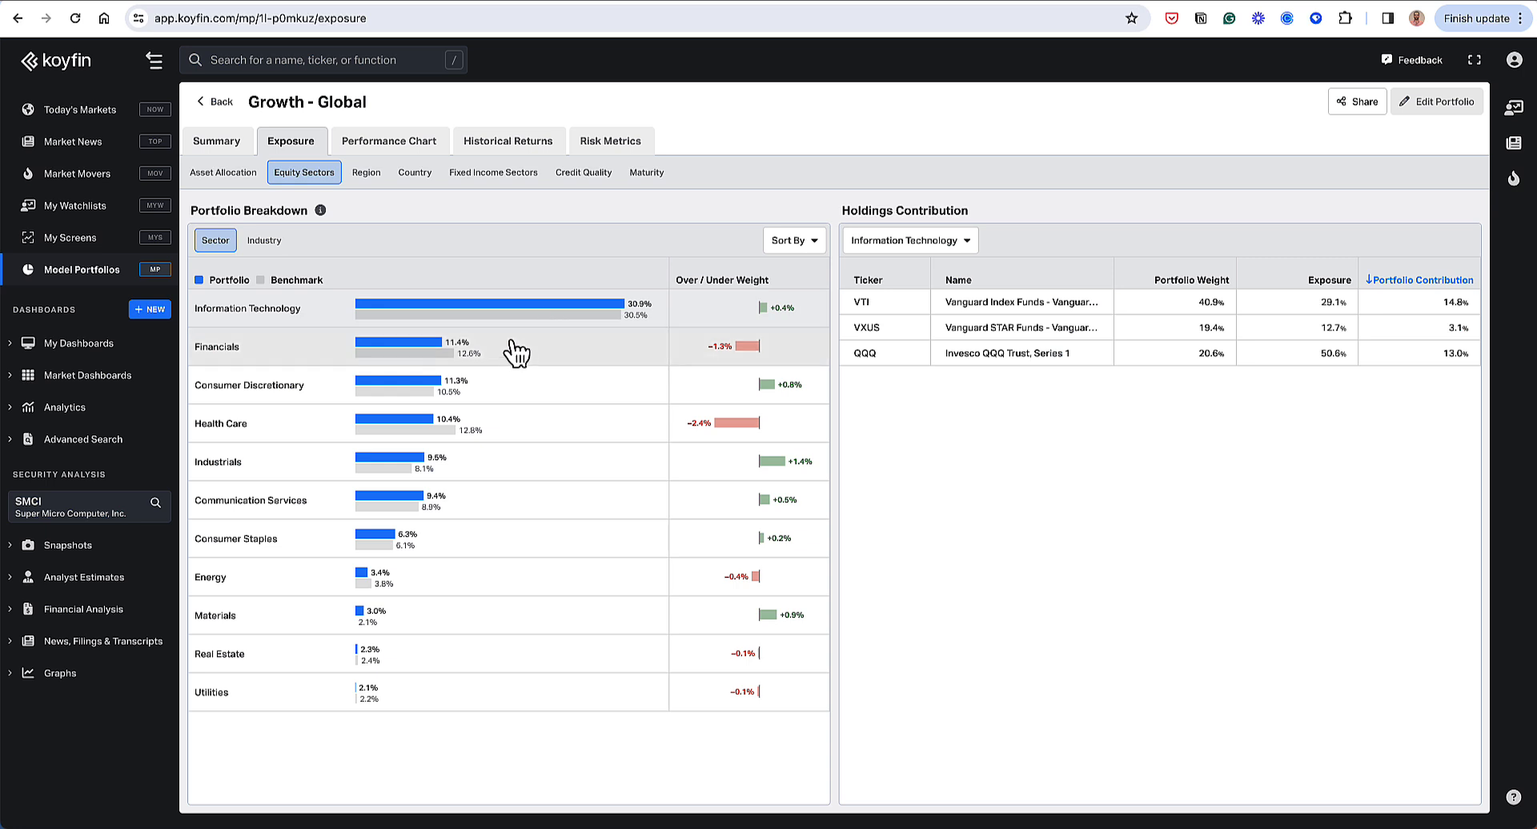
pyautogui.moveTo(522, 419)
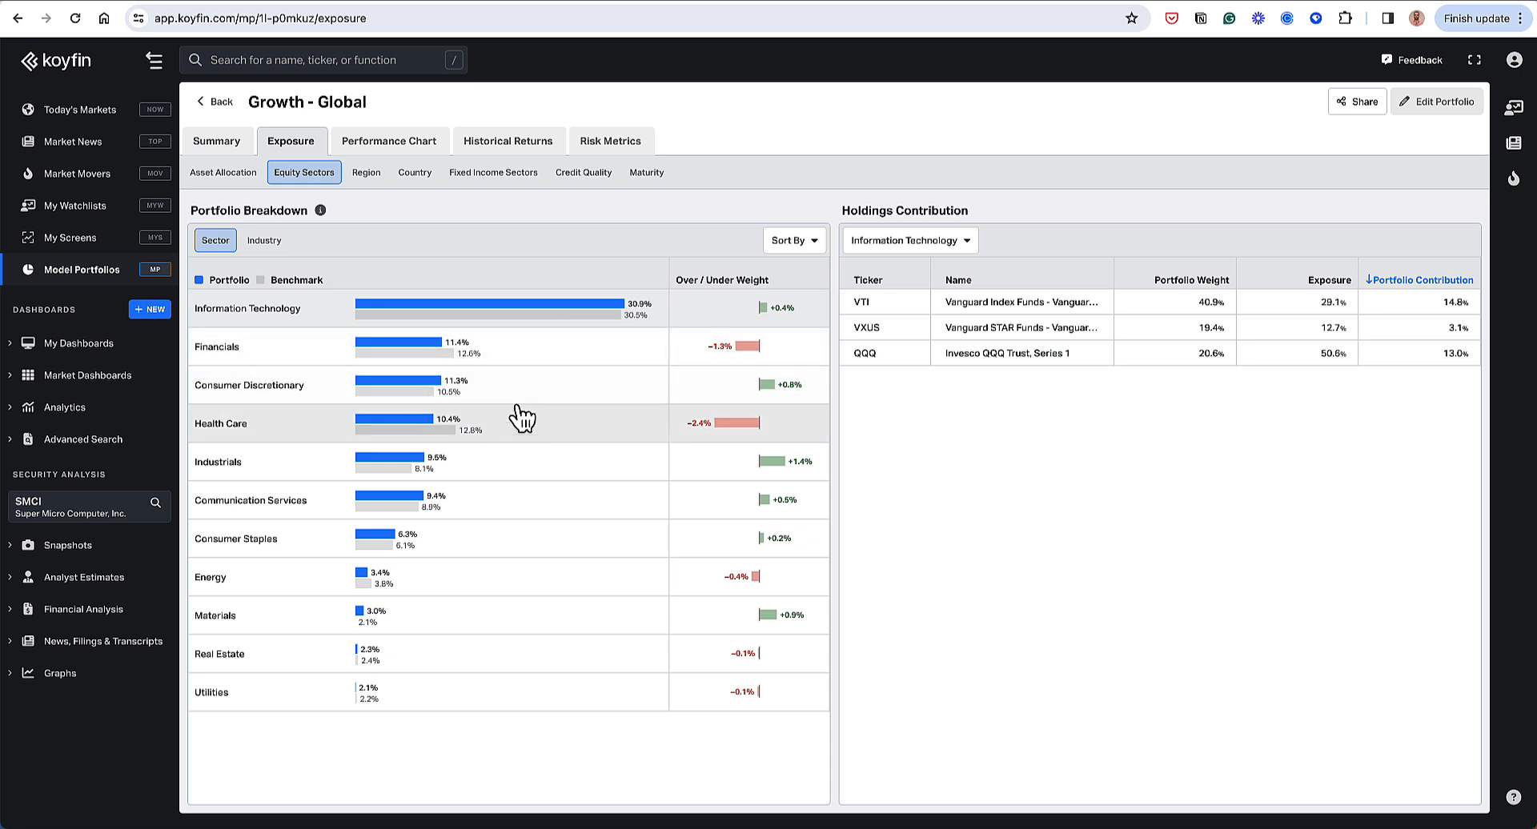
pyautogui.moveTo(514, 391)
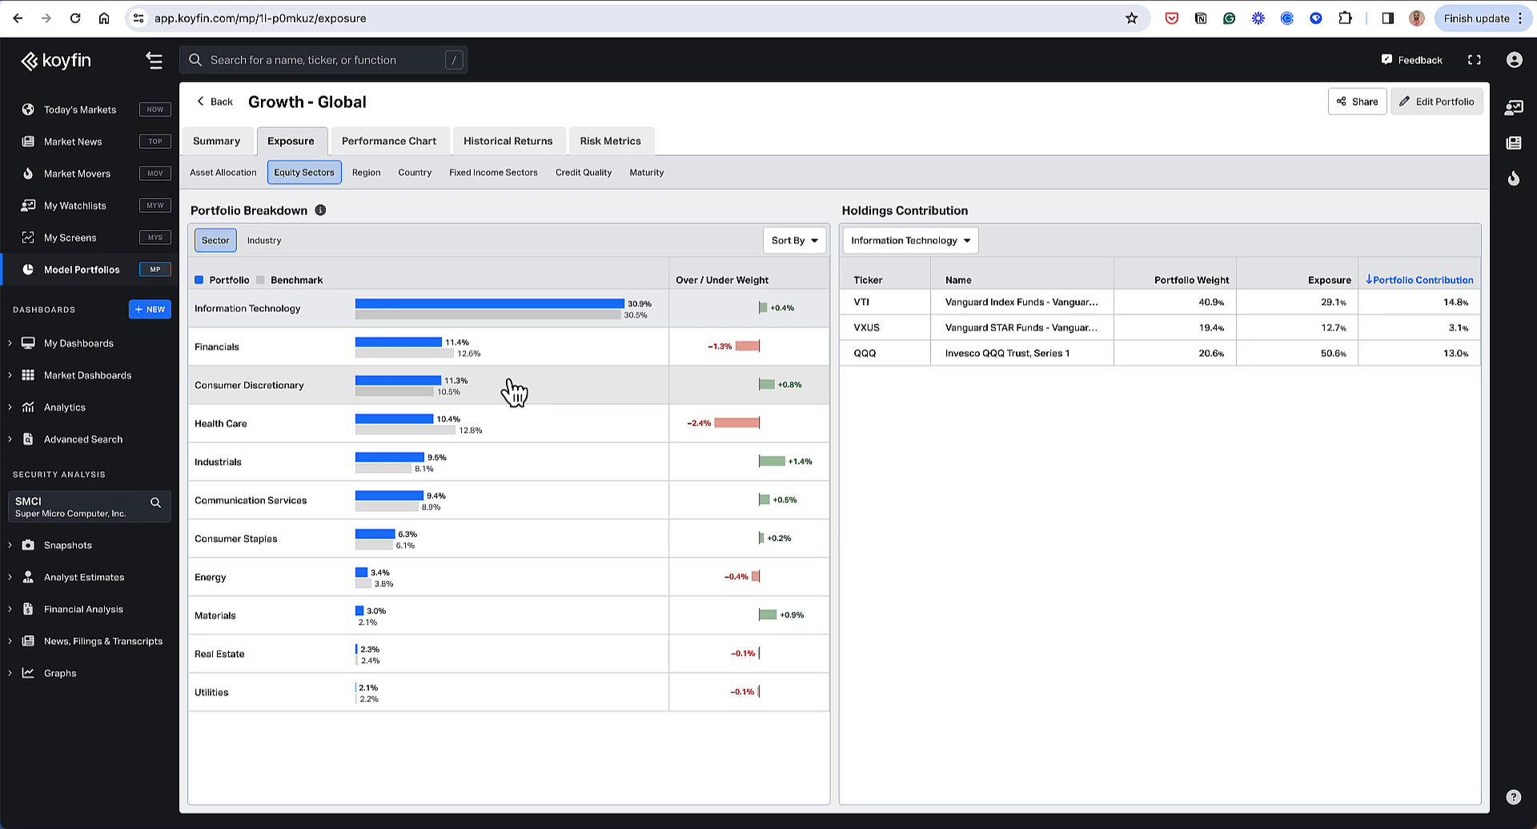
pyautogui.moveTo(485, 525)
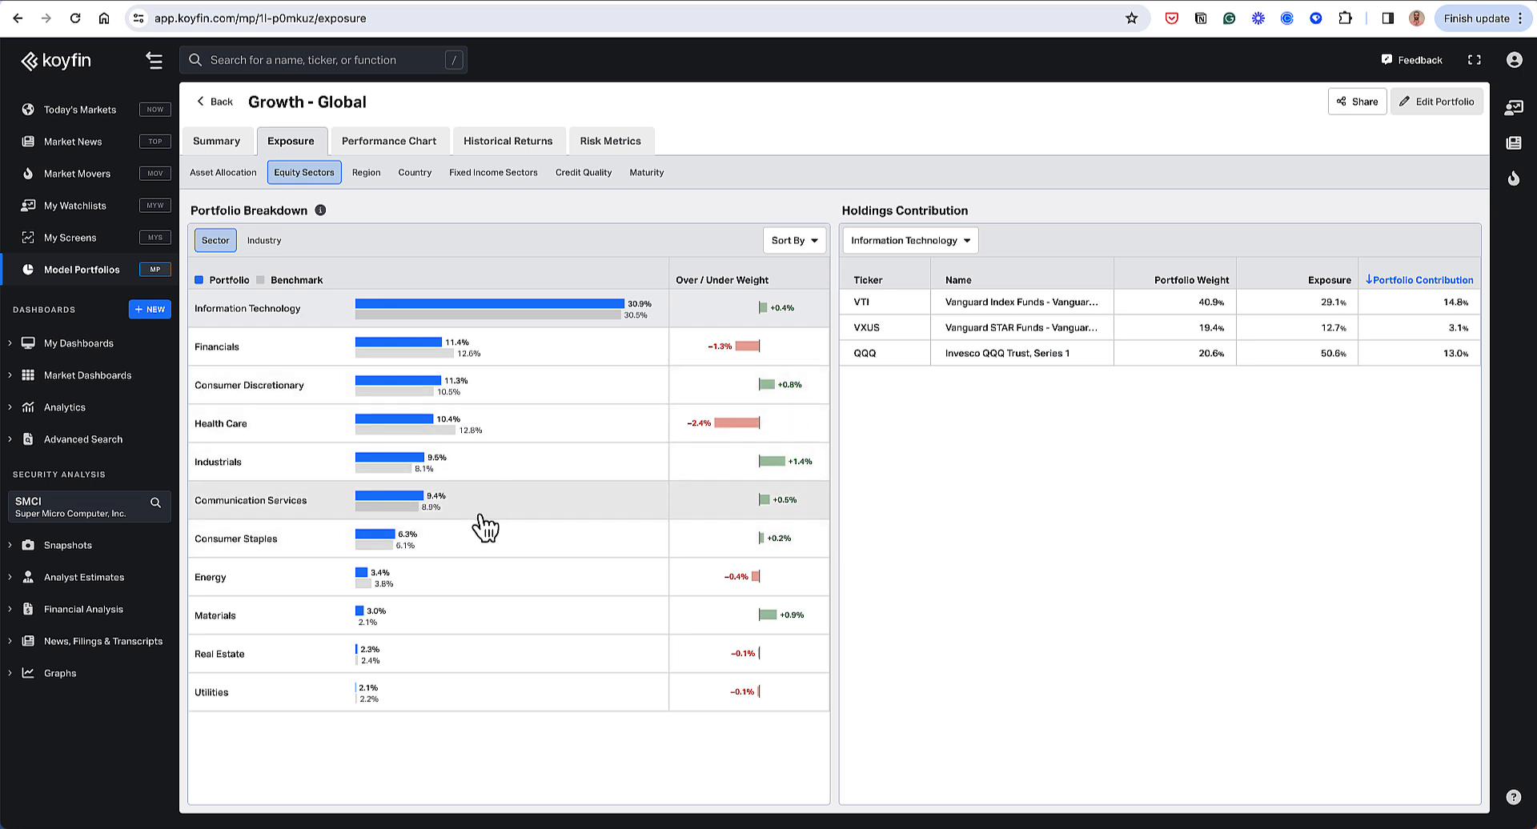
pyautogui.moveTo(751, 320)
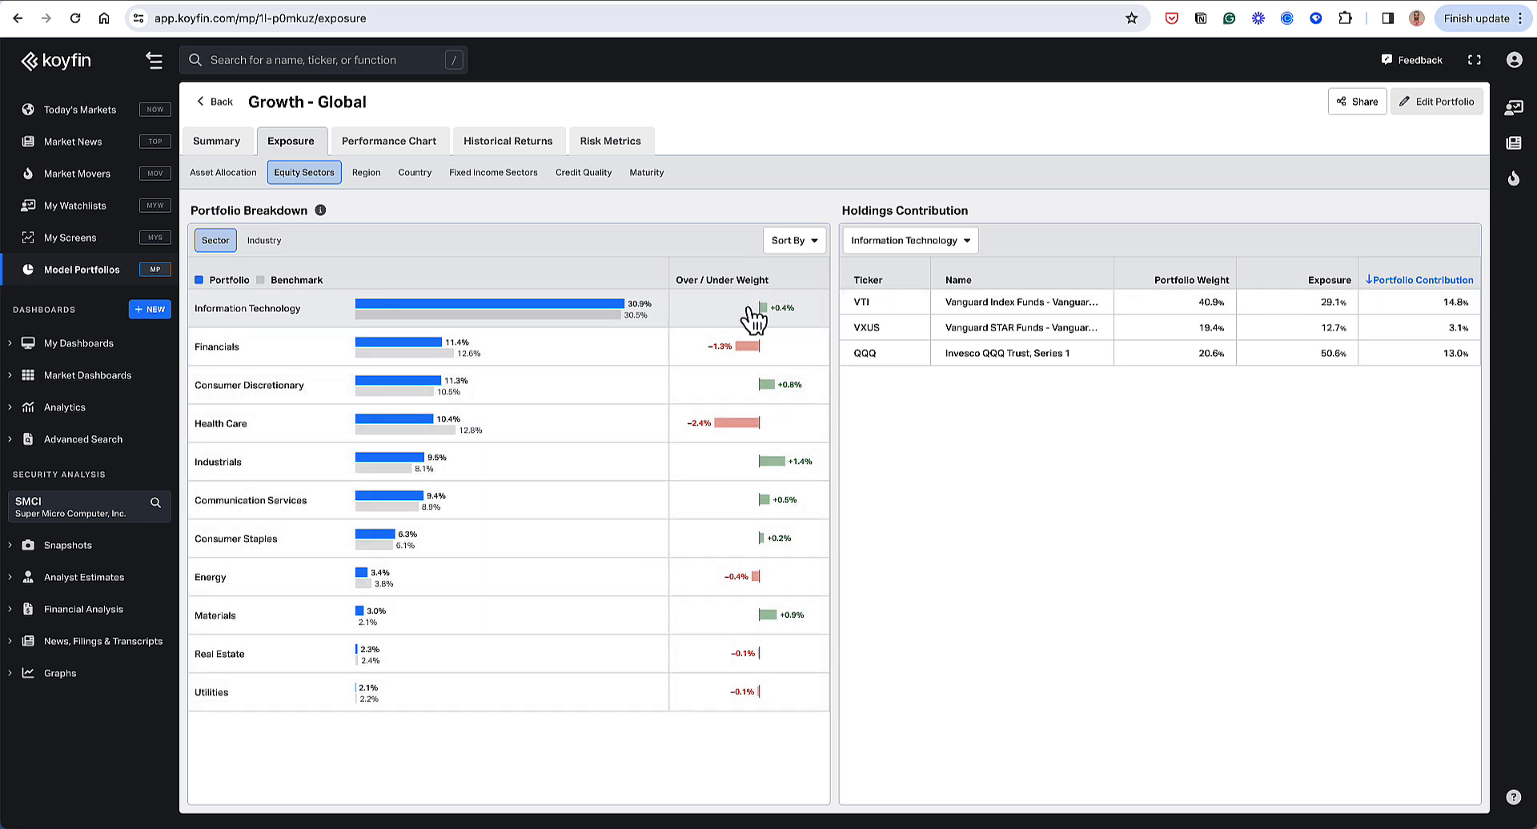
pyautogui.moveTo(747, 701)
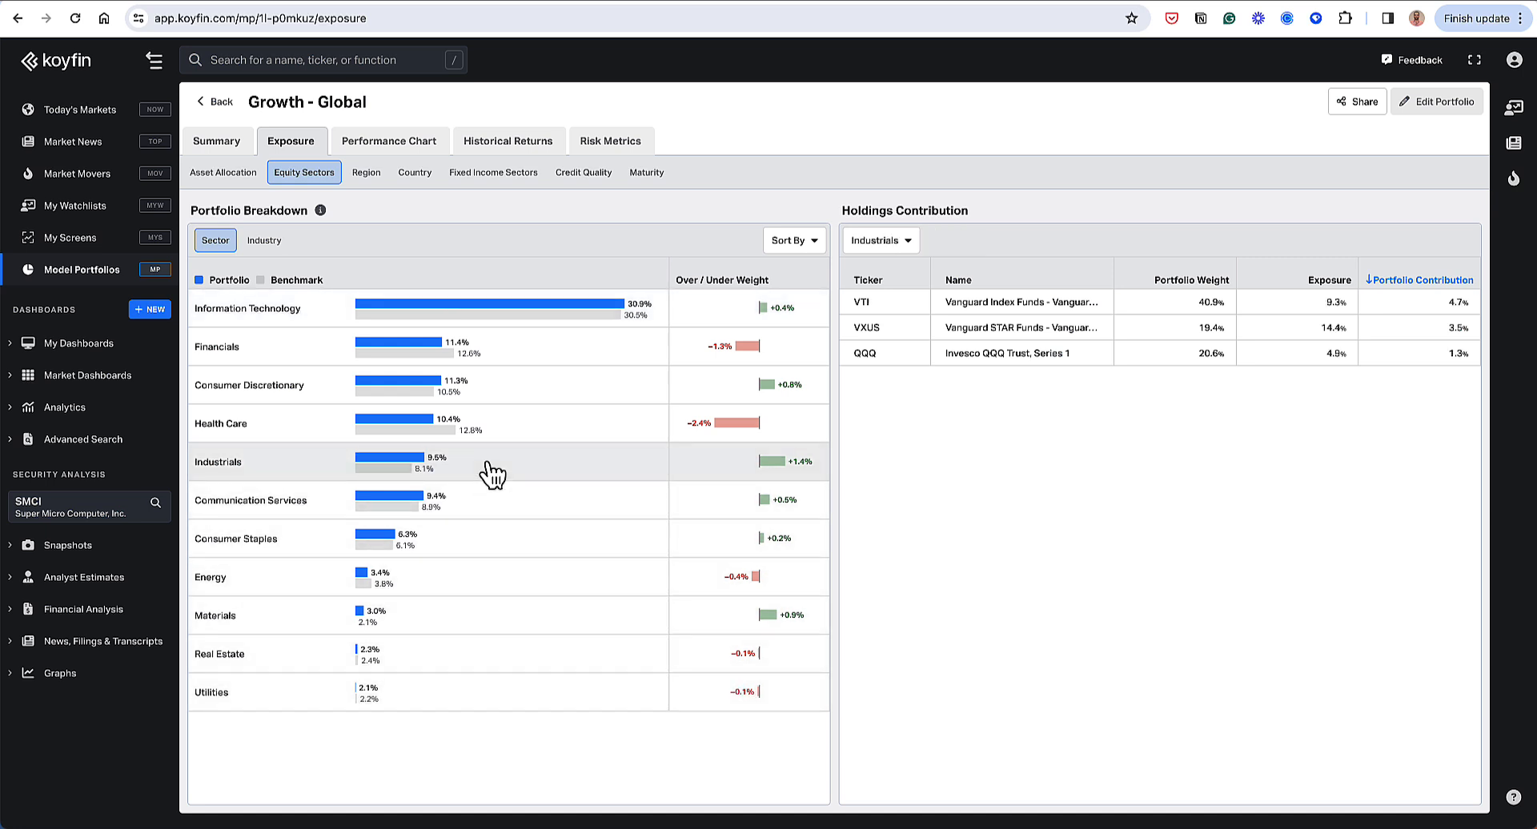
pyautogui.moveTo(293, 476)
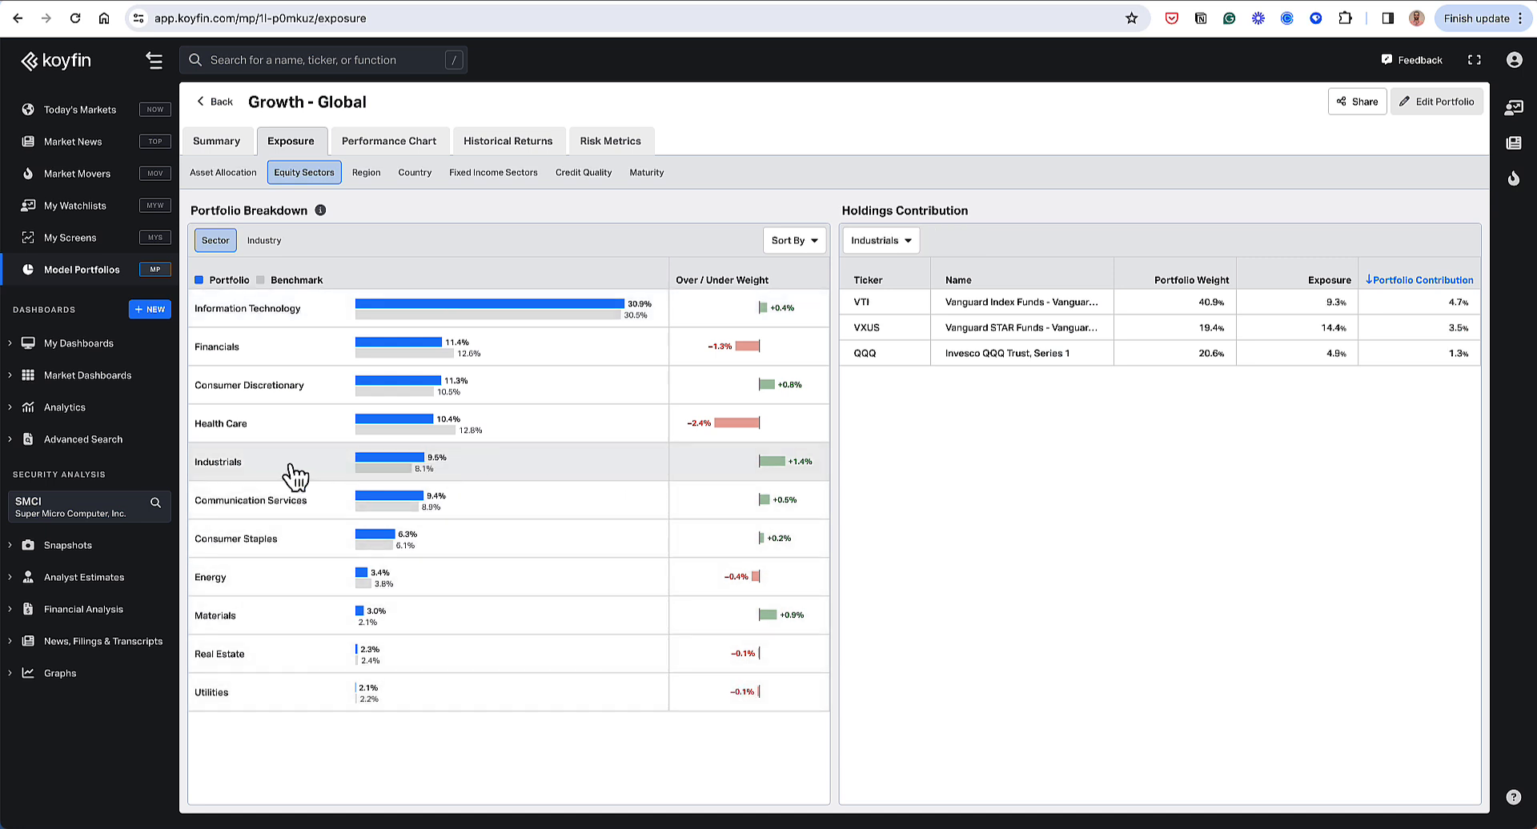
pyautogui.moveTo(1204, 322)
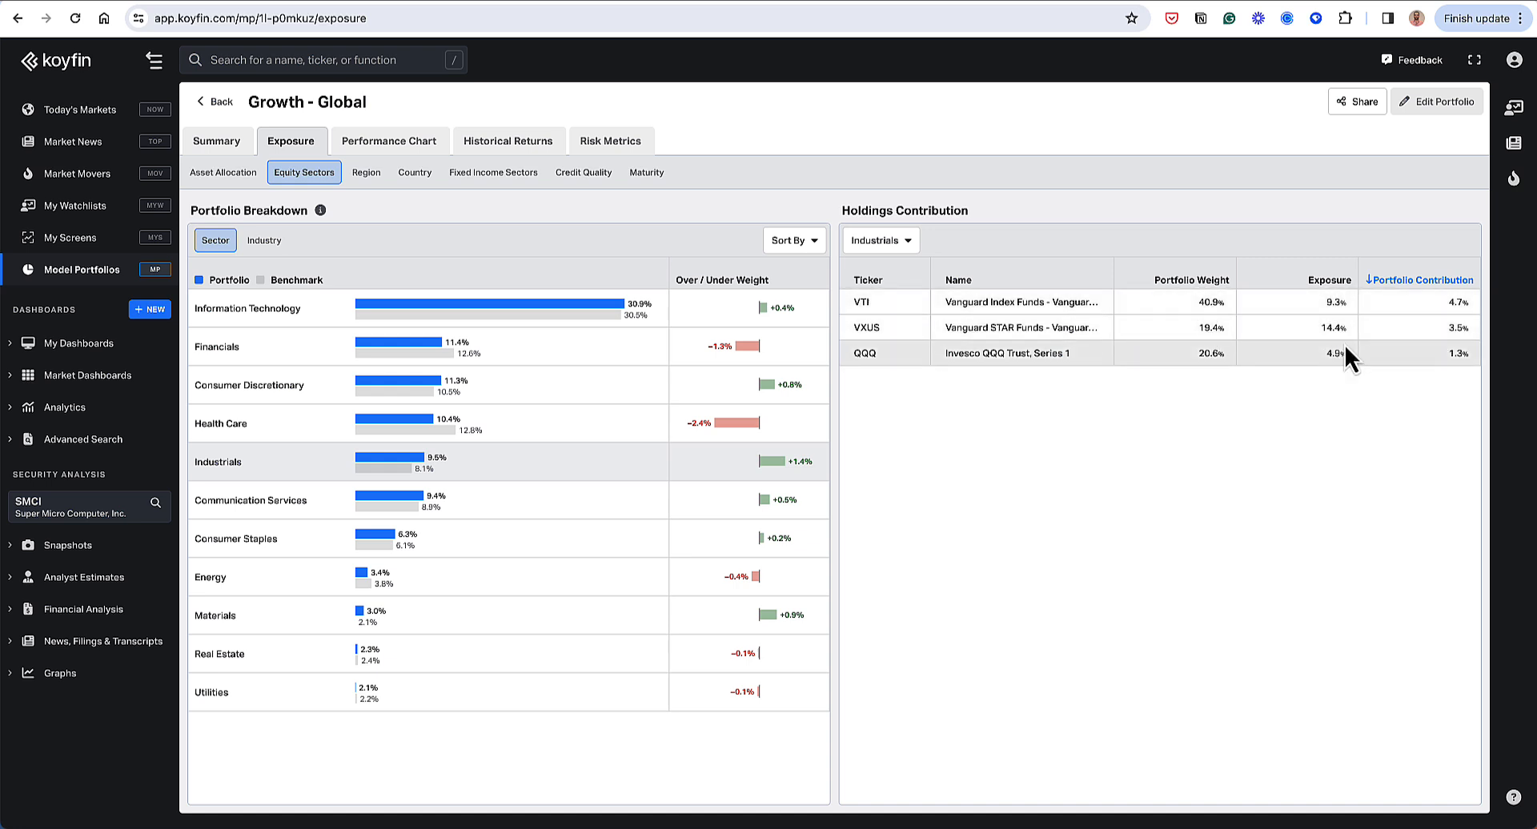
pyautogui.moveTo(1330, 356)
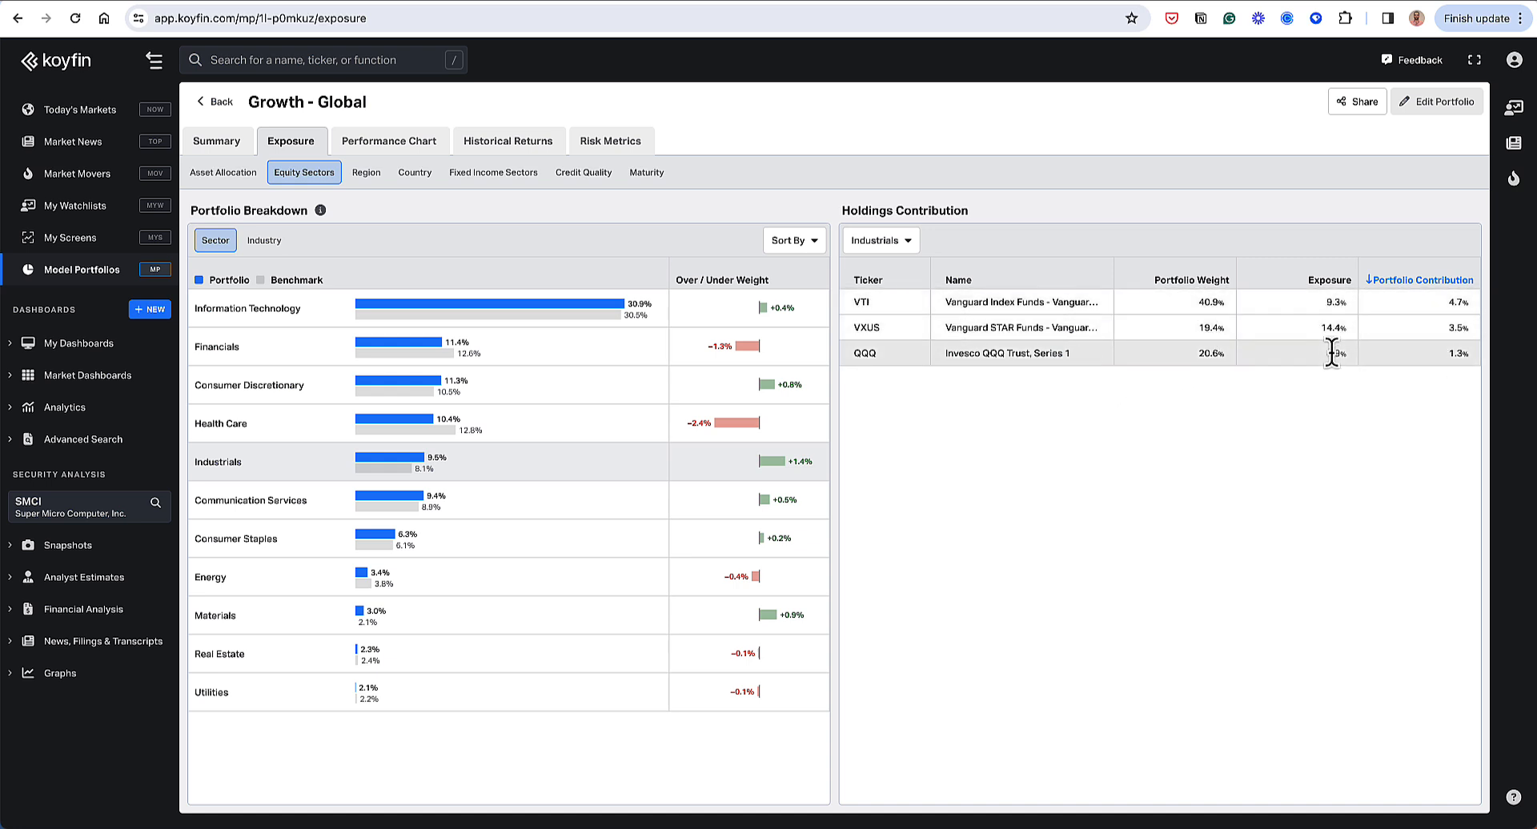
pyautogui.moveTo(920, 323)
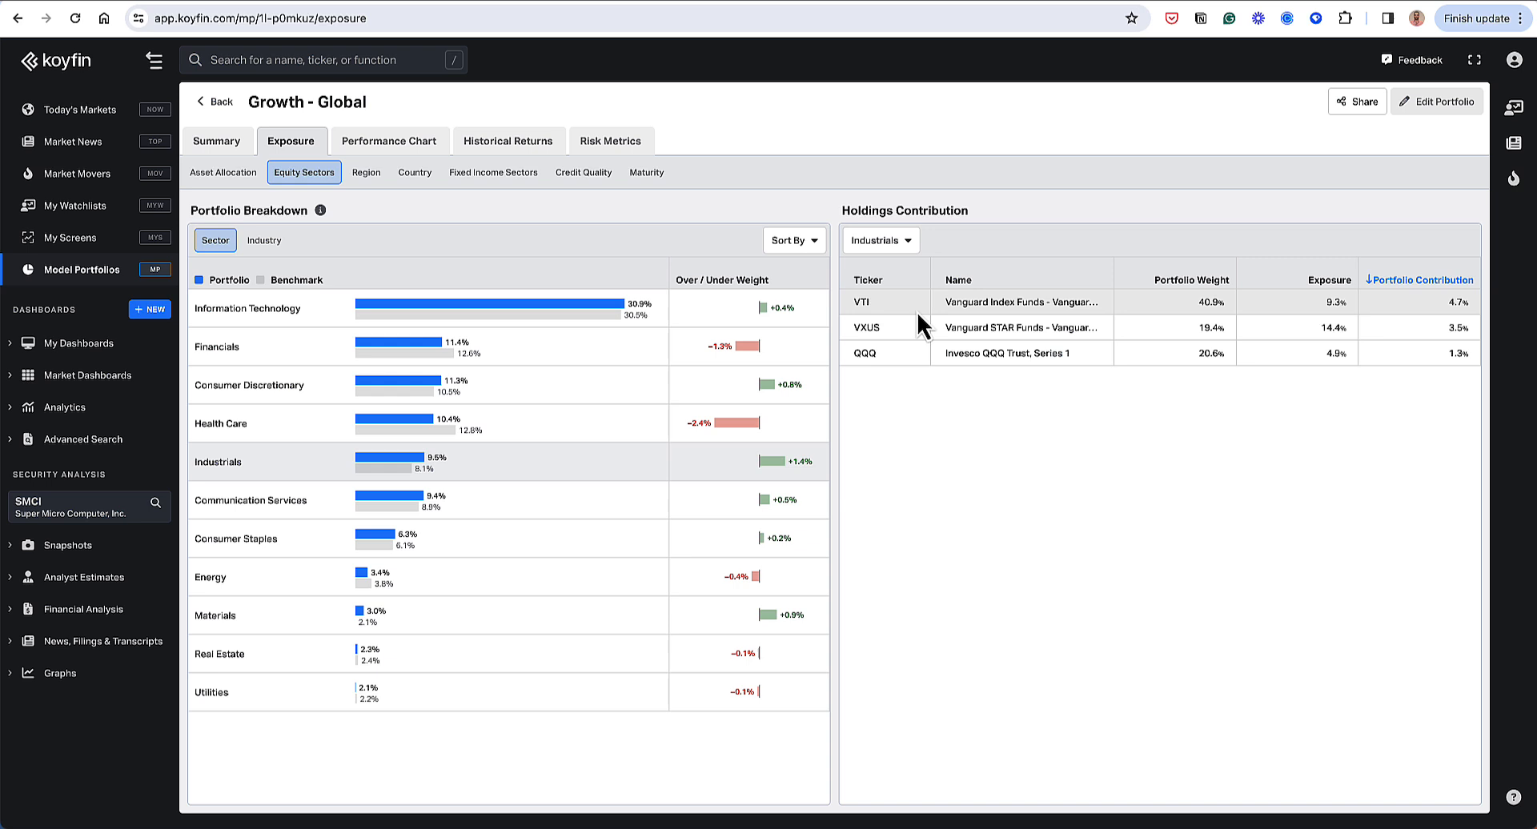
pyautogui.moveTo(1420, 336)
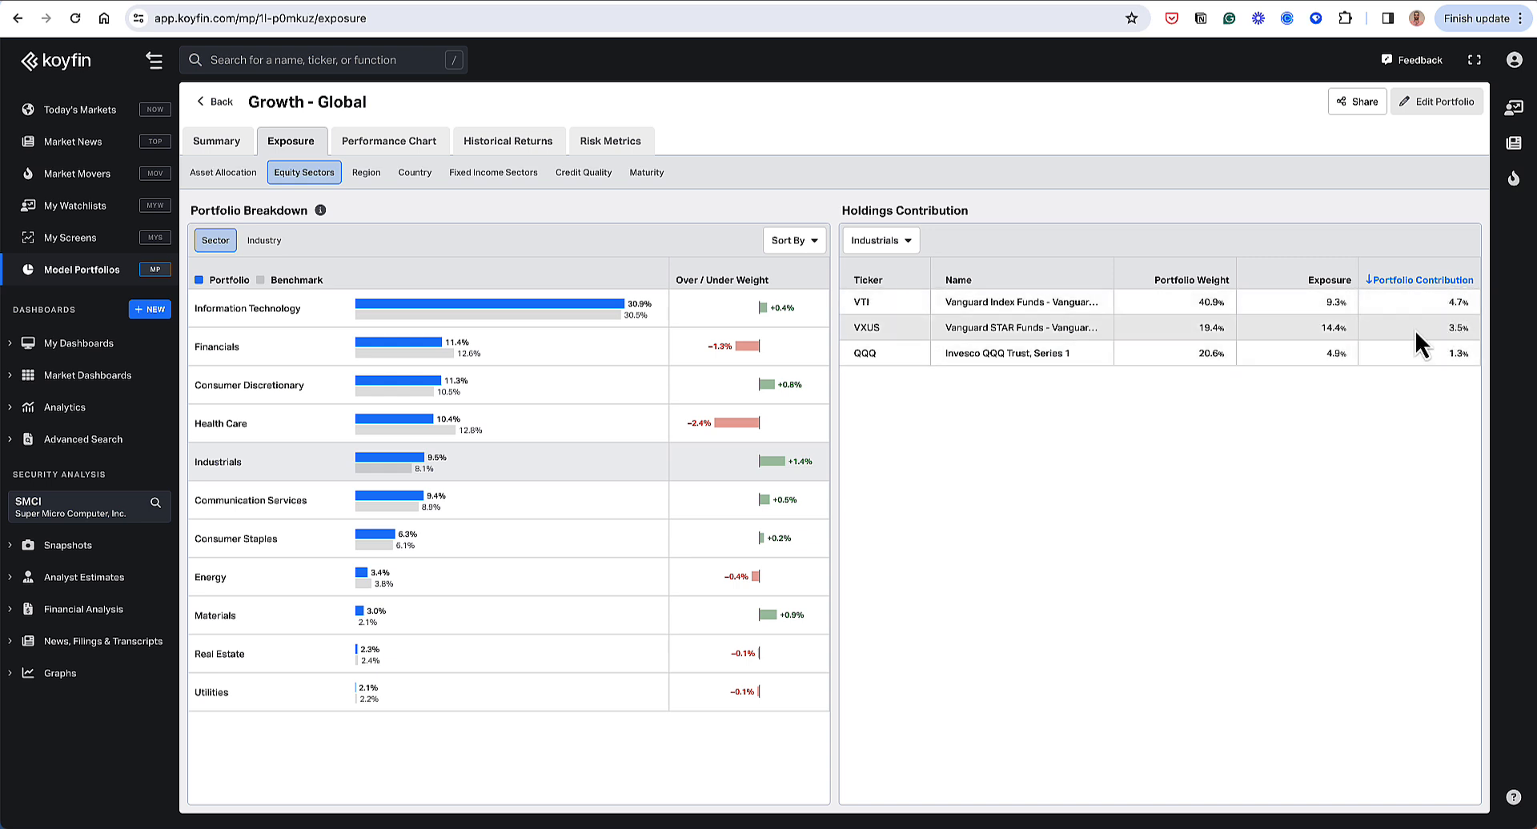
pyautogui.moveTo(1467, 332)
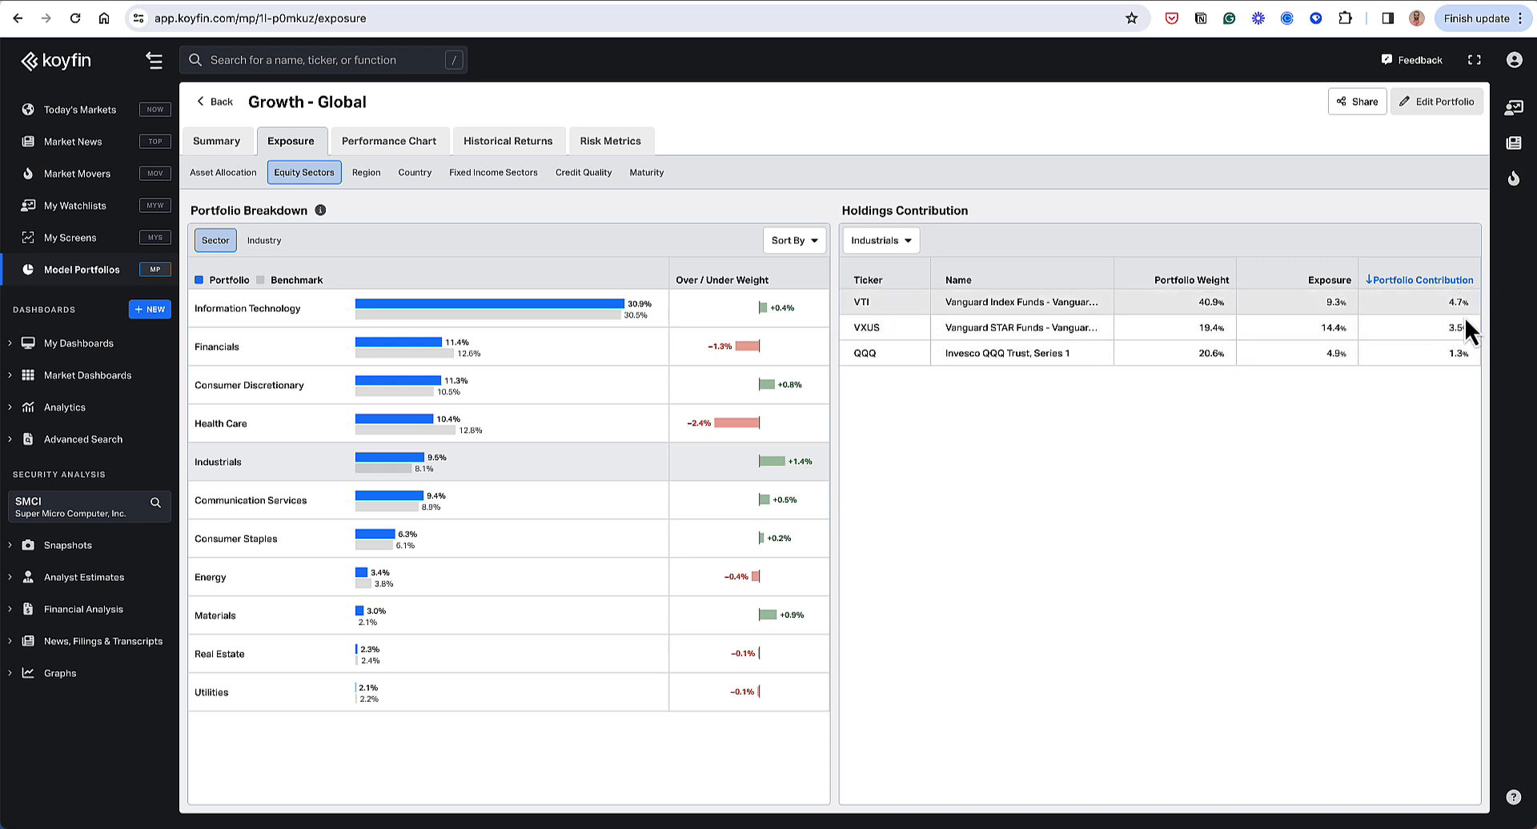
pyautogui.moveTo(1118, 497)
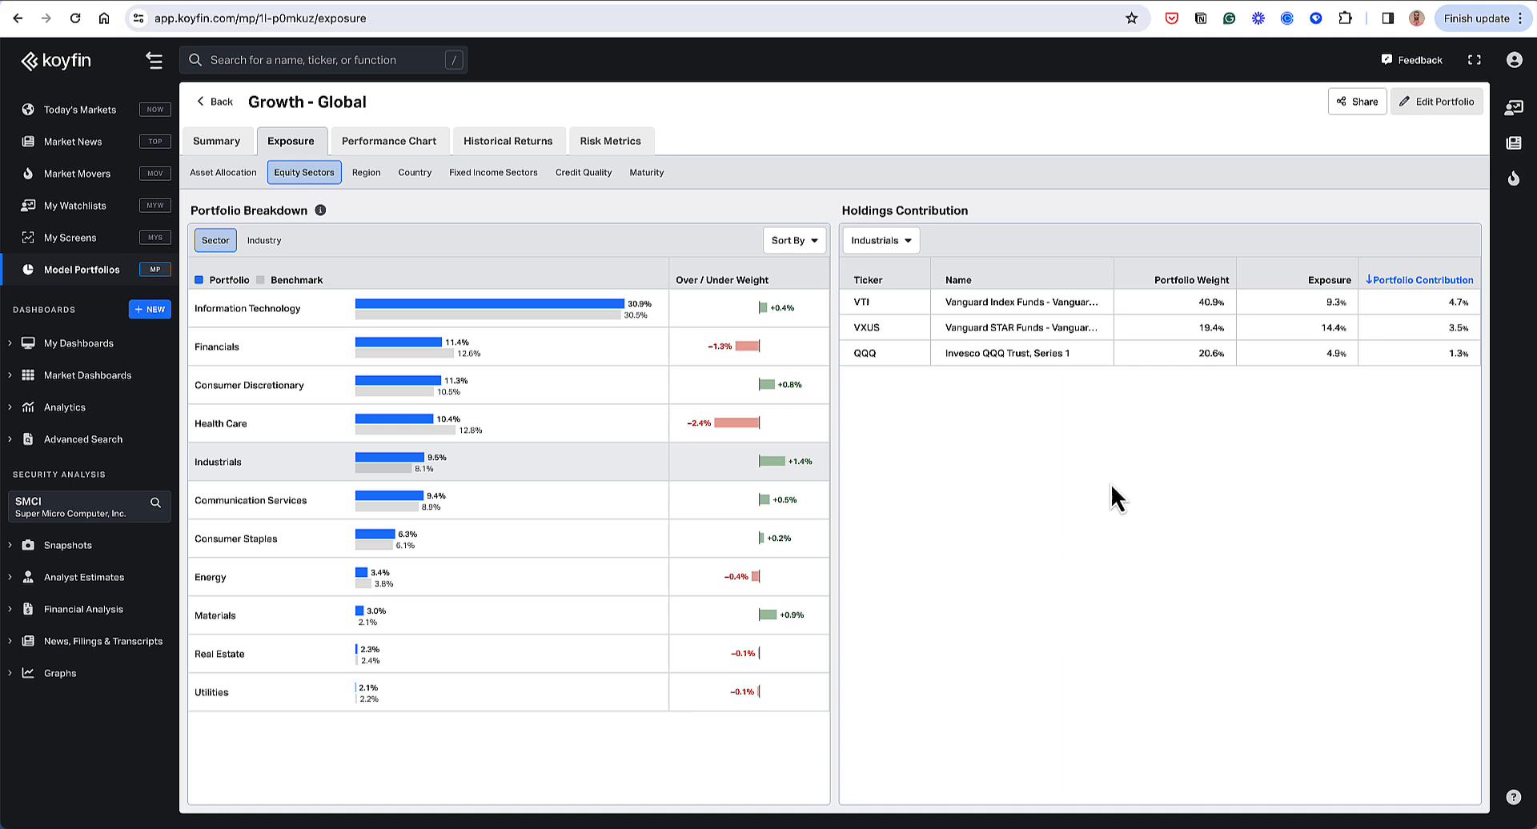
pyautogui.moveTo(1340, 353)
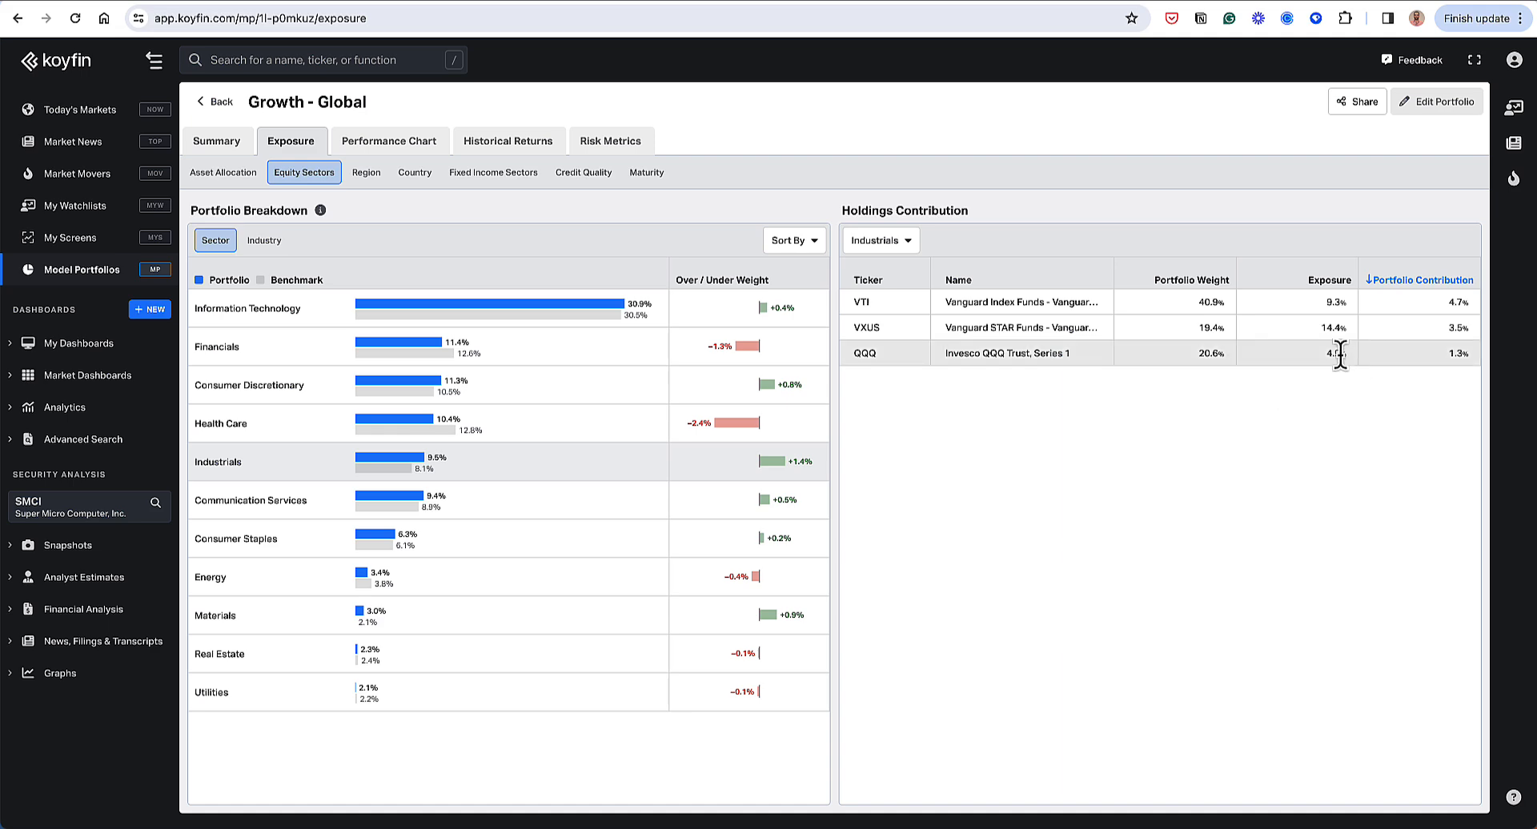
pyautogui.moveTo(263, 240)
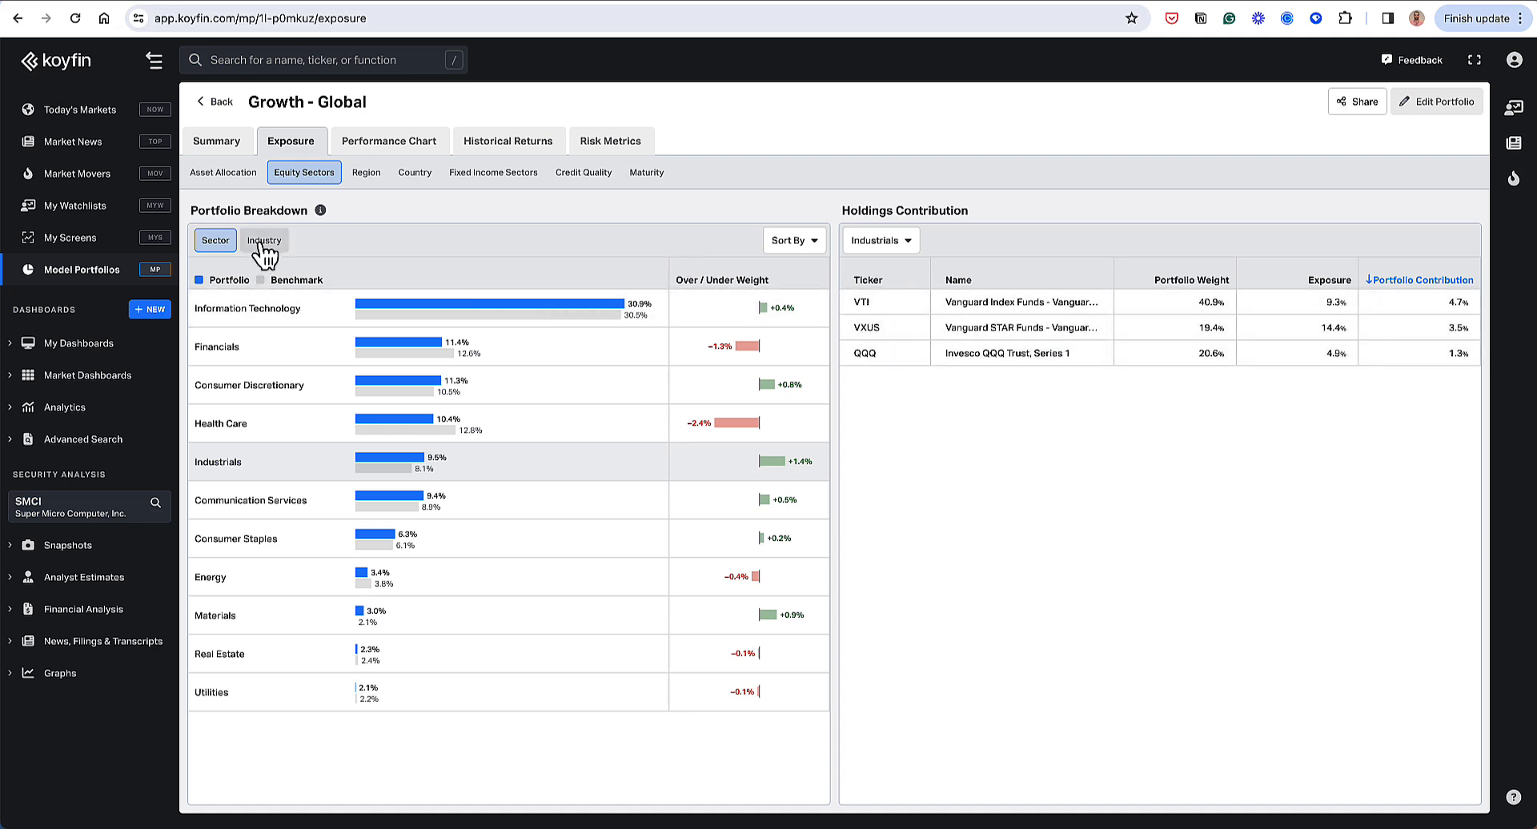
# Sort industries by over/under weight and list Semiconductors contributors QQQ, VTI, VXUS.
pyautogui.click(264, 240)
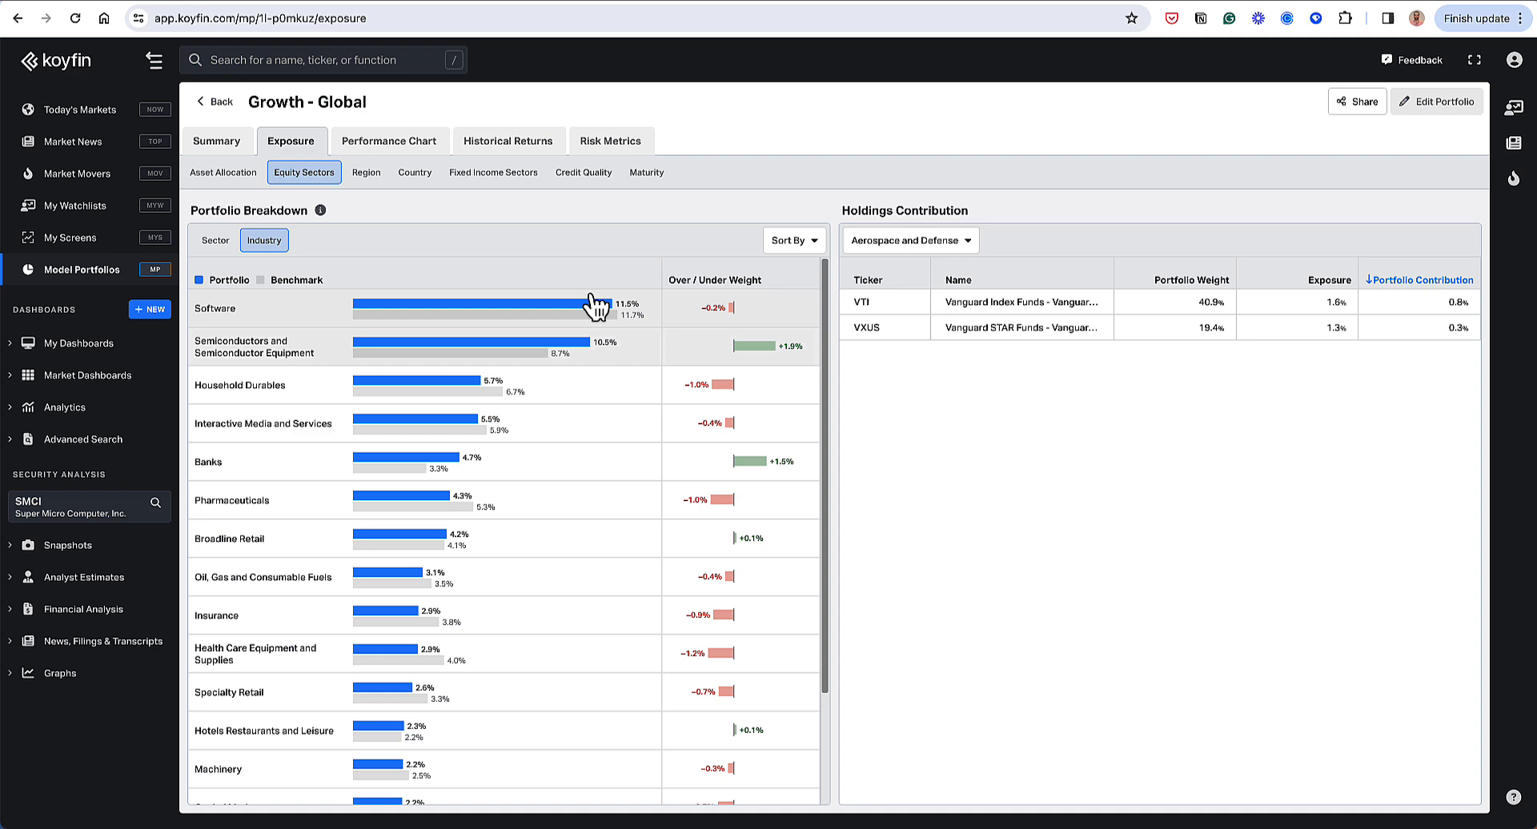
pyautogui.moveTo(821, 284)
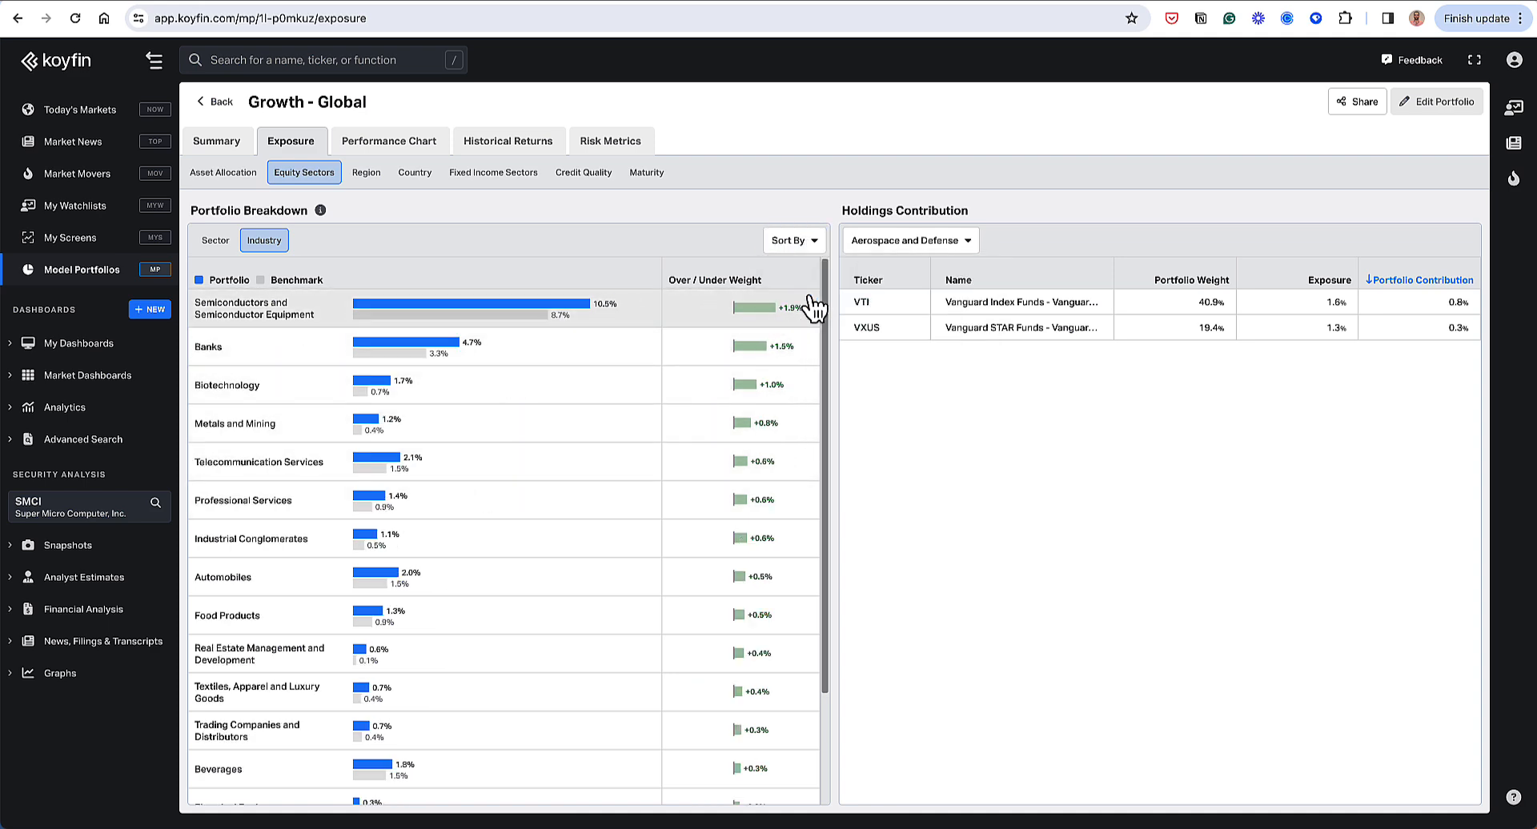
pyautogui.moveTo(725, 323)
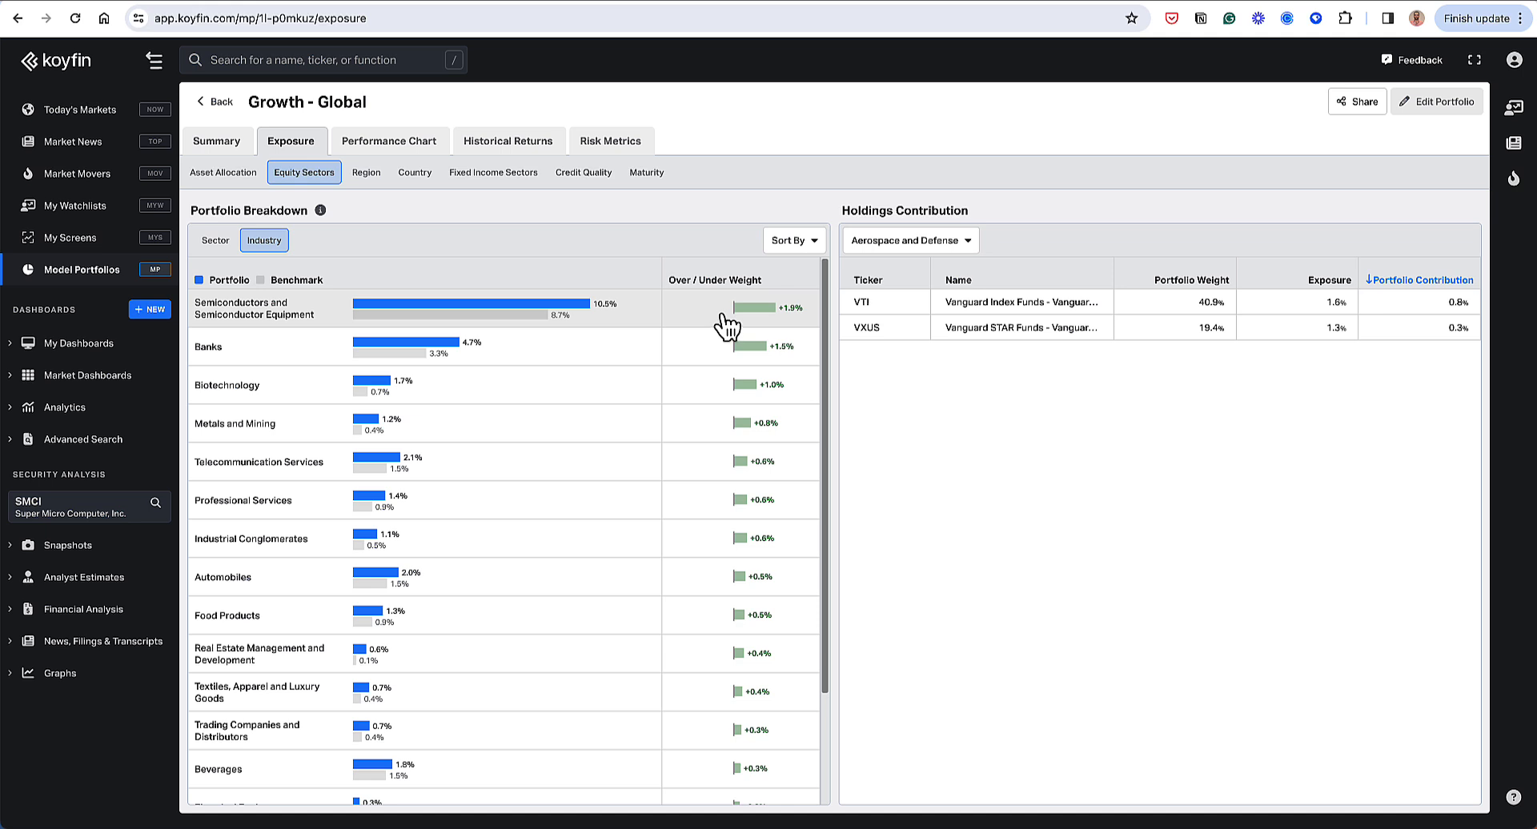
pyautogui.moveTo(589, 323)
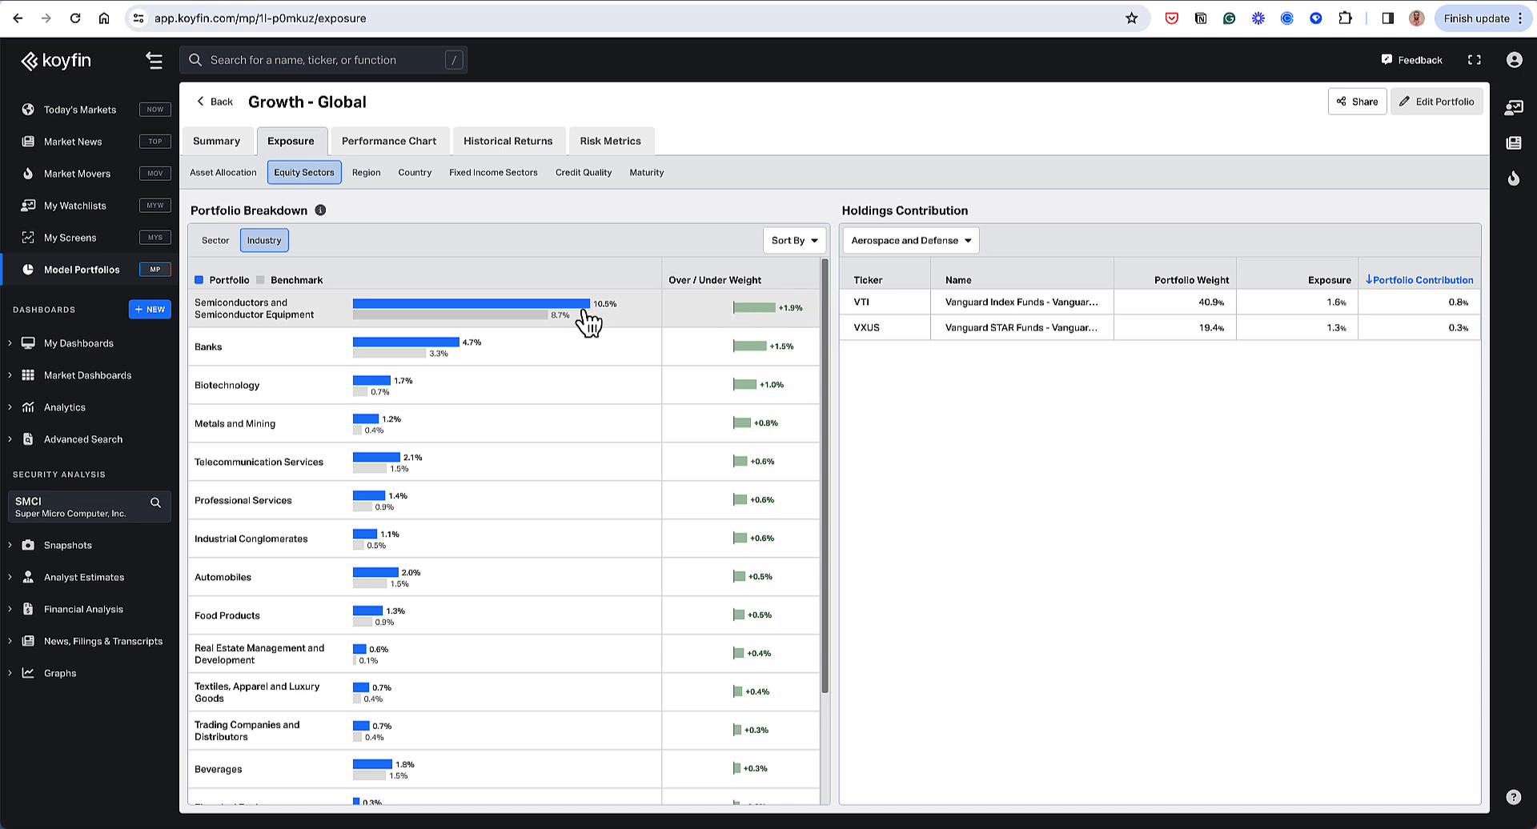
pyautogui.click(441, 308)
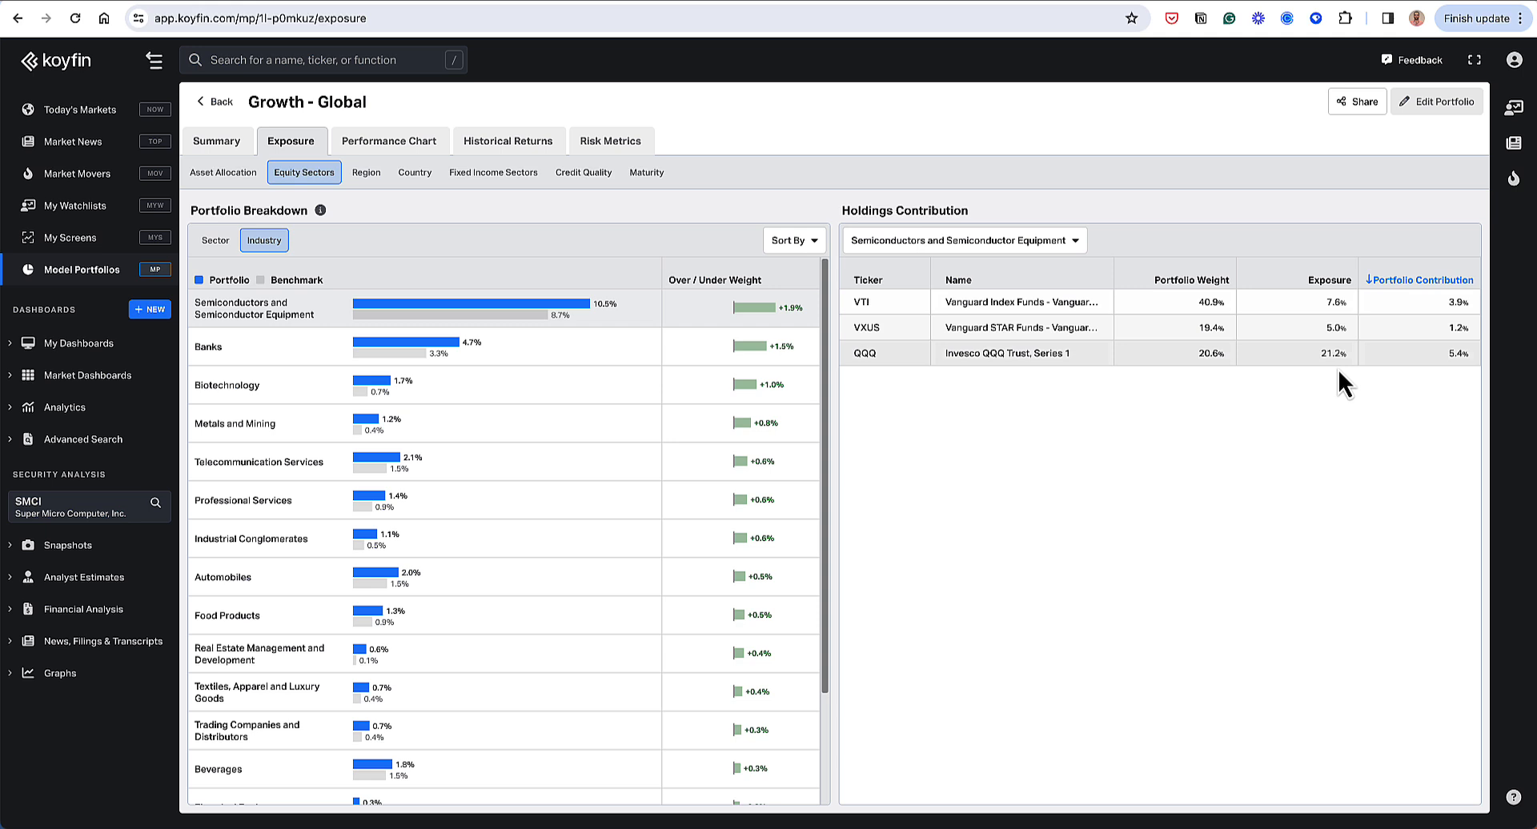
pyautogui.moveTo(1475, 375)
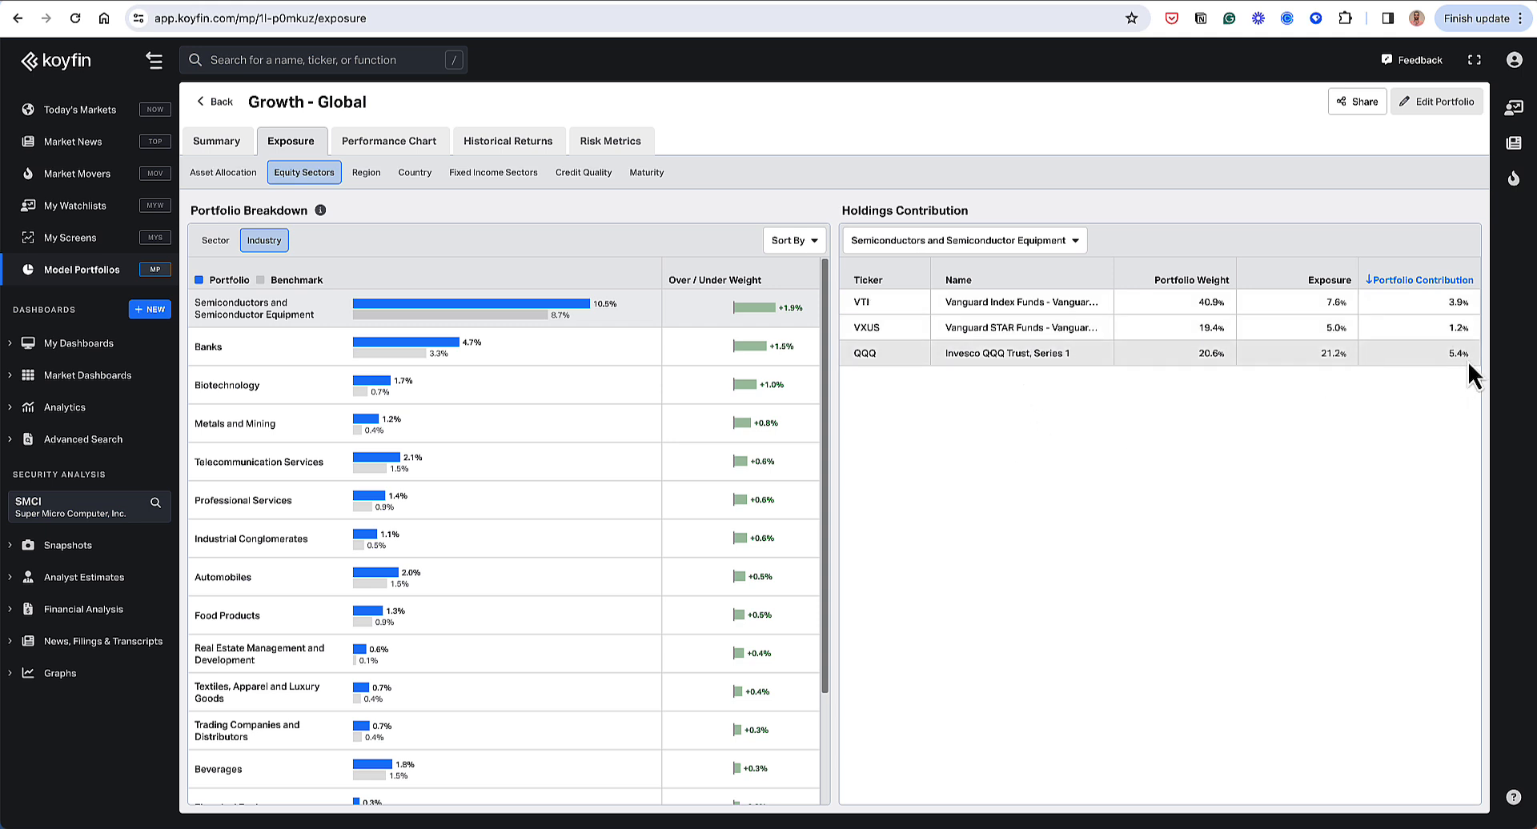
pyautogui.moveTo(1459, 354)
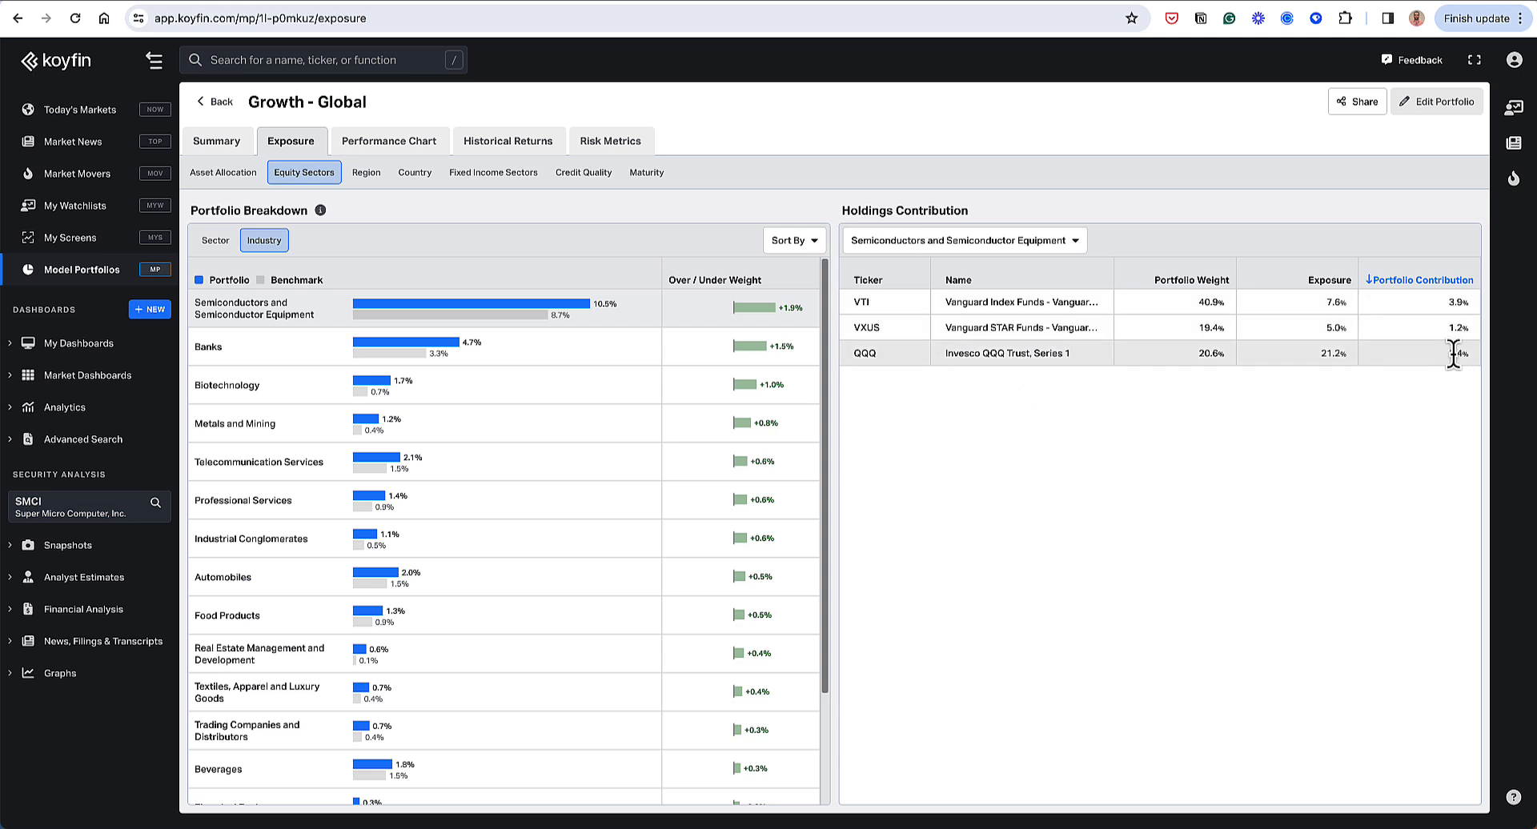
pyautogui.moveTo(774, 338)
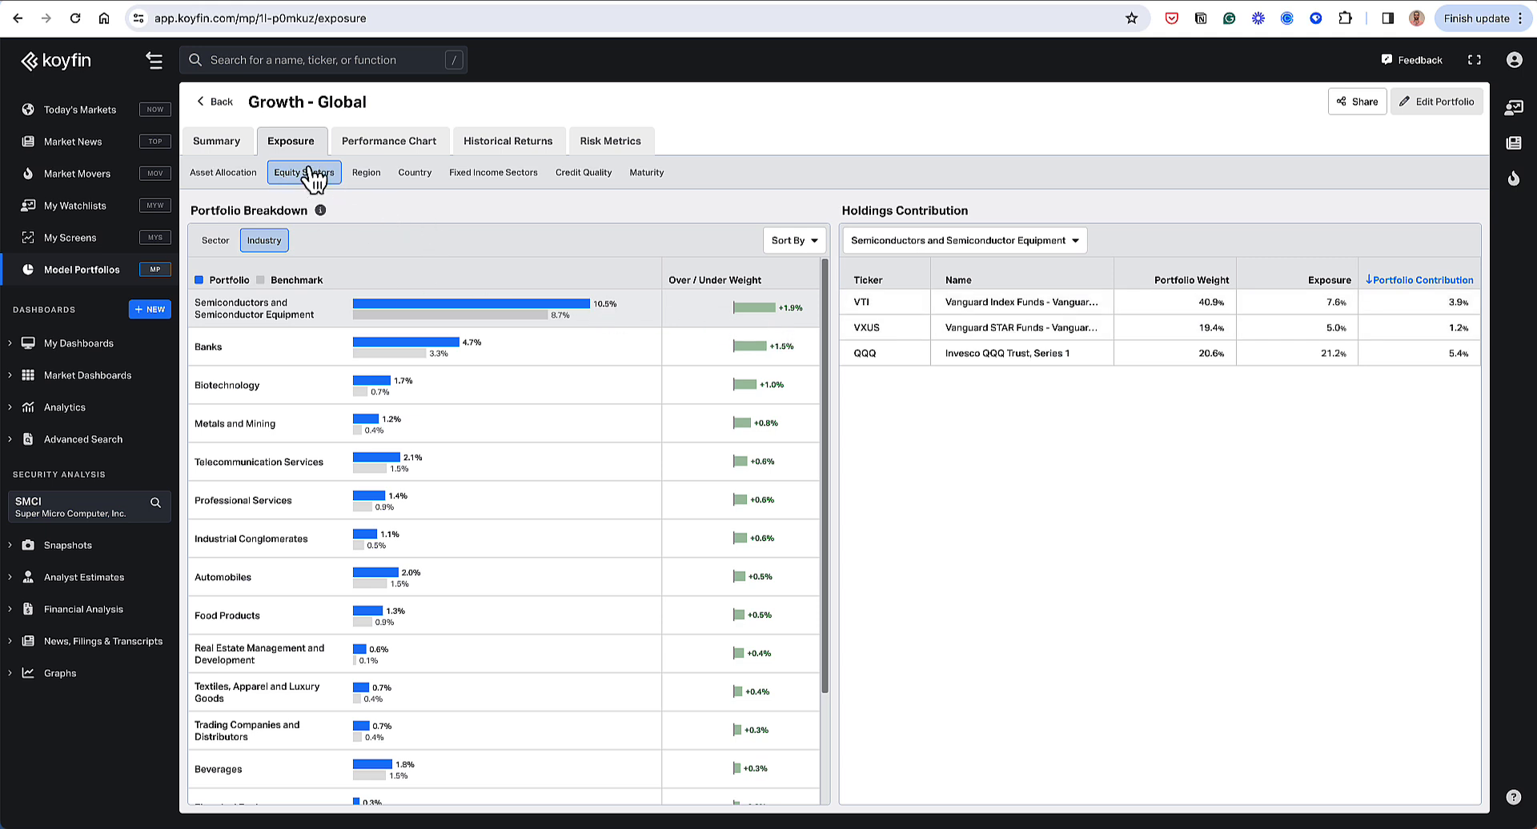
pyautogui.moveTo(336, 191)
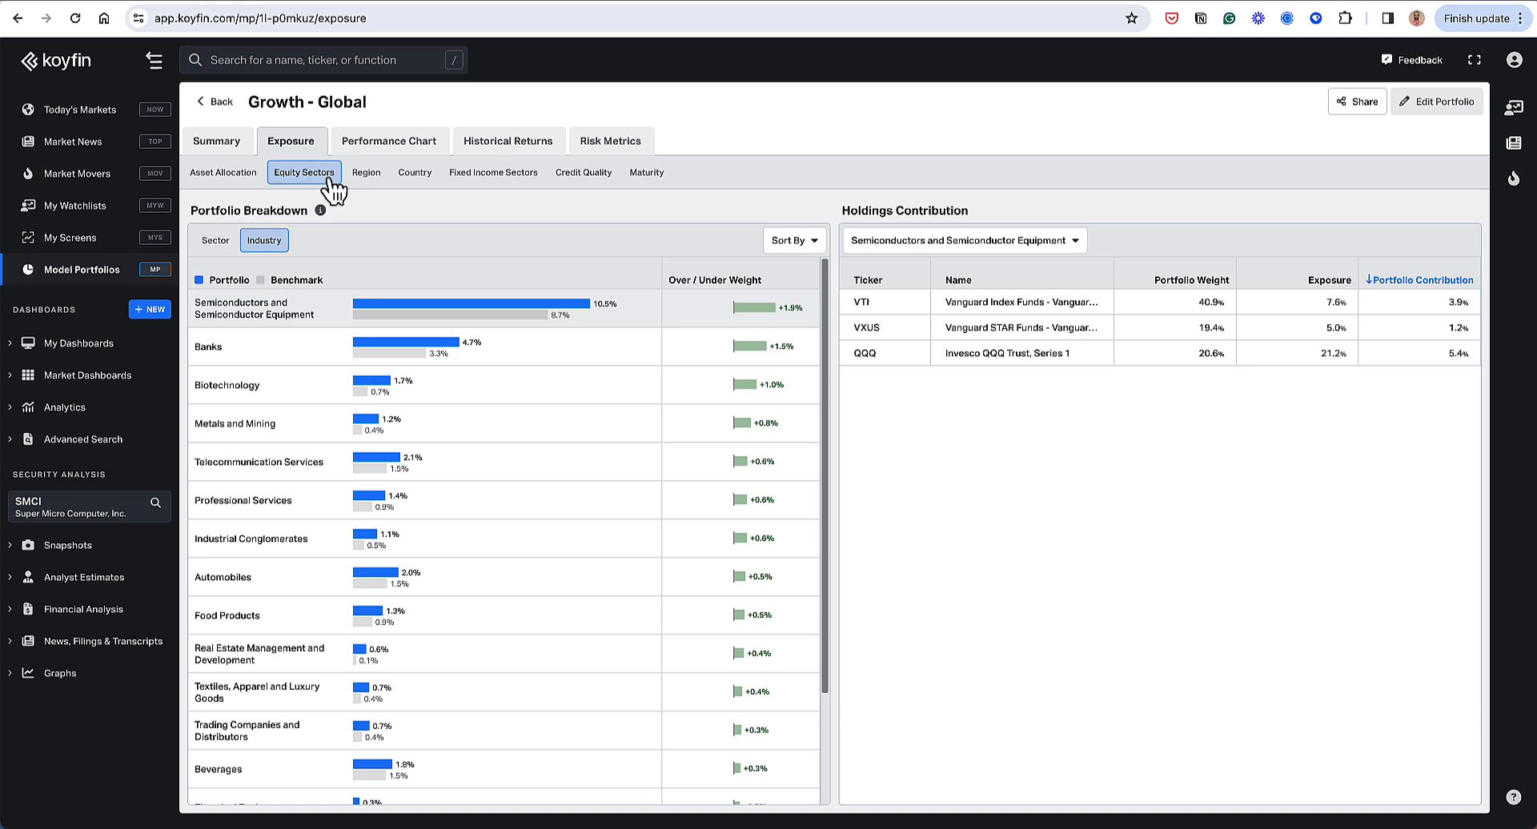
pyautogui.moveTo(505, 551)
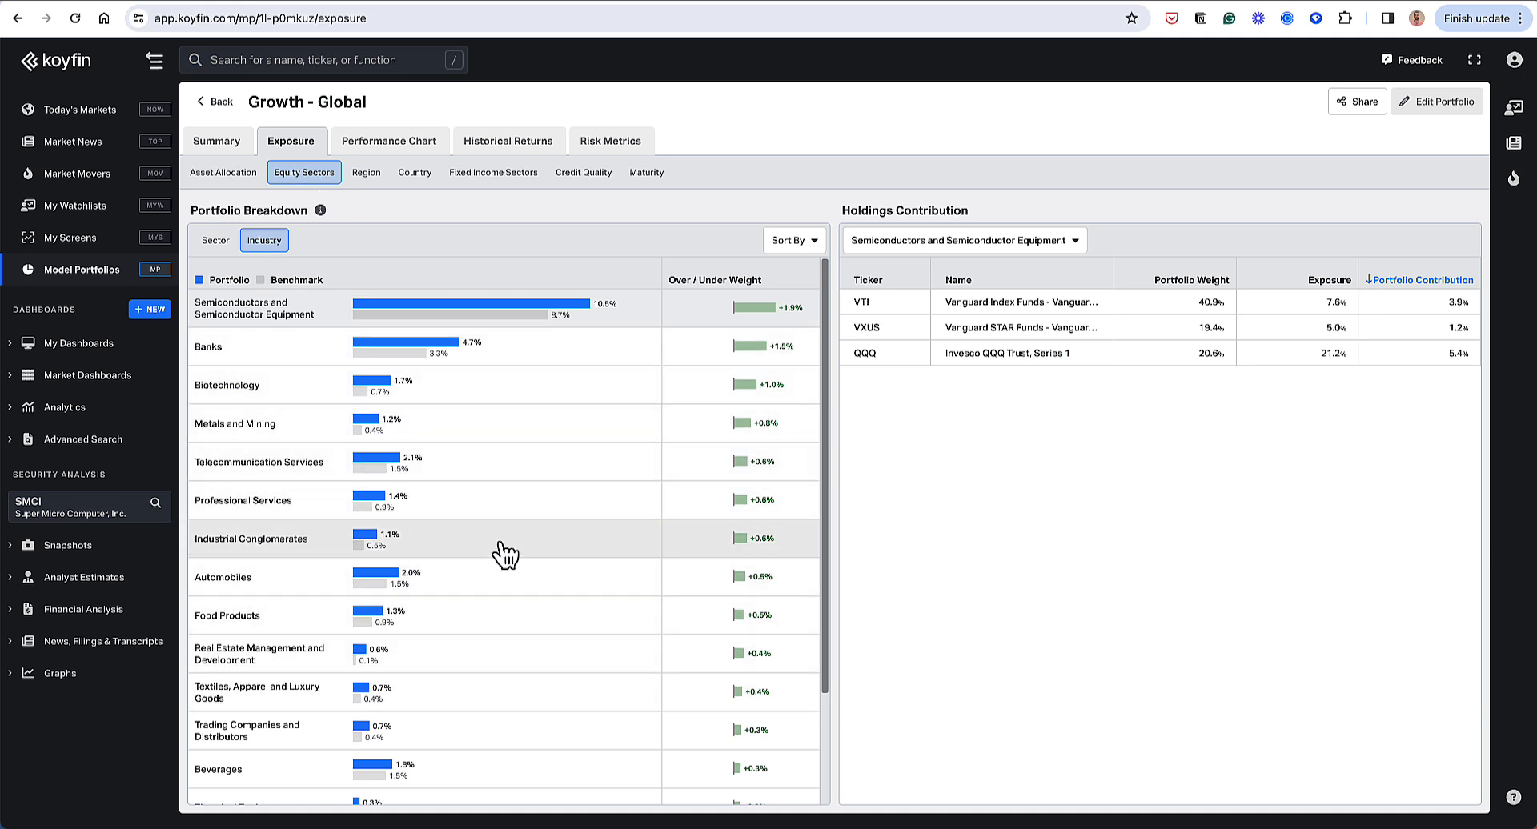
pyautogui.moveTo(549, 502)
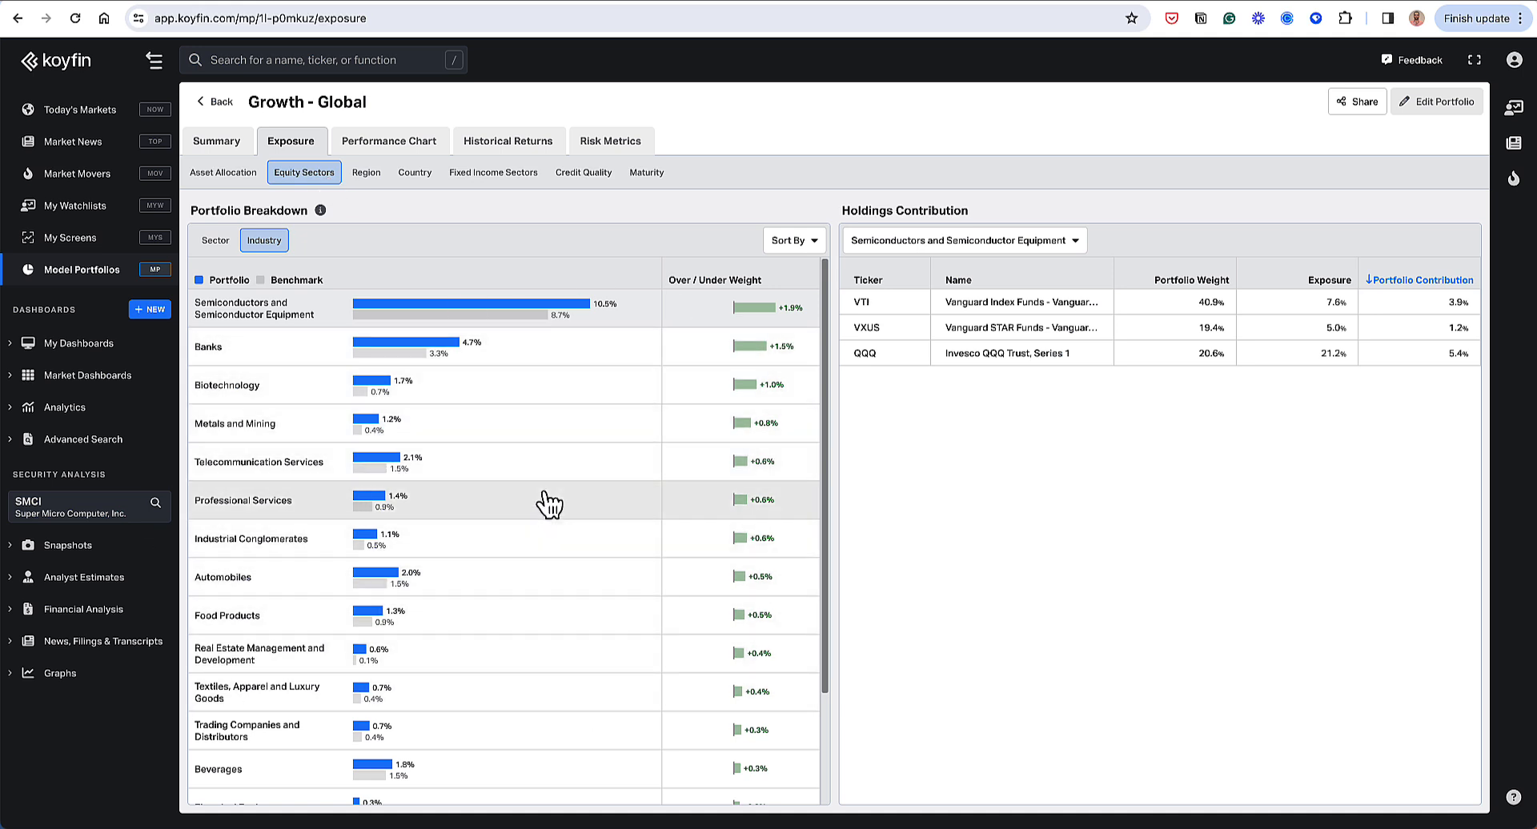
pyautogui.moveTo(792, 418)
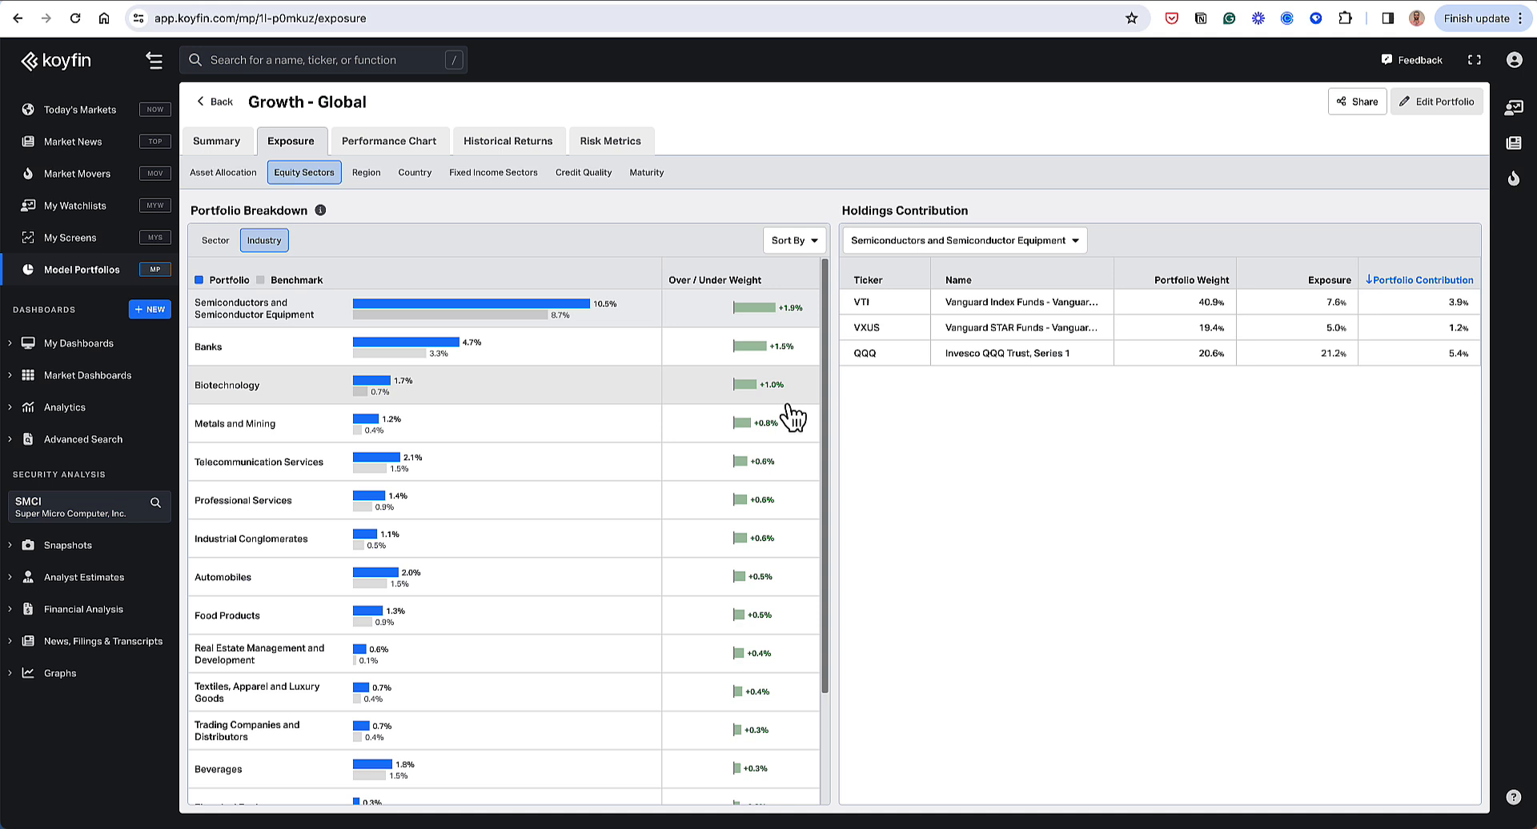
pyautogui.moveTo(870, 403)
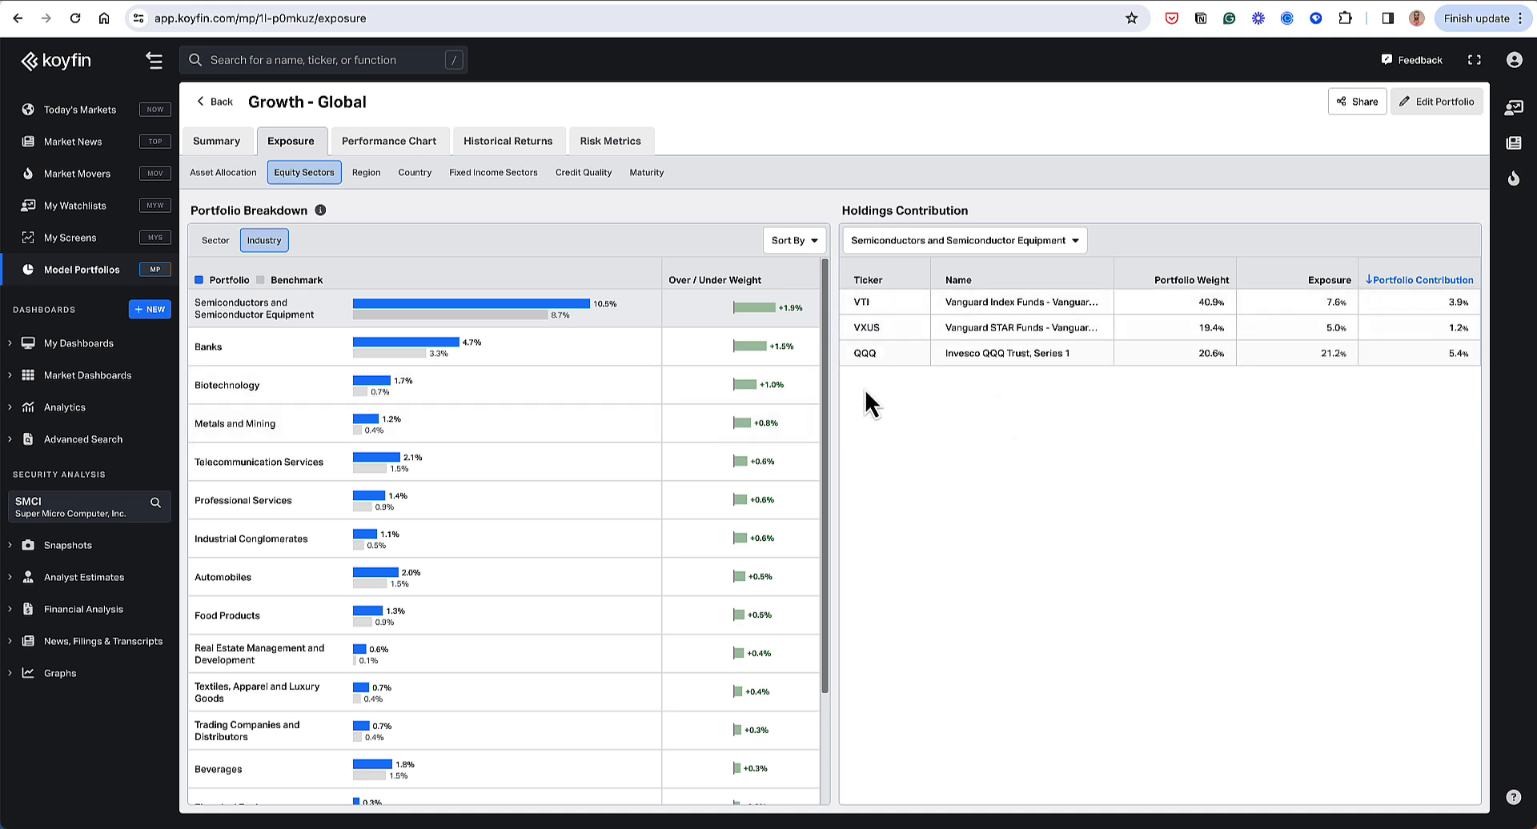
pyautogui.moveTo(542, 400)
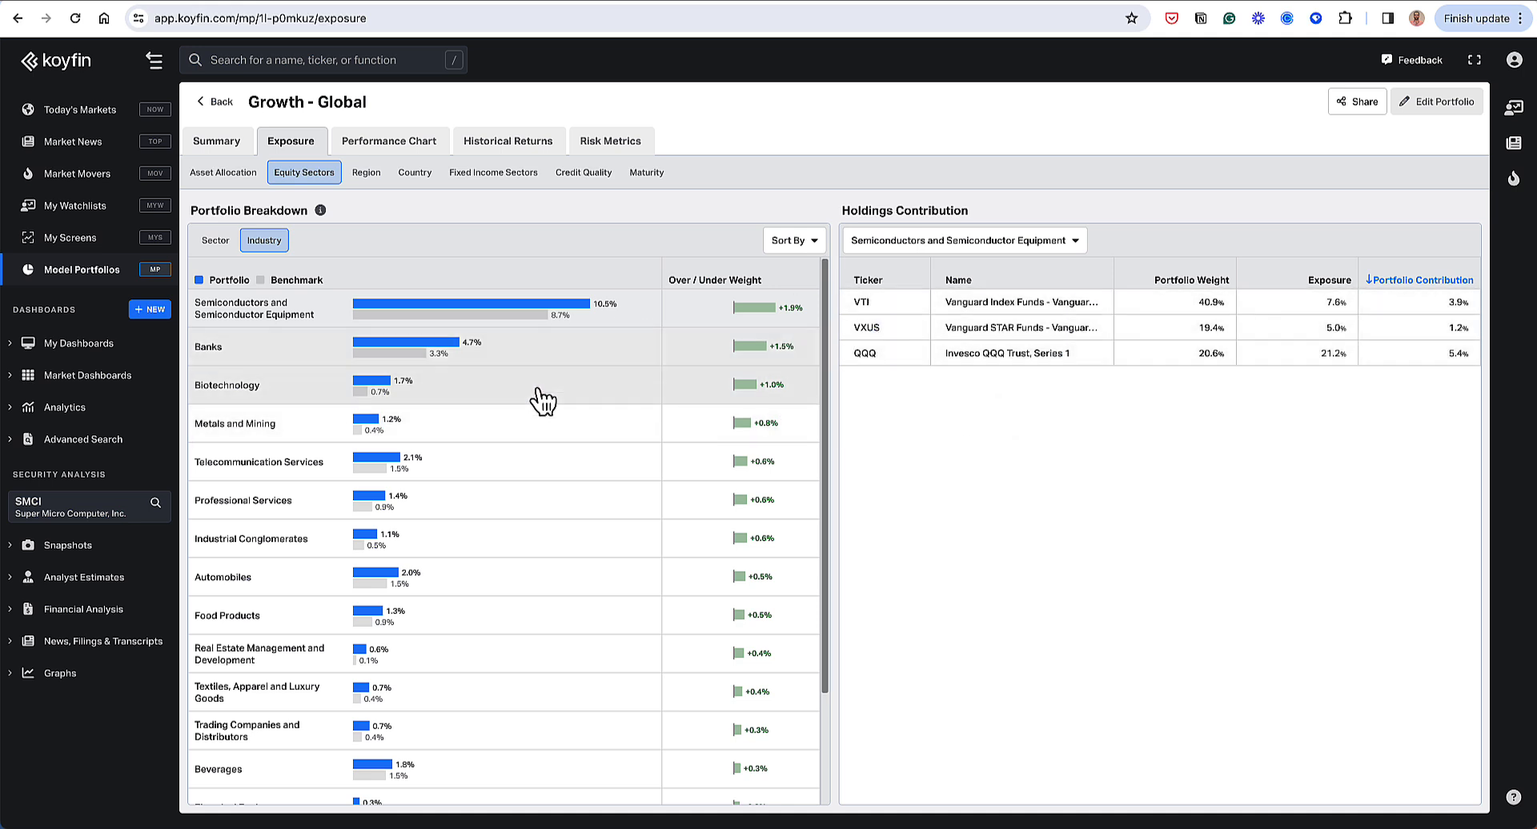
pyautogui.moveTo(342, 541)
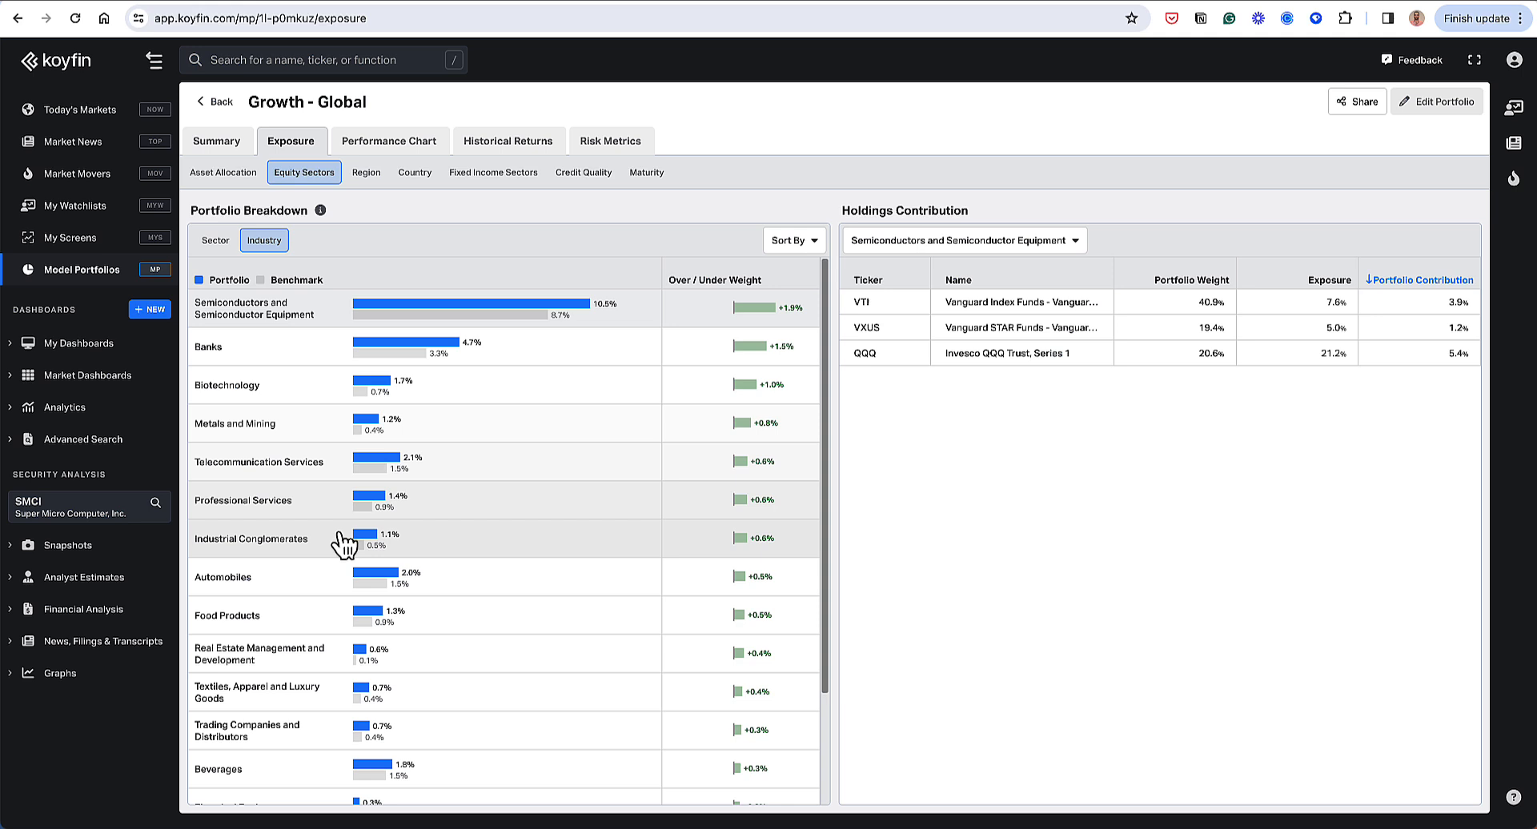
pyautogui.moveTo(315, 209)
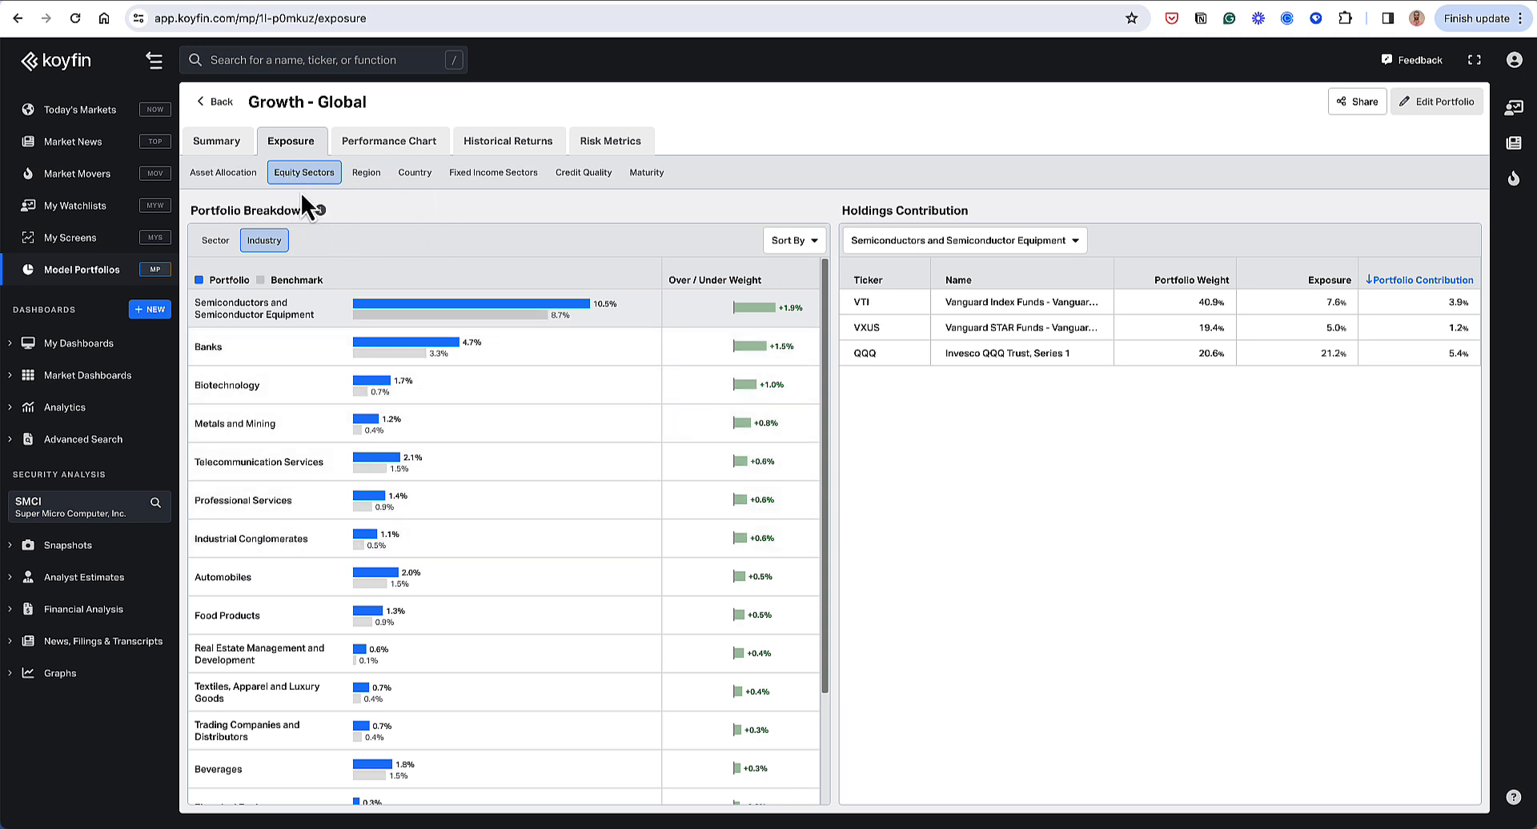
pyautogui.moveTo(407, 215)
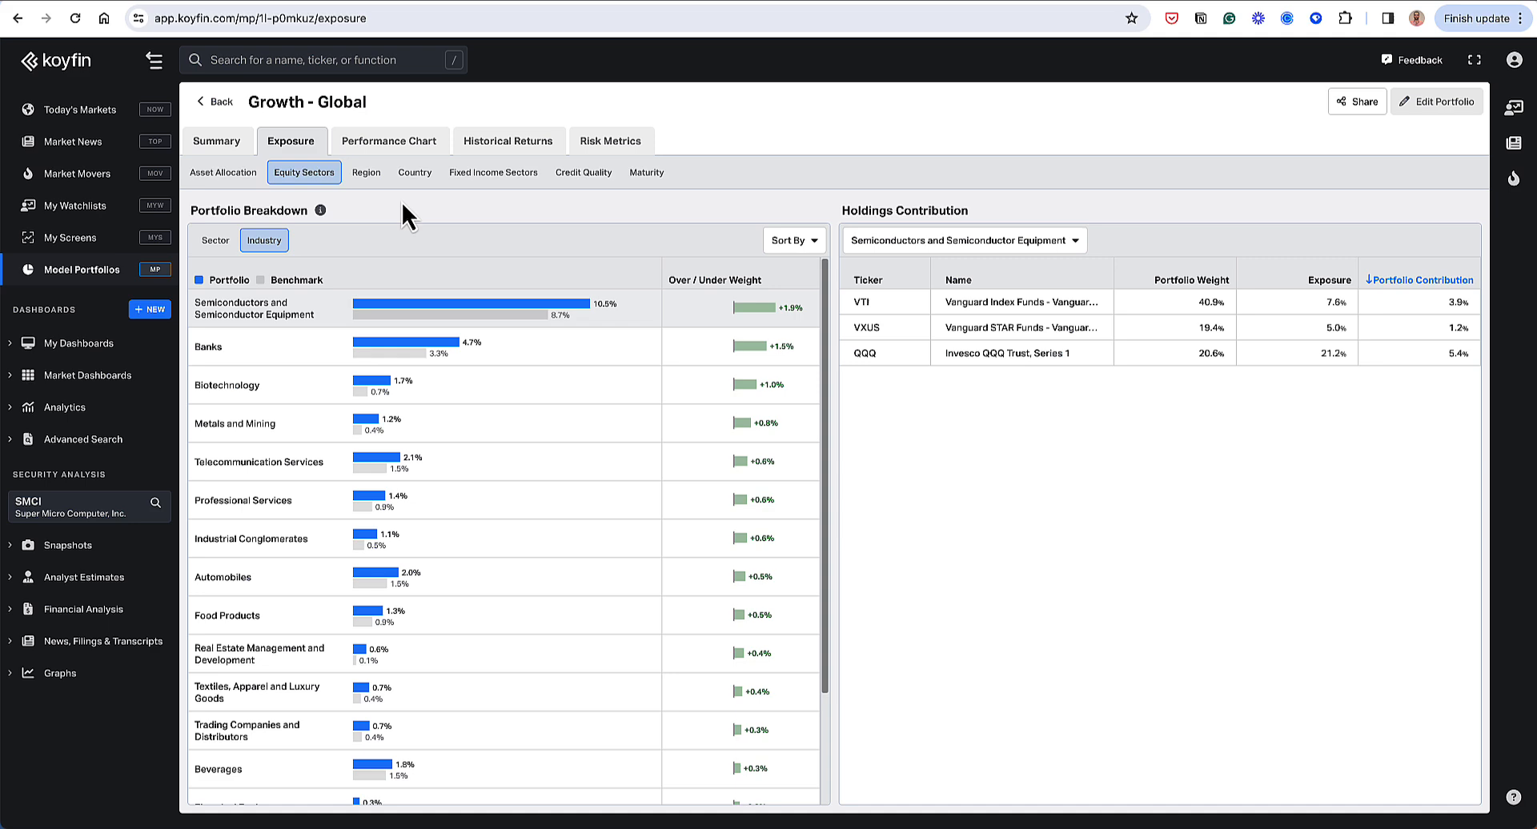
pyautogui.moveTo(879, 328)
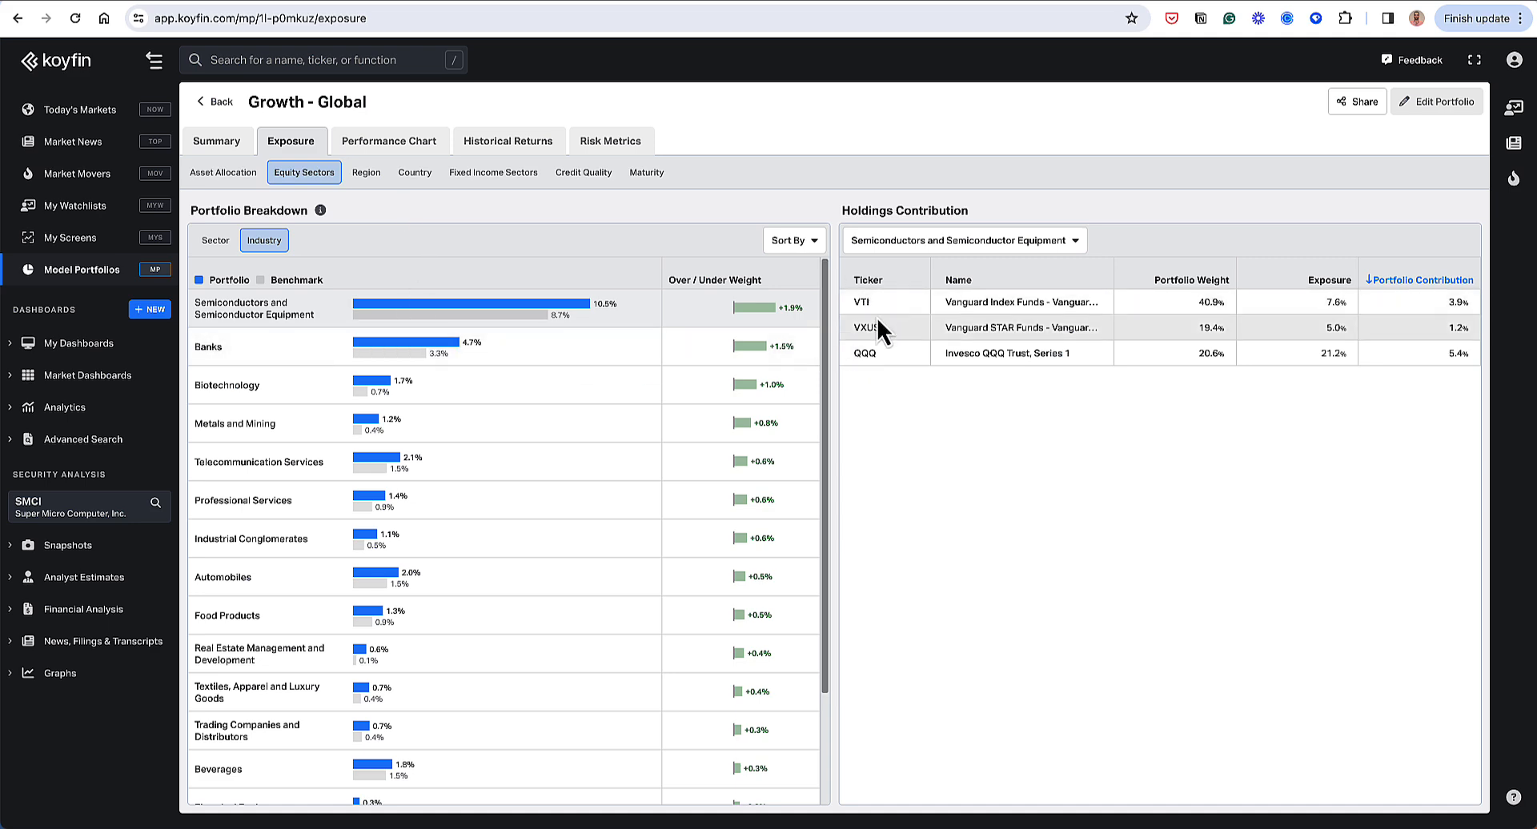
pyautogui.moveTo(366, 173)
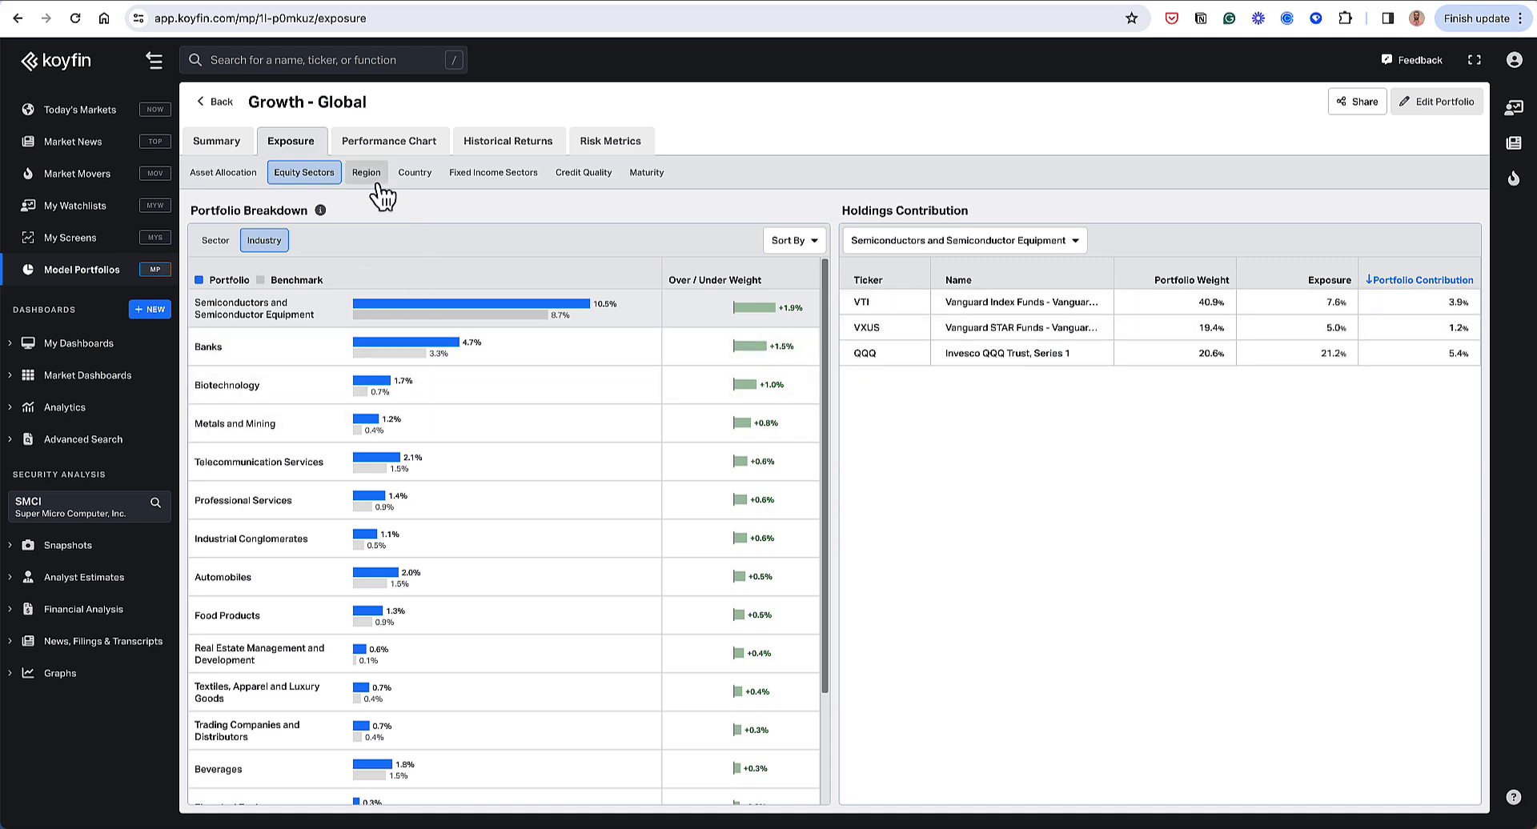
# Show the Region breakdown for all holdings, with United States most underweight.
pyautogui.click(365, 173)
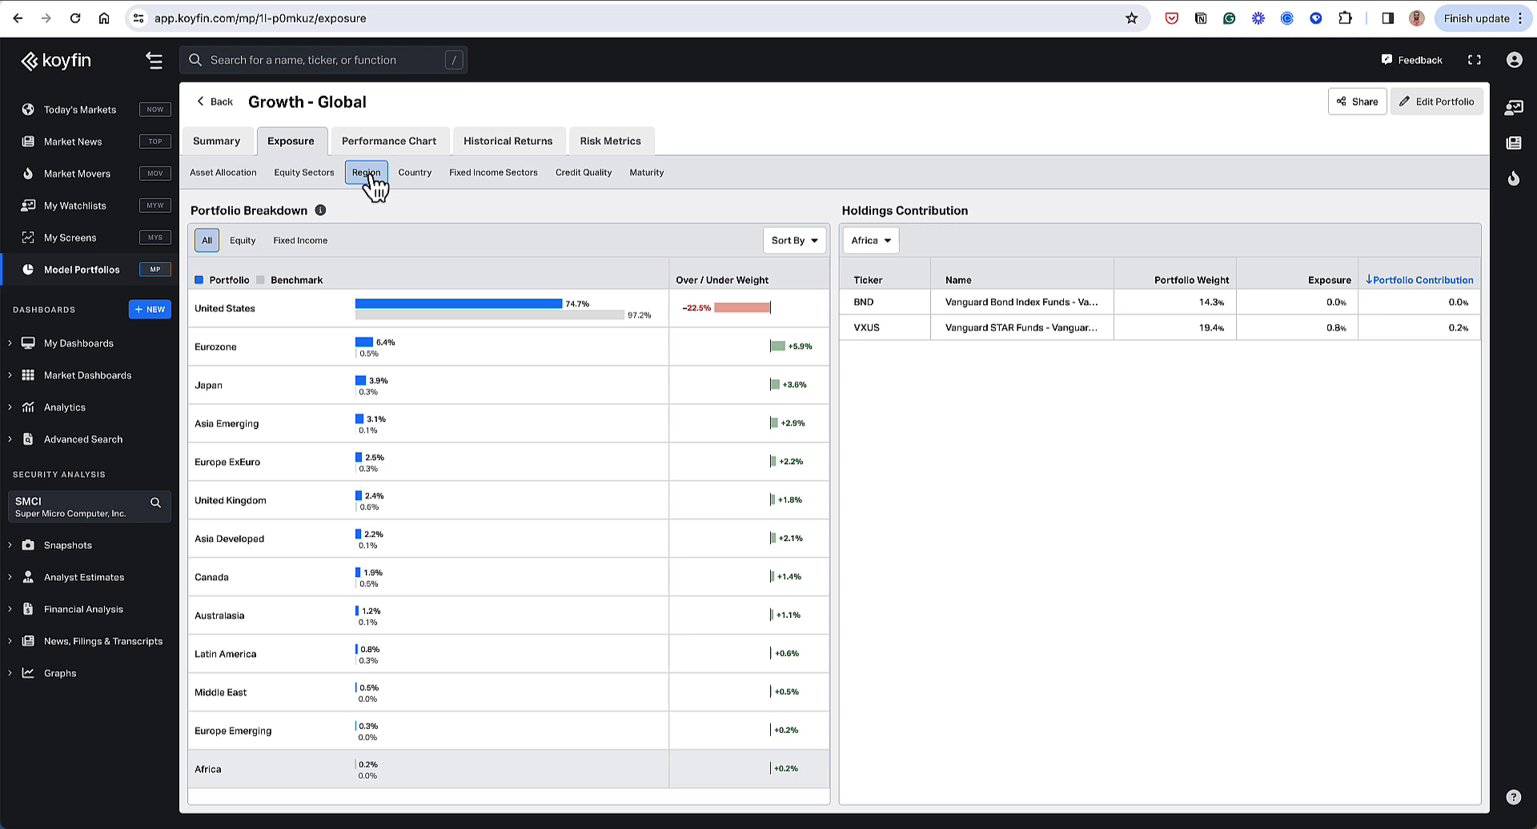
pyautogui.moveTo(443, 363)
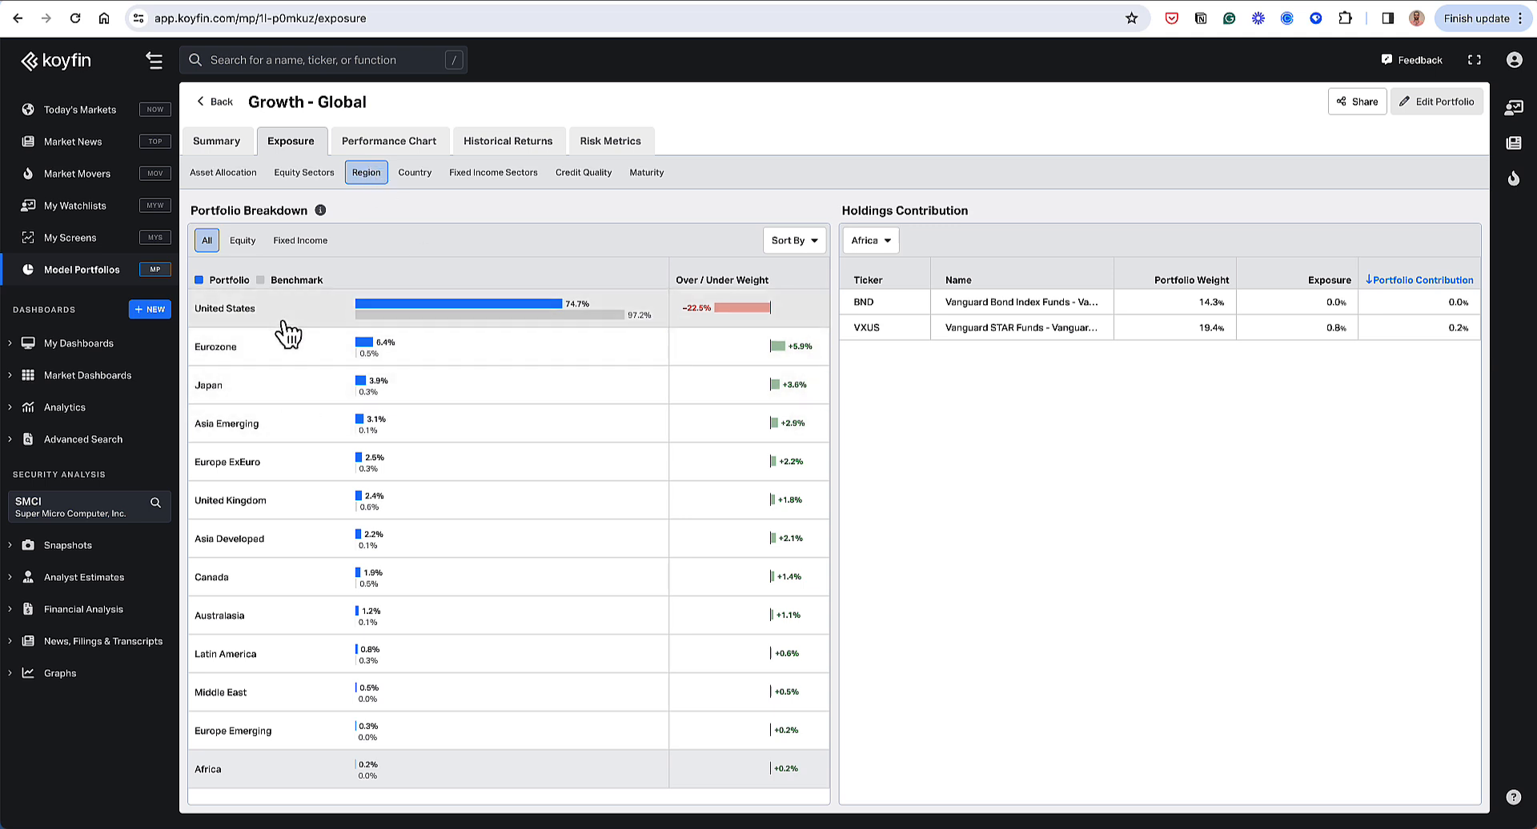
pyautogui.moveTo(305, 425)
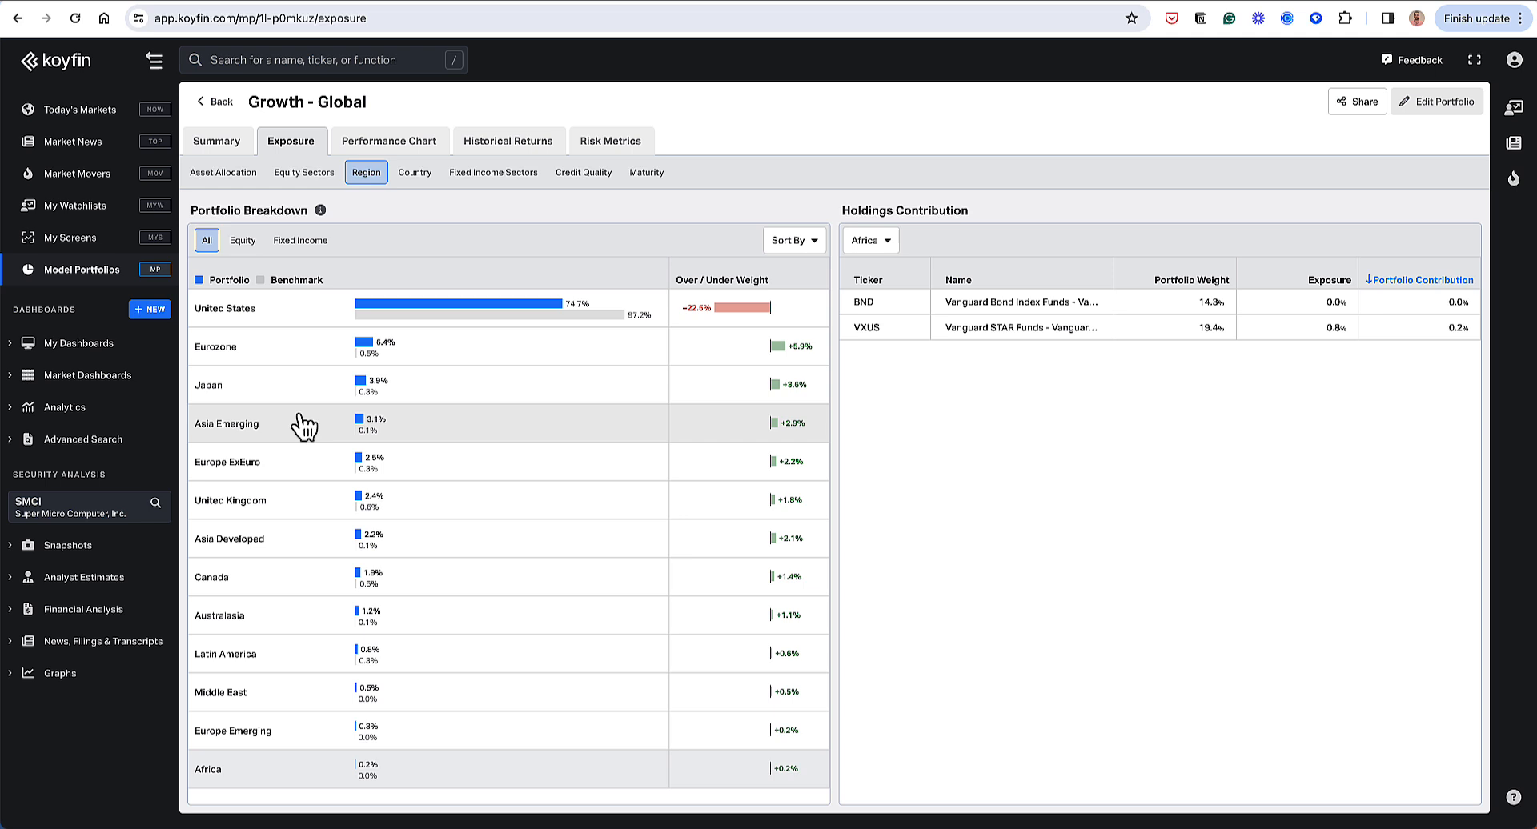
pyautogui.moveTo(307, 409)
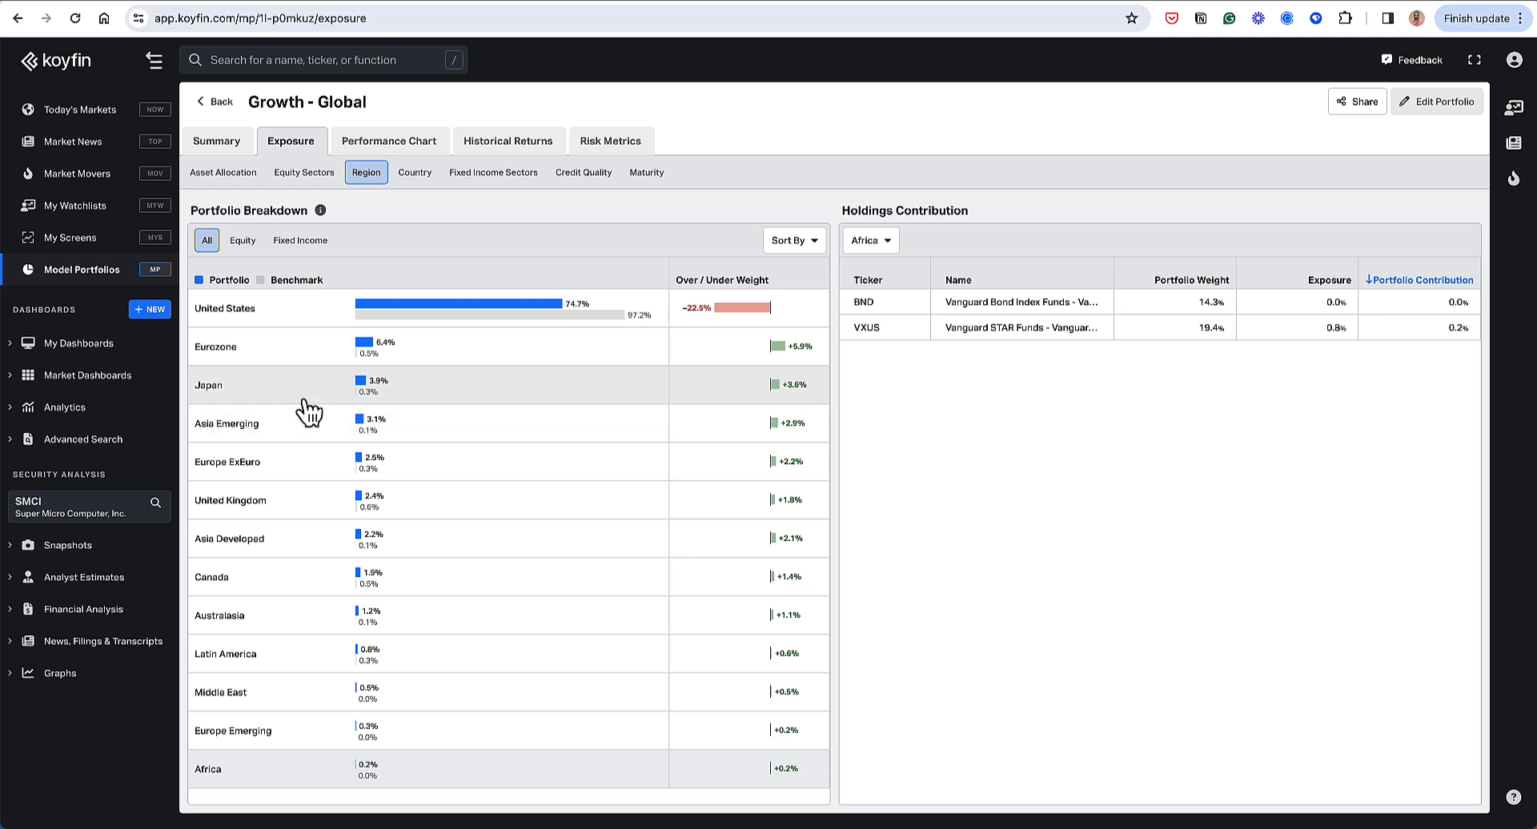
pyautogui.moveTo(301, 354)
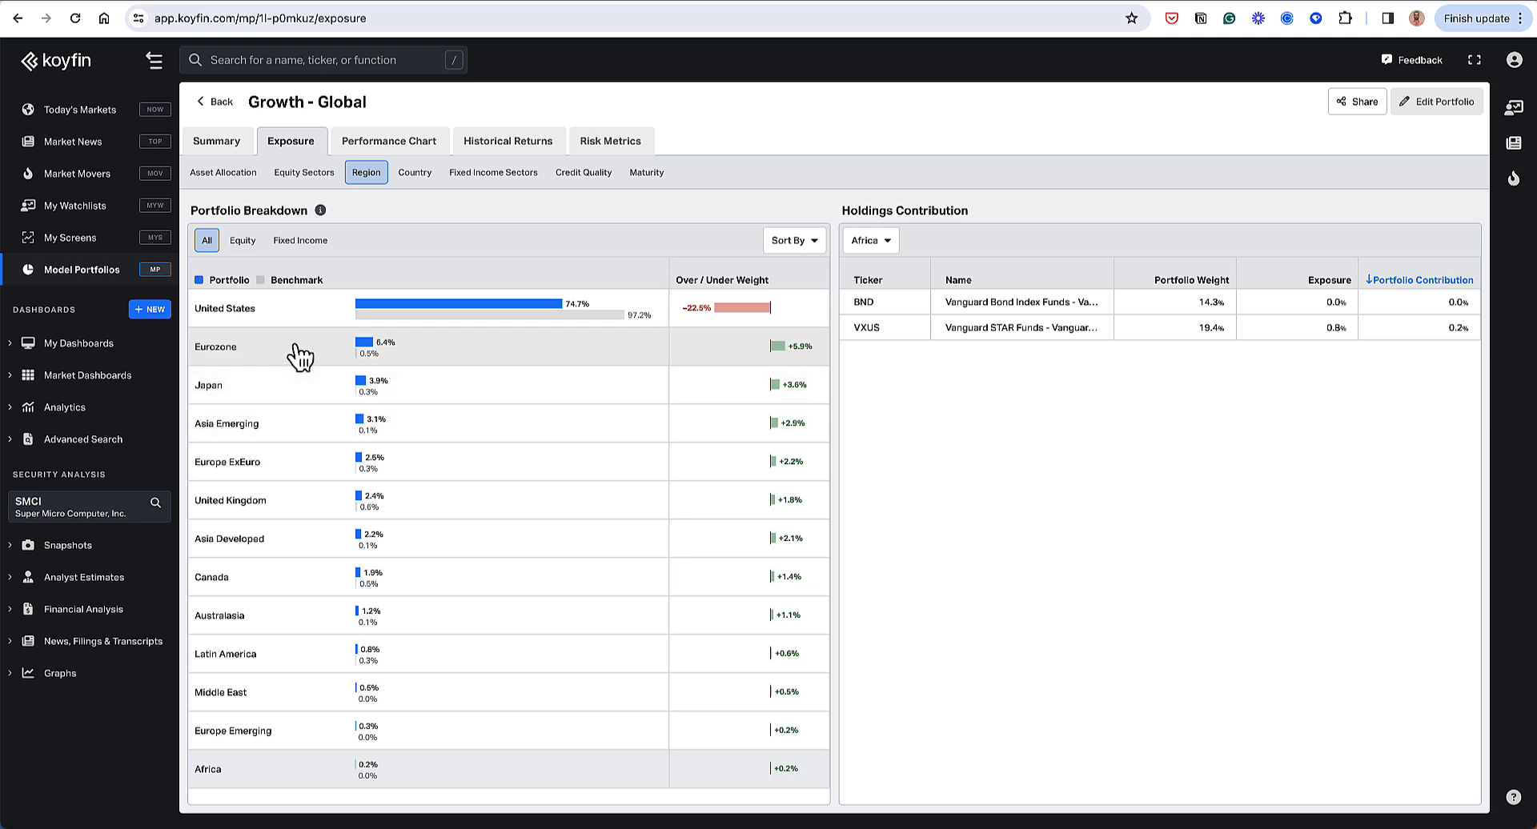
pyautogui.moveTo(306, 345)
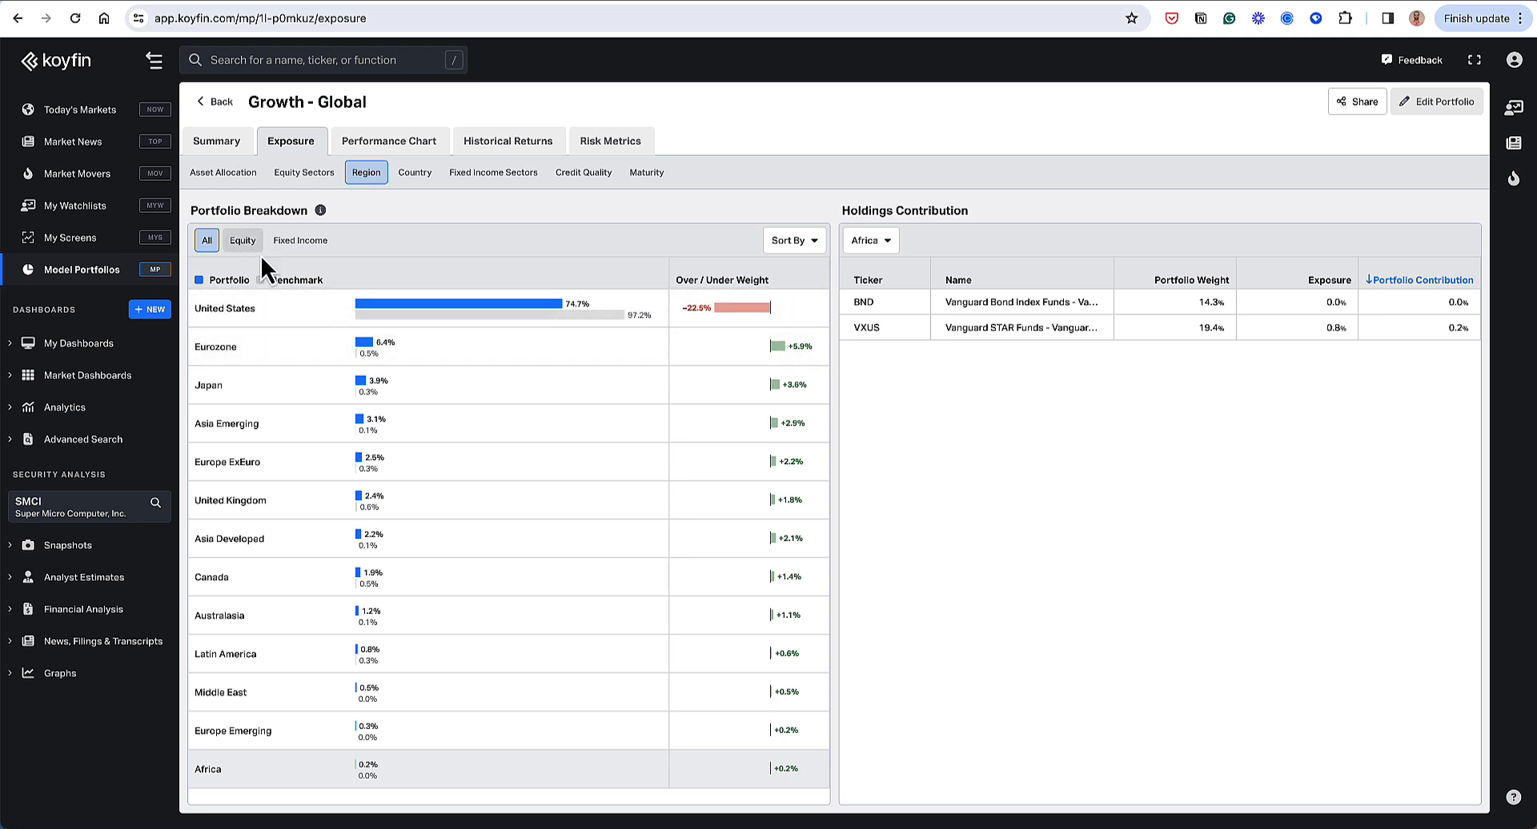
pyautogui.moveTo(522, 589)
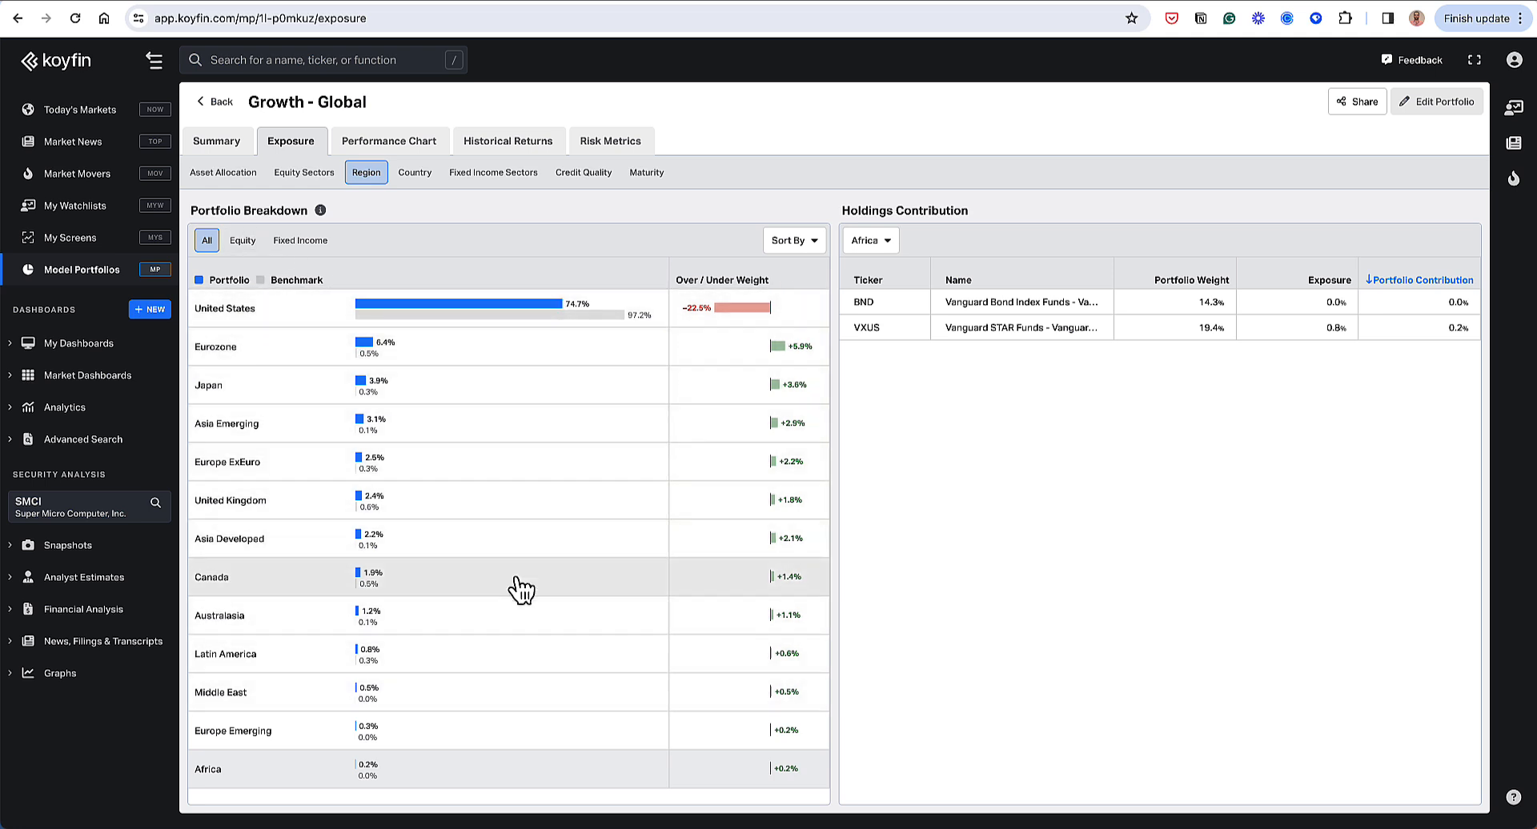
pyautogui.moveTo(573, 324)
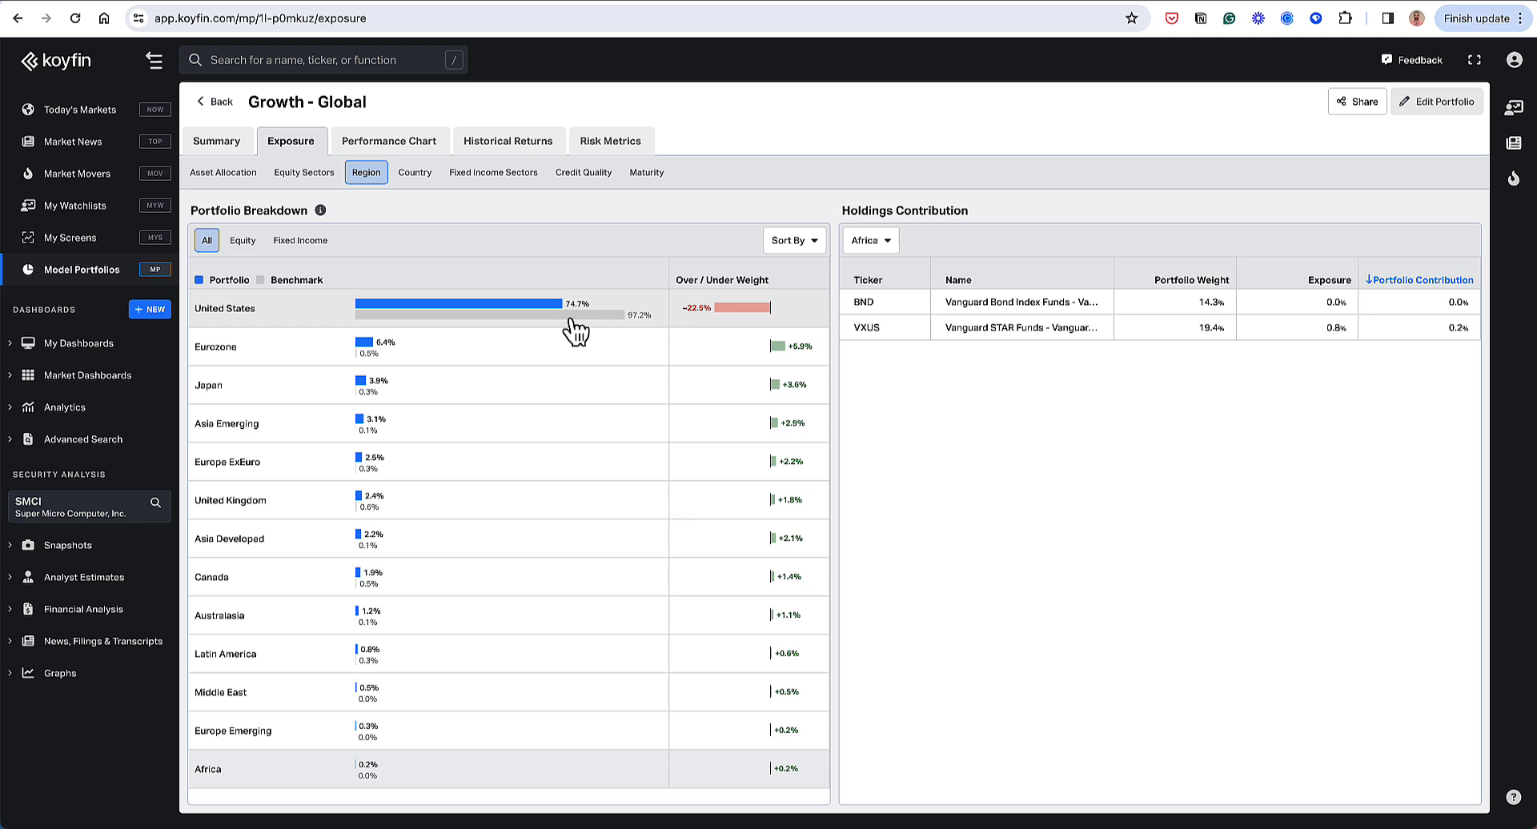
pyautogui.moveTo(638, 331)
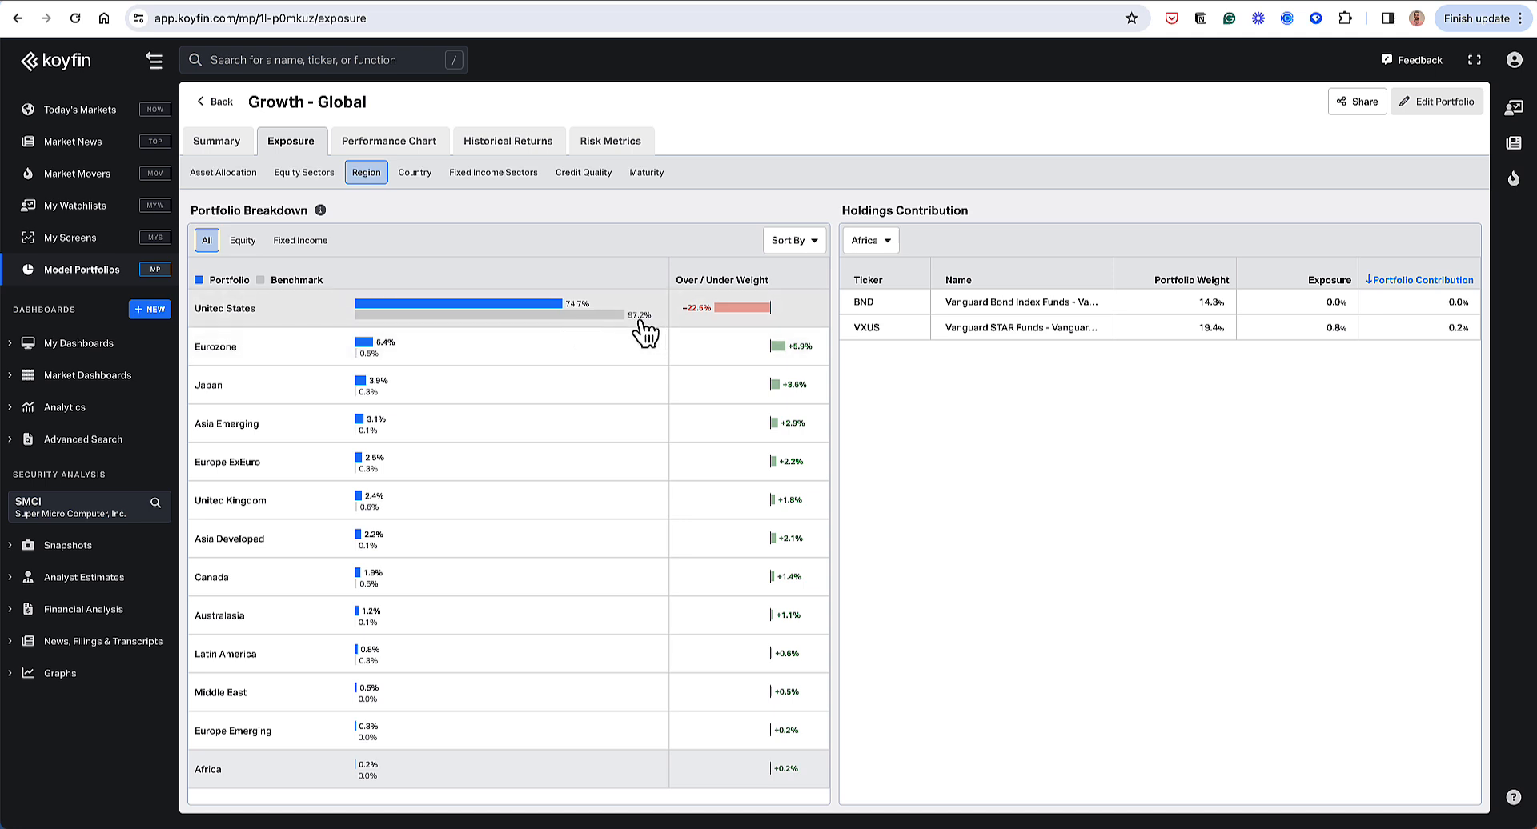
pyautogui.moveTo(568, 313)
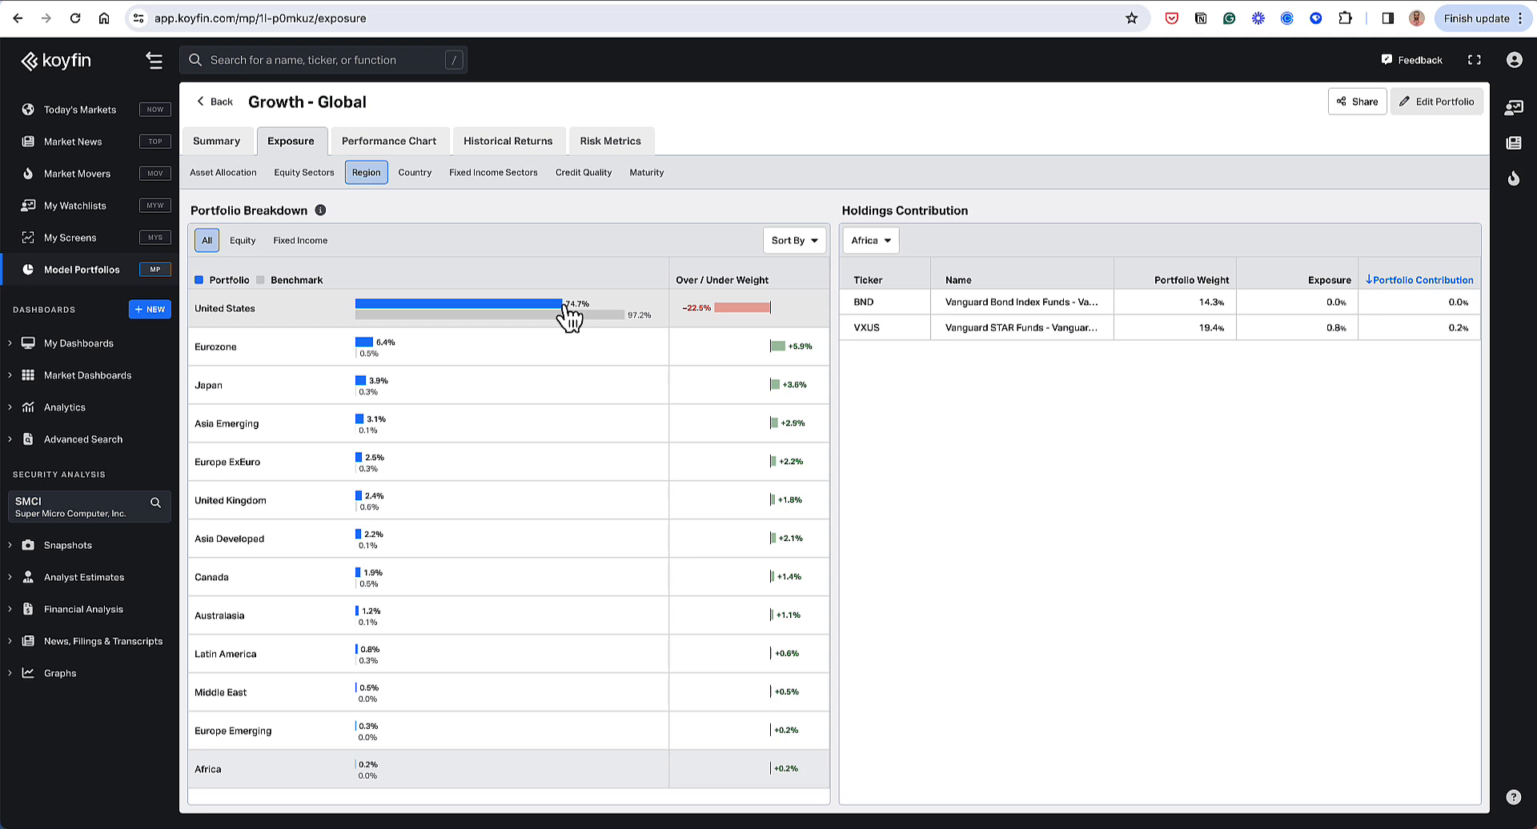
pyautogui.moveTo(701, 324)
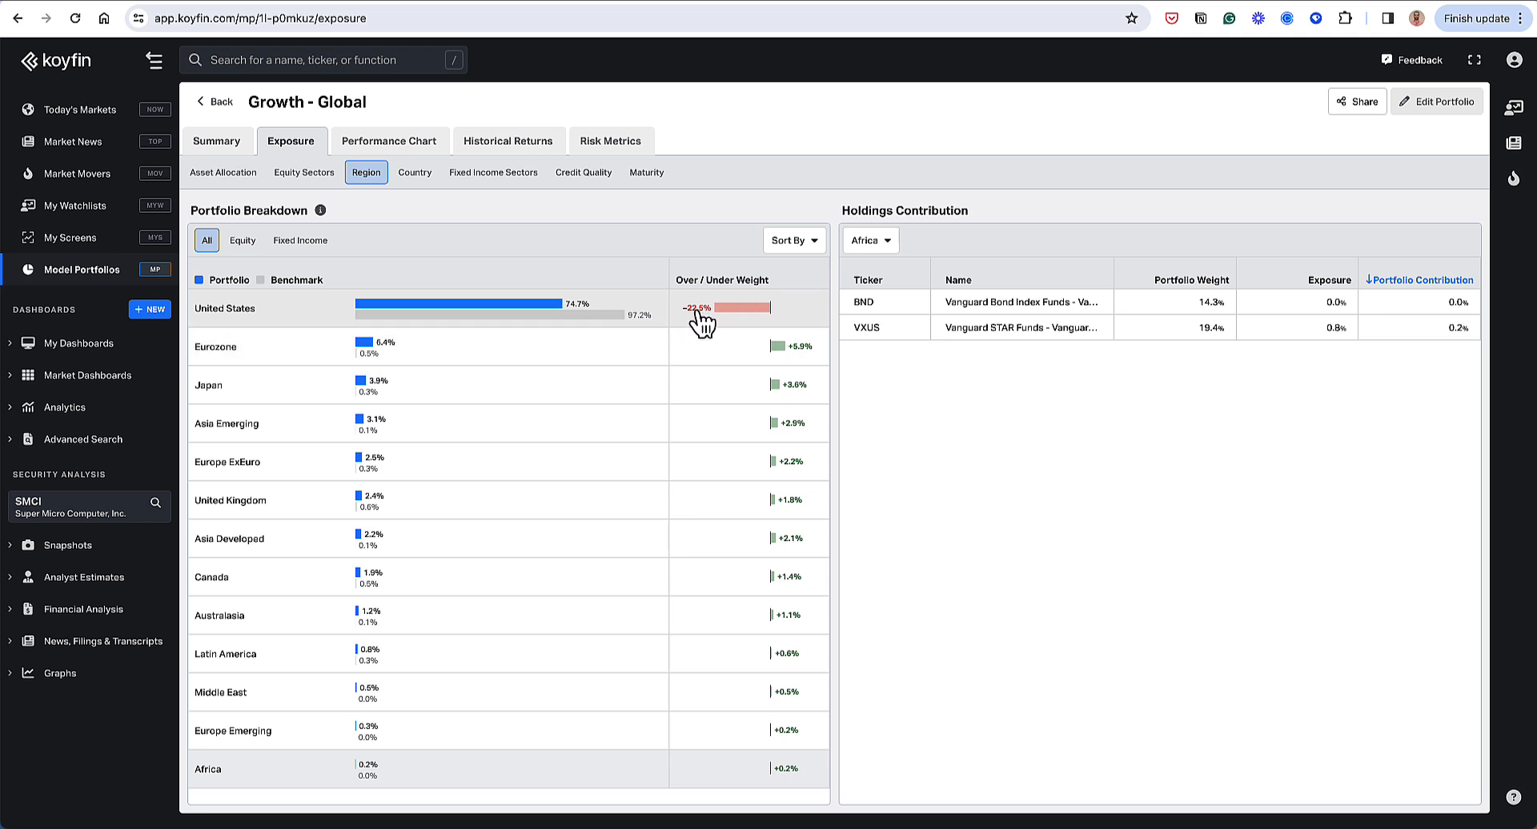
pyautogui.moveTo(784, 331)
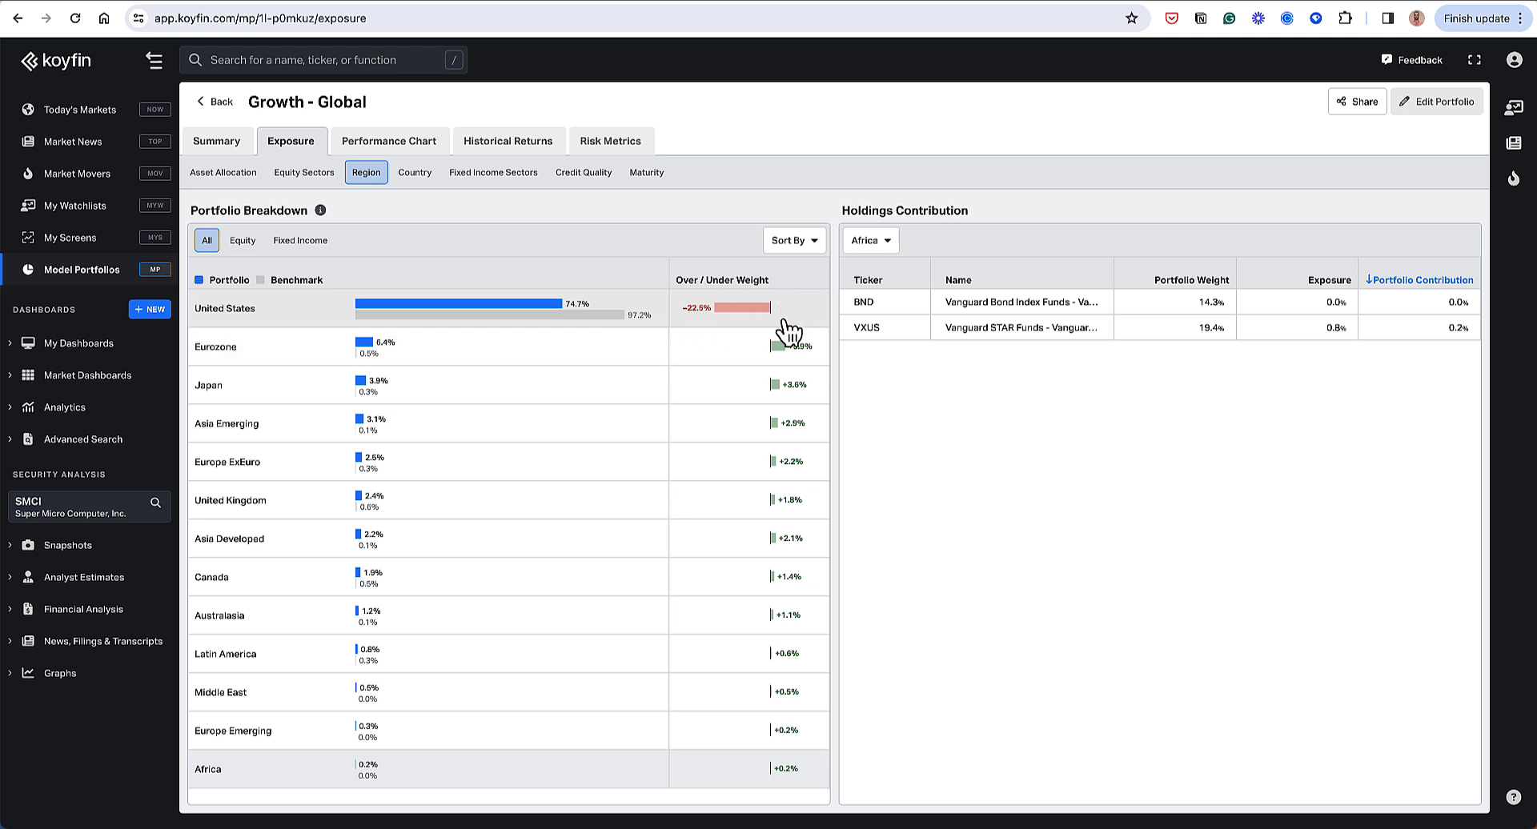
pyautogui.moveTo(739, 545)
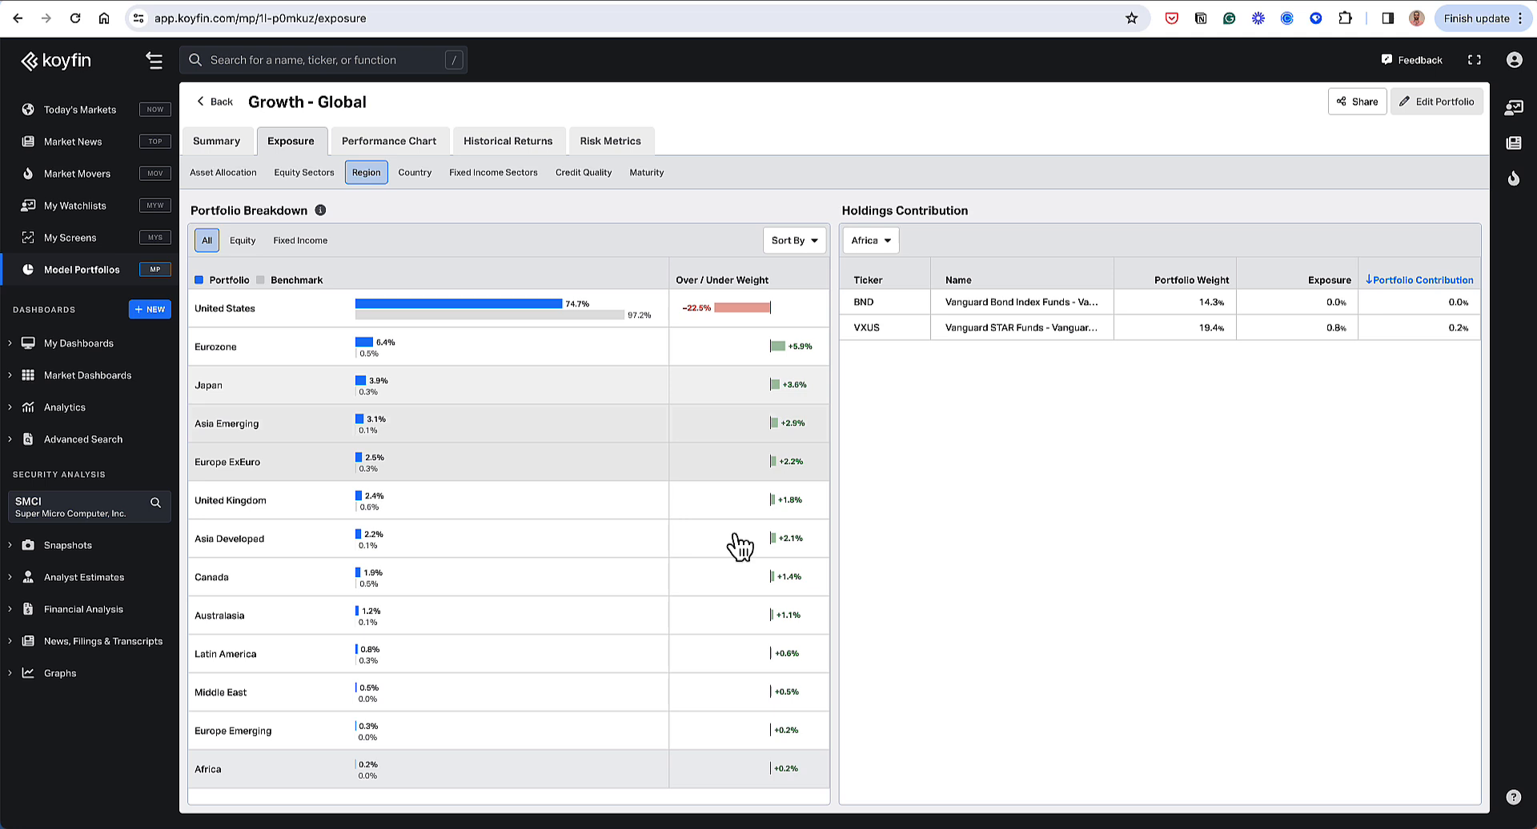
pyautogui.moveTo(350, 671)
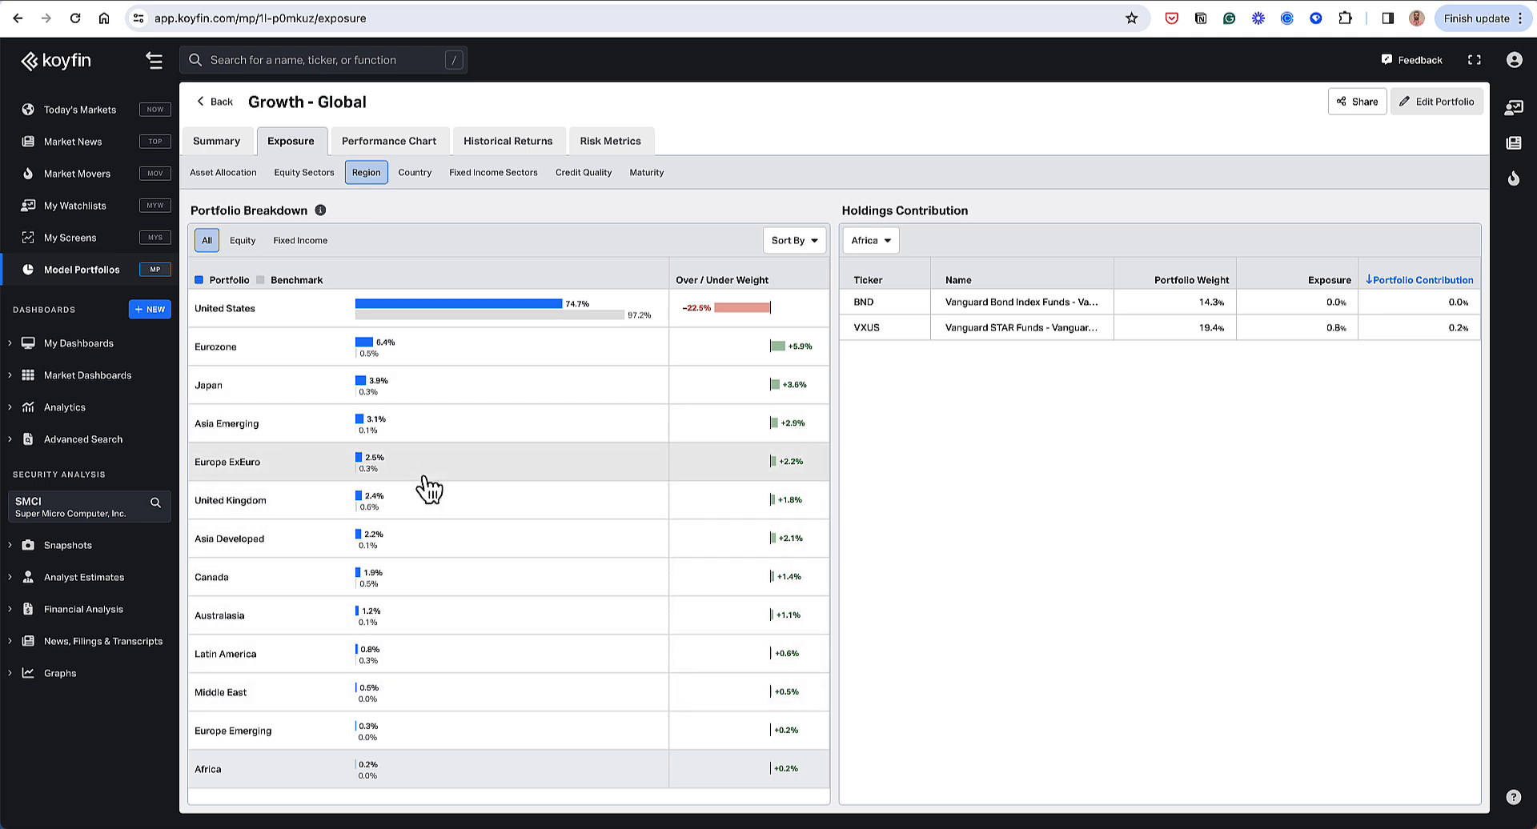
pyautogui.moveTo(745, 380)
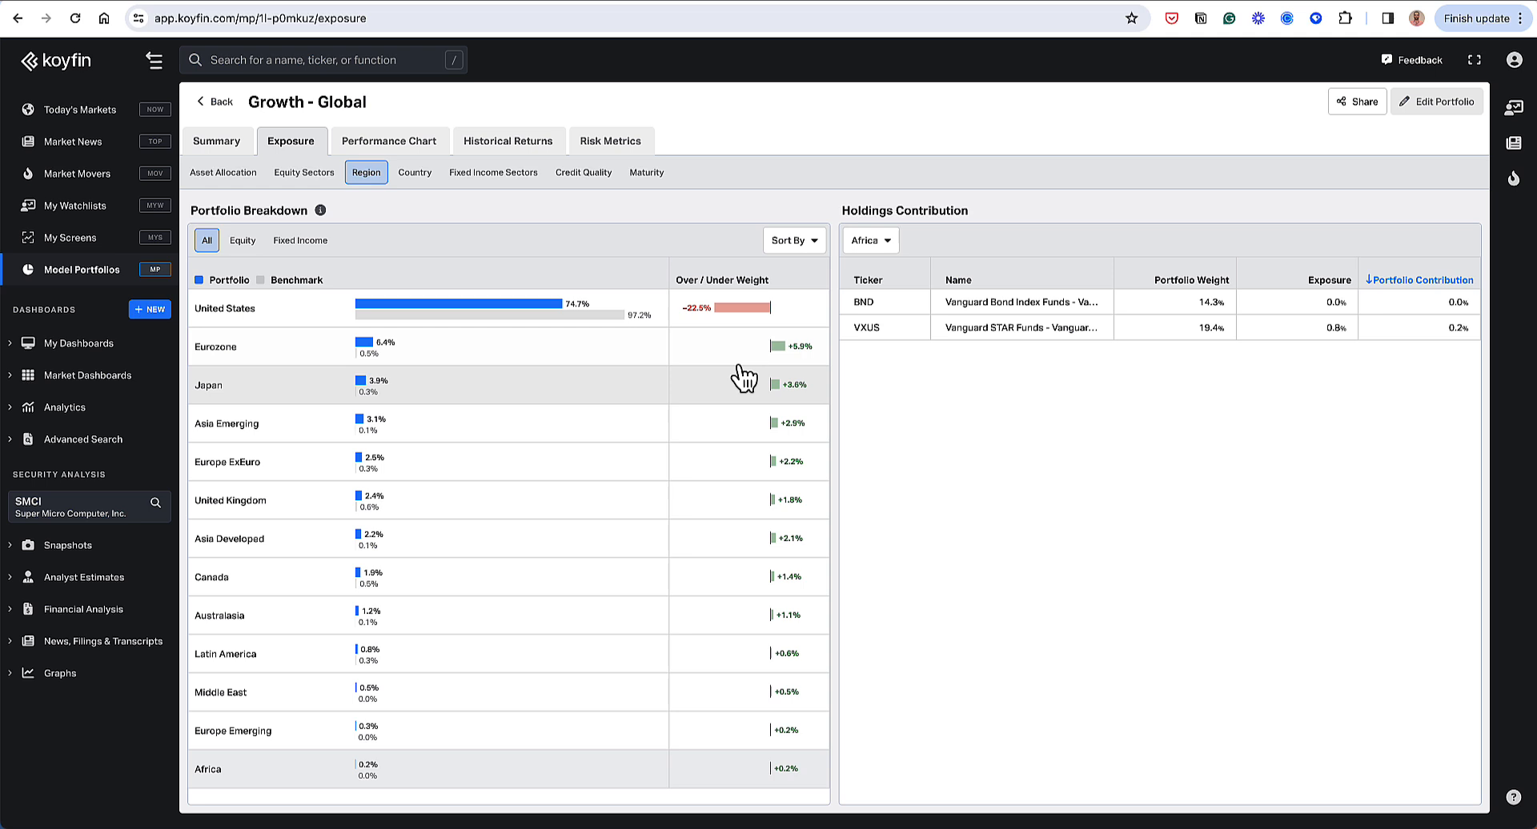
pyautogui.moveTo(789, 470)
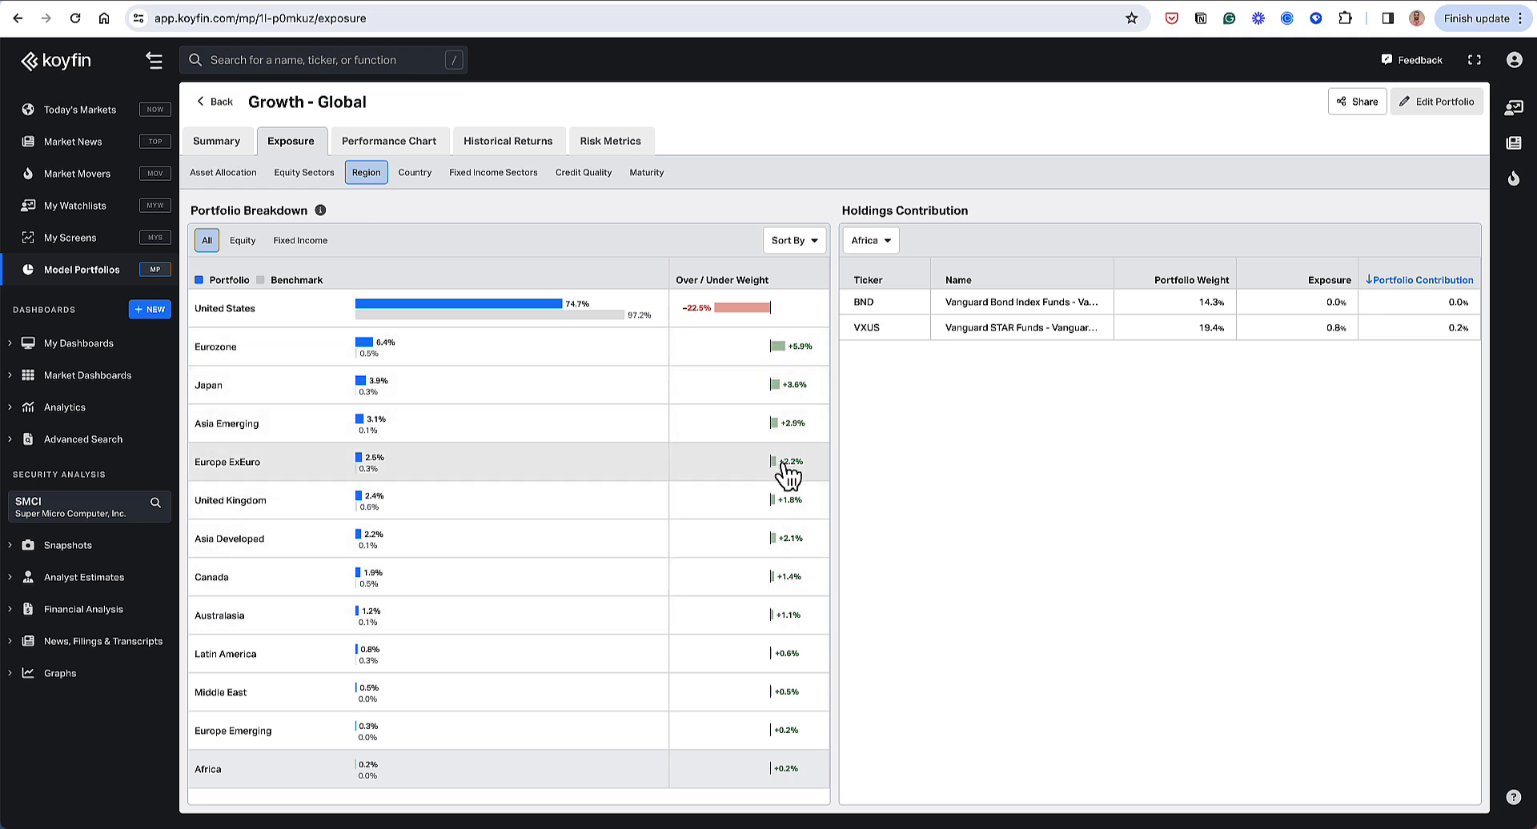
pyautogui.moveTo(244, 270)
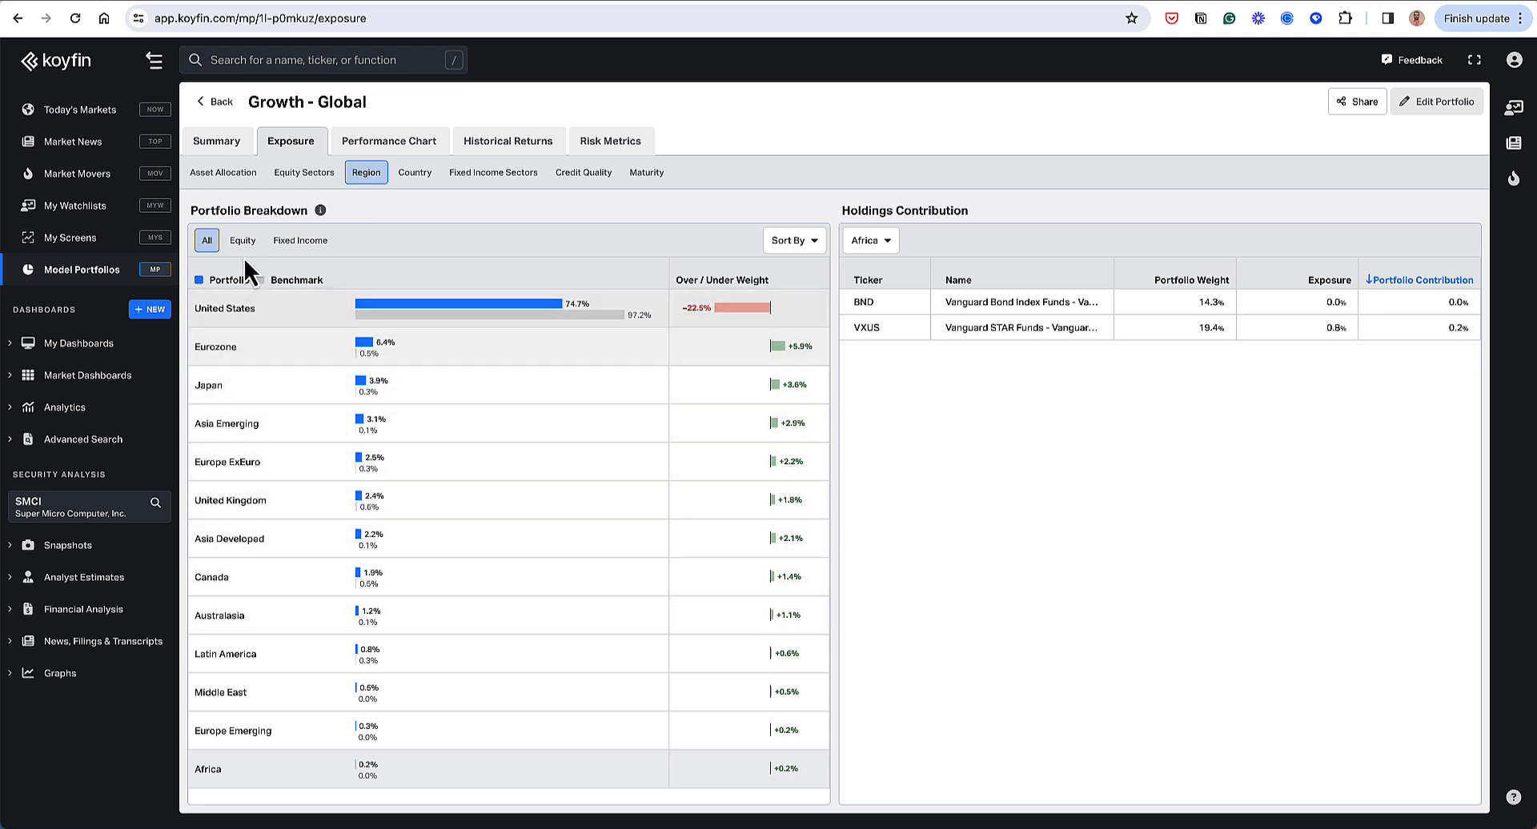
# Check equity-only and fixed-income-only regional splits, then show exposure by country.
pyautogui.click(242, 240)
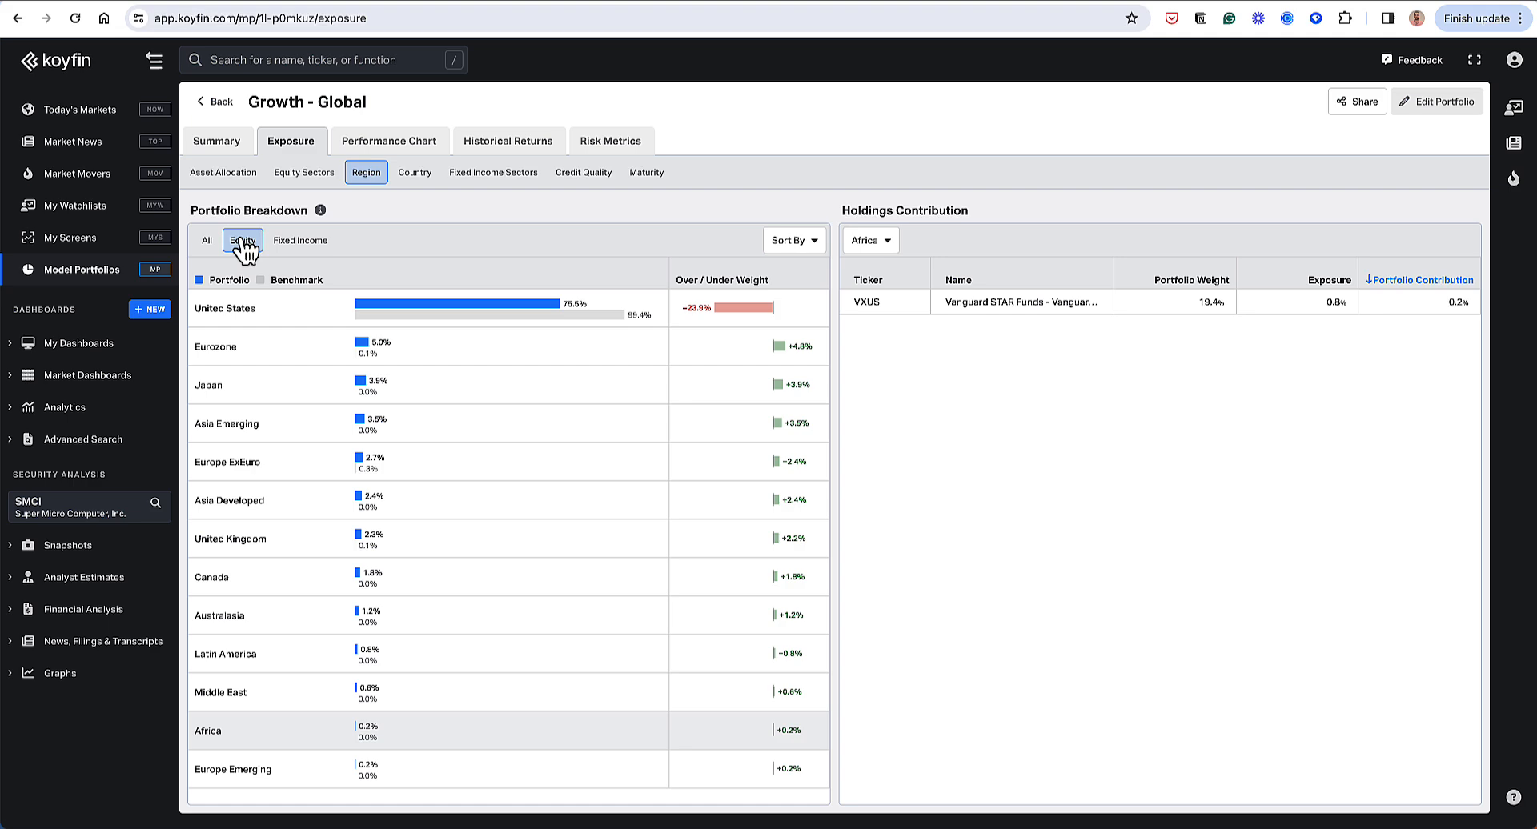
pyautogui.click(300, 240)
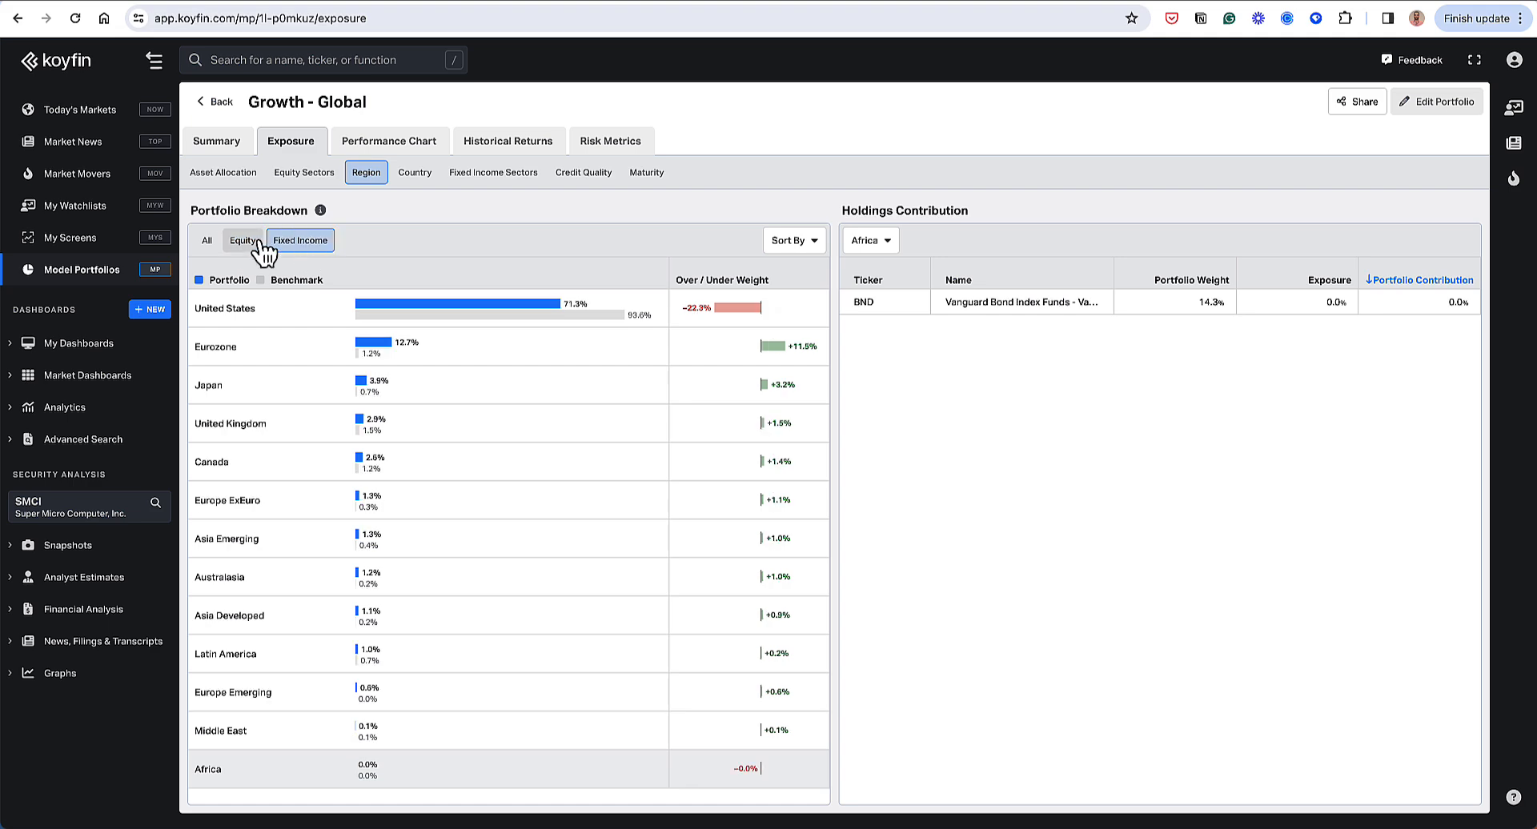
pyautogui.click(414, 173)
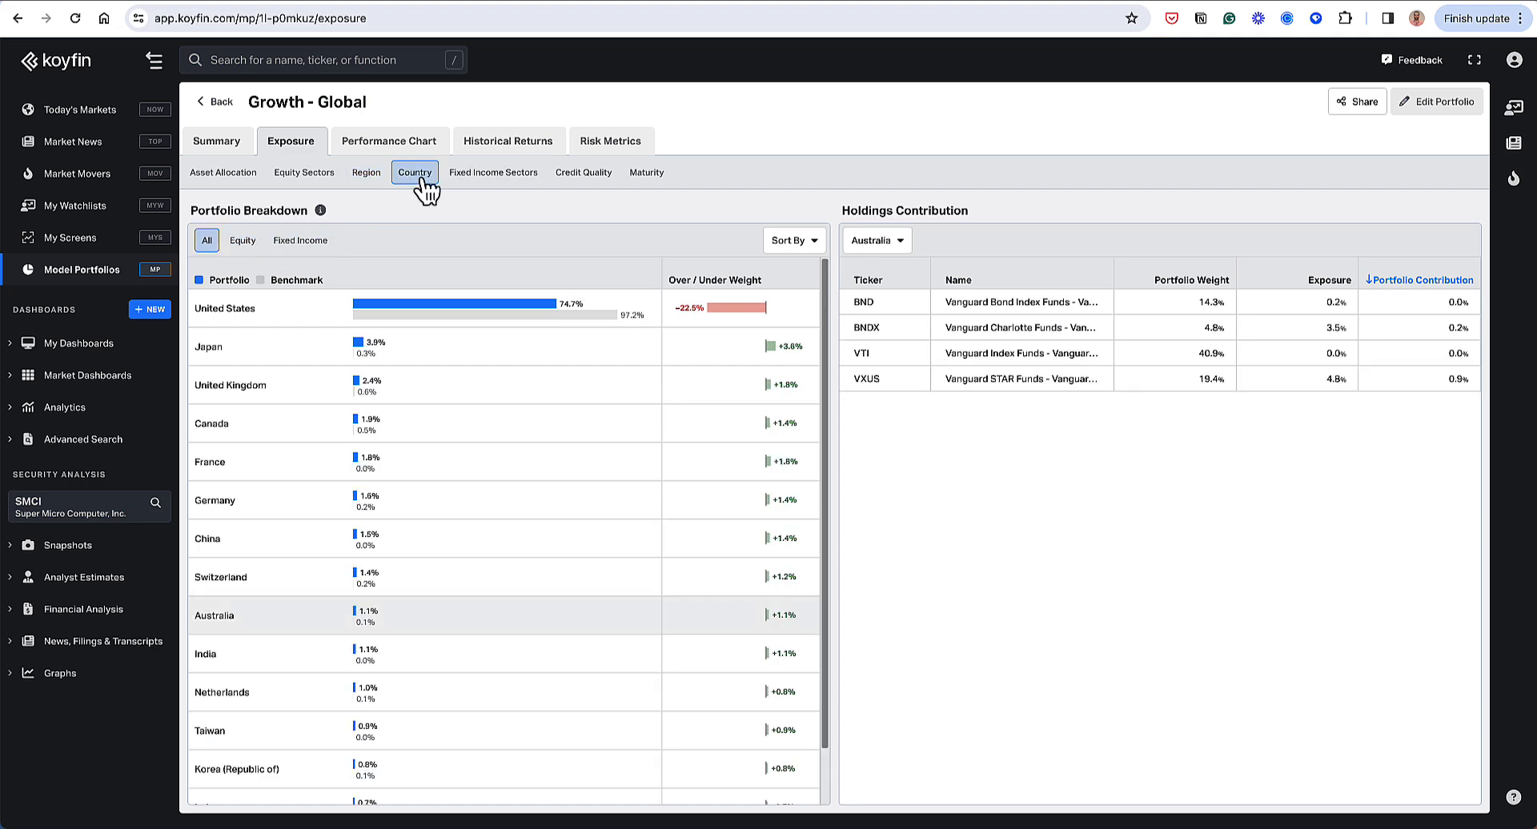
pyautogui.moveTo(461, 305)
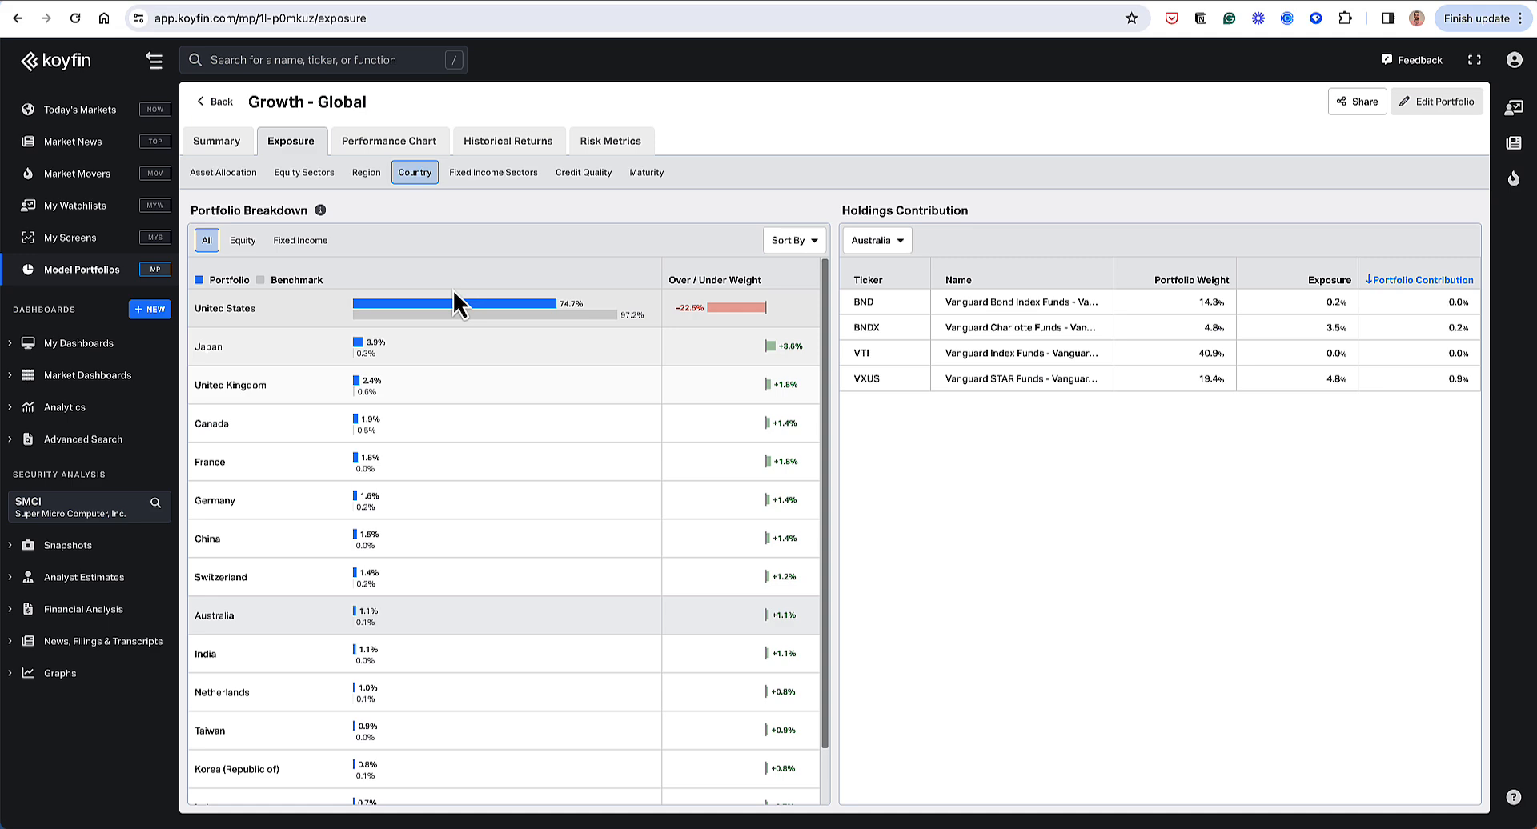
pyautogui.moveTo(415, 173)
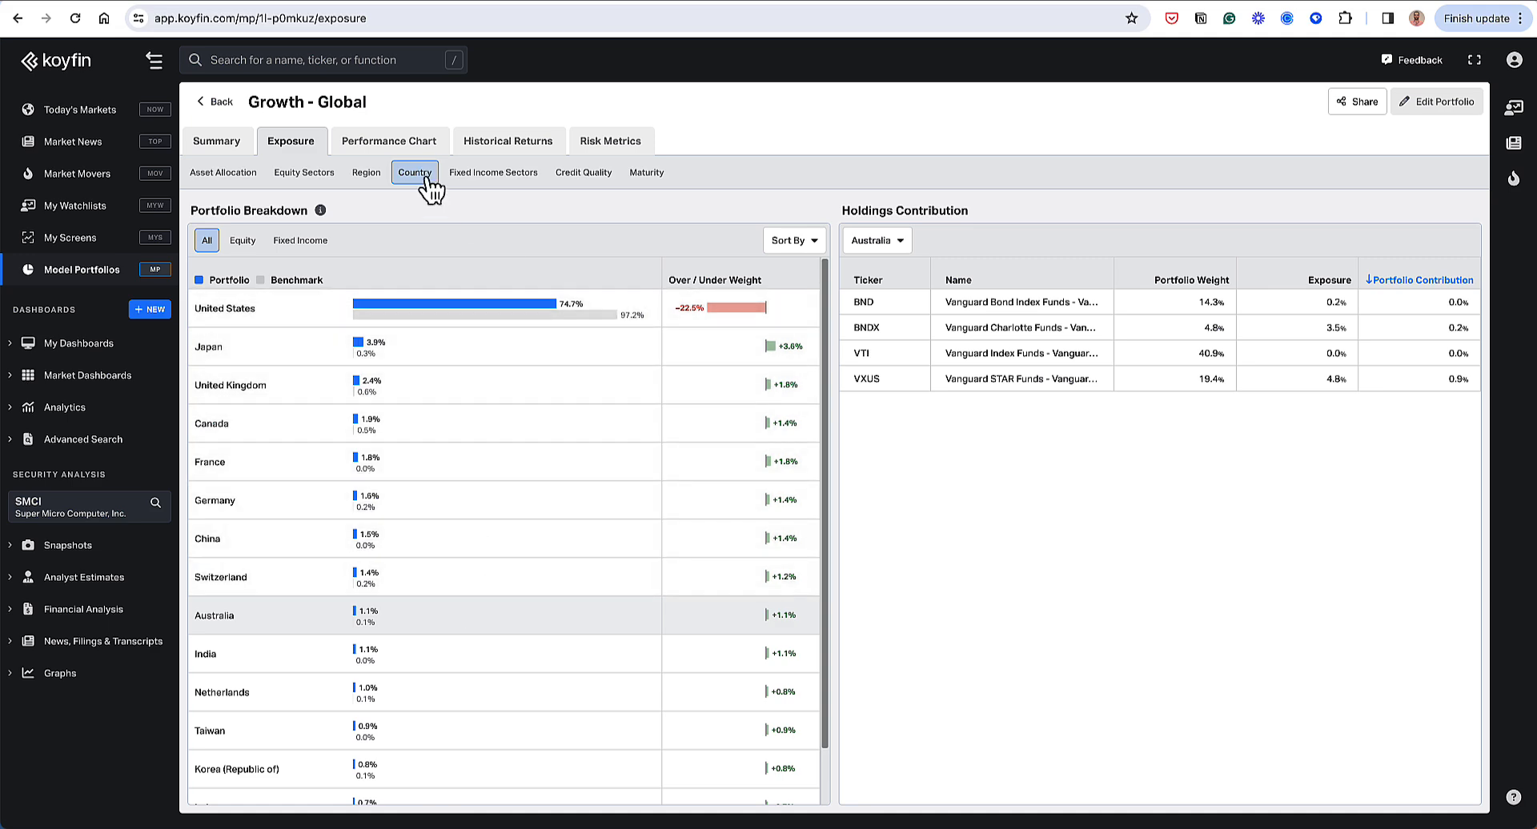
# Show fixed income sectors at high level, then in detail: Government 48.7% versus 17.6%.
pyautogui.click(494, 173)
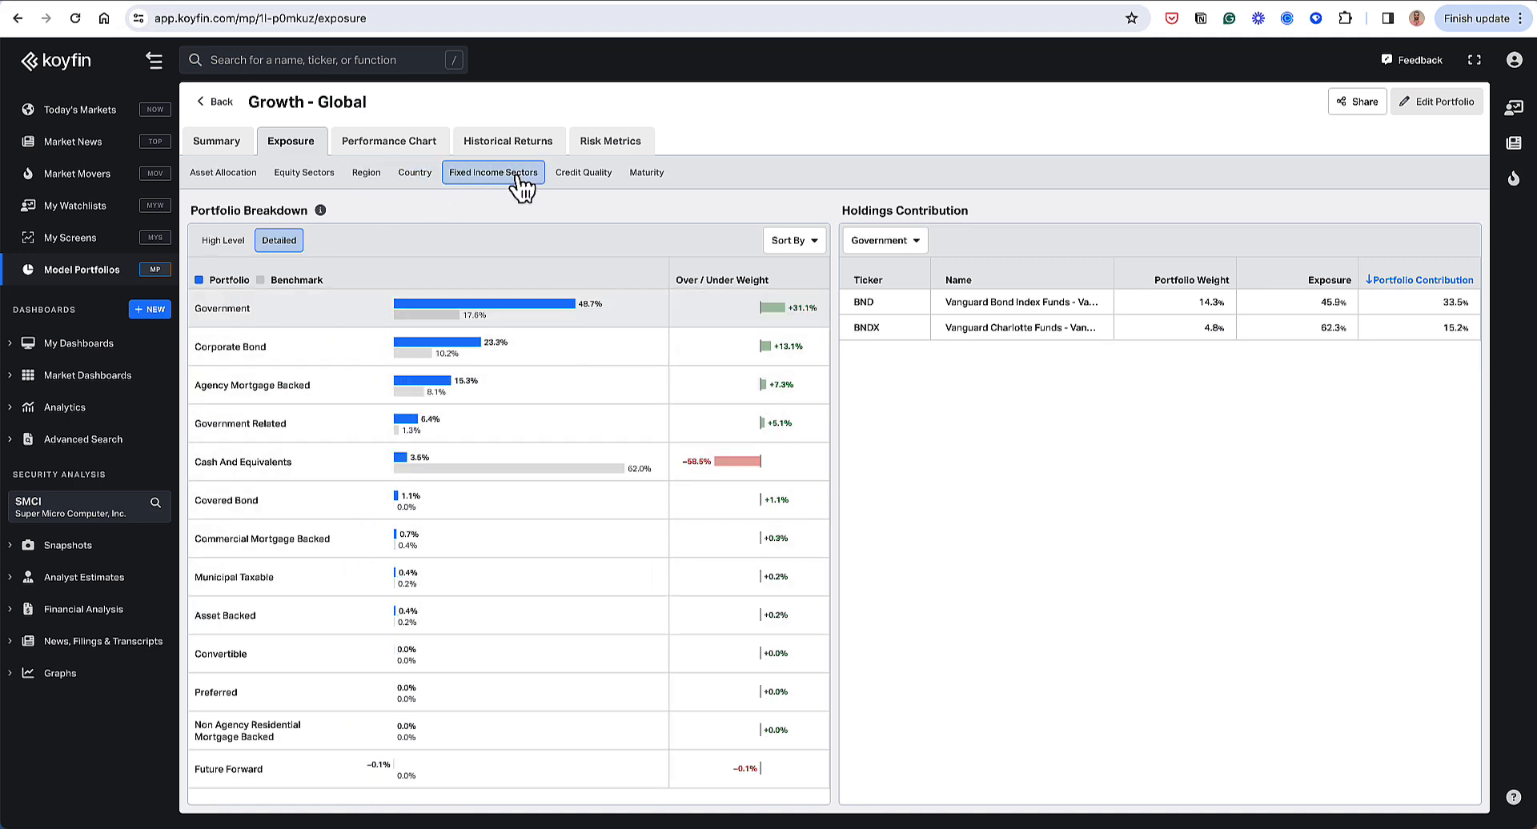
pyautogui.click(222, 240)
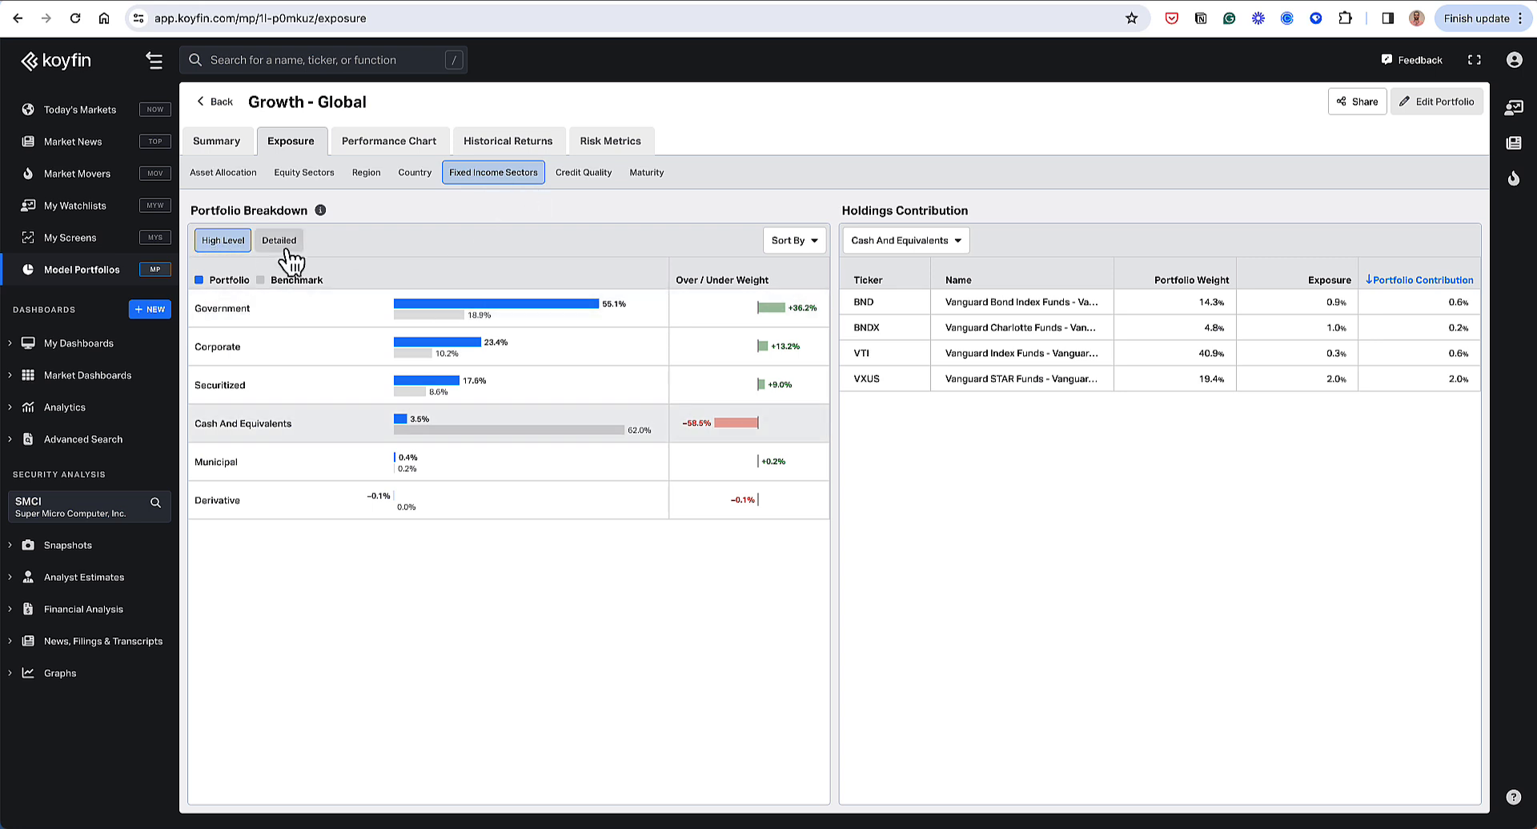
pyautogui.click(222, 240)
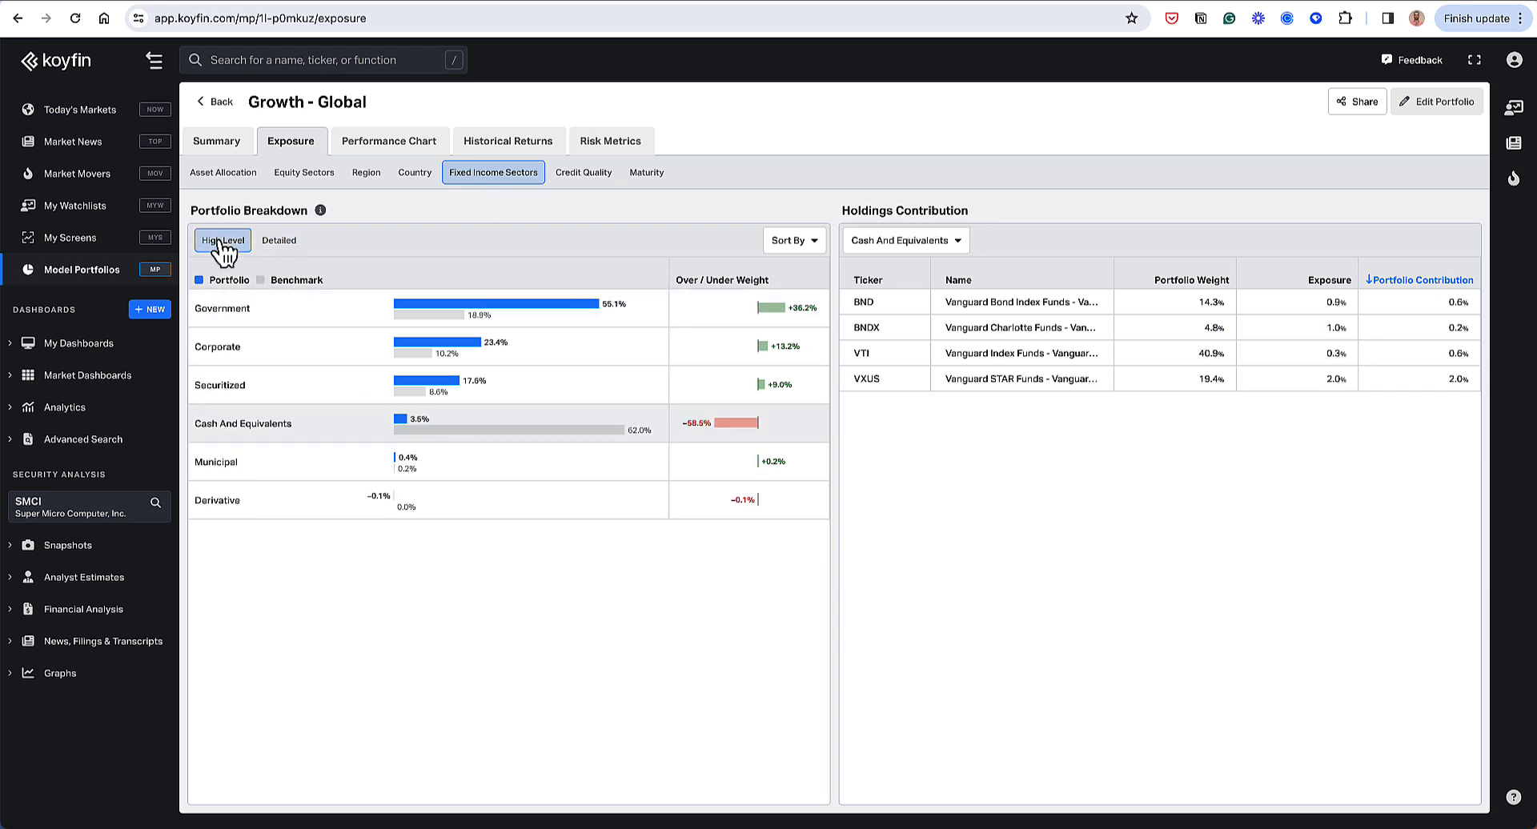
pyautogui.moveTo(239, 284)
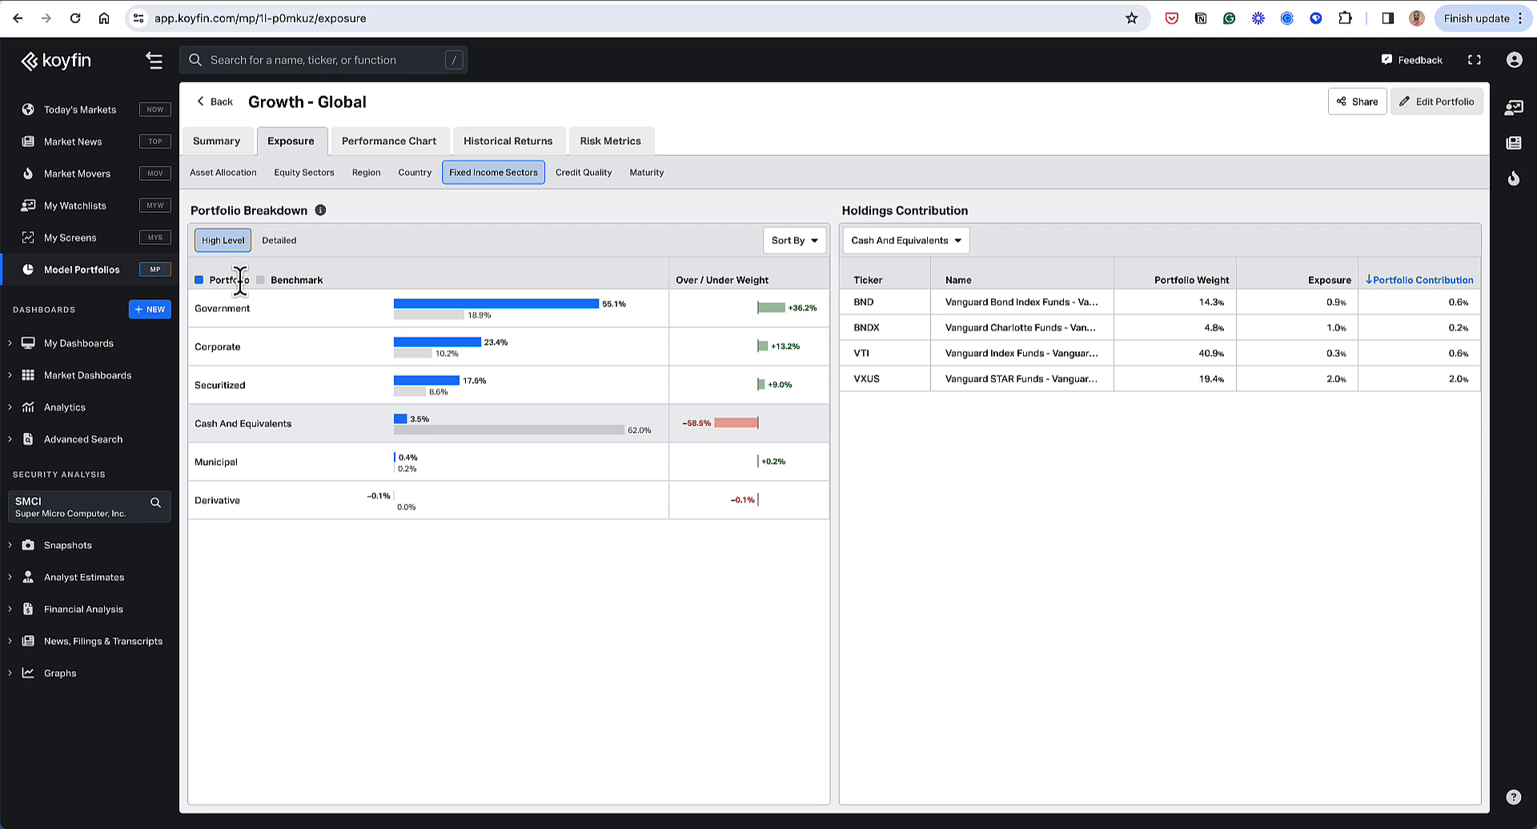
pyautogui.moveTo(232, 394)
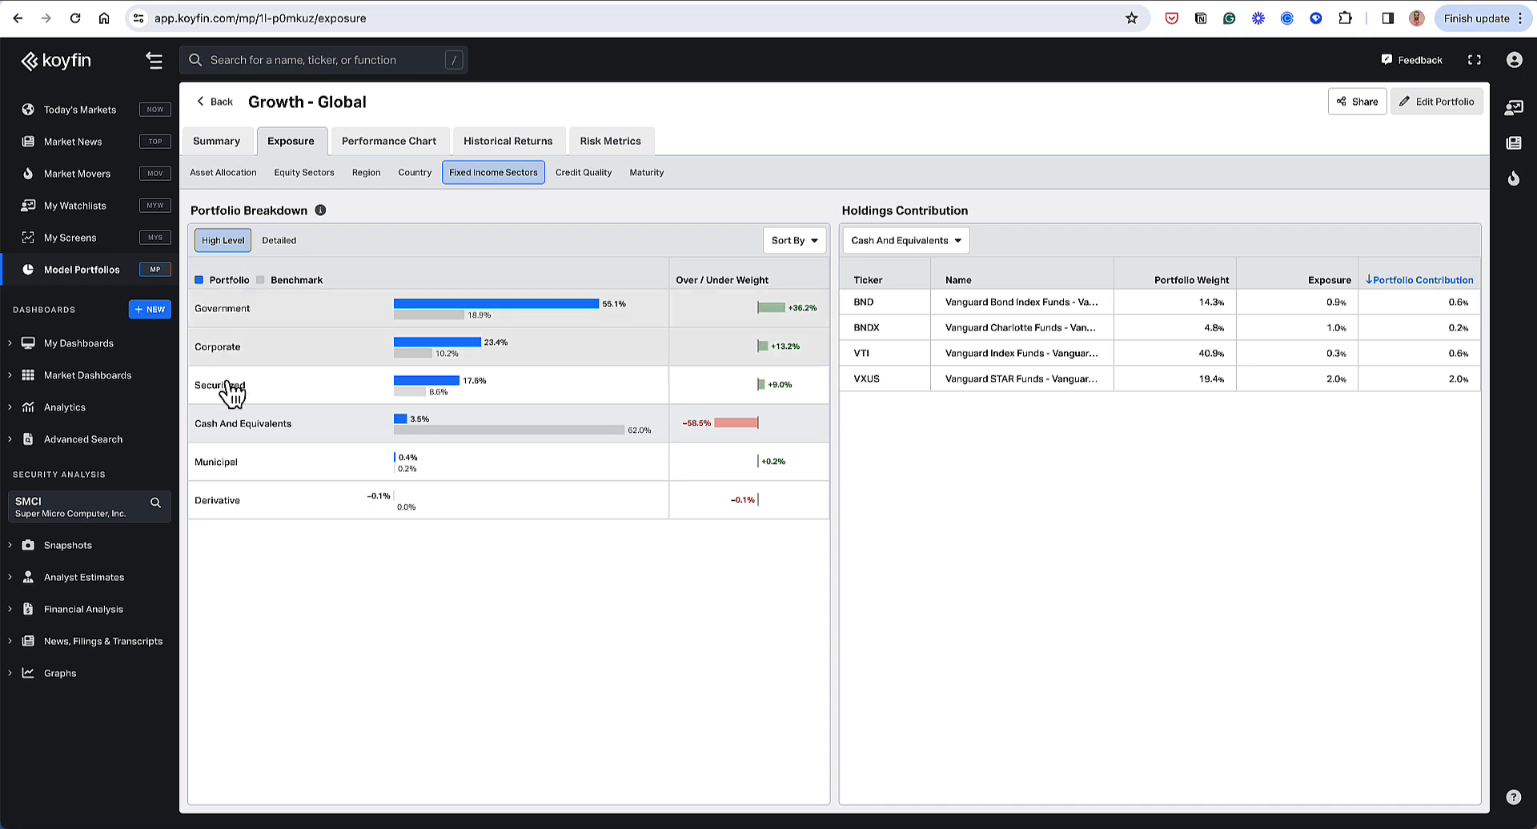
pyautogui.moveTo(248, 546)
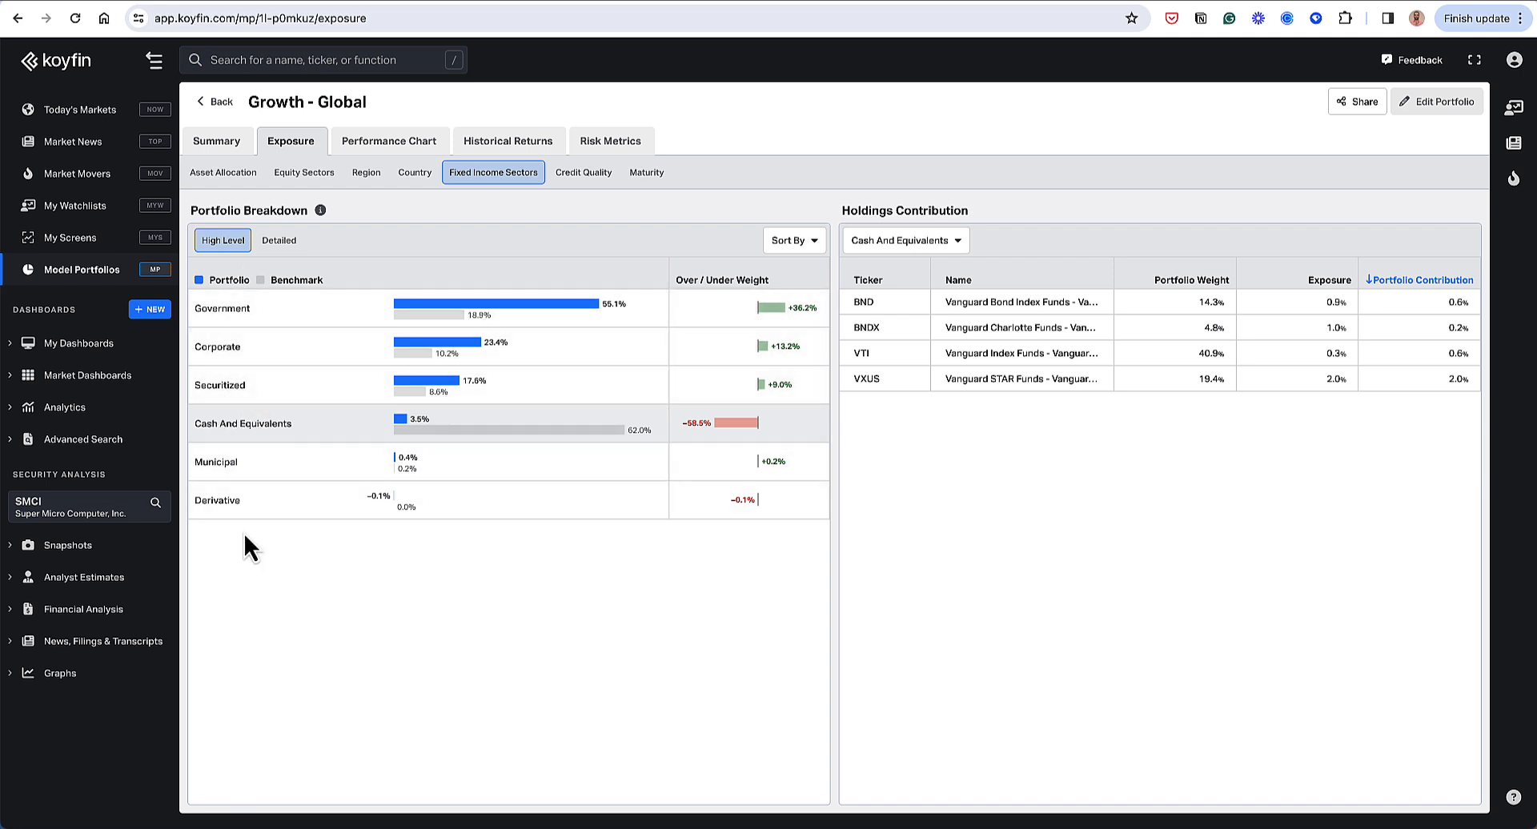
pyautogui.moveTo(481, 338)
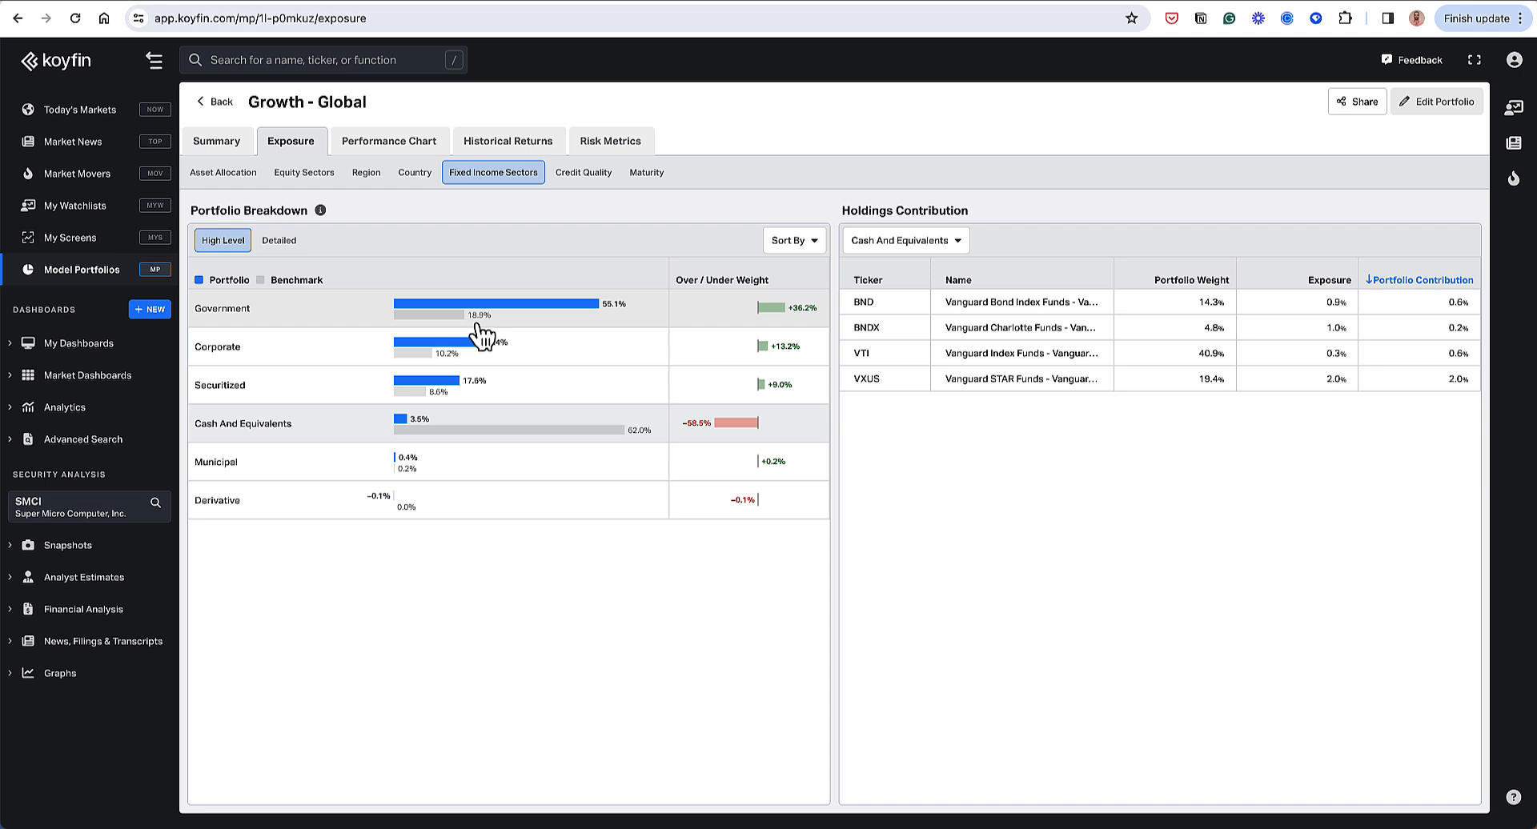
pyautogui.moveTo(598, 309)
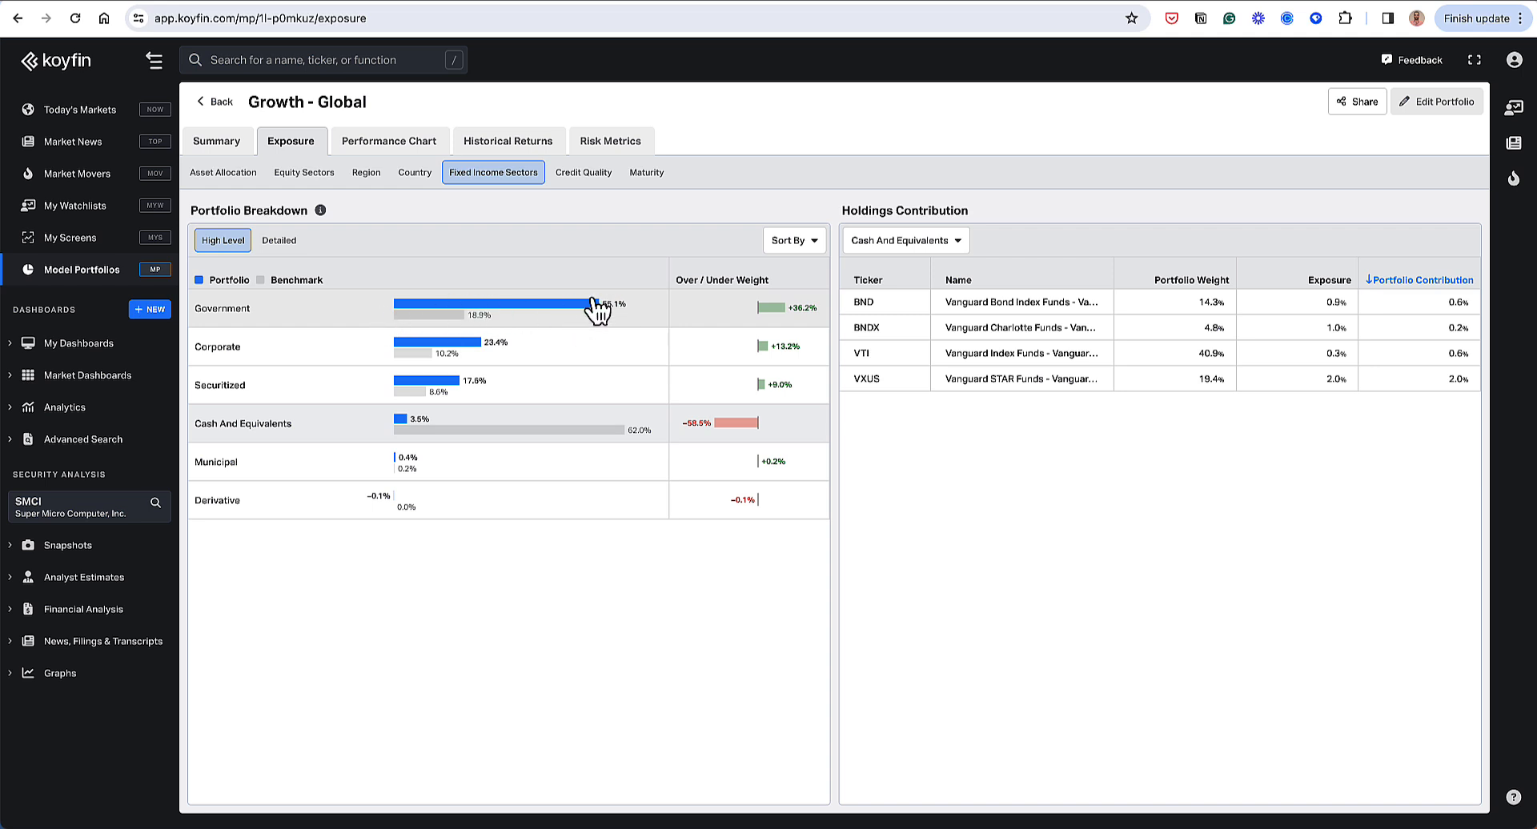
pyautogui.moveTo(427, 436)
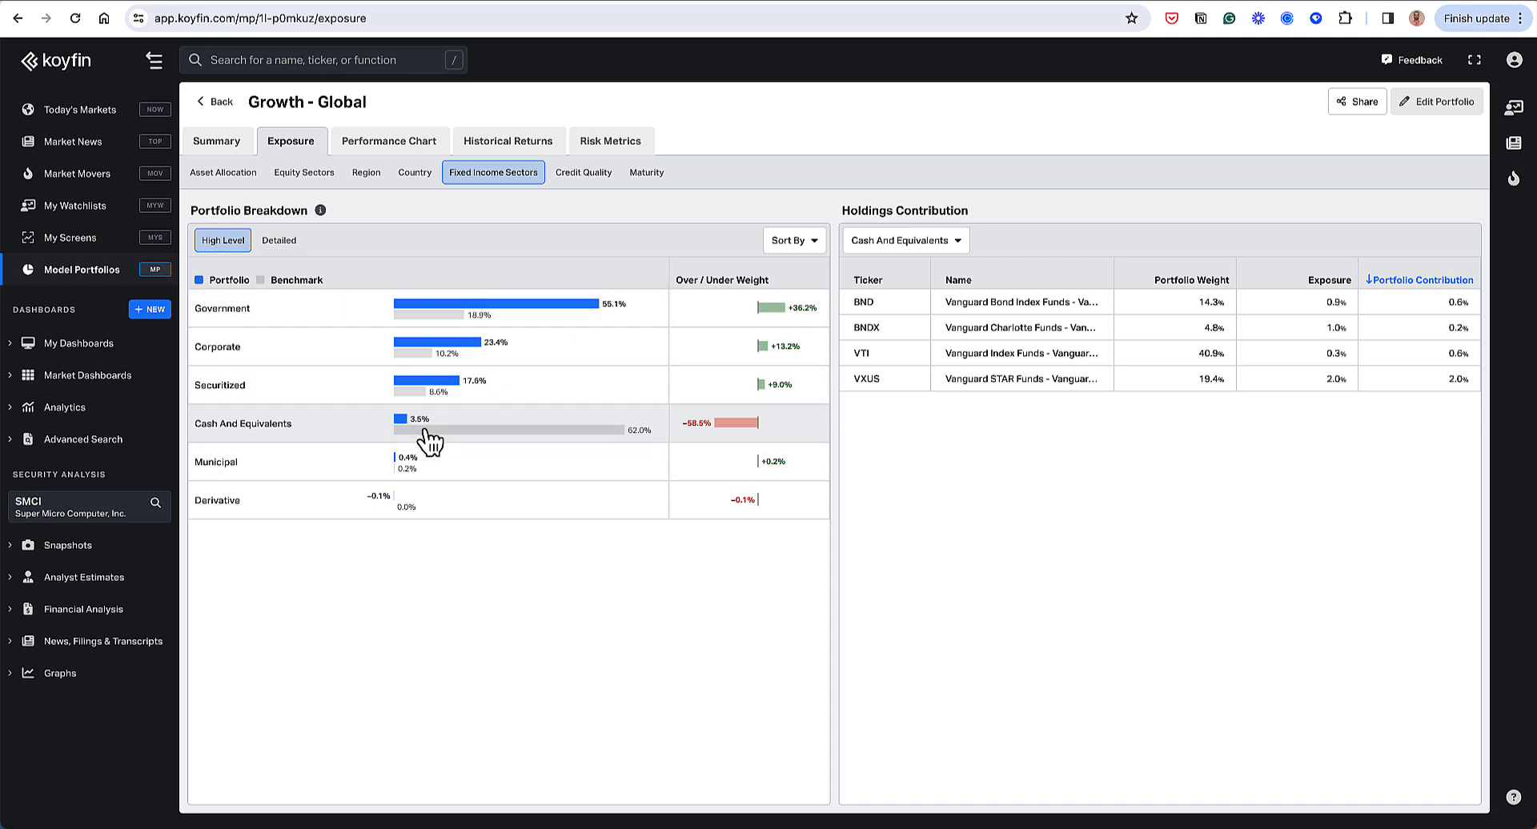
pyautogui.click(278, 240)
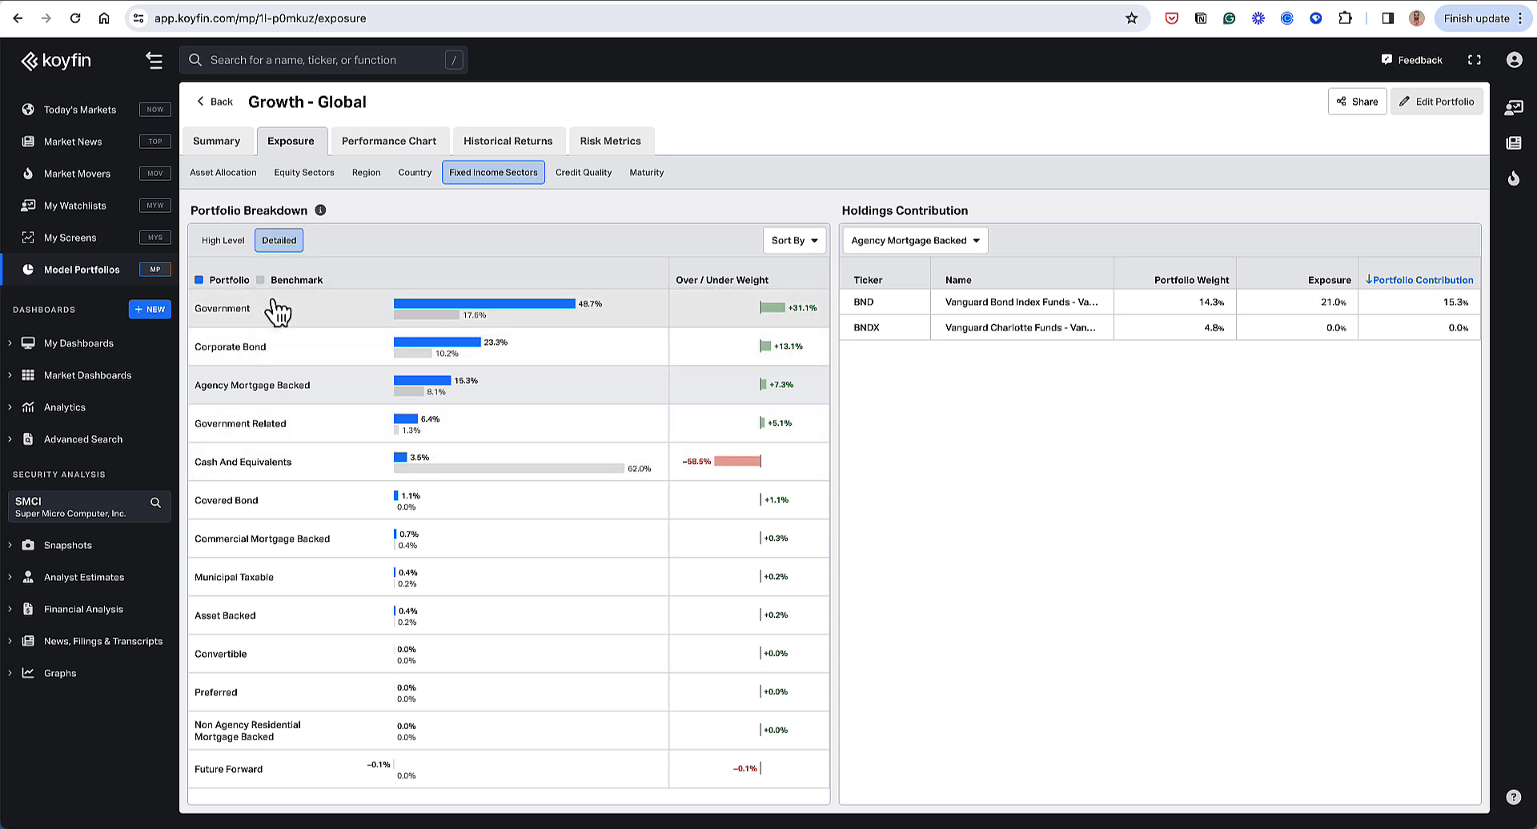
pyautogui.moveTo(220, 409)
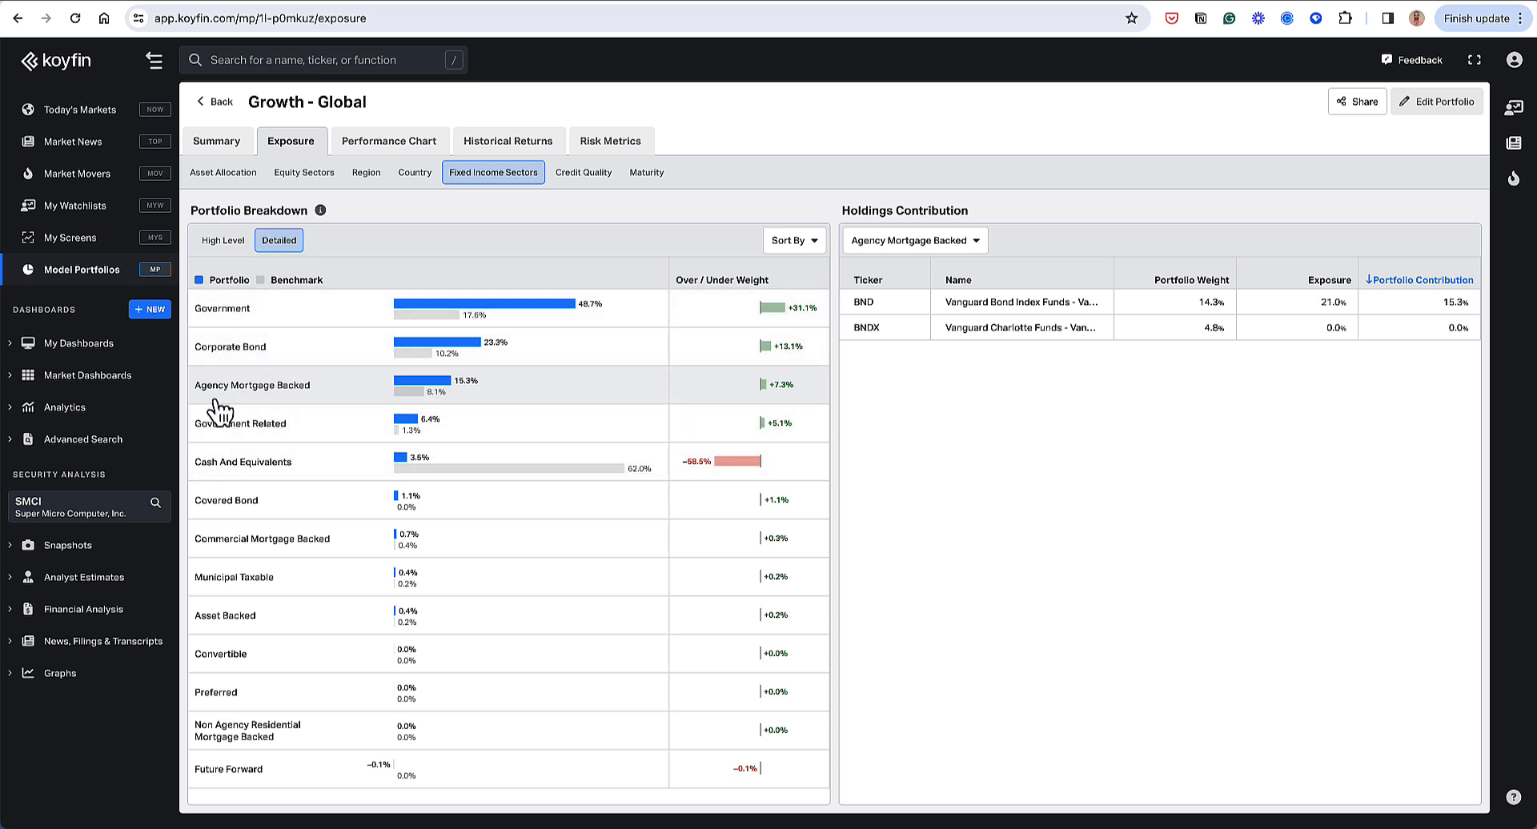
pyautogui.moveTo(223, 400)
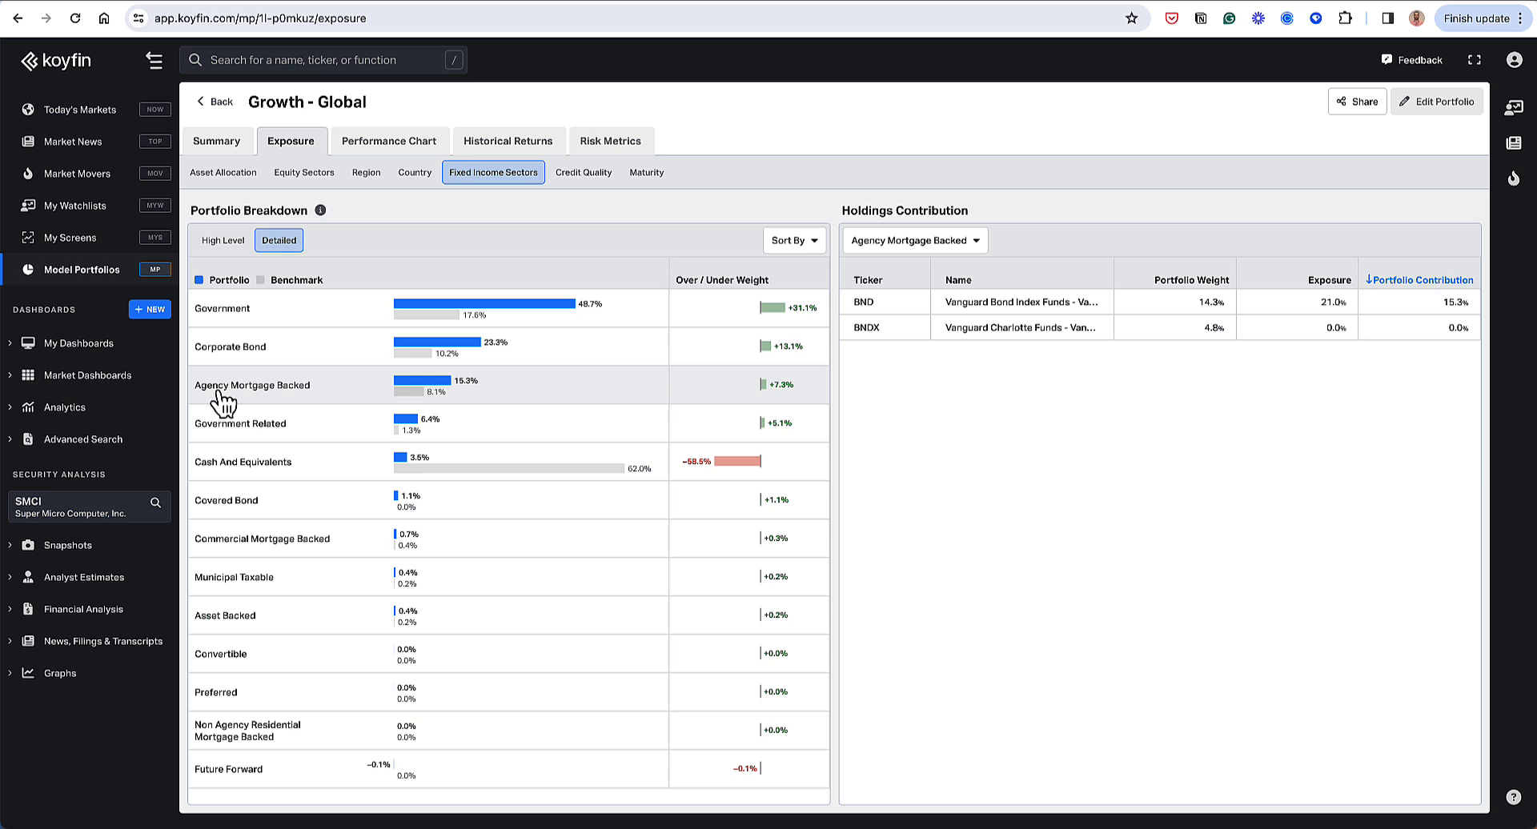
pyautogui.moveTo(260, 405)
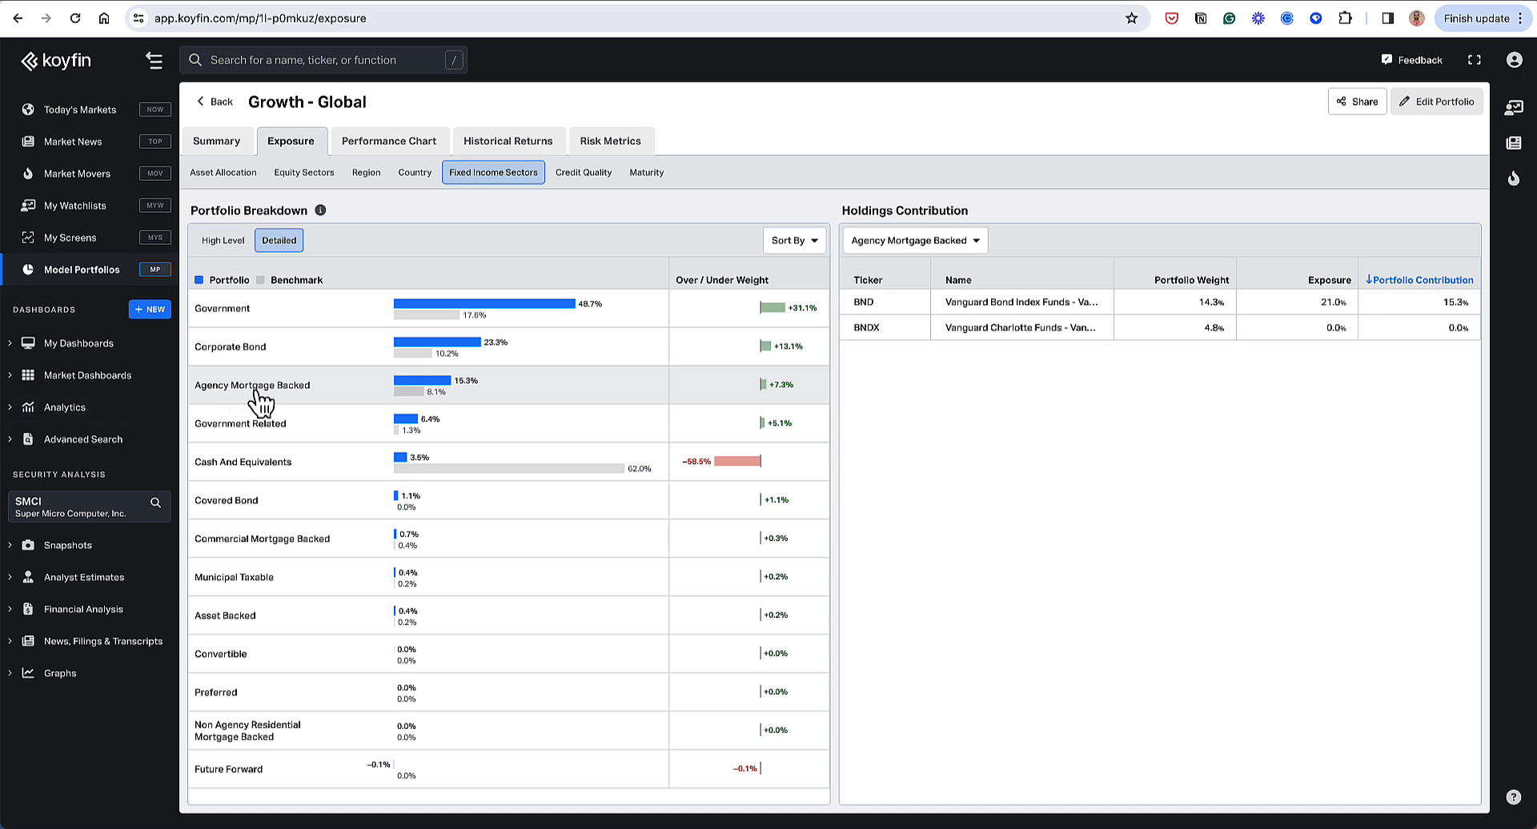
pyautogui.moveTo(342, 359)
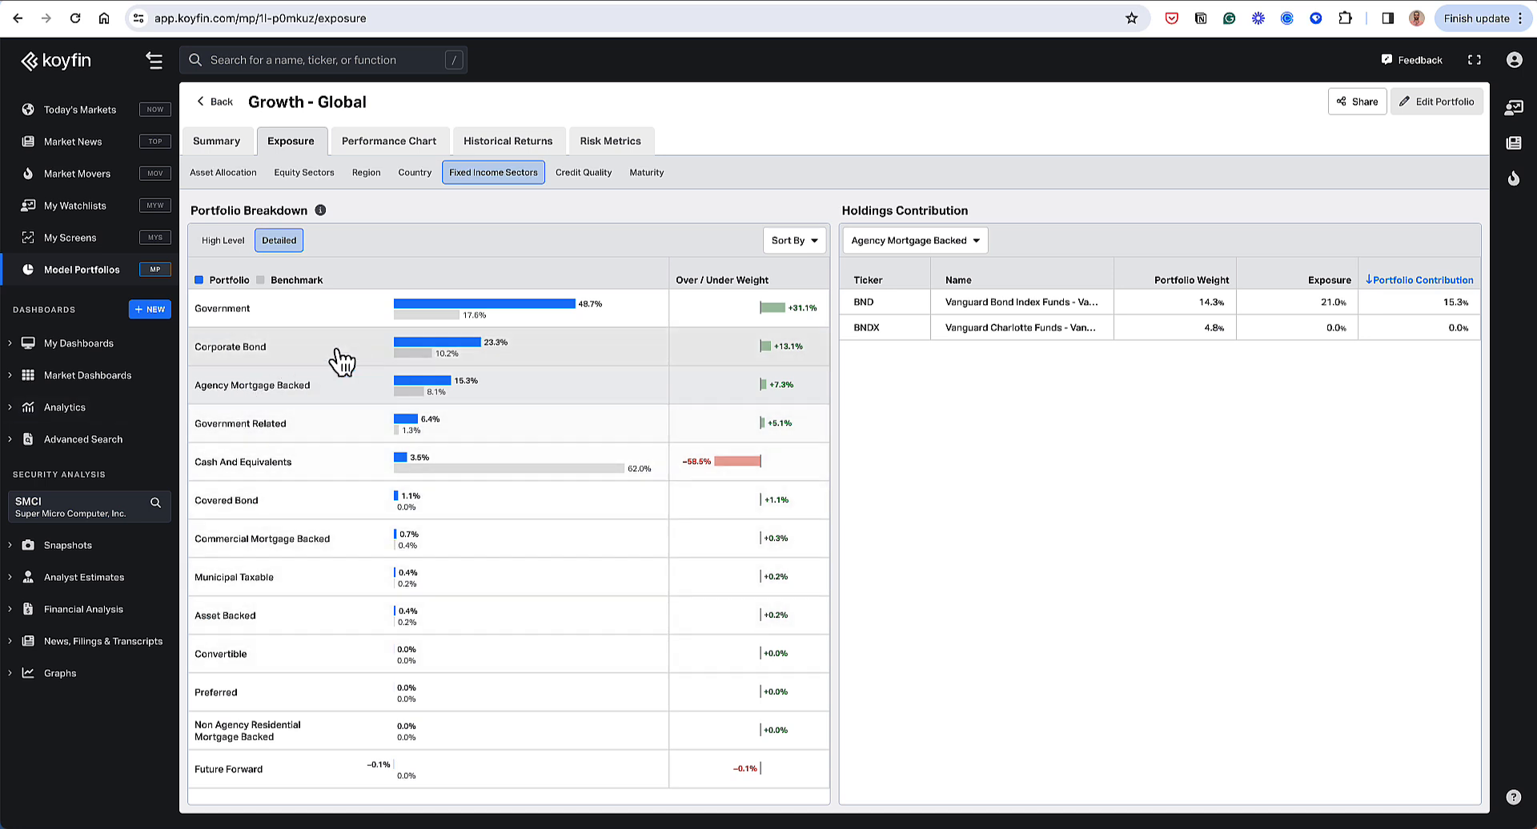
# Show the credit quality breakdown: AAA at 58.9% versus the benchmark's 70.6%.
pyautogui.click(584, 173)
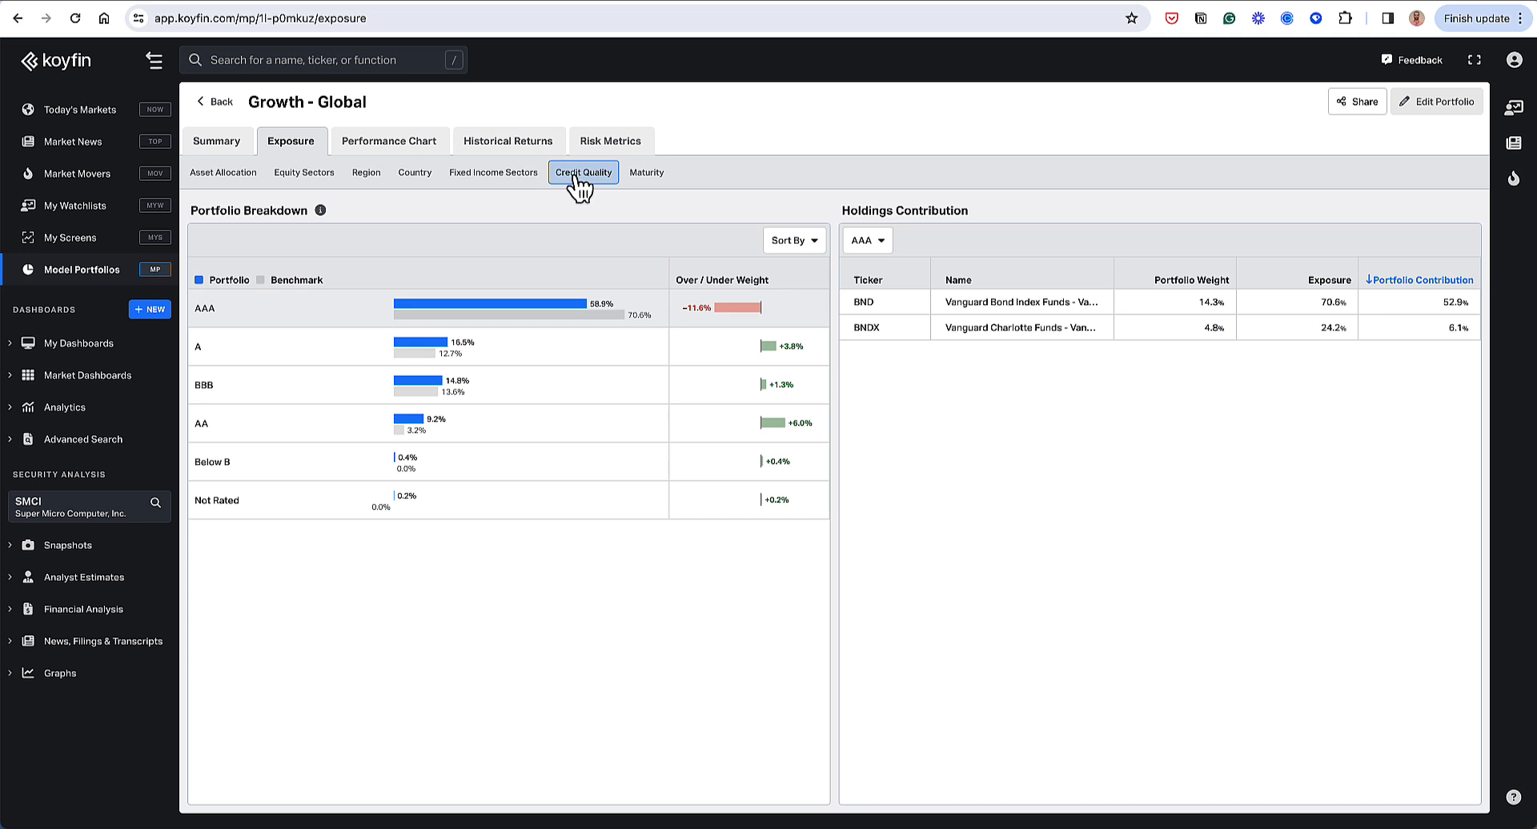
pyautogui.moveTo(287, 315)
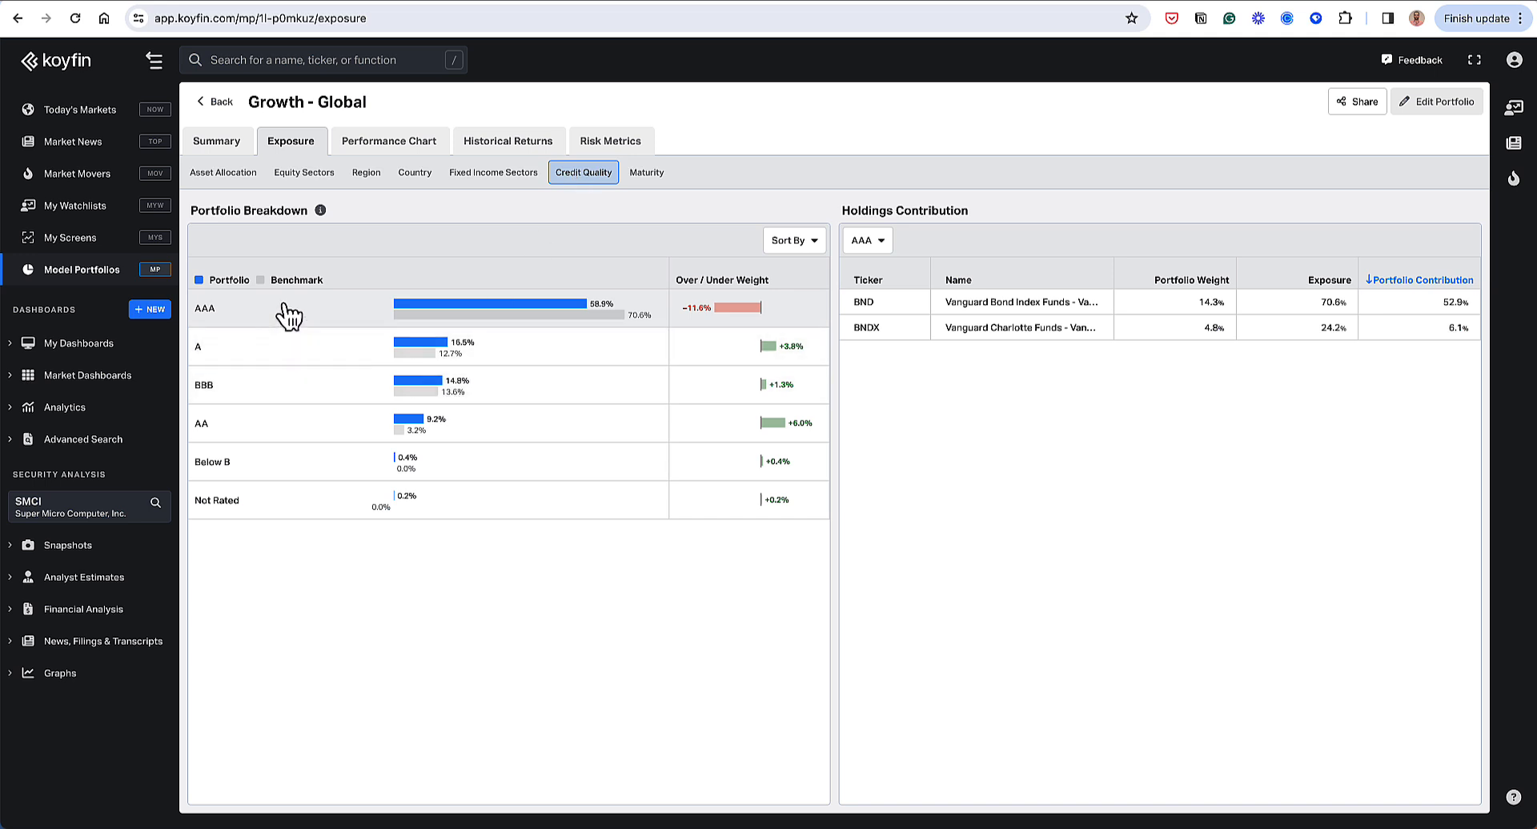
pyautogui.moveTo(829, 309)
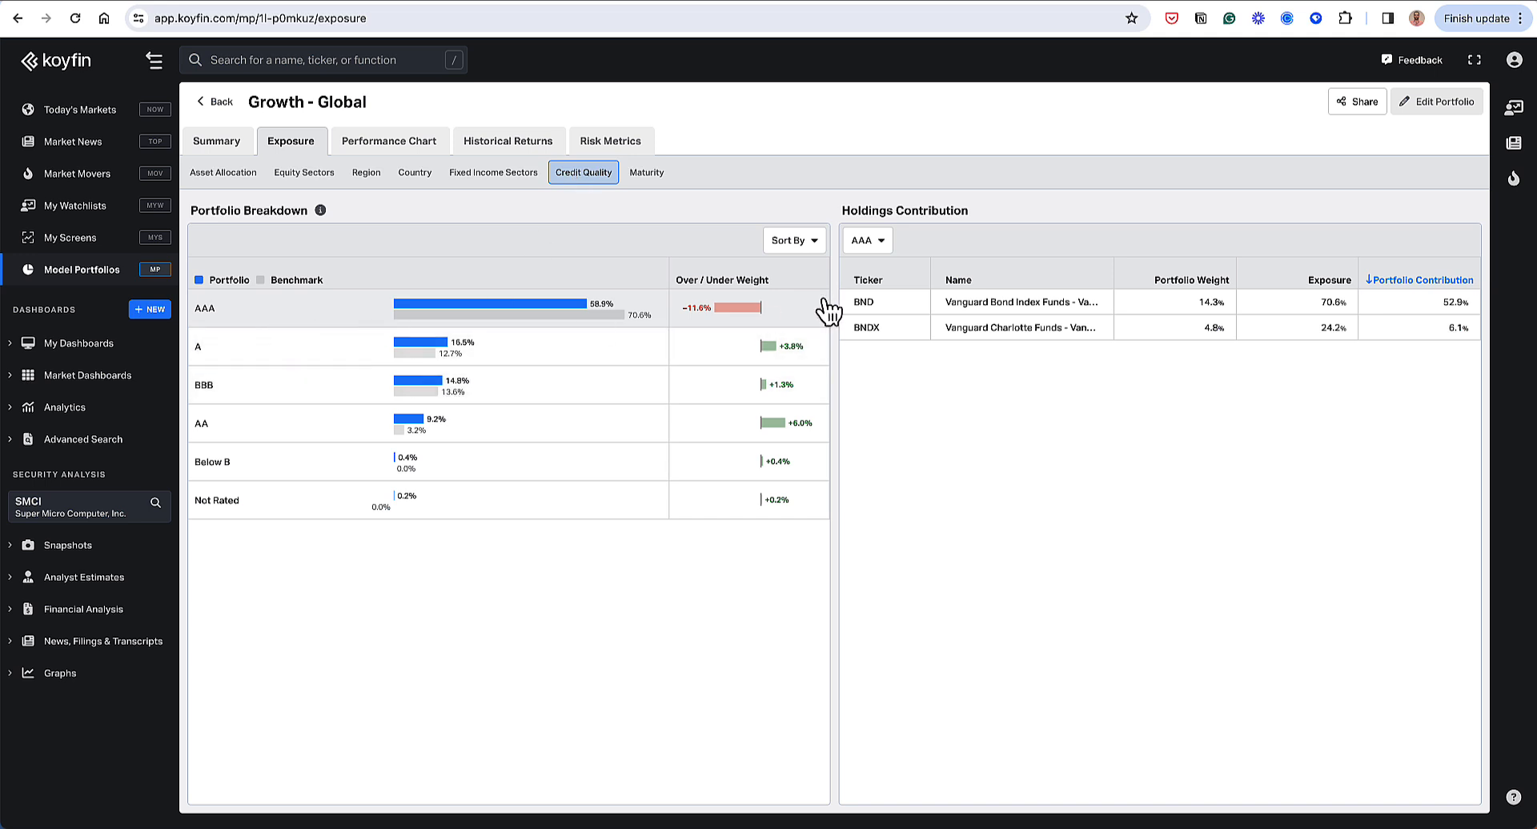
# Sort credit ratings into rating order, then switch to the Maturity breakdown versus benchmark.
pyautogui.click(790, 240)
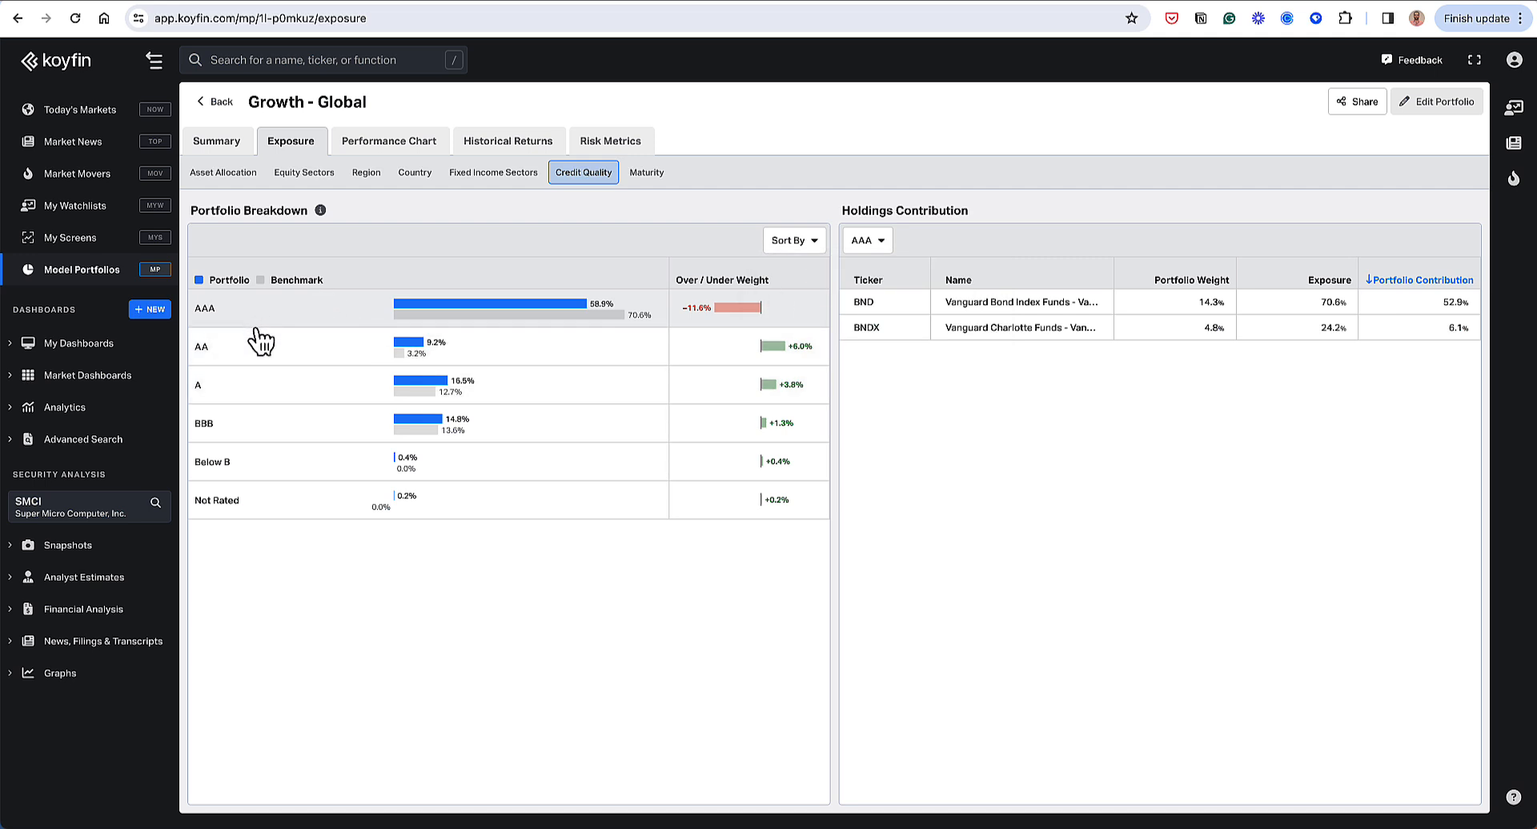
pyautogui.moveTo(217, 516)
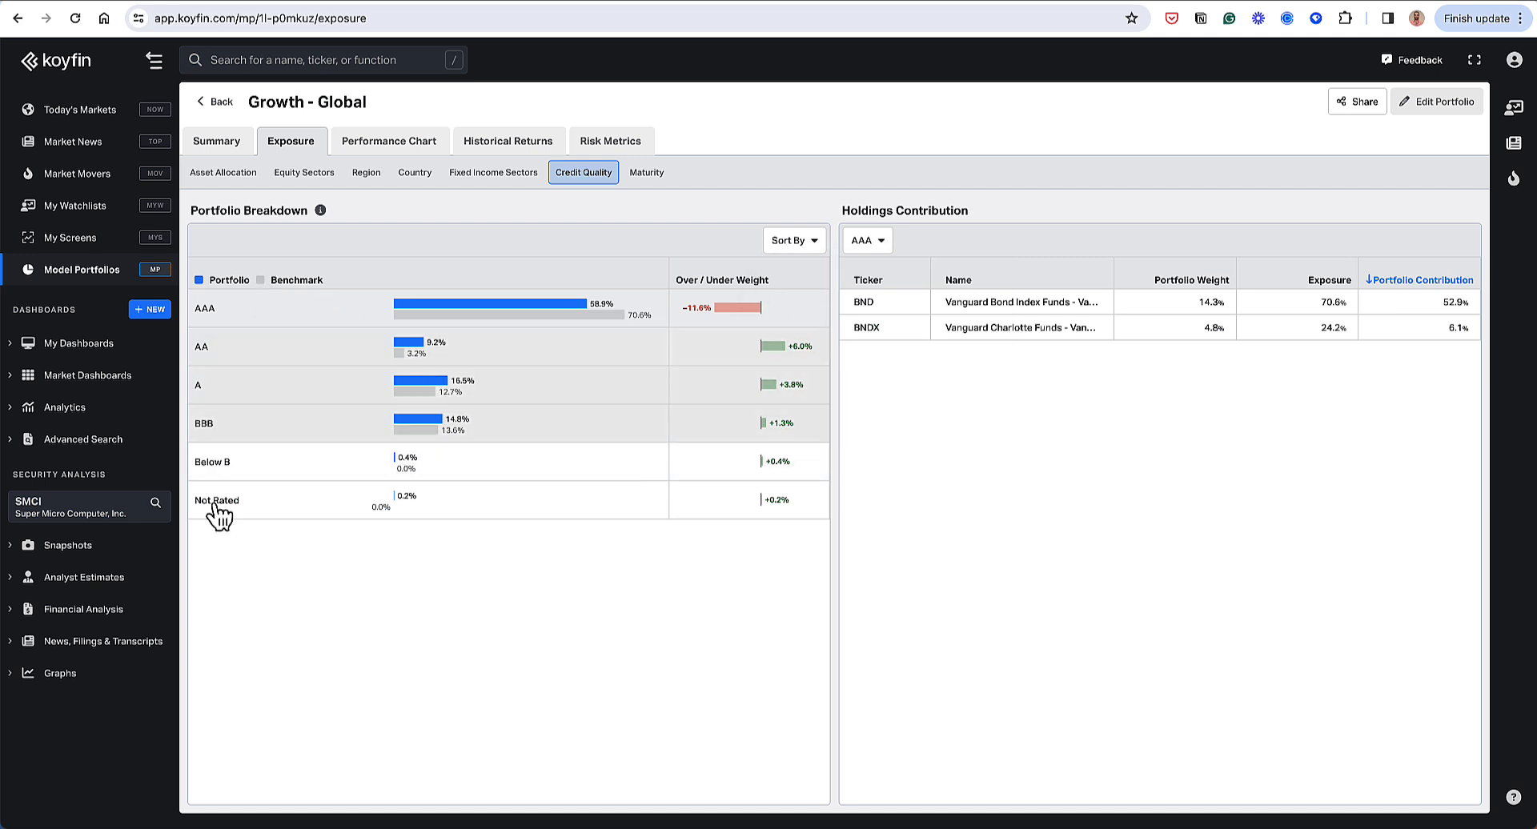
pyautogui.moveTo(256, 425)
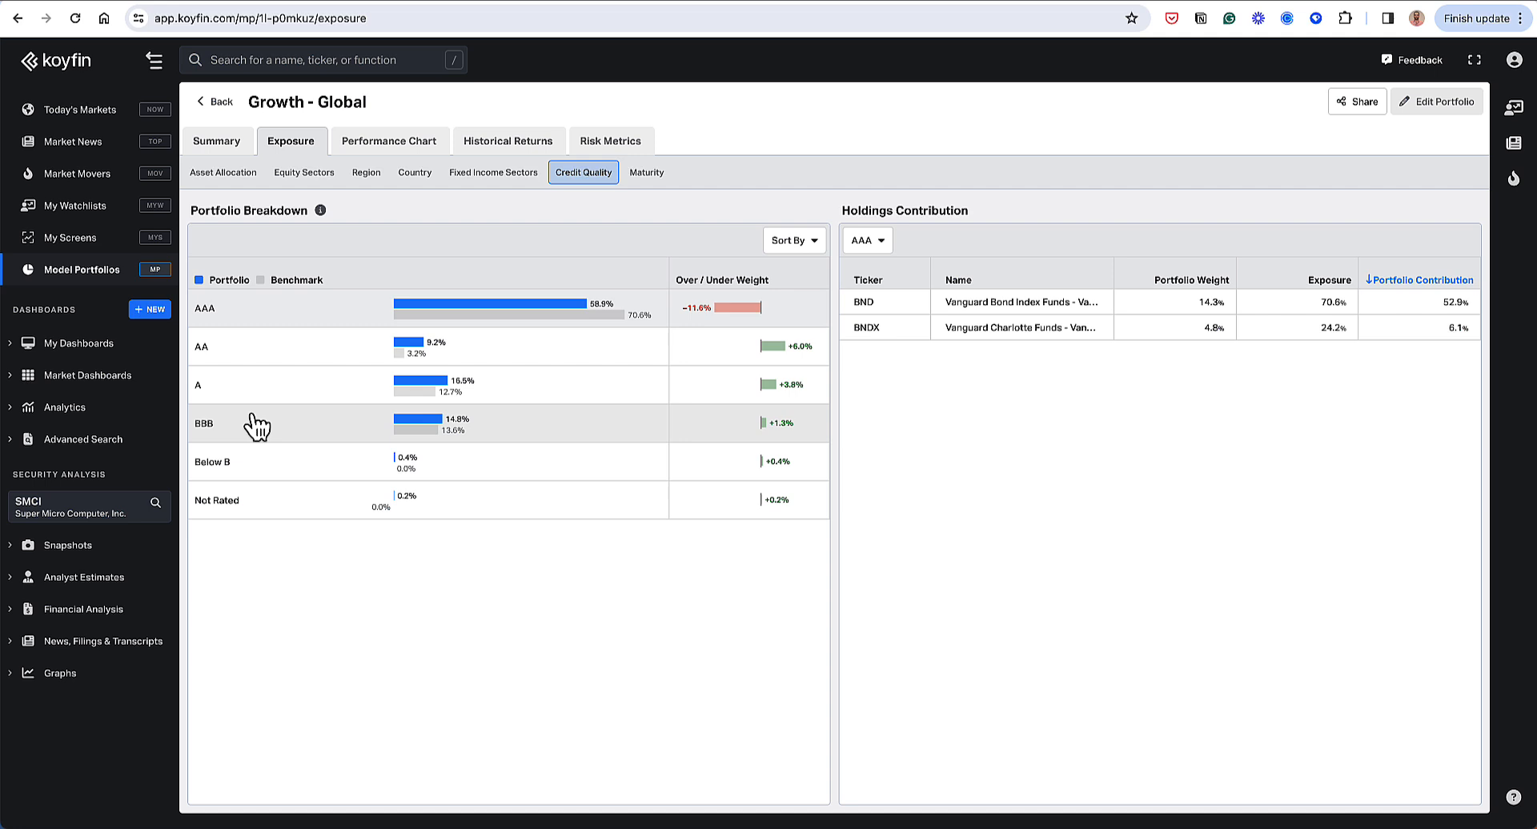
pyautogui.moveTo(239, 402)
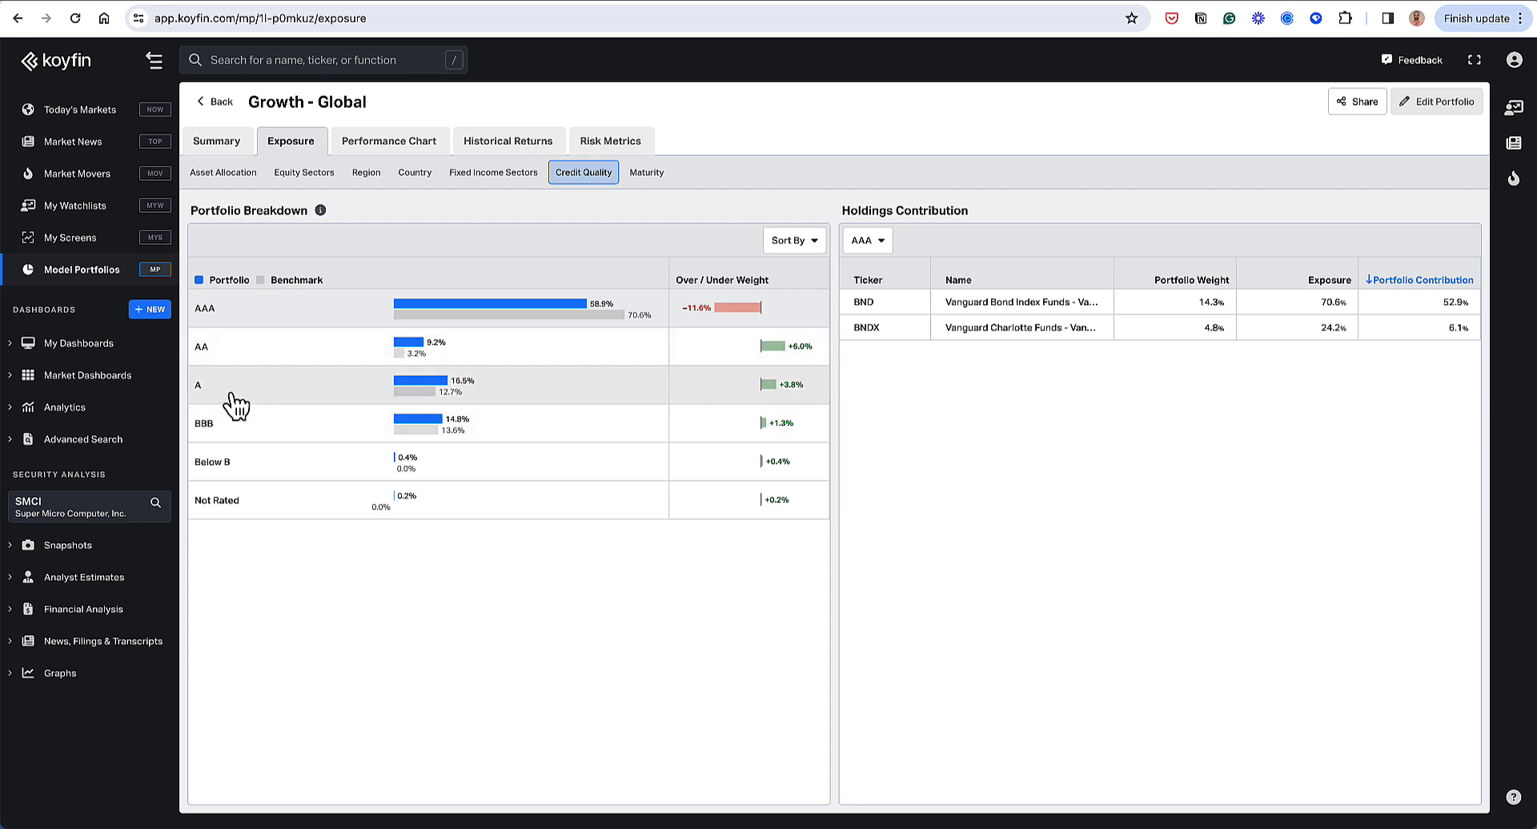
pyautogui.moveTo(278, 428)
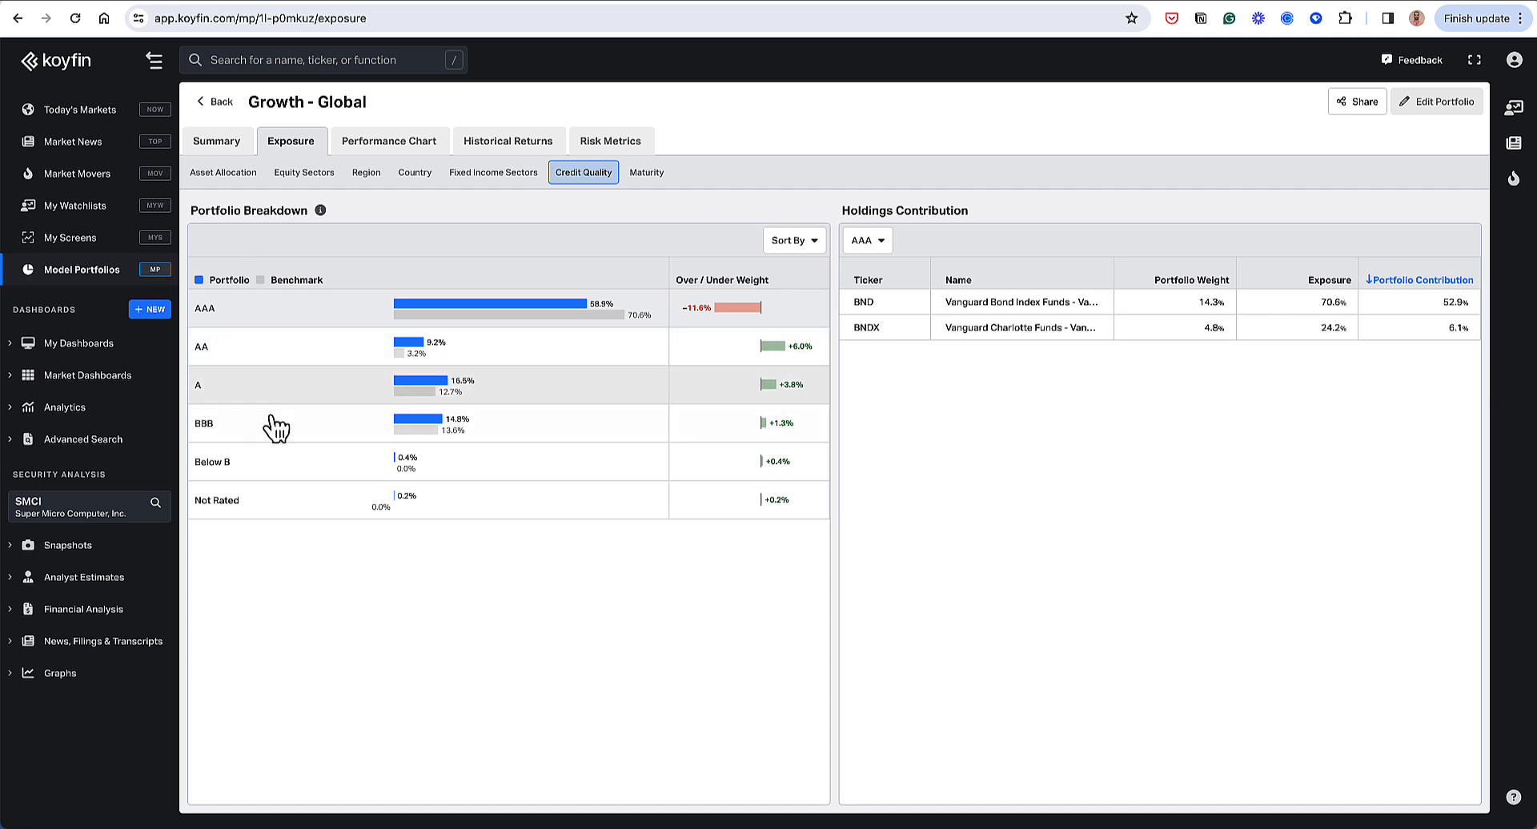
pyautogui.moveTo(311, 400)
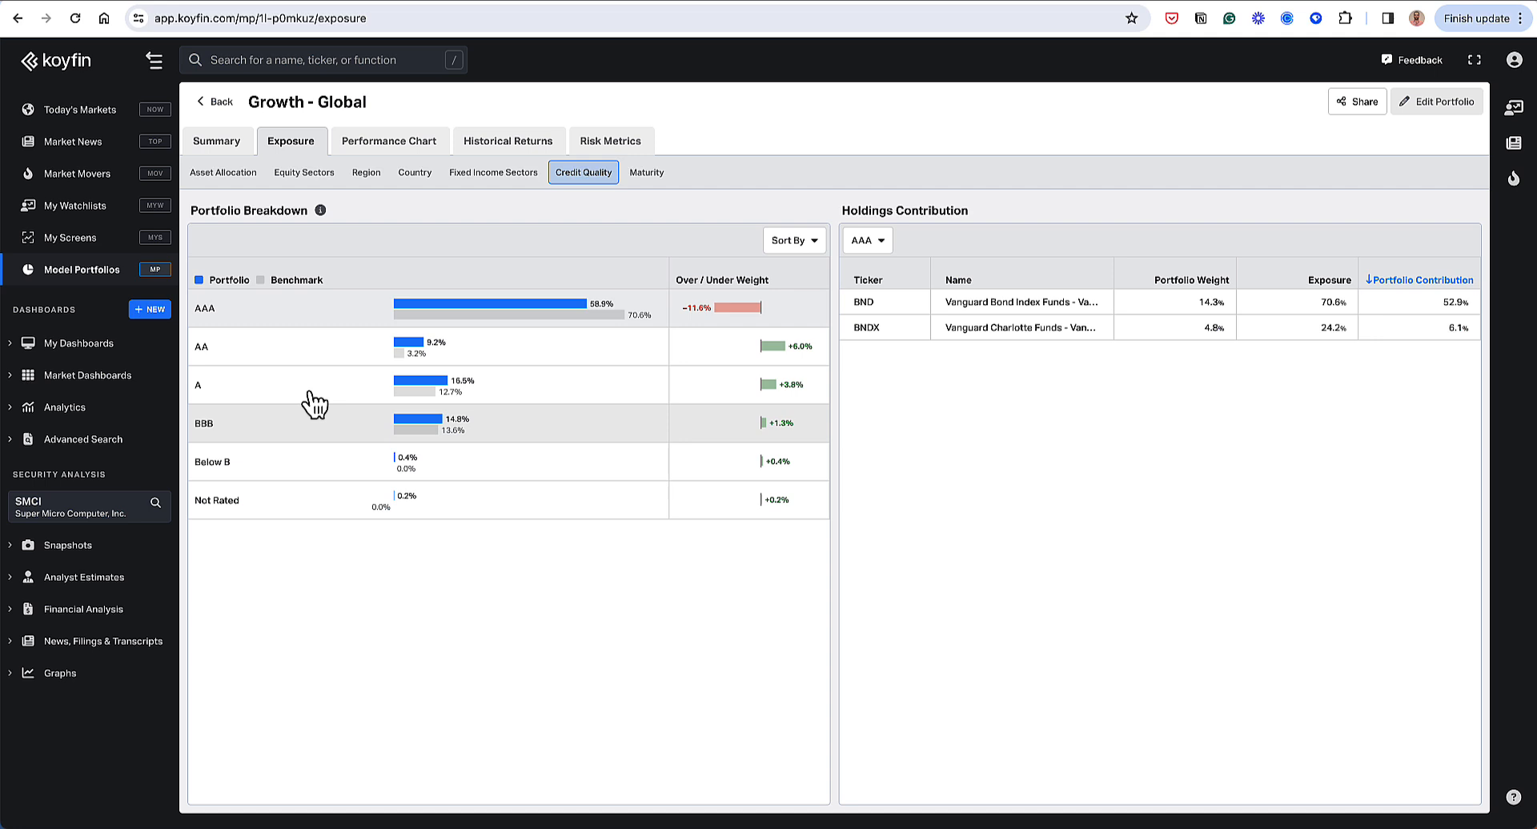
pyautogui.moveTo(512, 325)
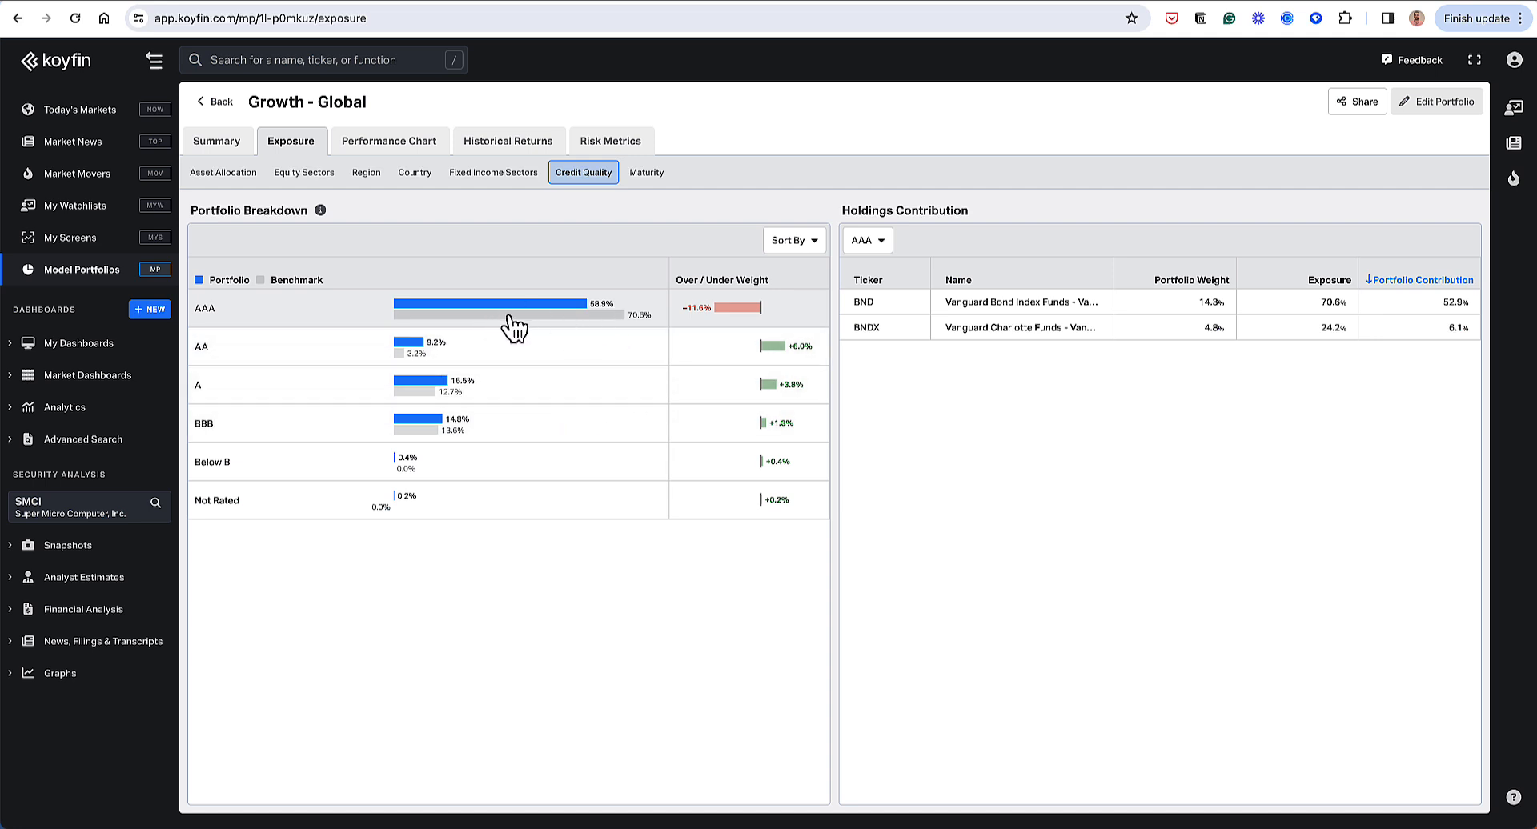
pyautogui.moveTo(516, 328)
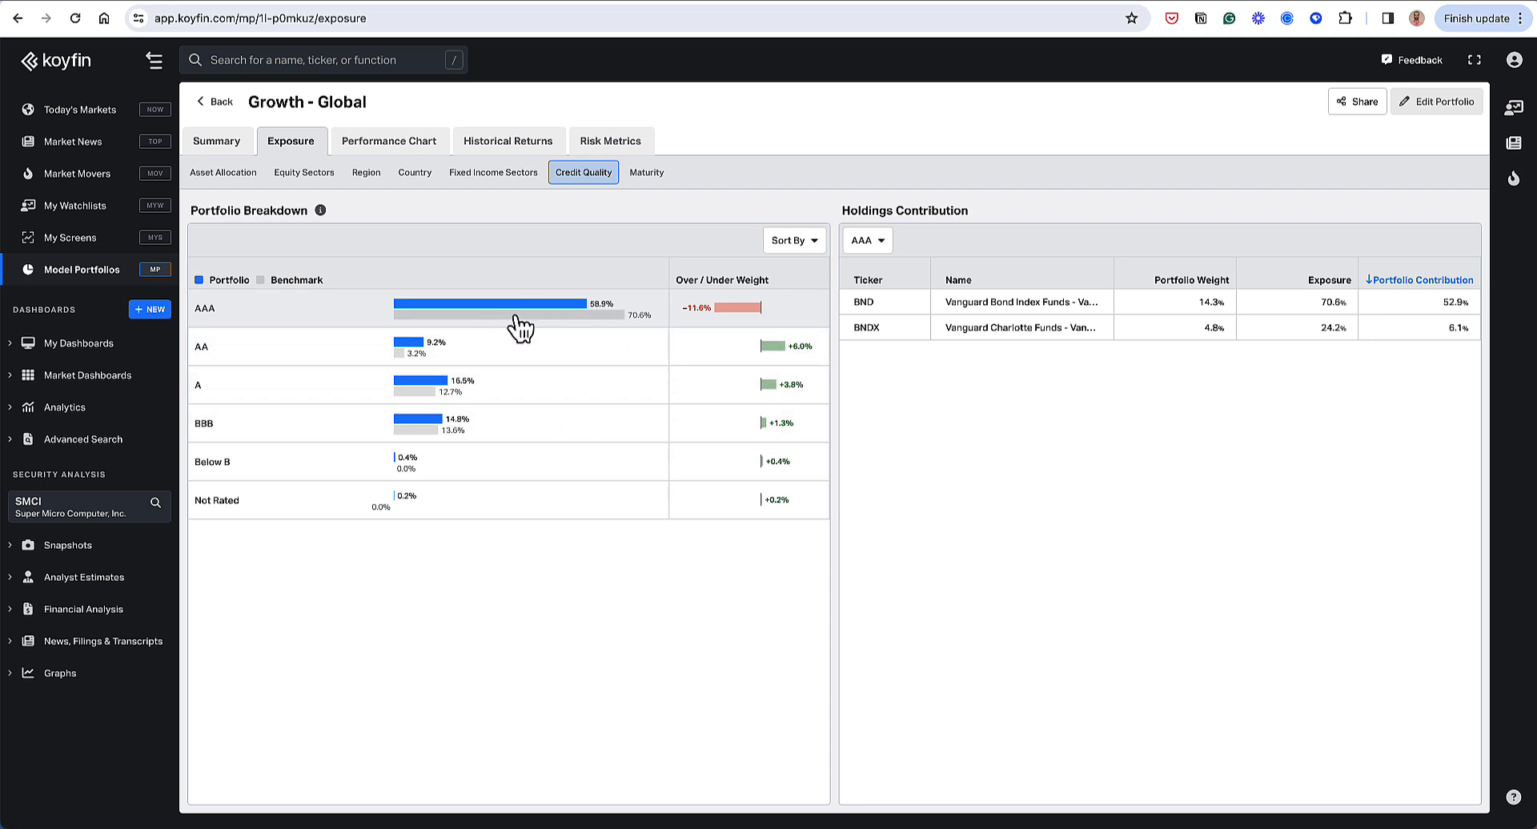
pyautogui.moveTo(382, 458)
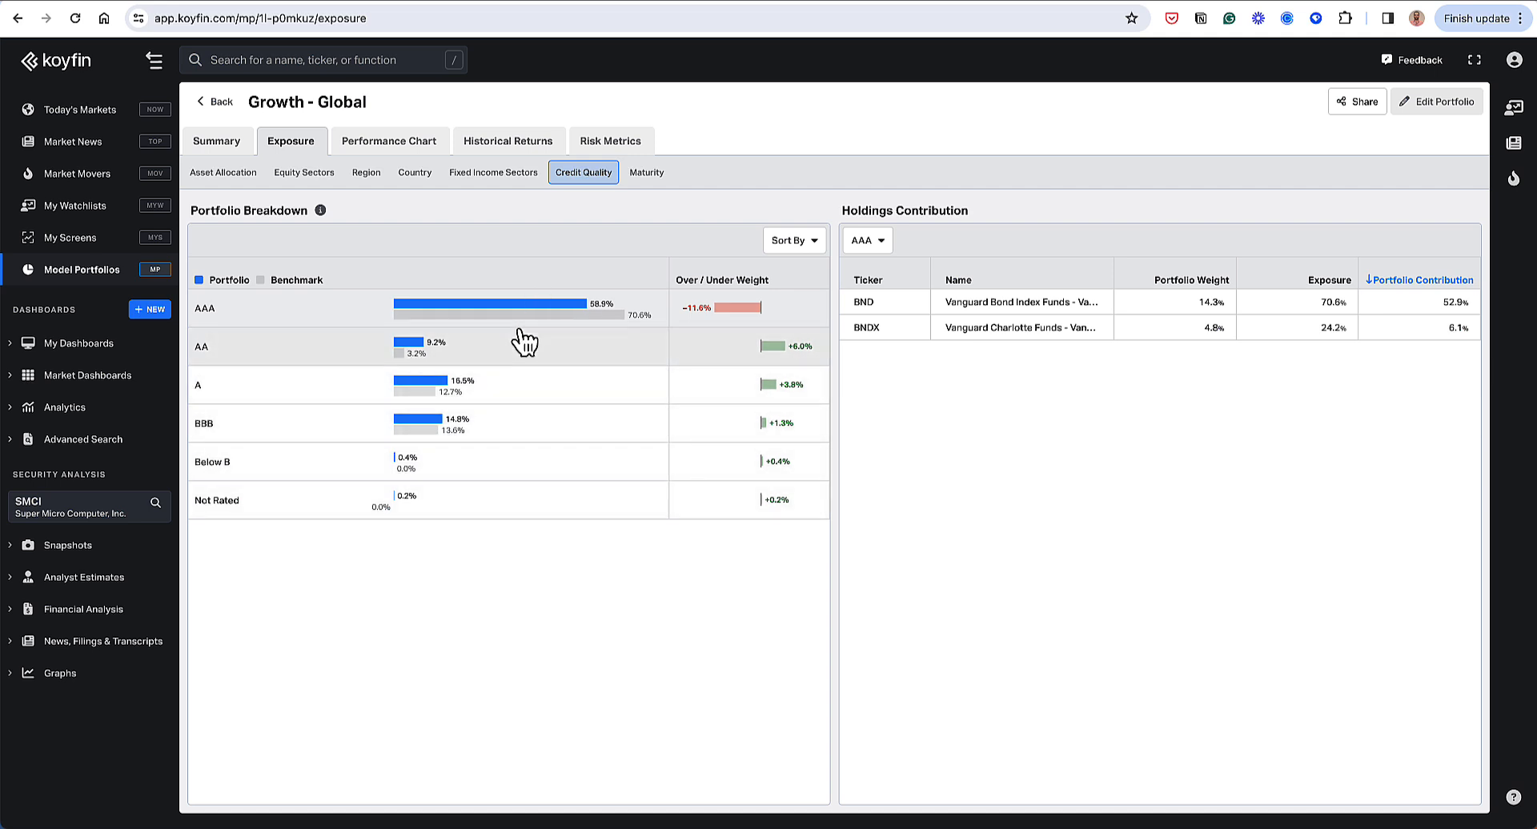
pyautogui.moveTo(544, 257)
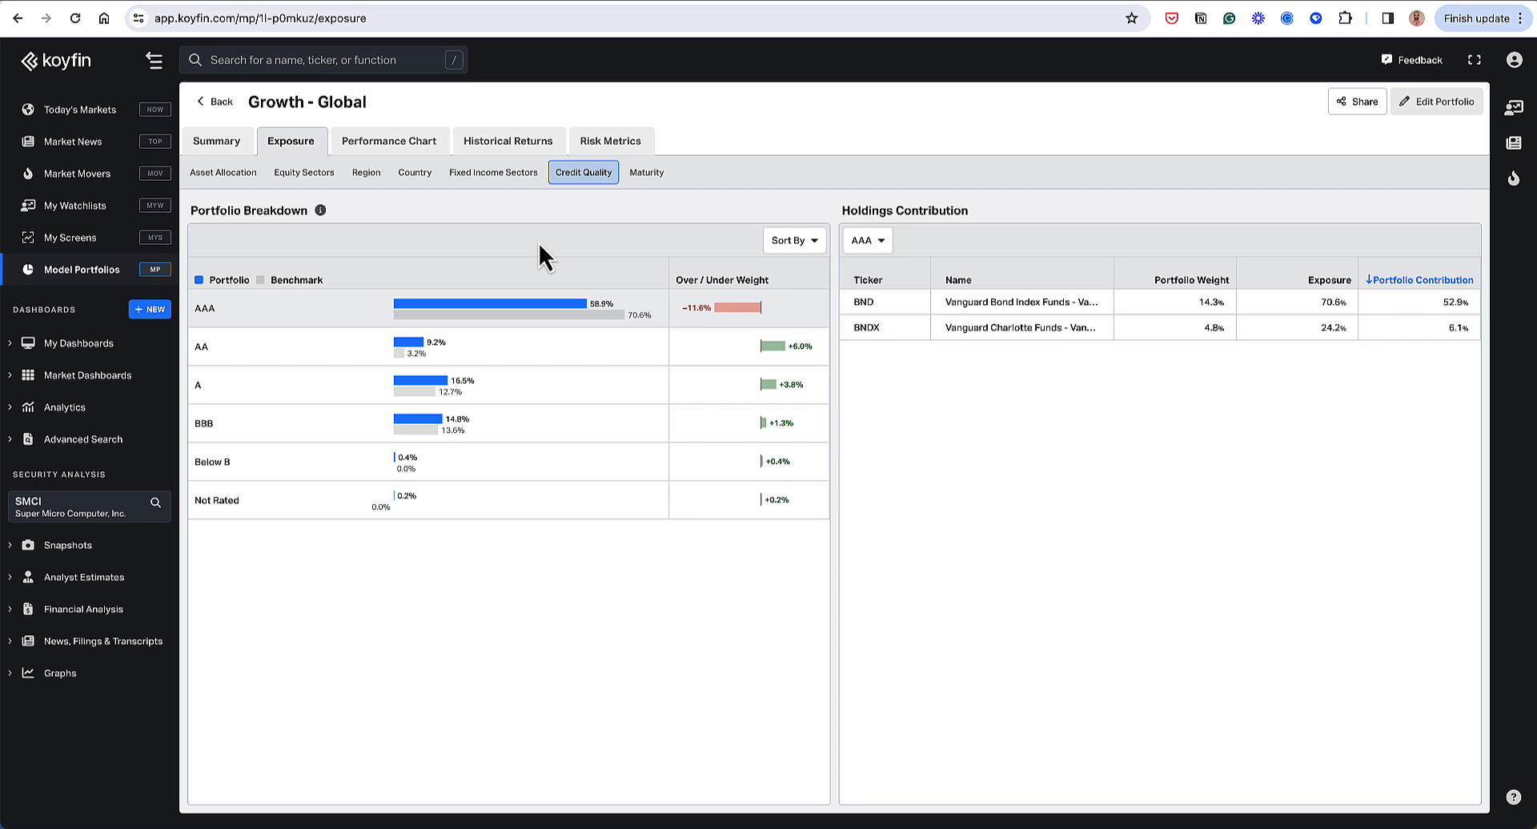
pyautogui.moveTo(538, 250)
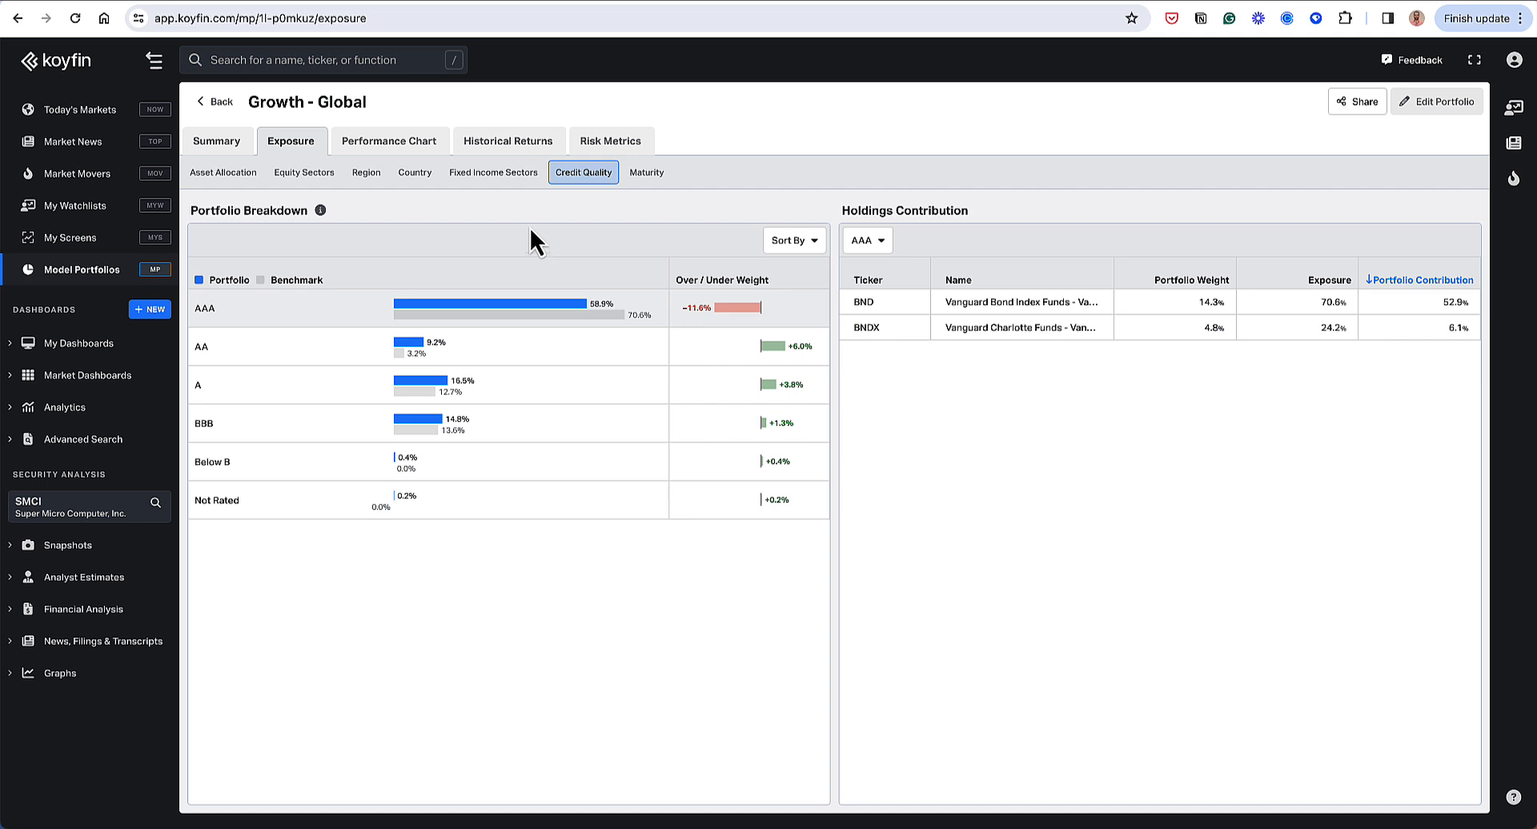
pyautogui.moveTo(646, 173)
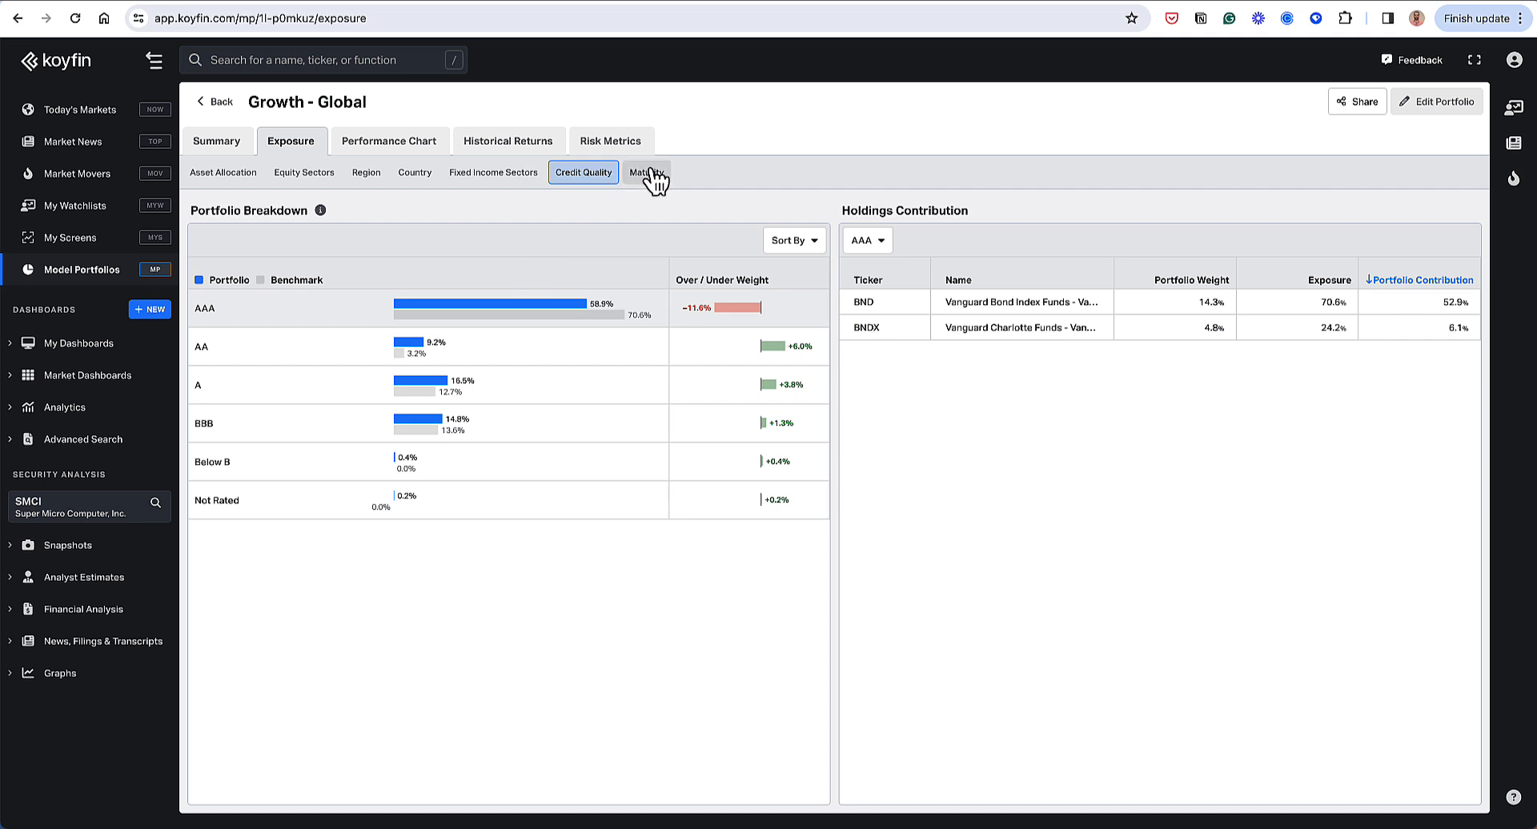
pyautogui.click(646, 173)
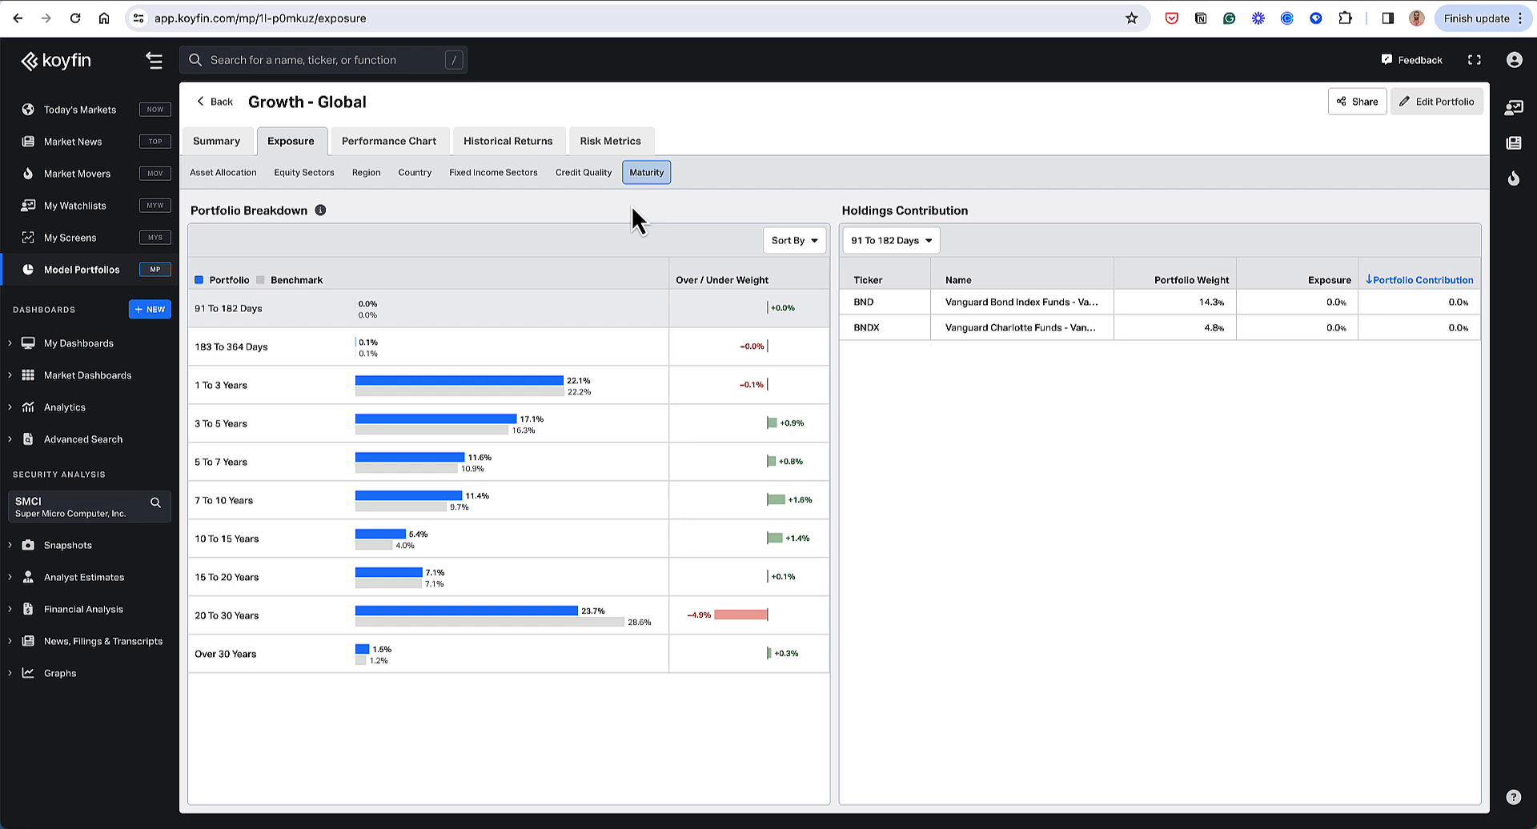
pyautogui.moveTo(293, 333)
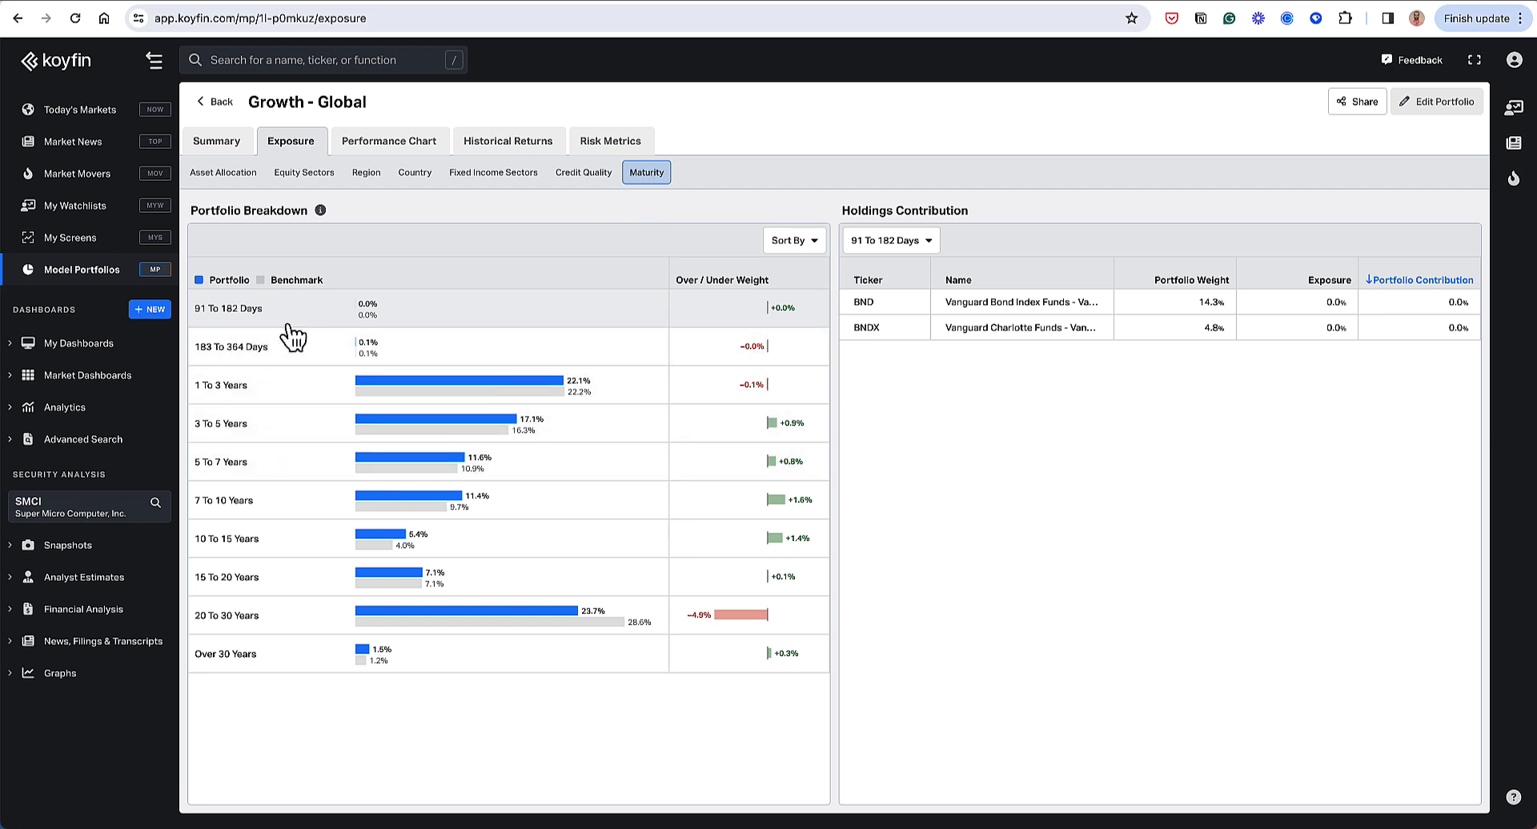
pyautogui.moveTo(288, 301)
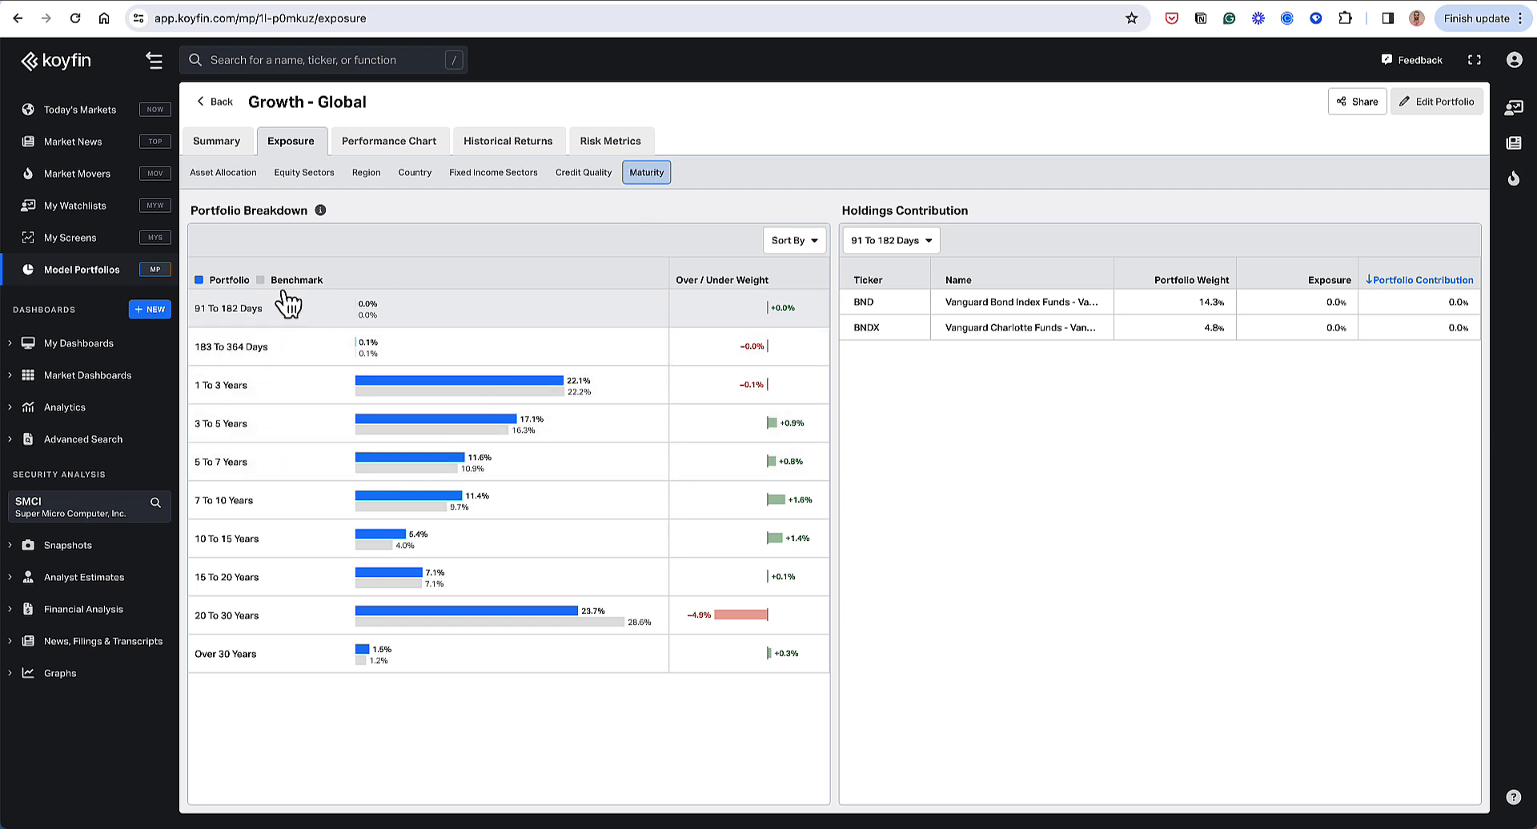
pyautogui.moveTo(292, 284)
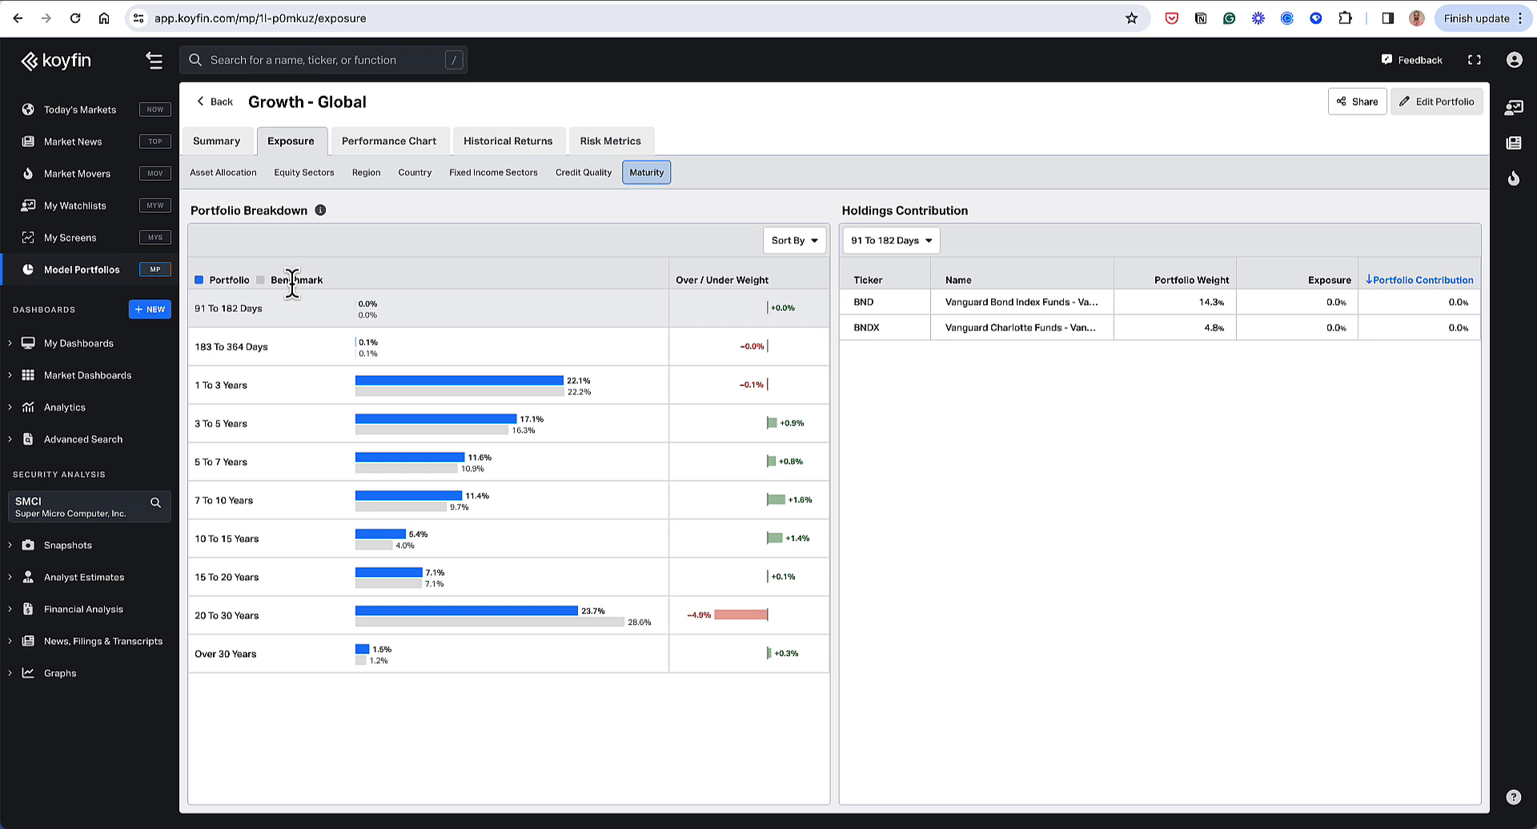
pyautogui.moveTo(698, 603)
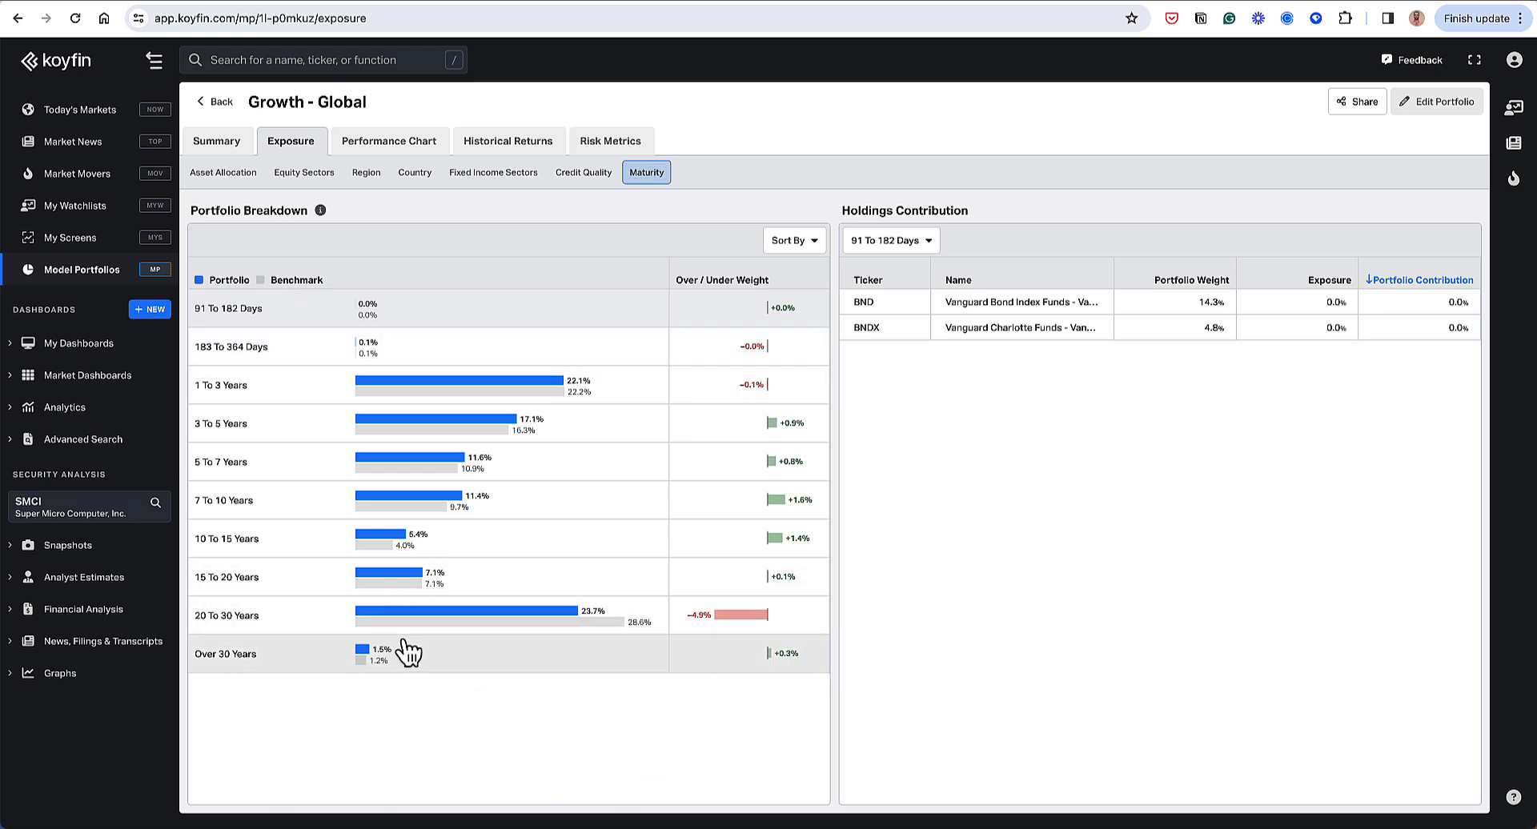
pyautogui.moveTo(704, 629)
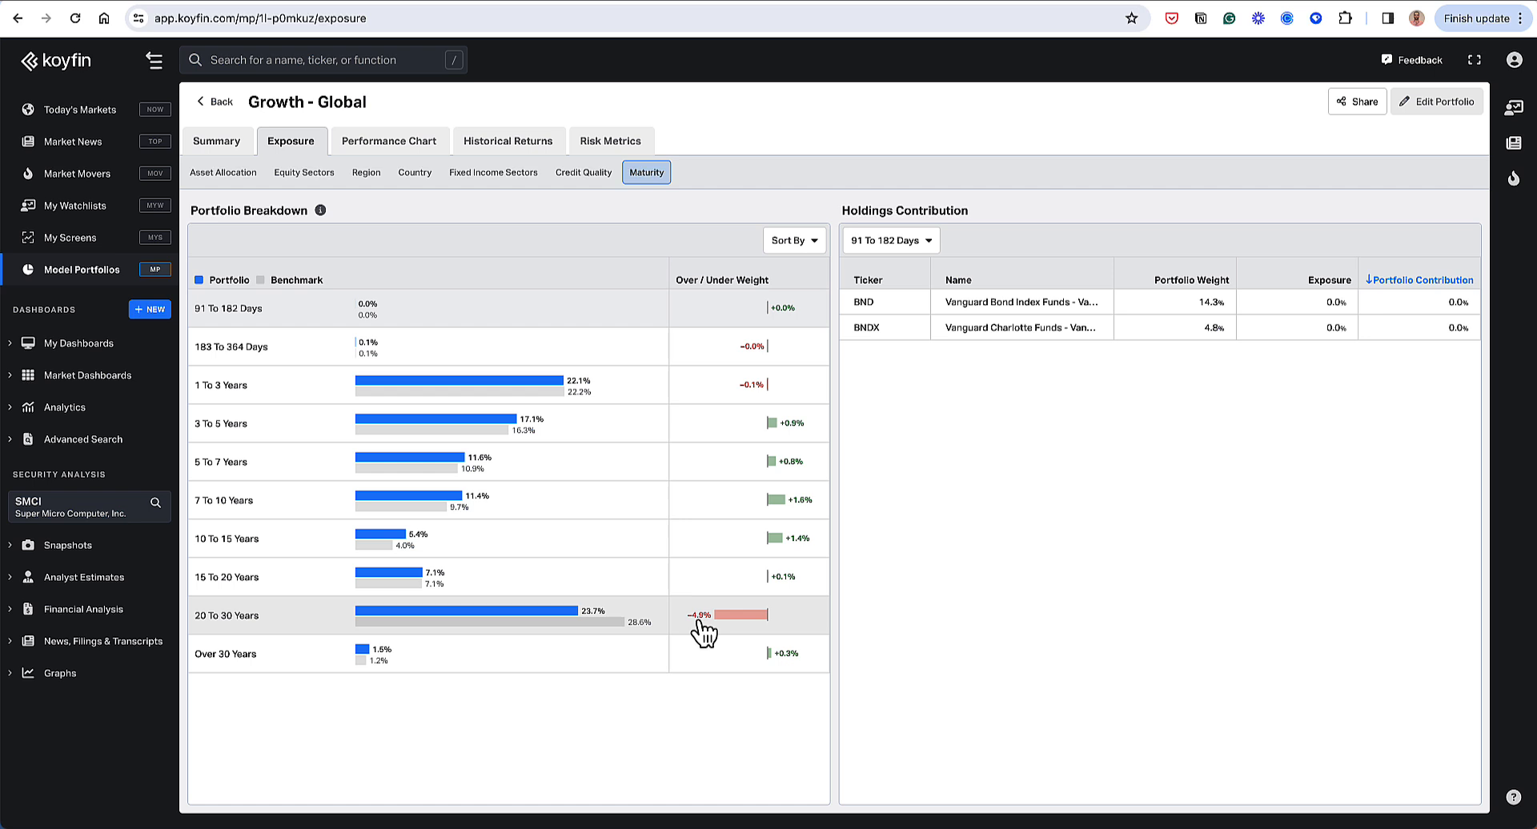
pyautogui.moveTo(695, 558)
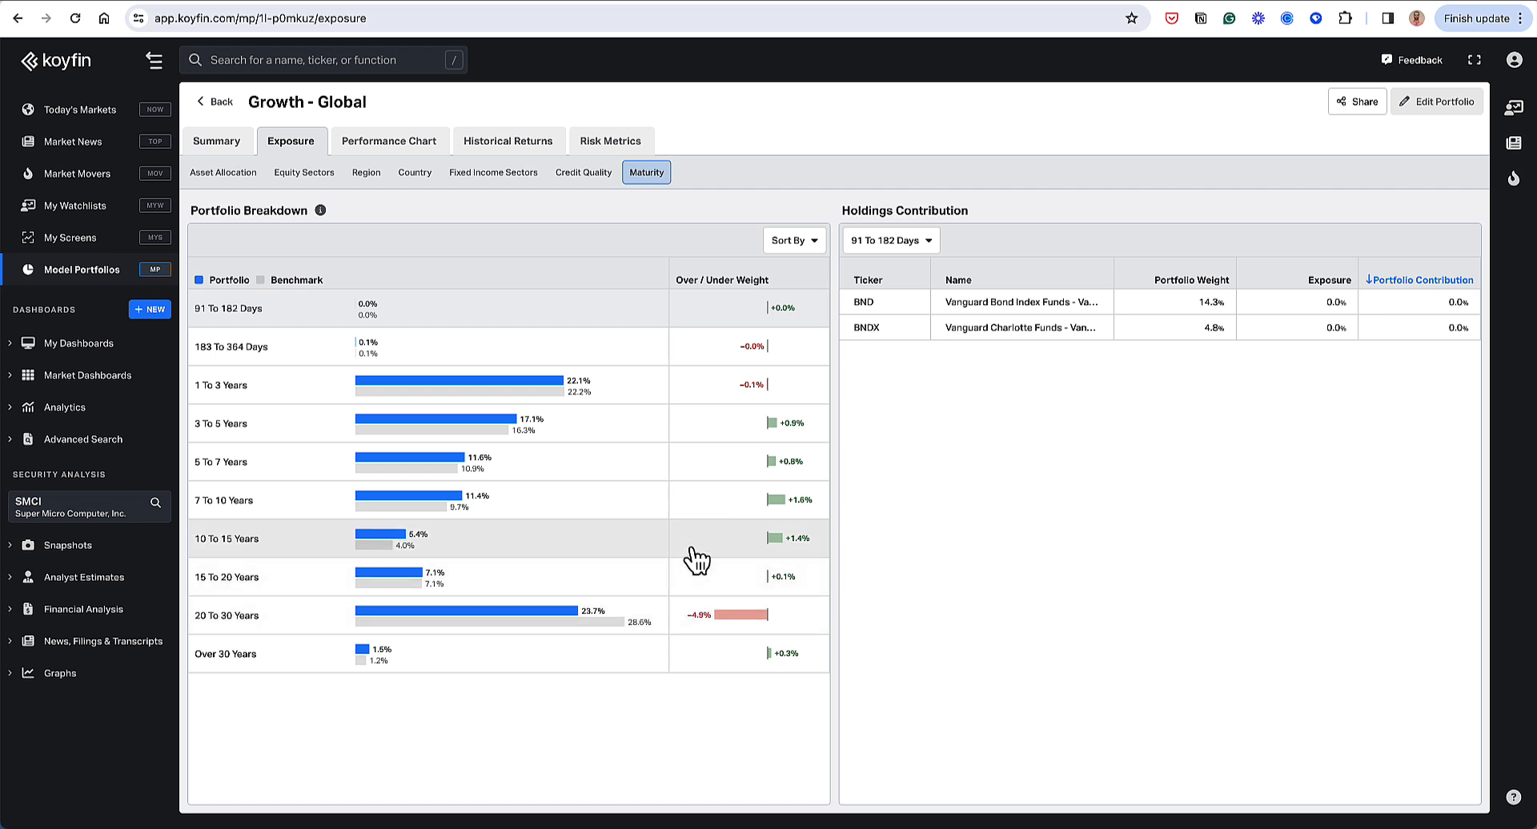
pyautogui.moveTo(714, 461)
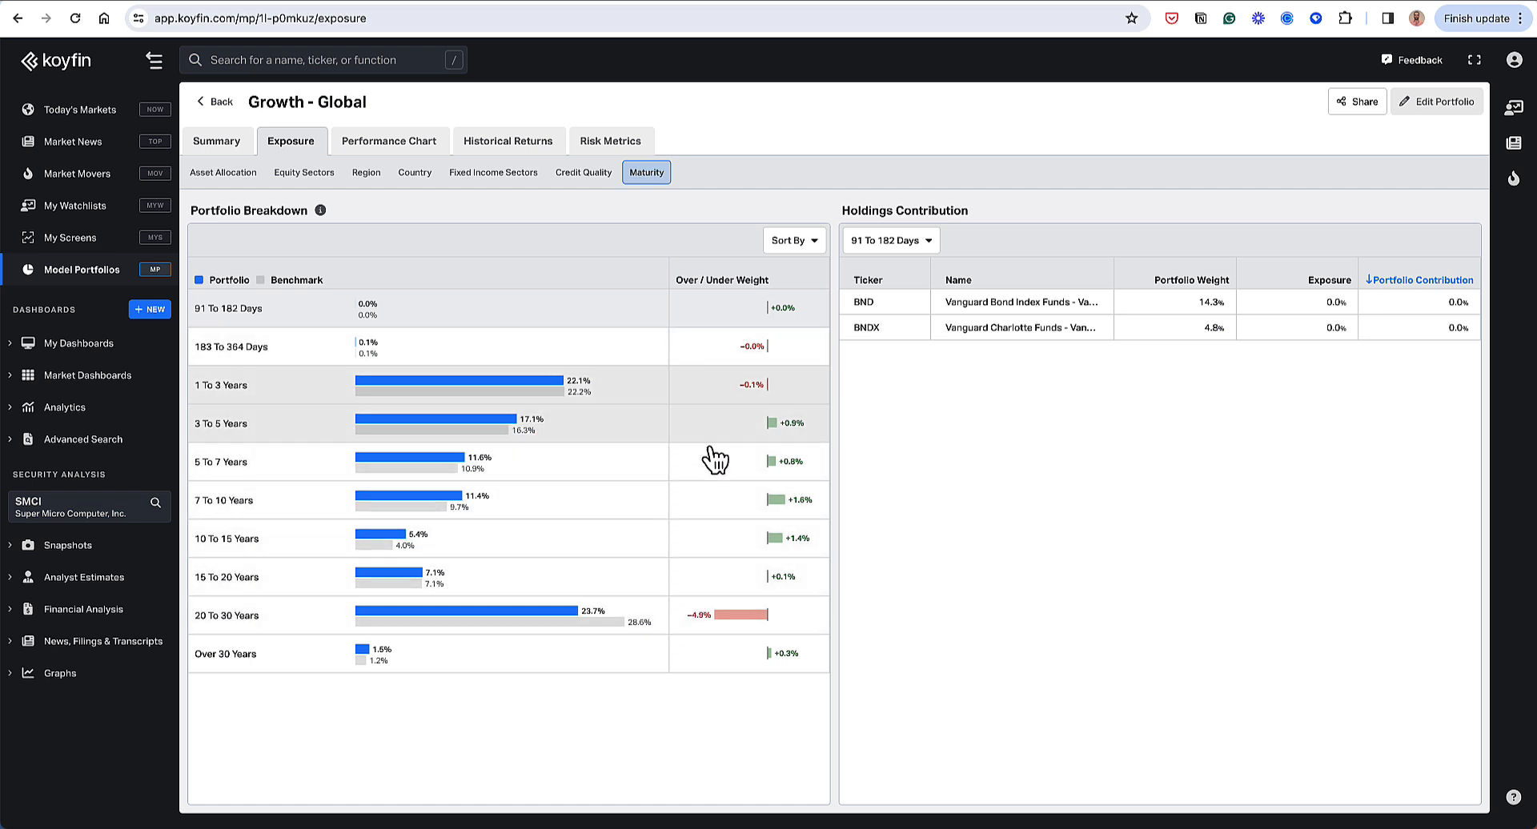
pyautogui.moveTo(724, 368)
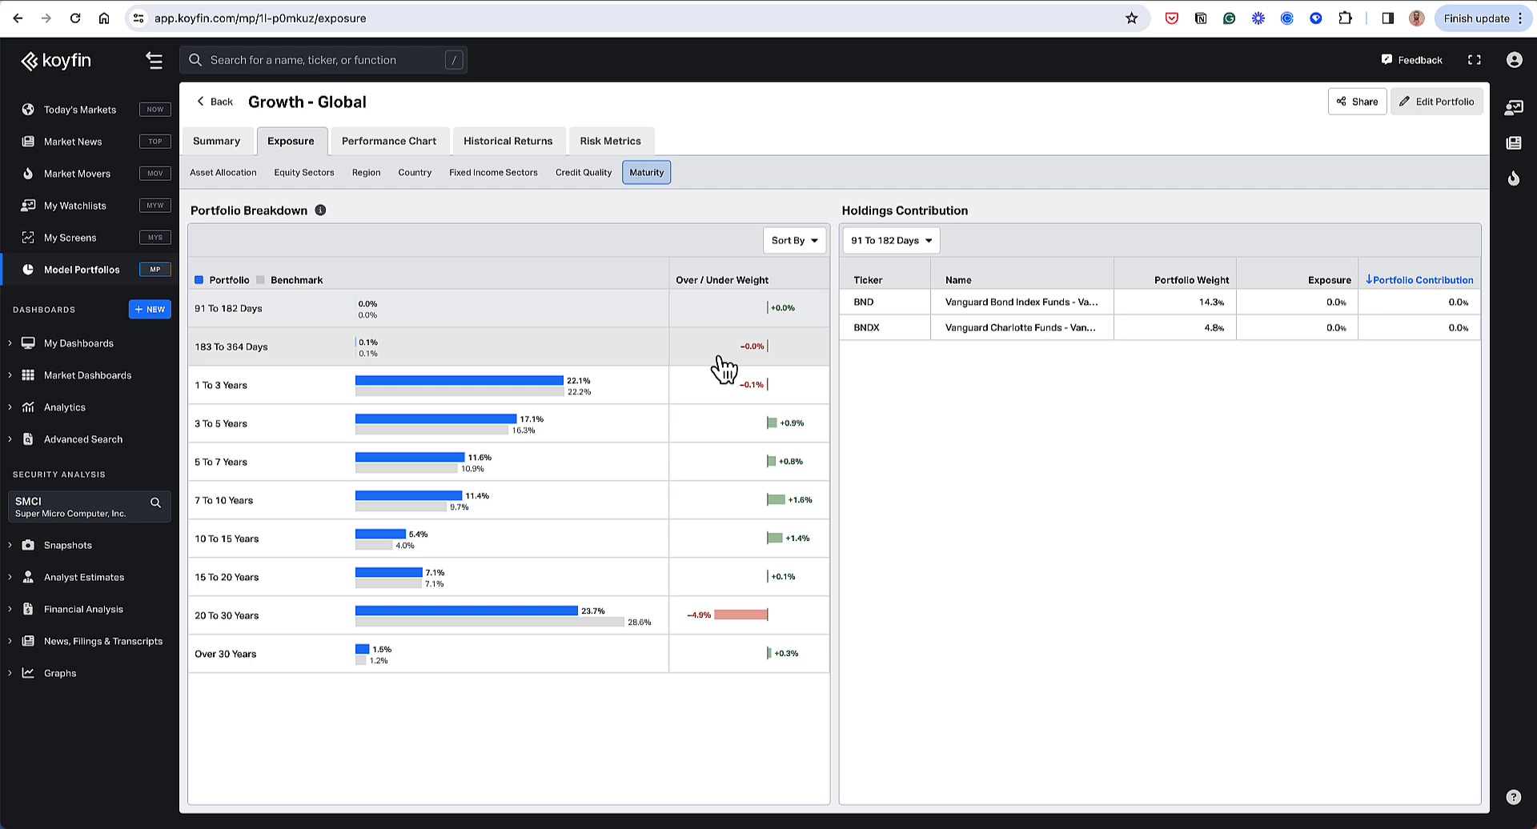
pyautogui.moveTo(727, 464)
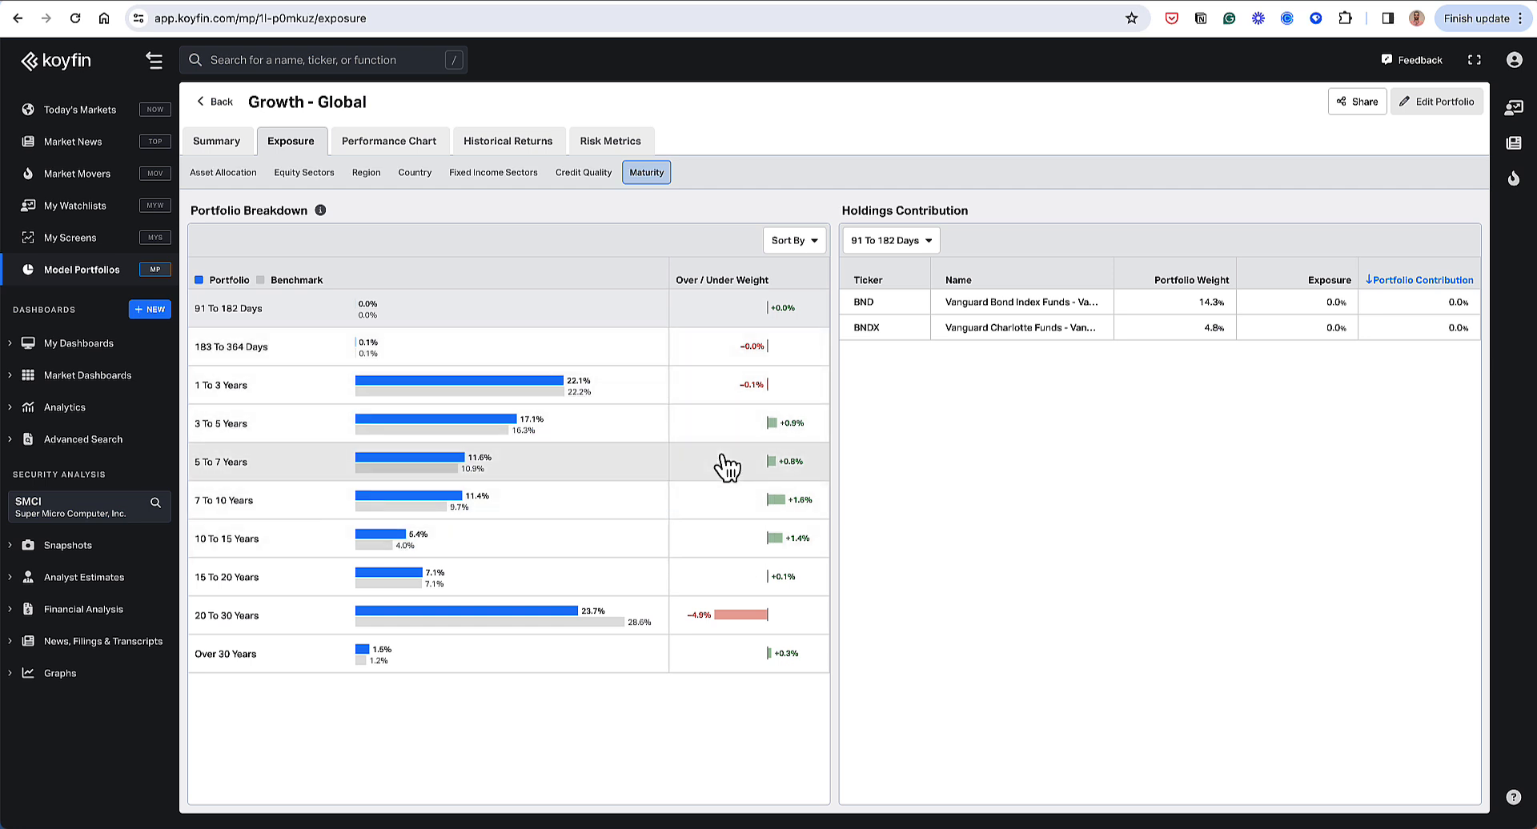
pyautogui.moveTo(745, 472)
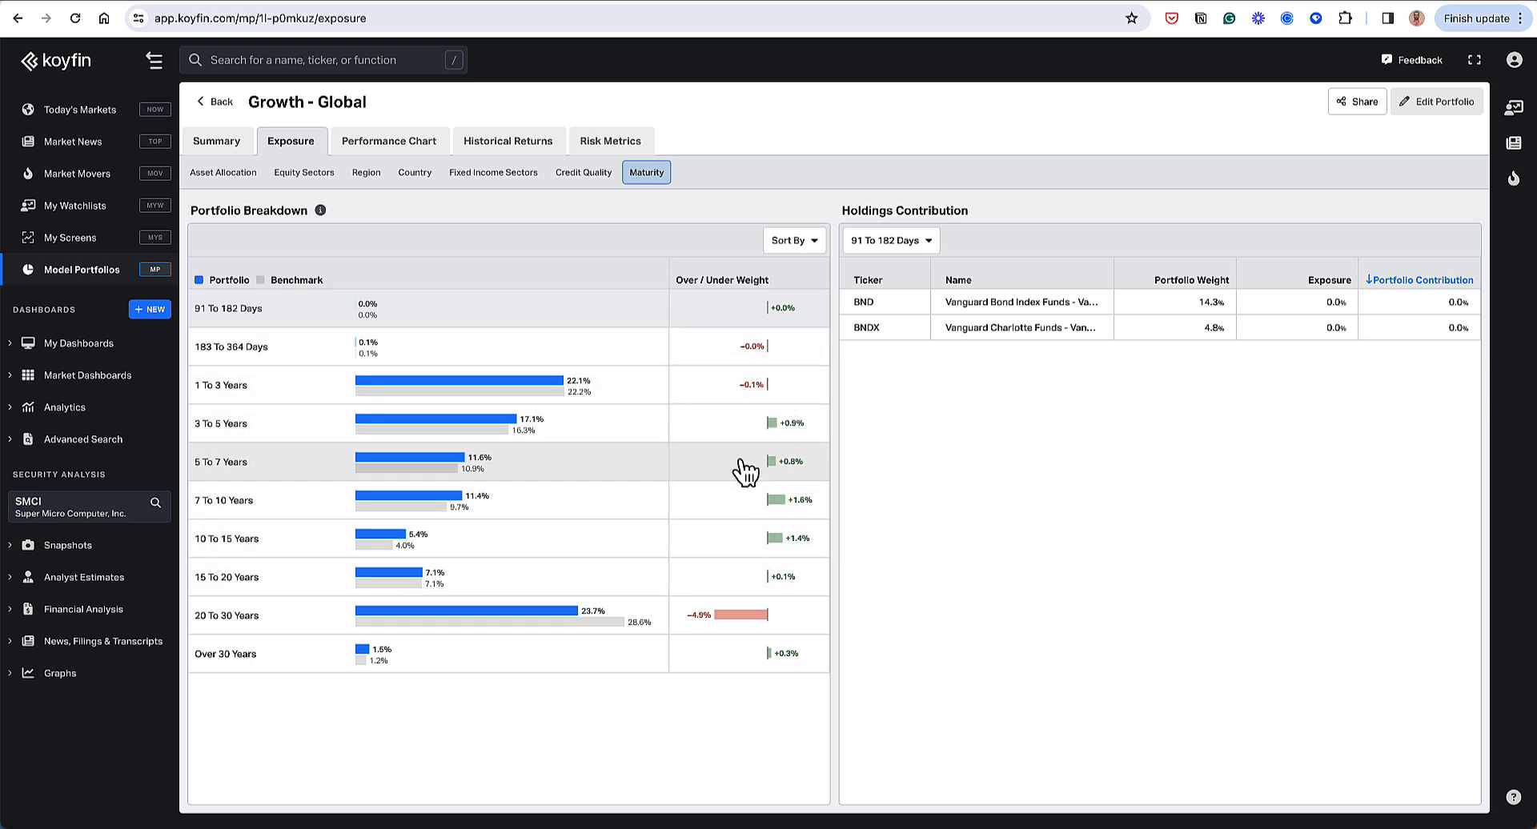
pyautogui.moveTo(756, 407)
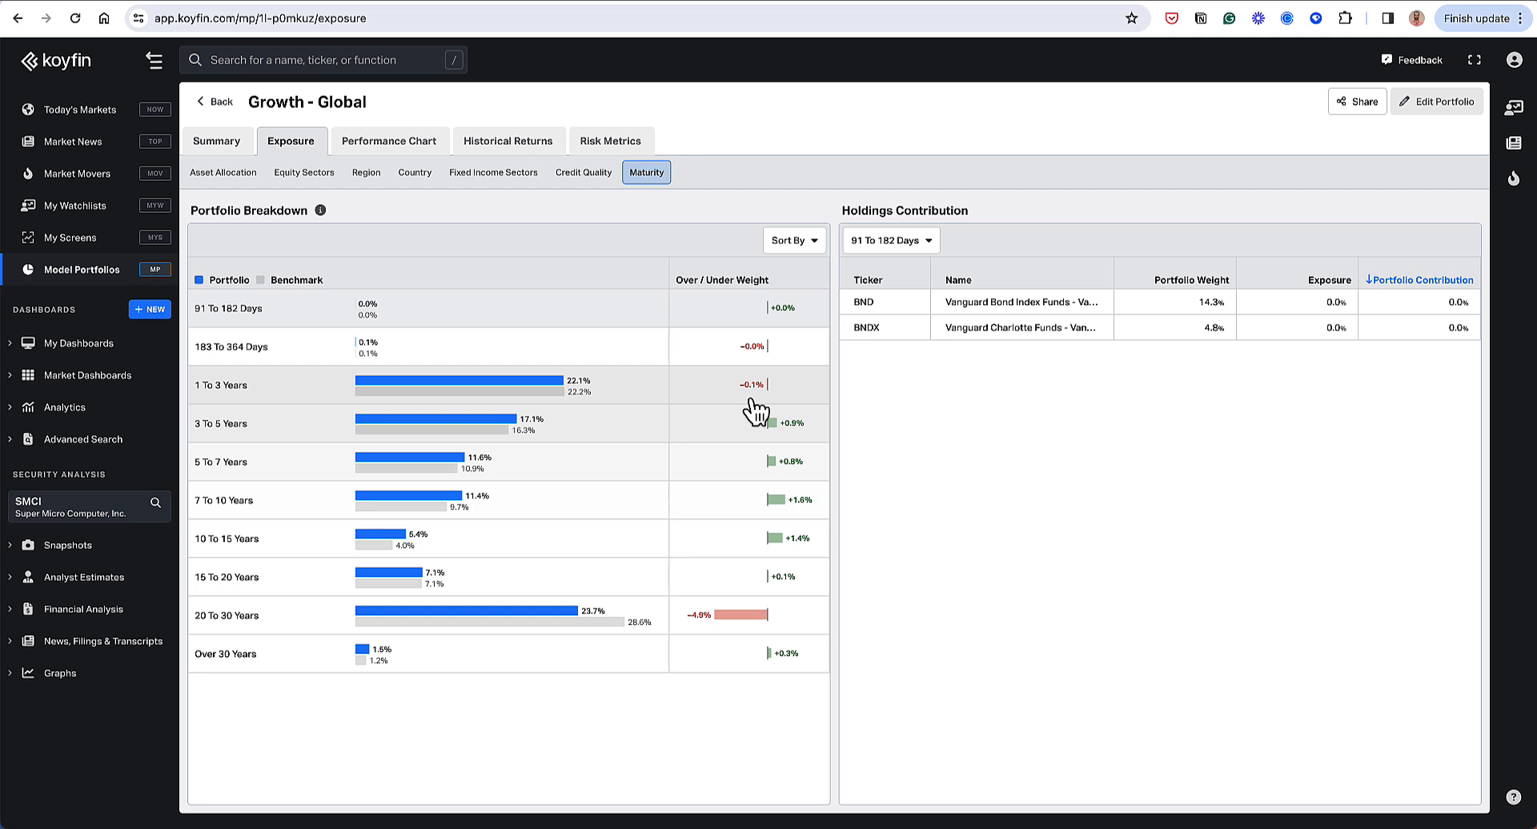
pyautogui.moveTo(616, 399)
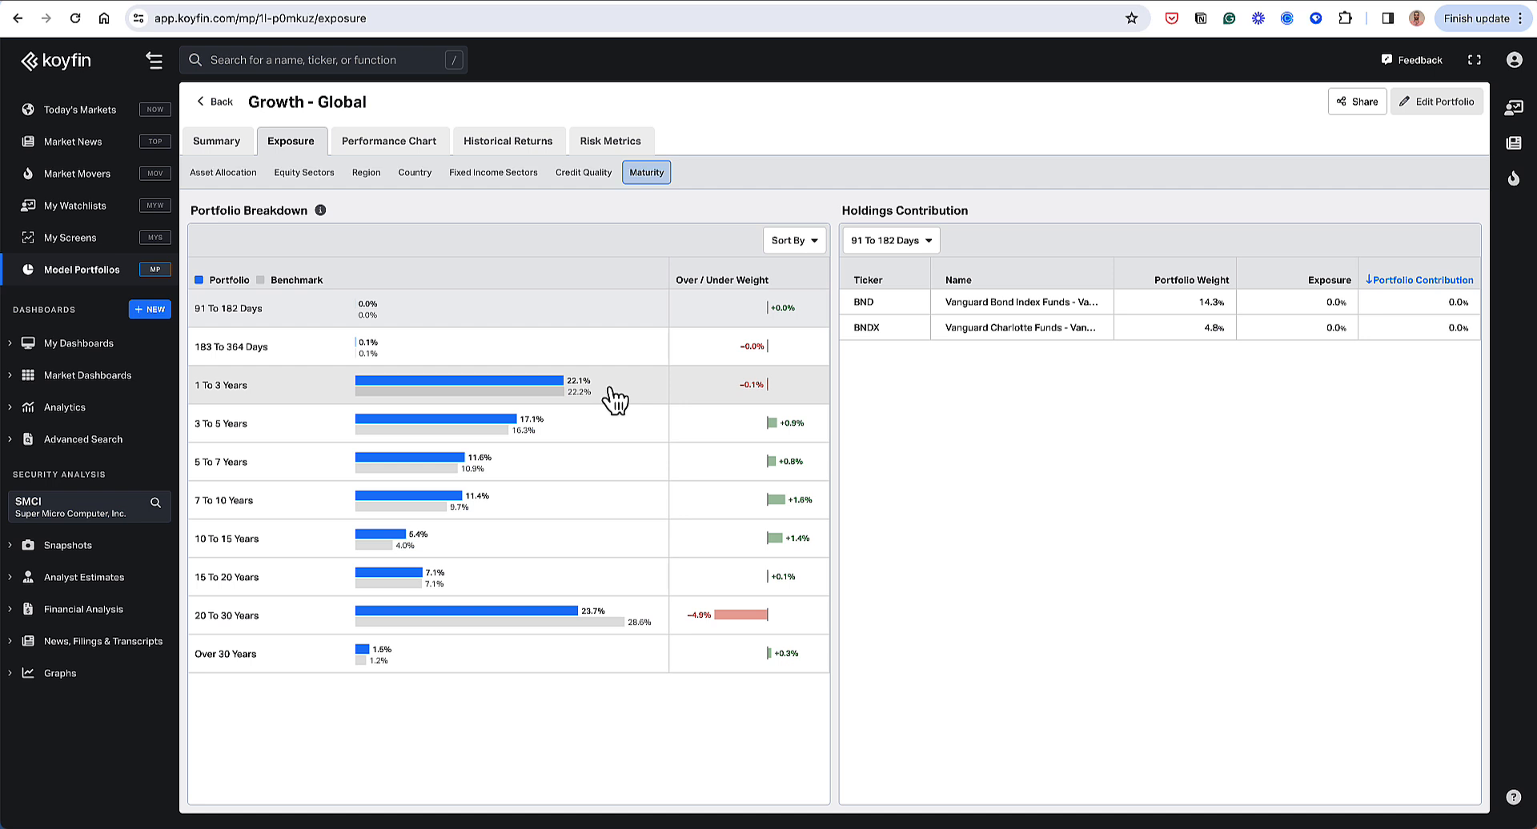
pyautogui.moveTo(487, 171)
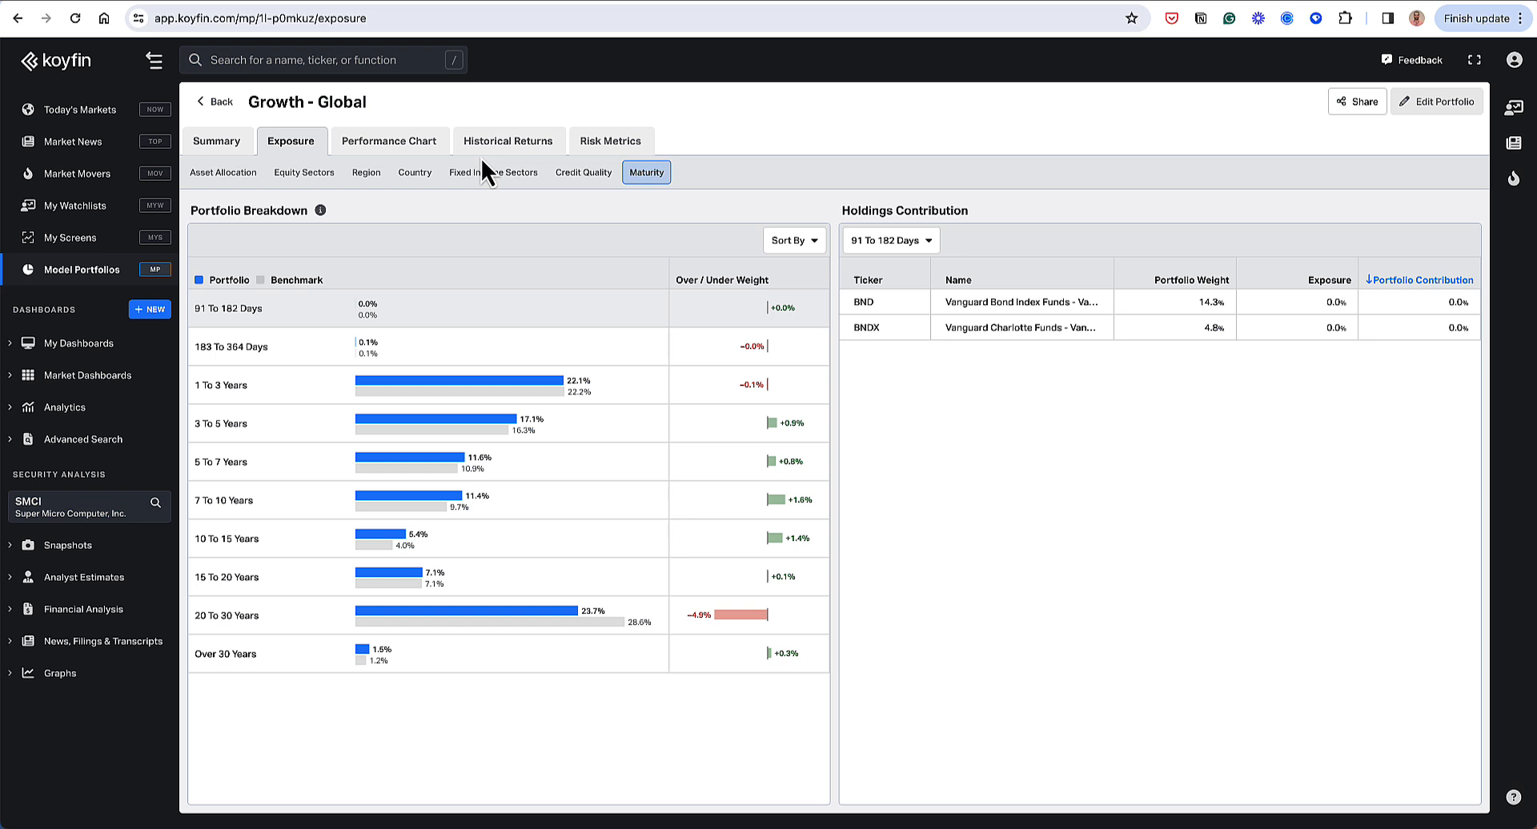
pyautogui.moveTo(473, 120)
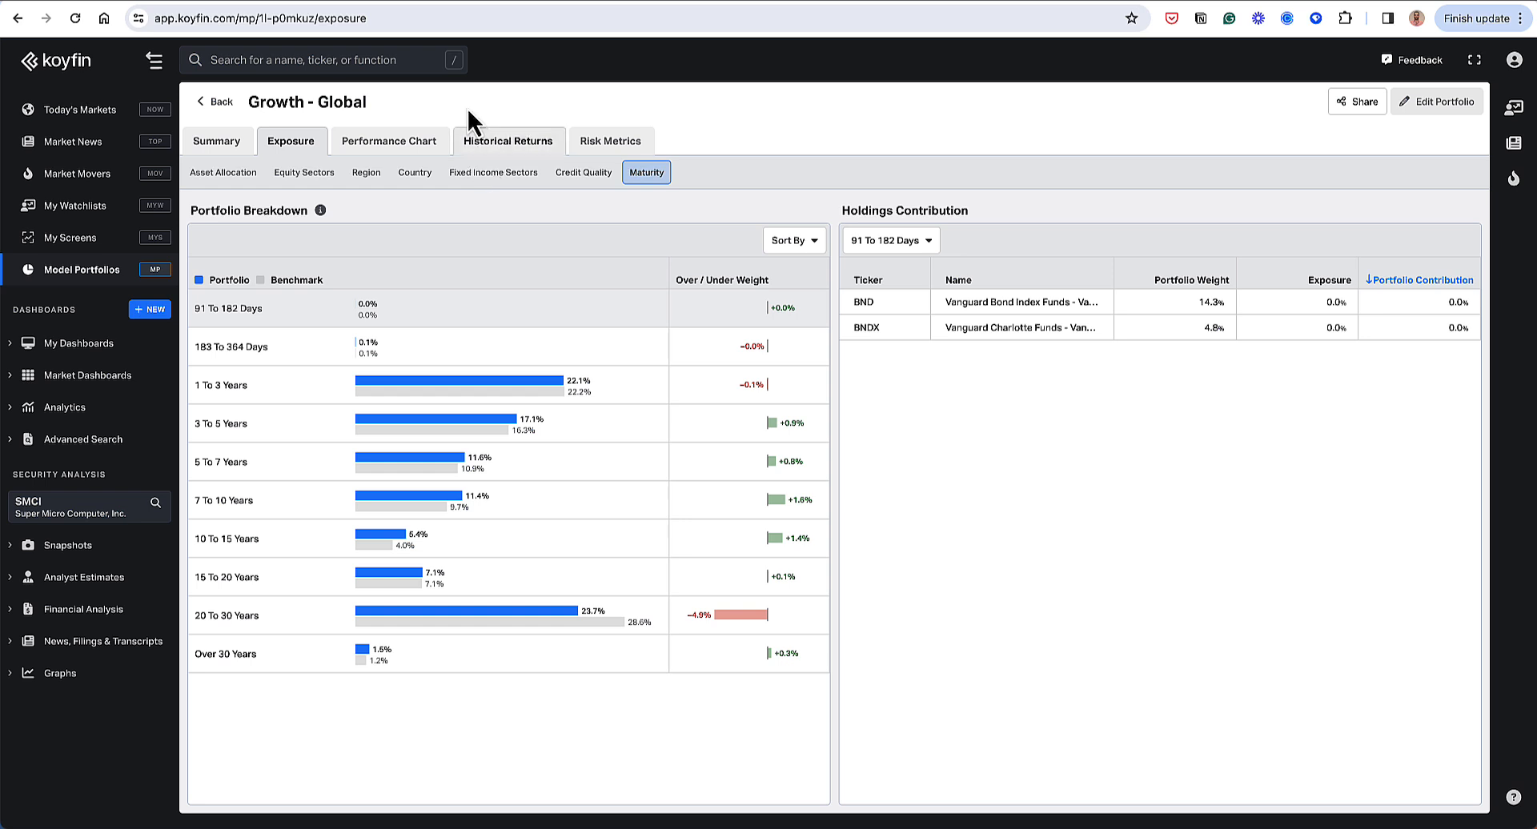